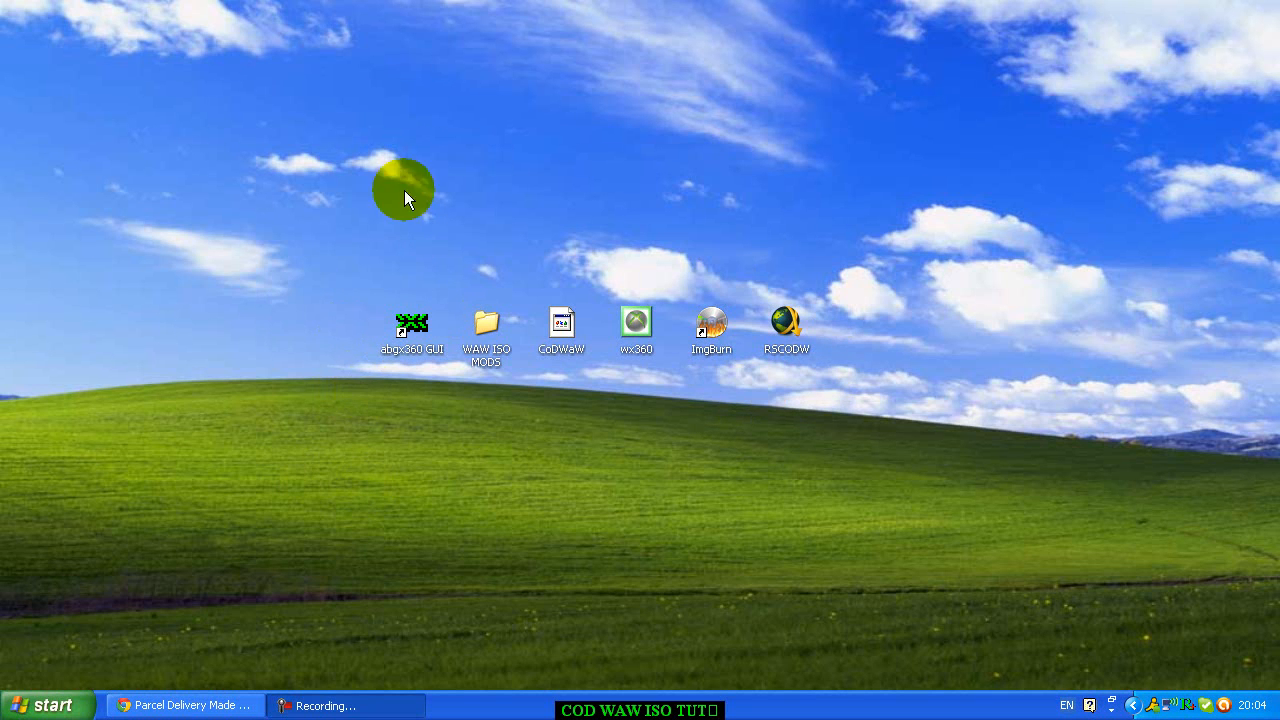
pyautogui.moveTo(290, 348)
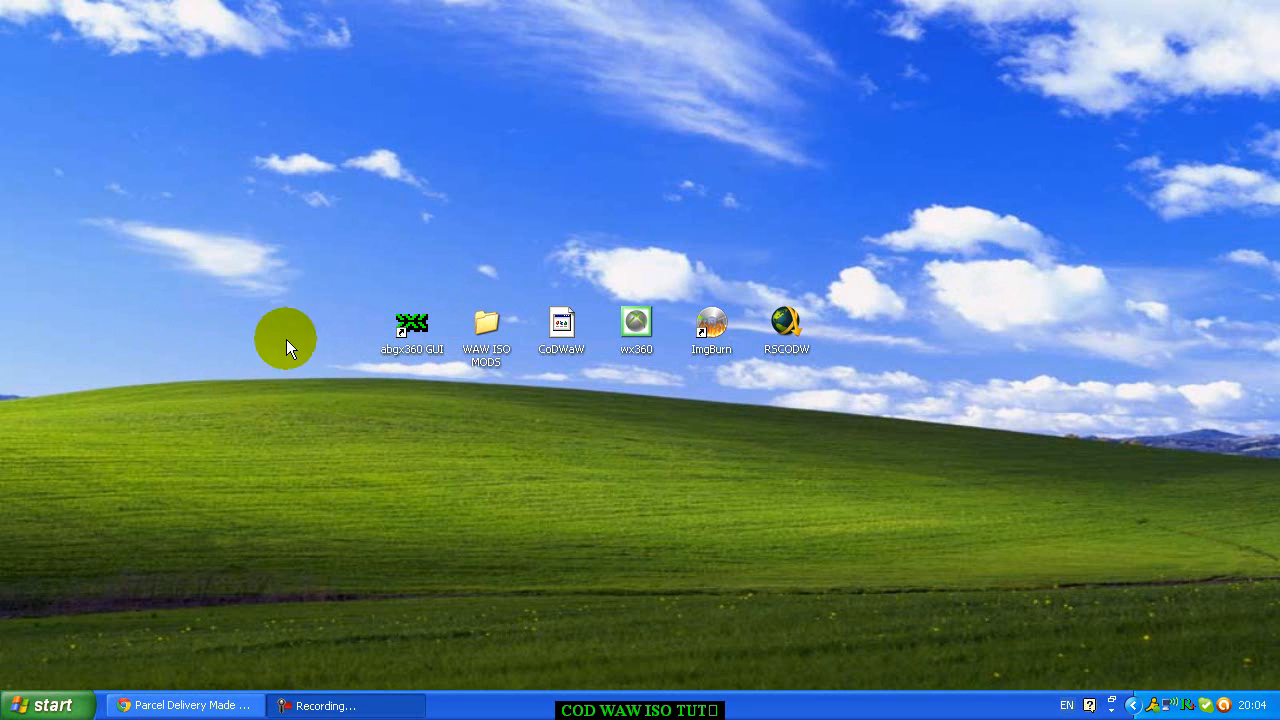
pyautogui.moveTo(136, 412)
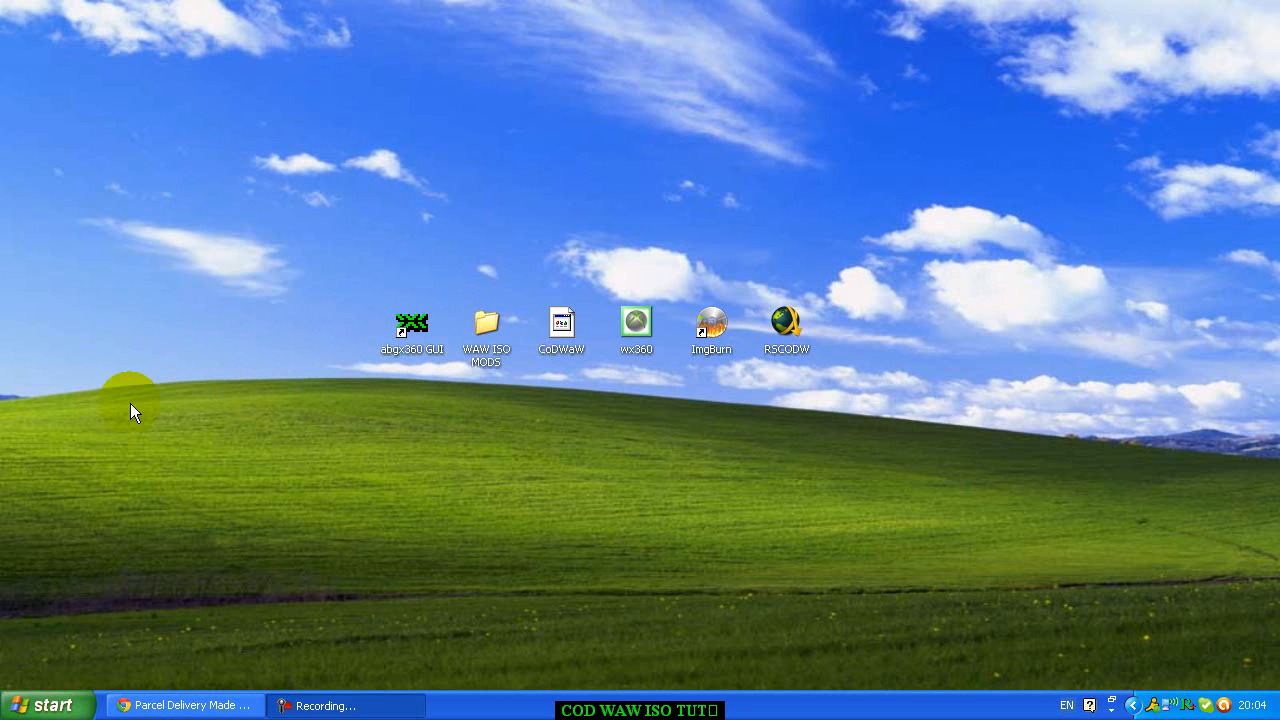
pyautogui.moveTo(348, 440)
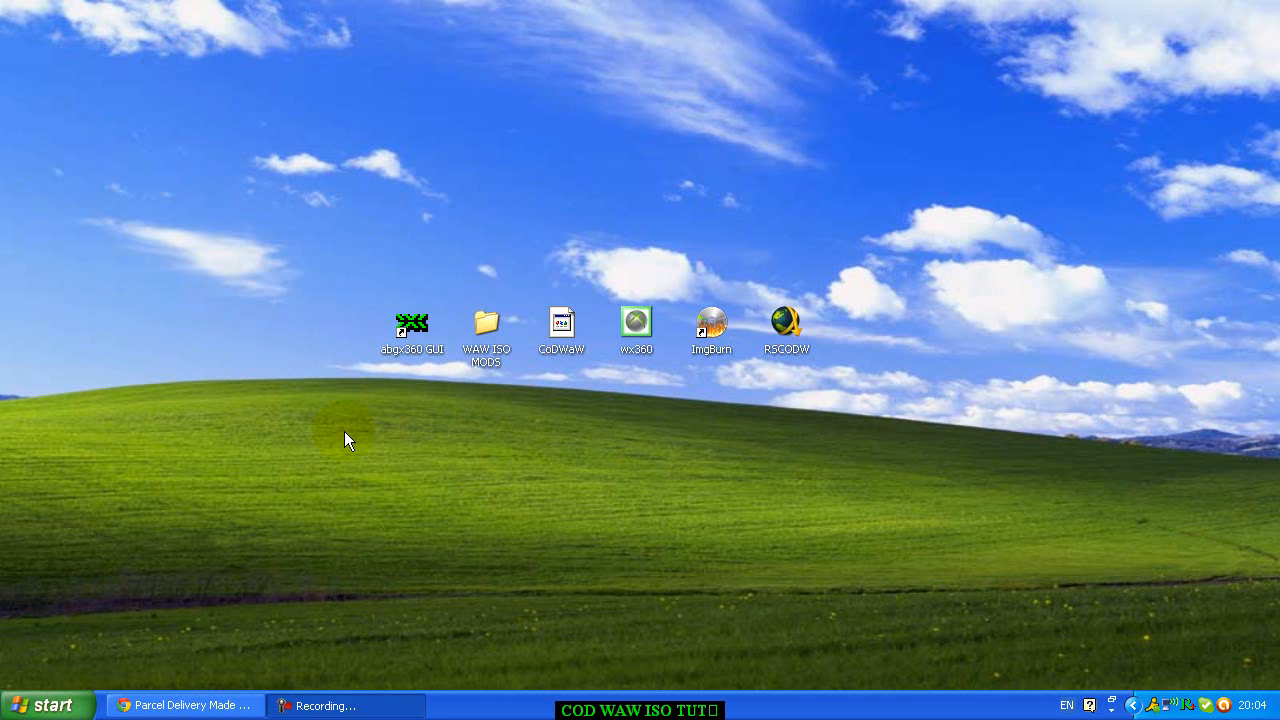
pyautogui.moveTo(384, 272)
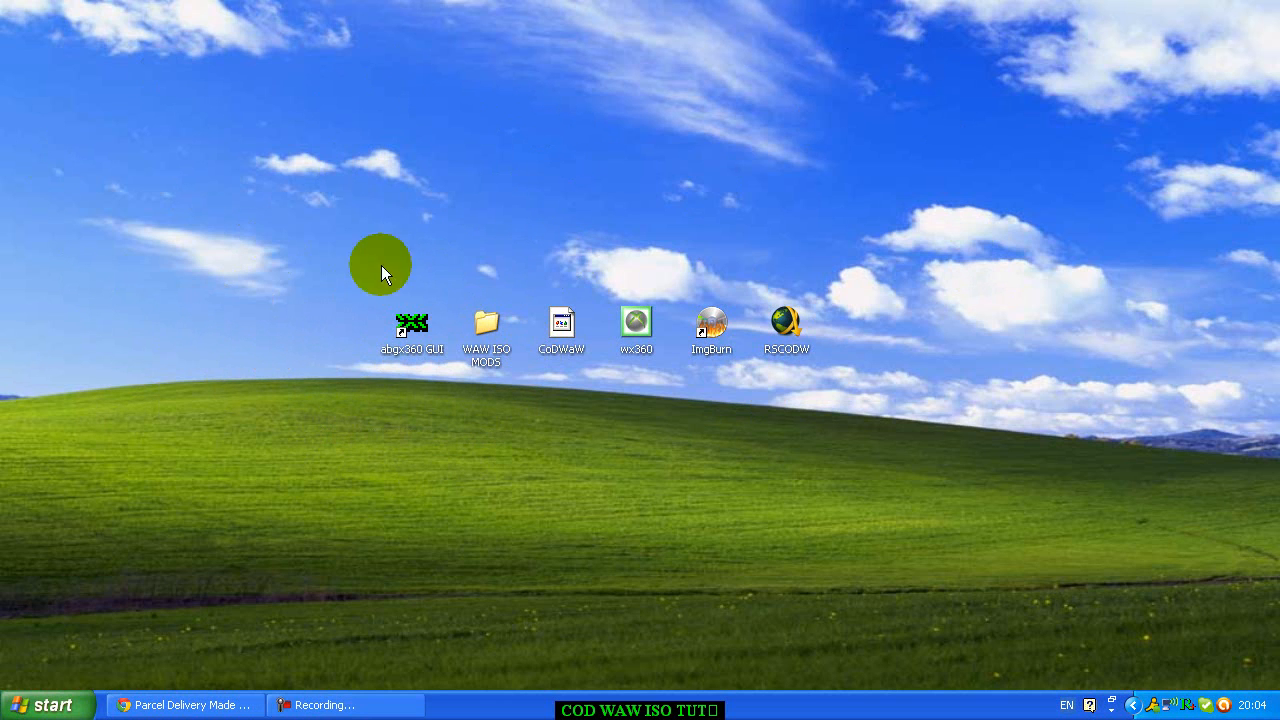
pyautogui.moveTo(470, 390)
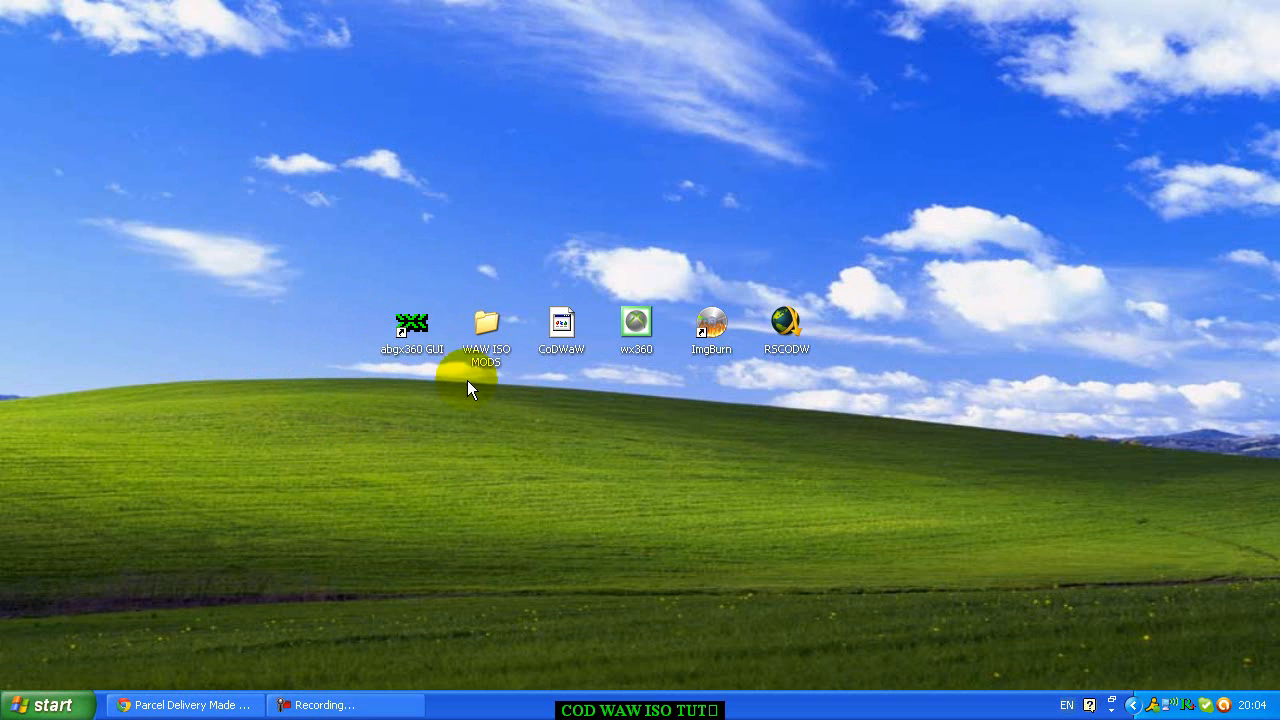
pyautogui.moveTo(404, 390)
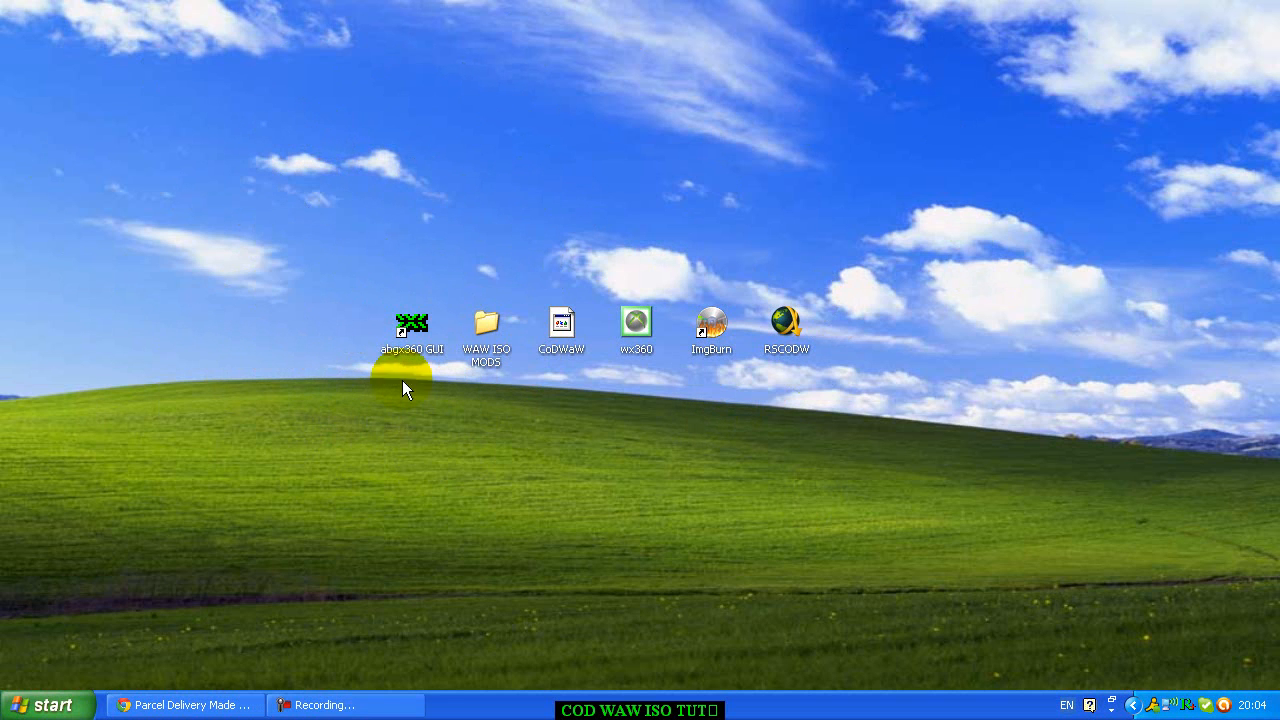
pyautogui.moveTo(570, 420)
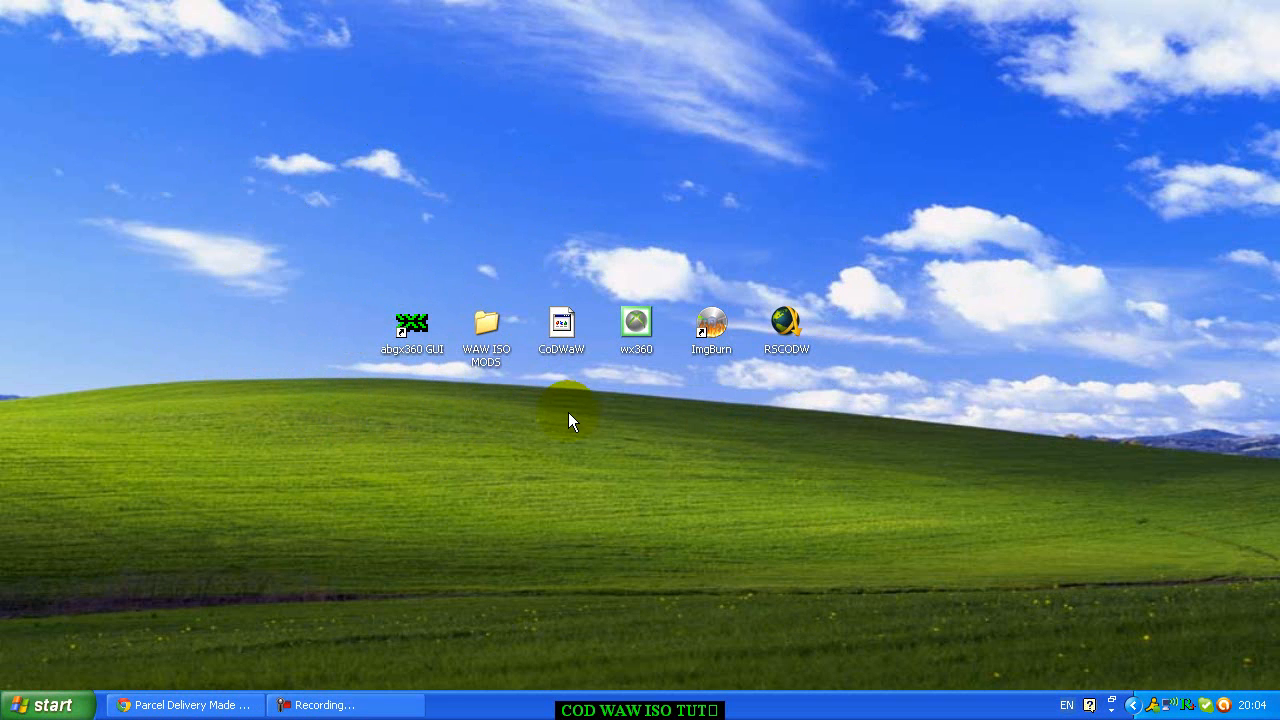
pyautogui.moveTo(668, 408)
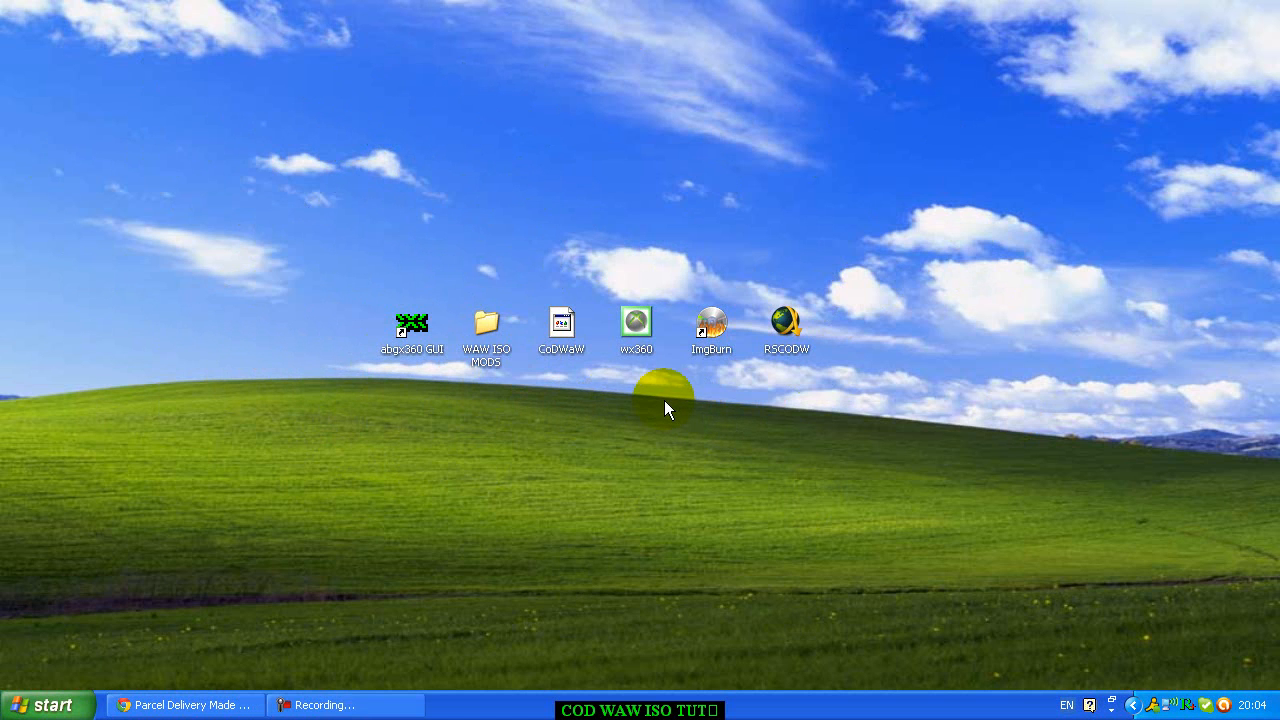
pyautogui.moveTo(548, 224)
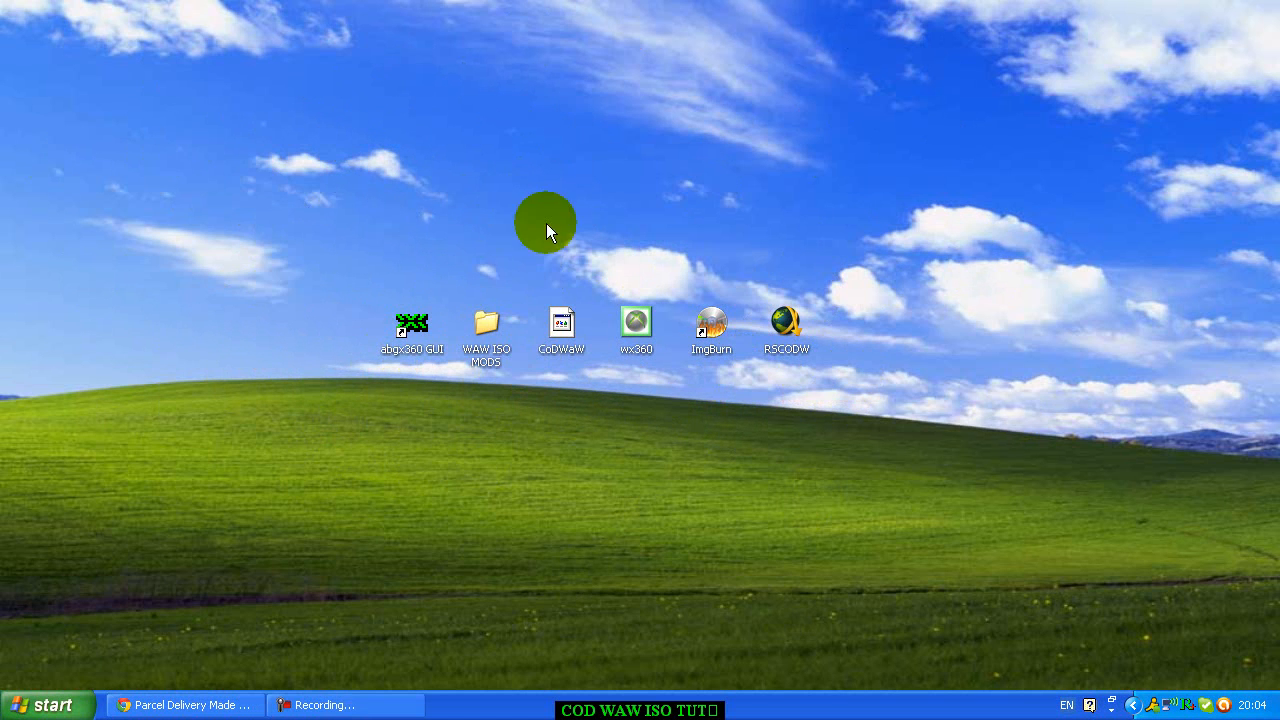
pyautogui.moveTo(700, 138)
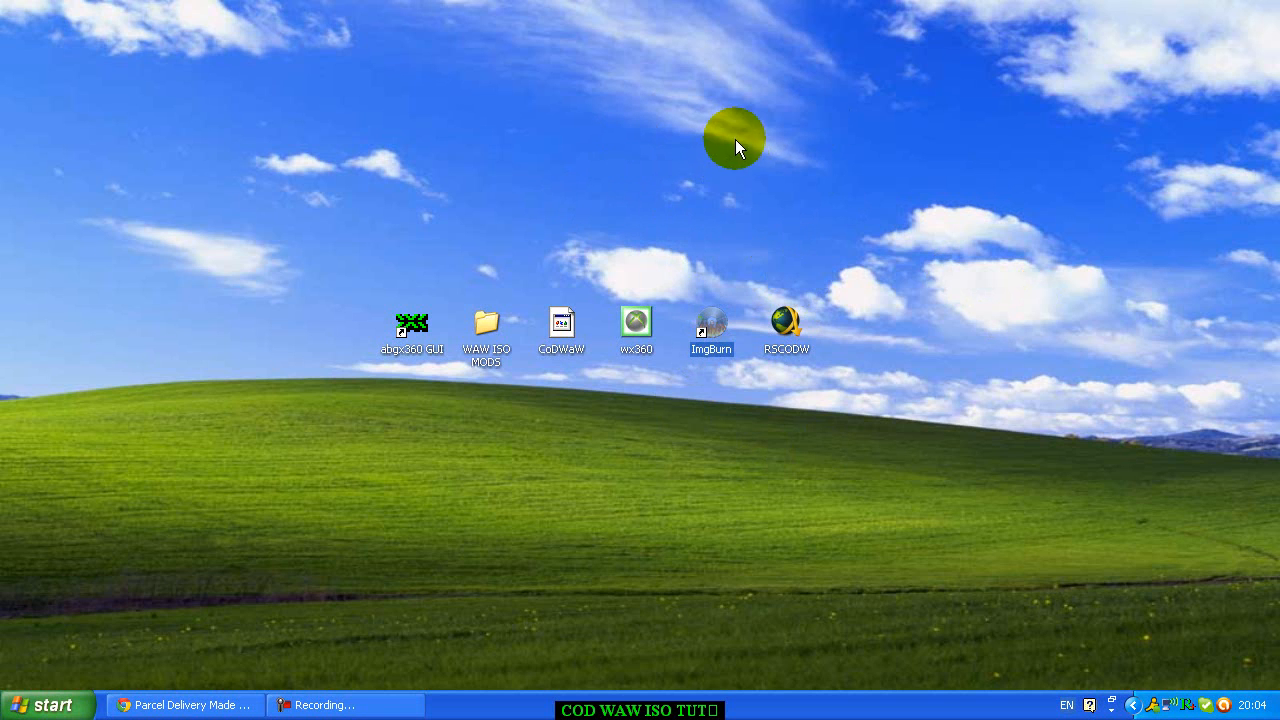
pyautogui.moveTo(688, 236)
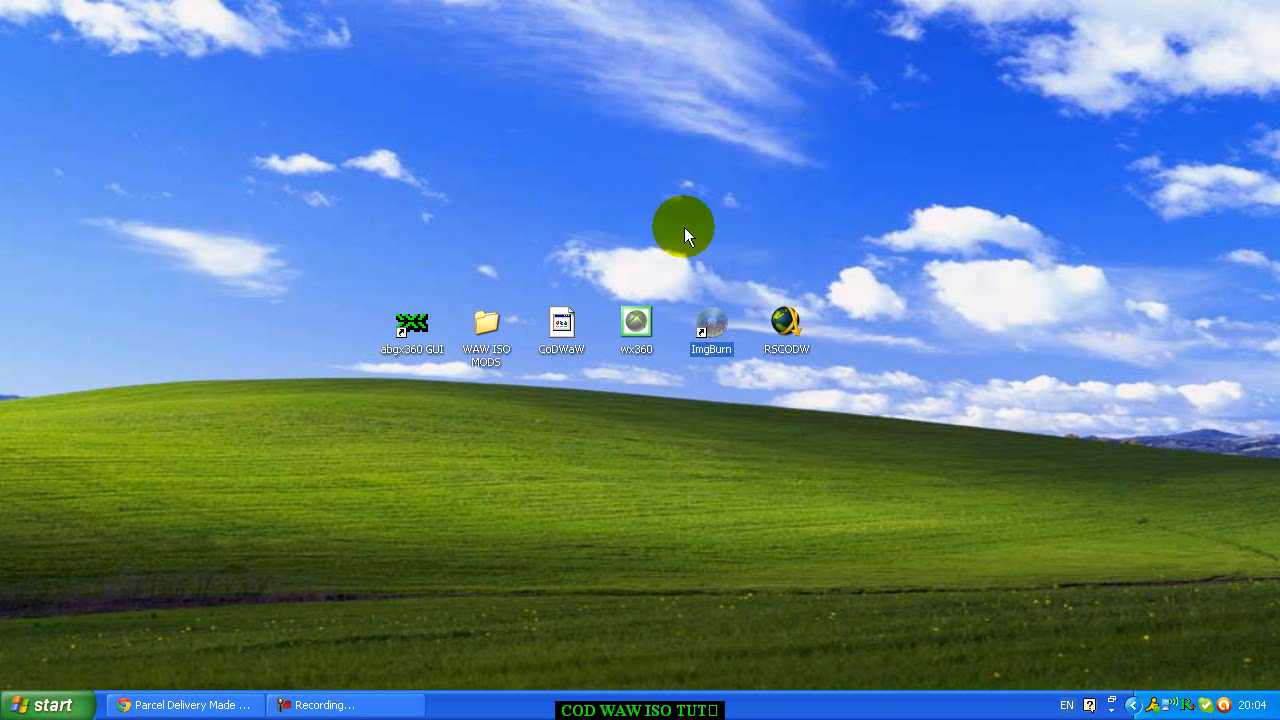
# - Open the WAW ISO MODS folder on the desktop and look at its contents
pyautogui.moveTo(688, 236); pyautogui.dragTo(672, 420)
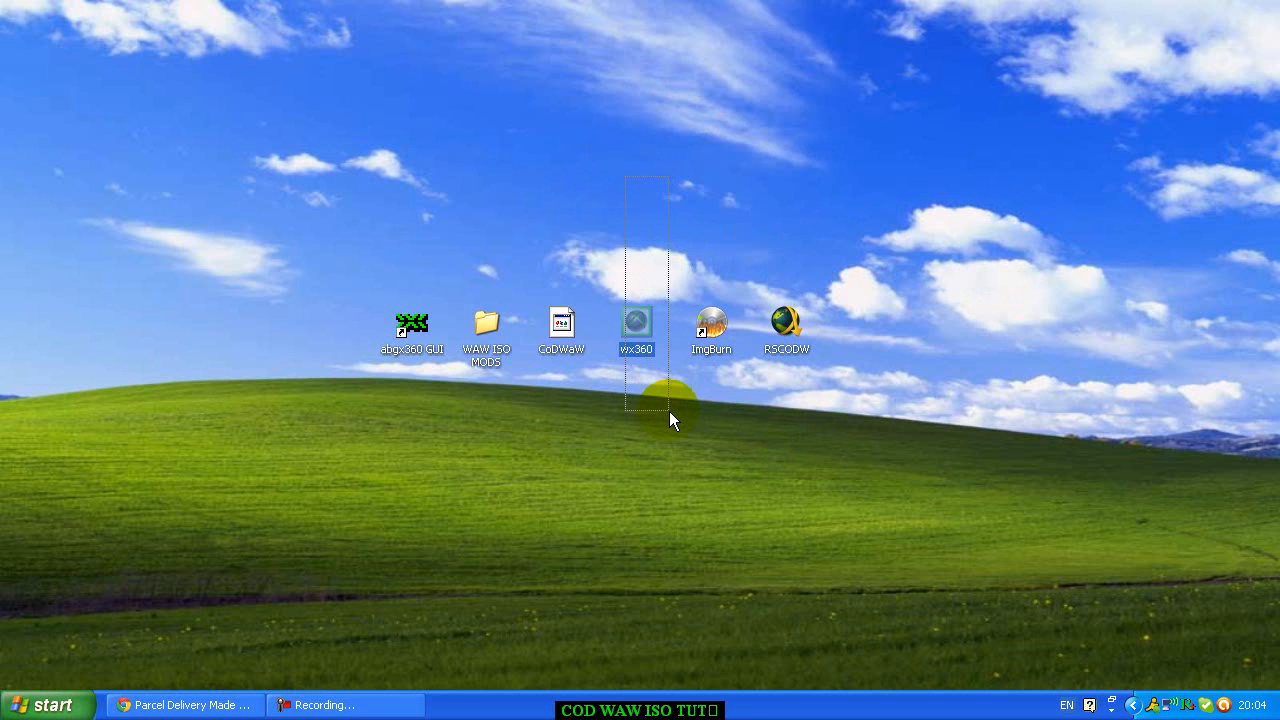
pyautogui.moveTo(640, 276)
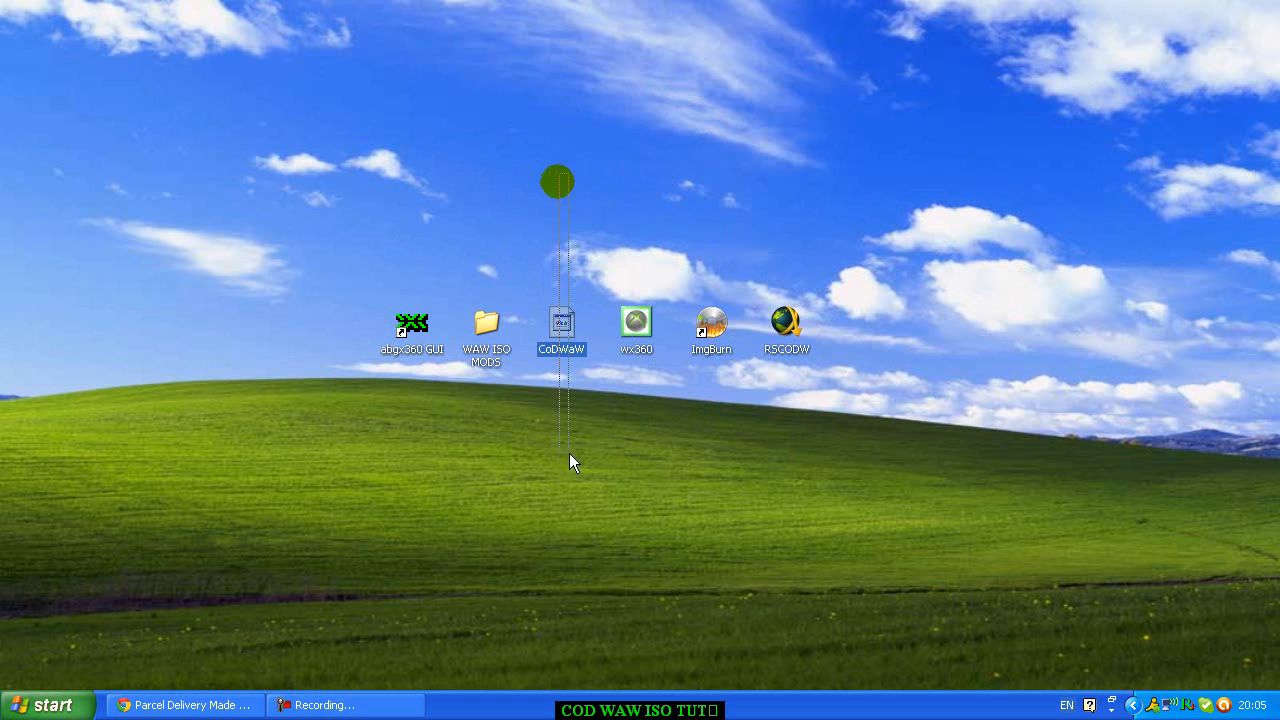
pyautogui.moveTo(490, 224)
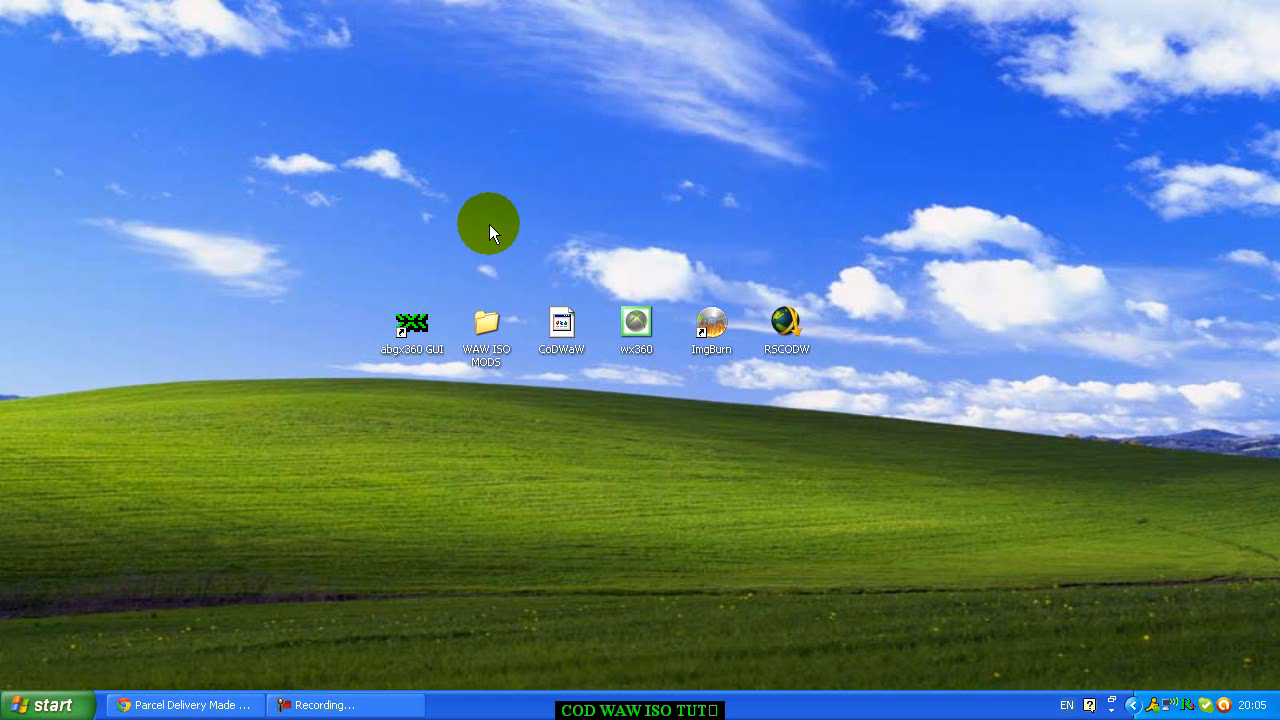
pyautogui.moveTo(490, 224); pyautogui.dragTo(524, 424)
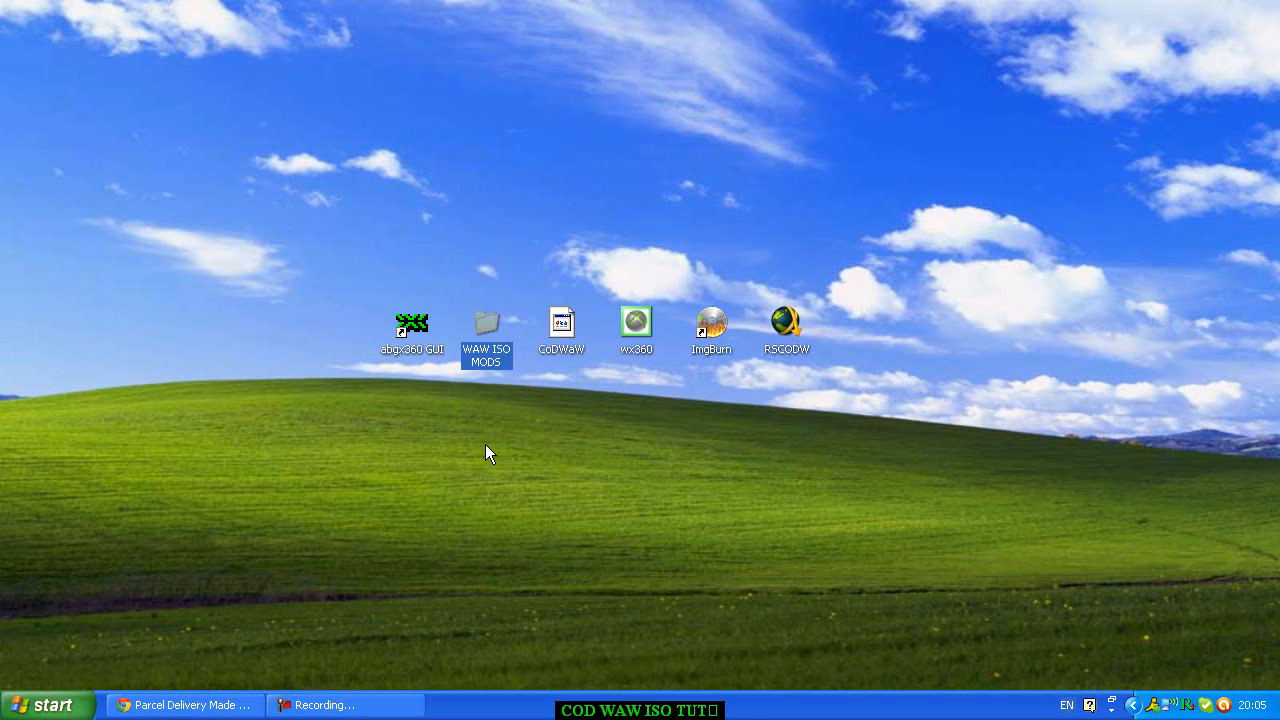
pyautogui.doubleClick(486, 320)
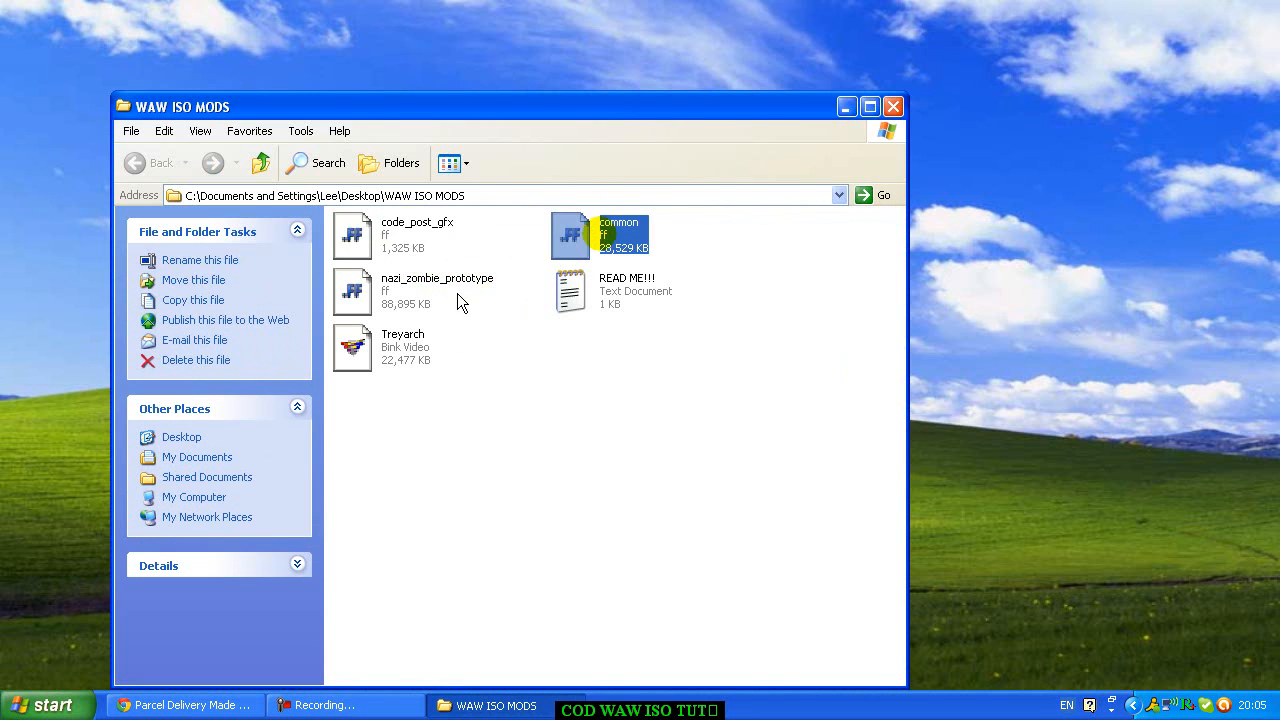
pyautogui.click(436, 290)
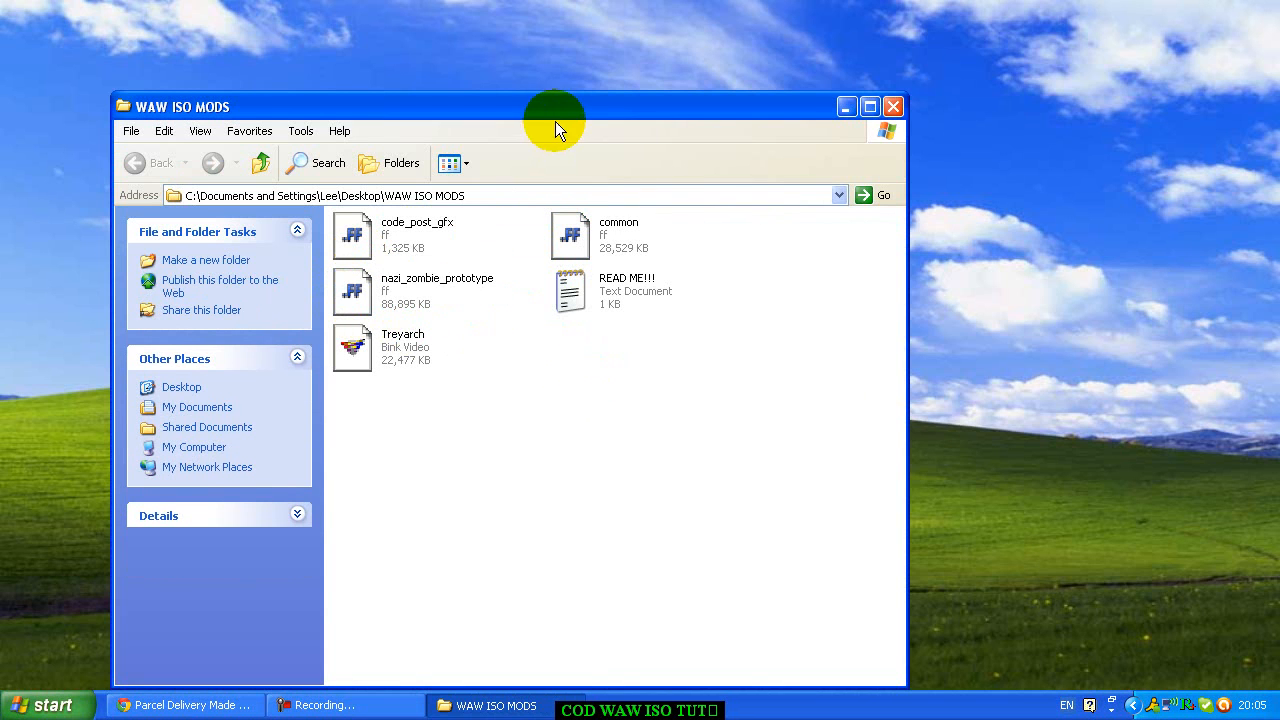
# - Reposition the WAW ISO MODS folder window, then close it
pyautogui.moveTo(556, 106); pyautogui.dragTo(730, 68)
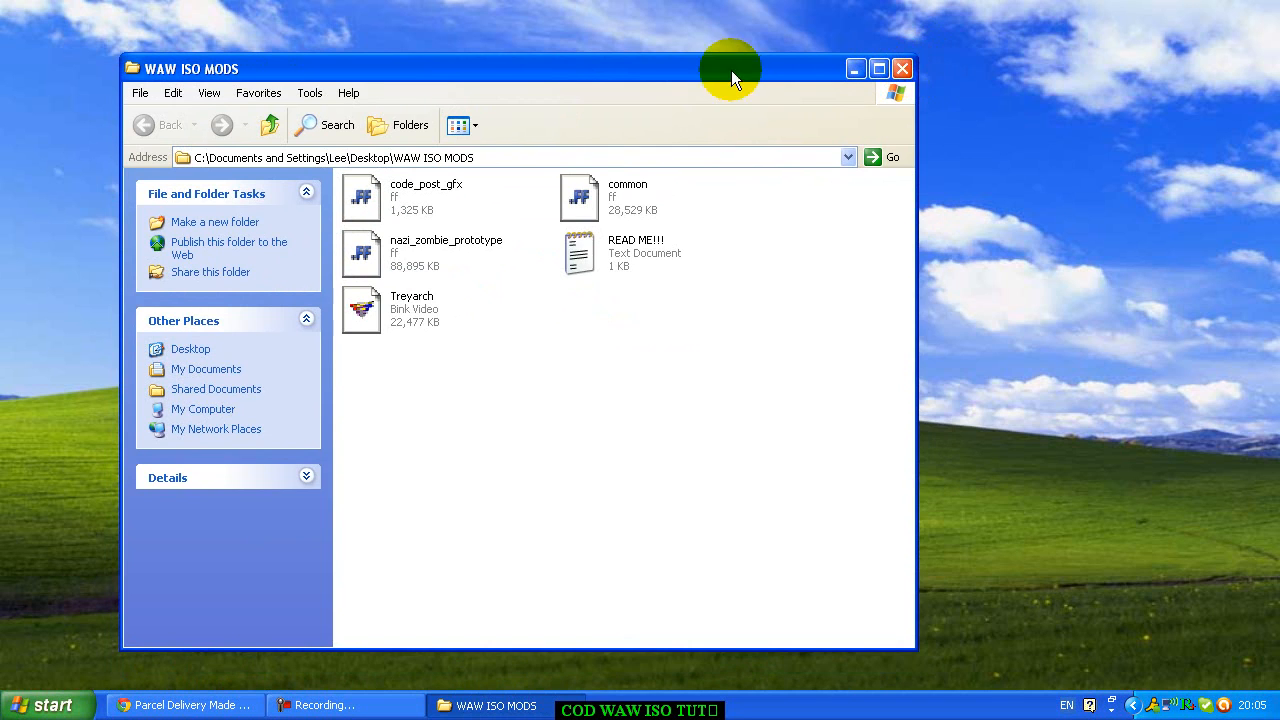
pyautogui.moveTo(730, 68); pyautogui.dragTo(744, 78)
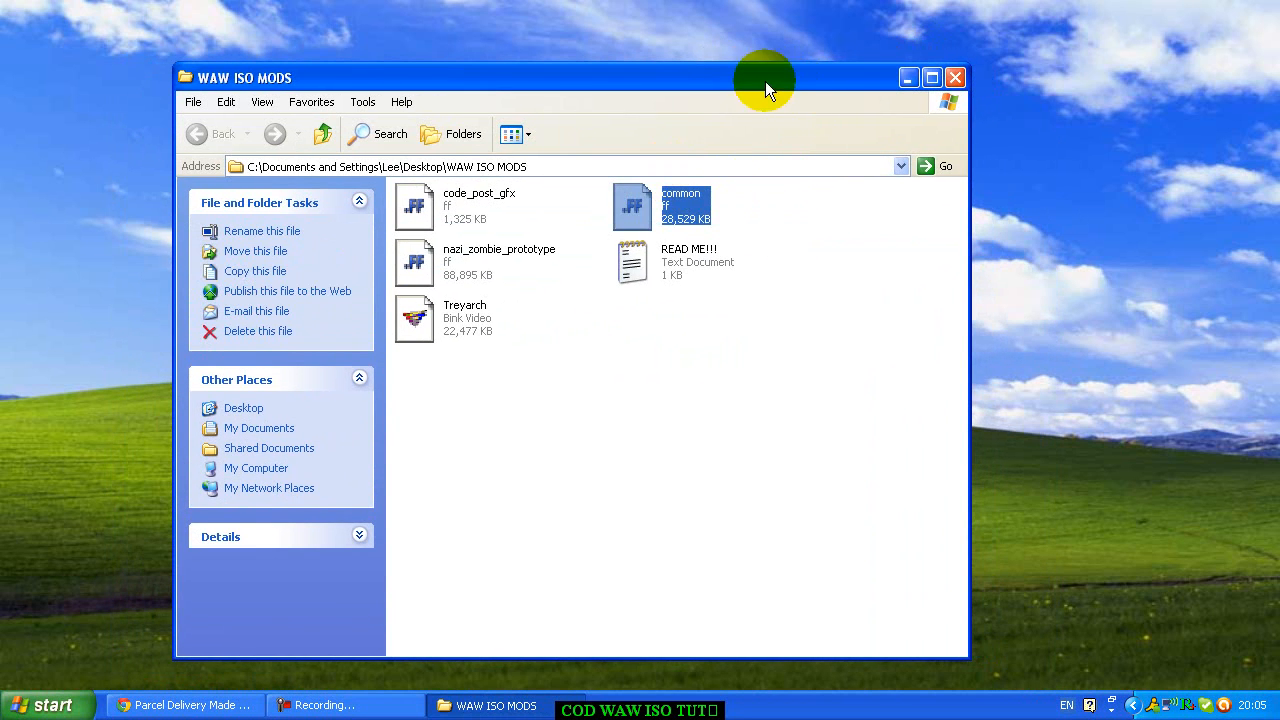
pyautogui.moveTo(764, 76); pyautogui.dragTo(878, 62)
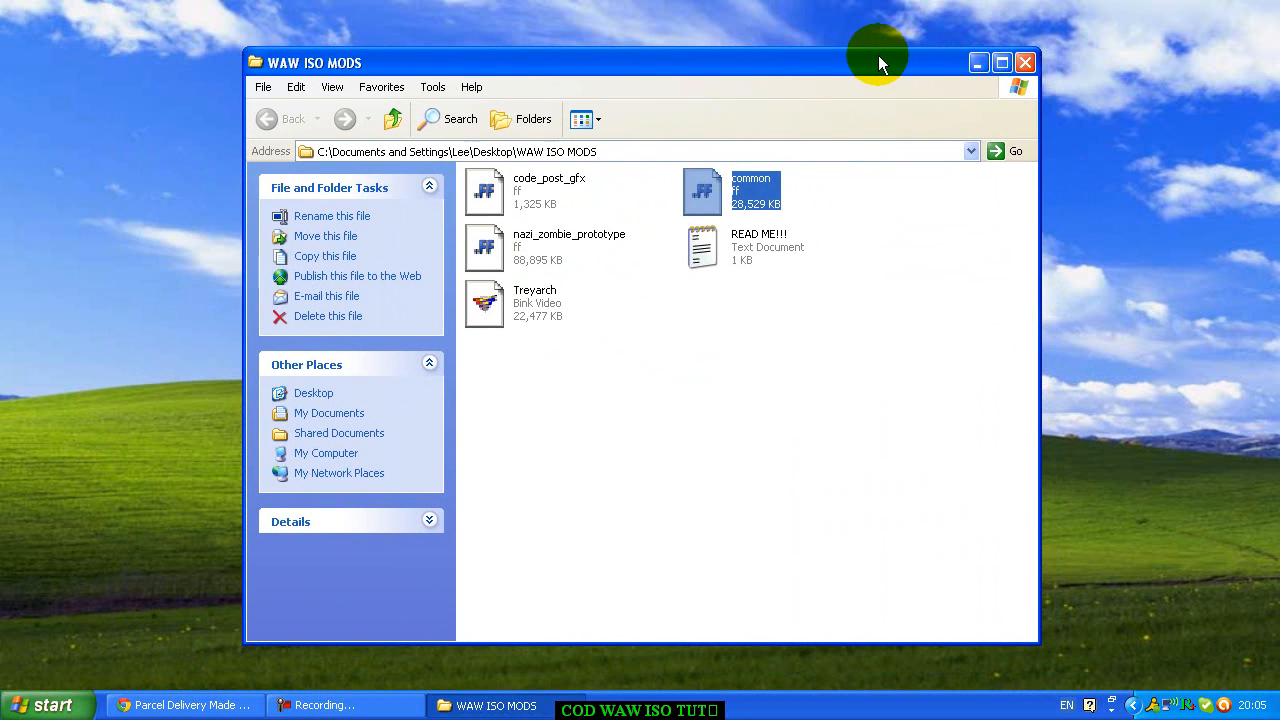
pyautogui.moveTo(878, 62); pyautogui.dragTo(868, 178)
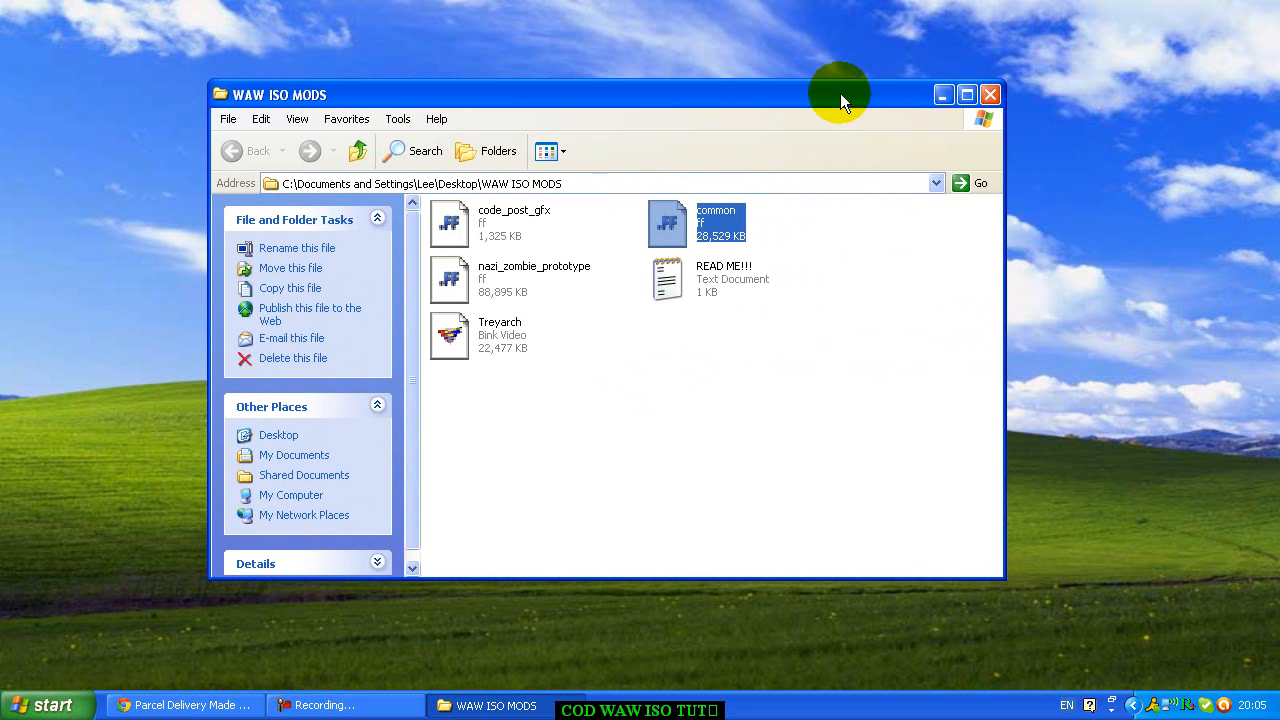
pyautogui.moveTo(988, 96)
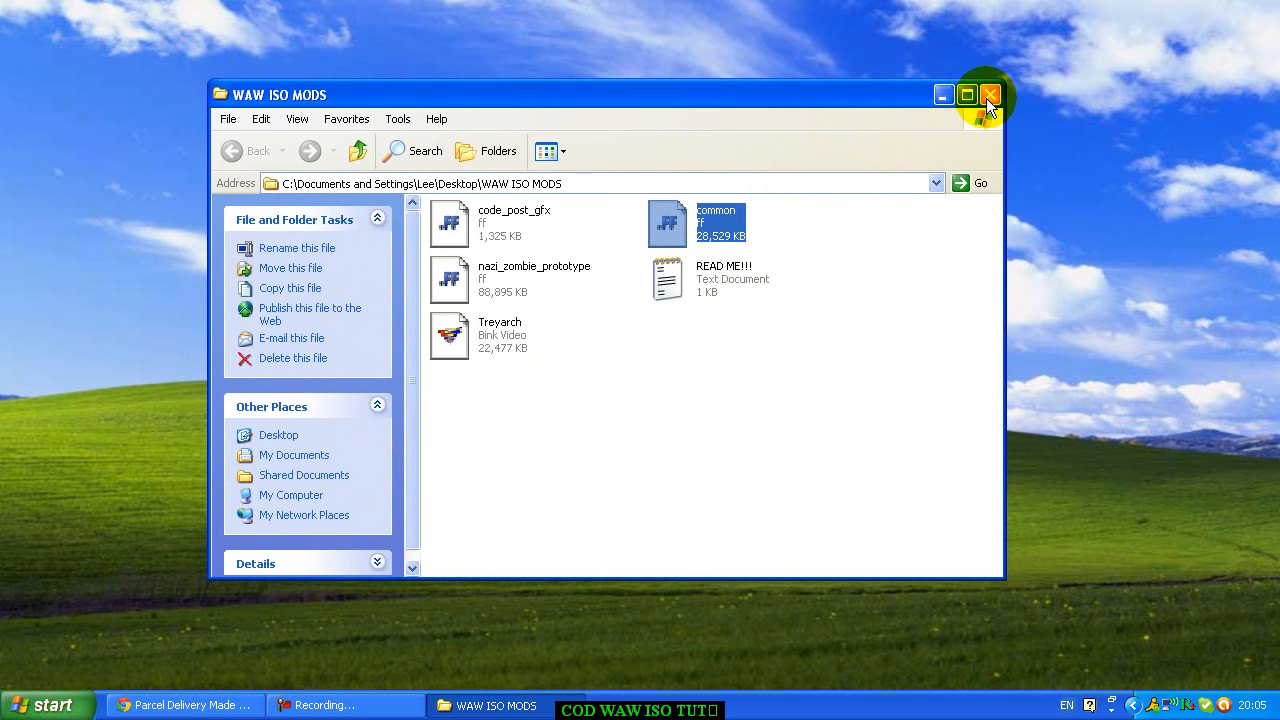
pyautogui.click(988, 94)
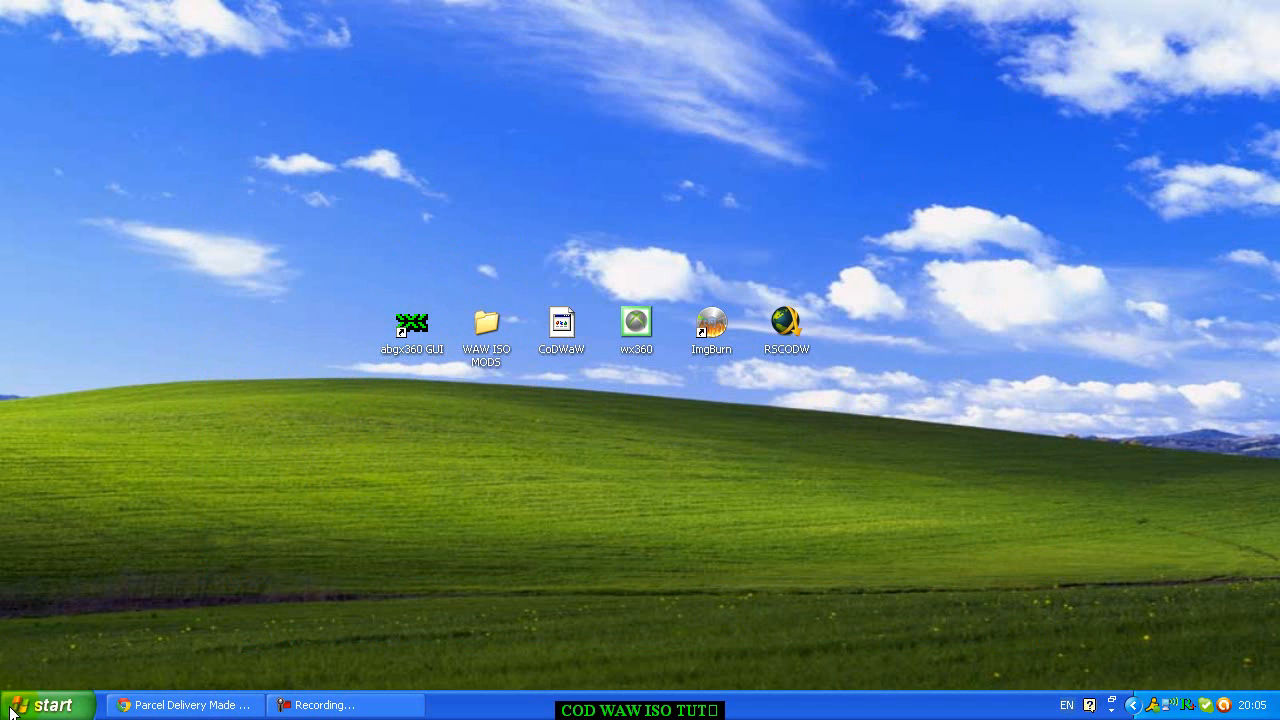
pyautogui.click(44, 704)
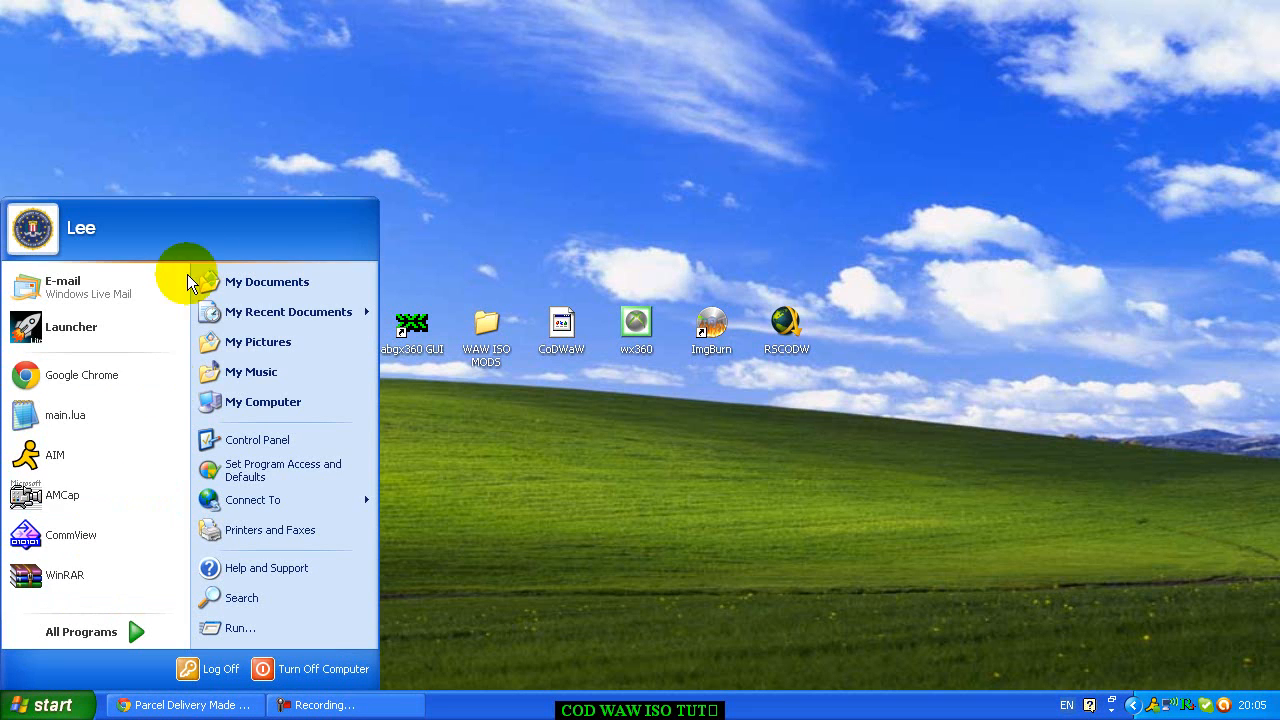
pyautogui.click(284, 340)
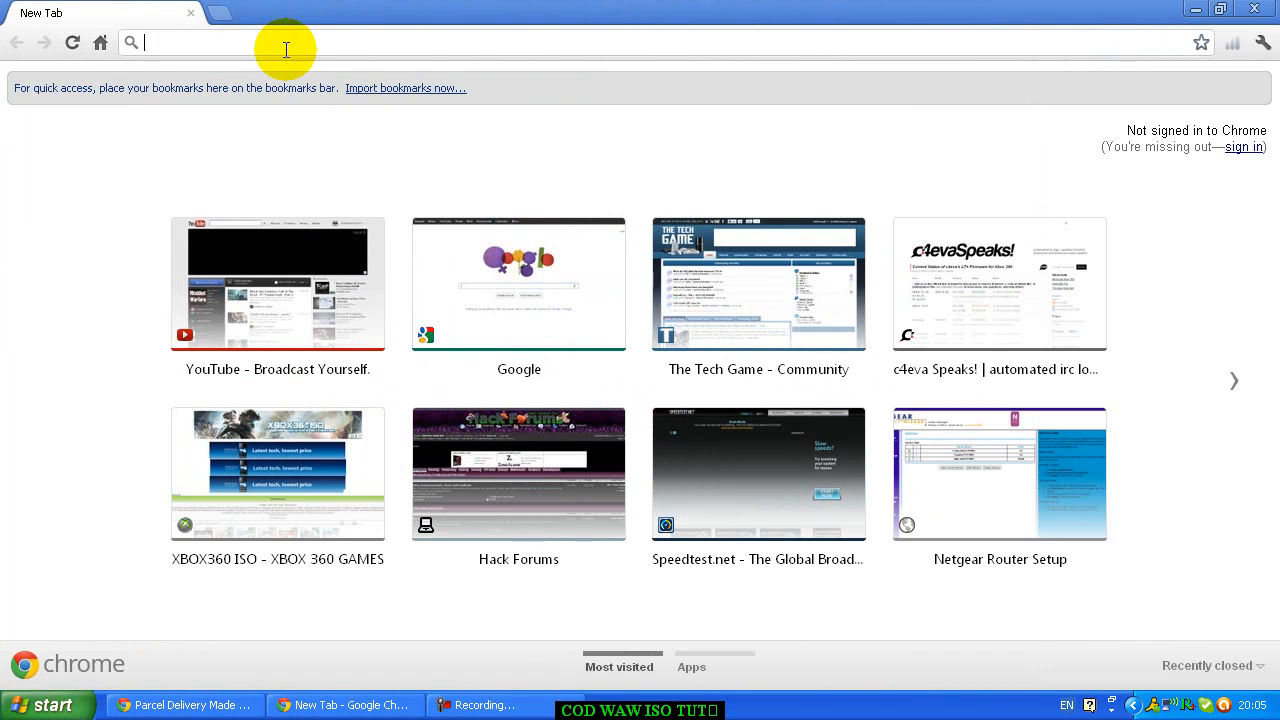
pyautogui.write('www.amazon.co.uk')
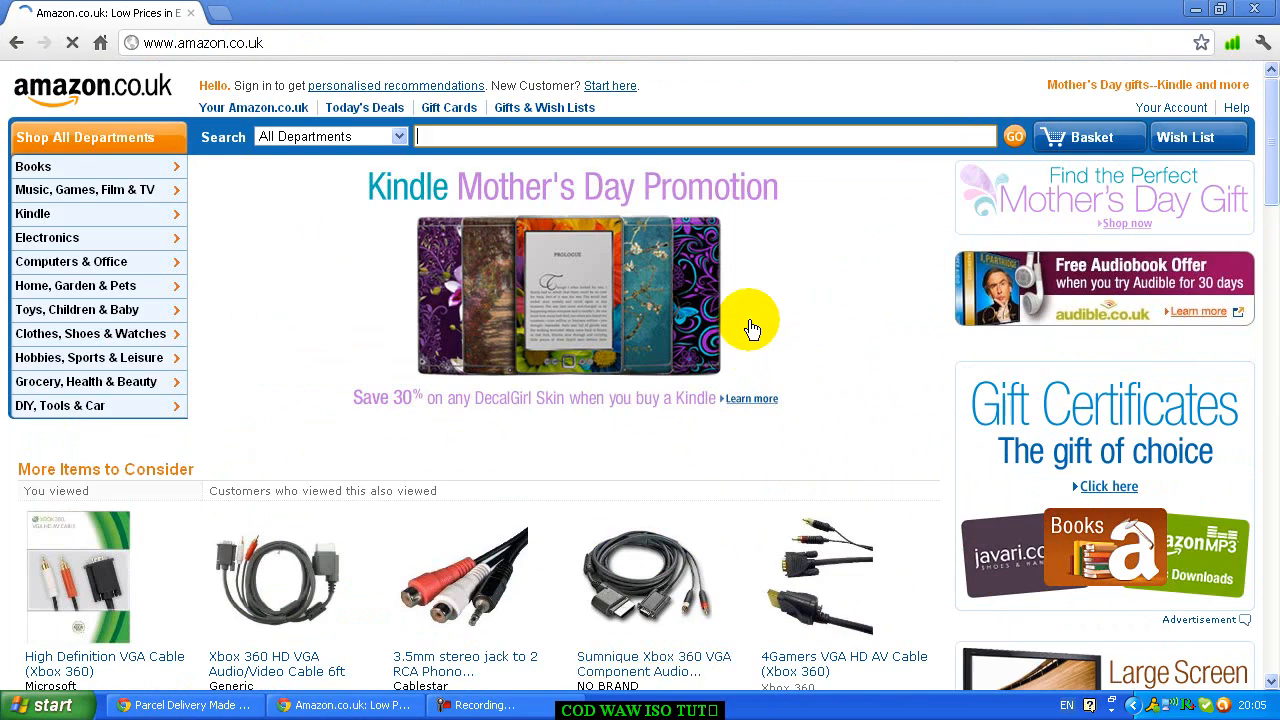
pyautogui.moveTo(640, 186)
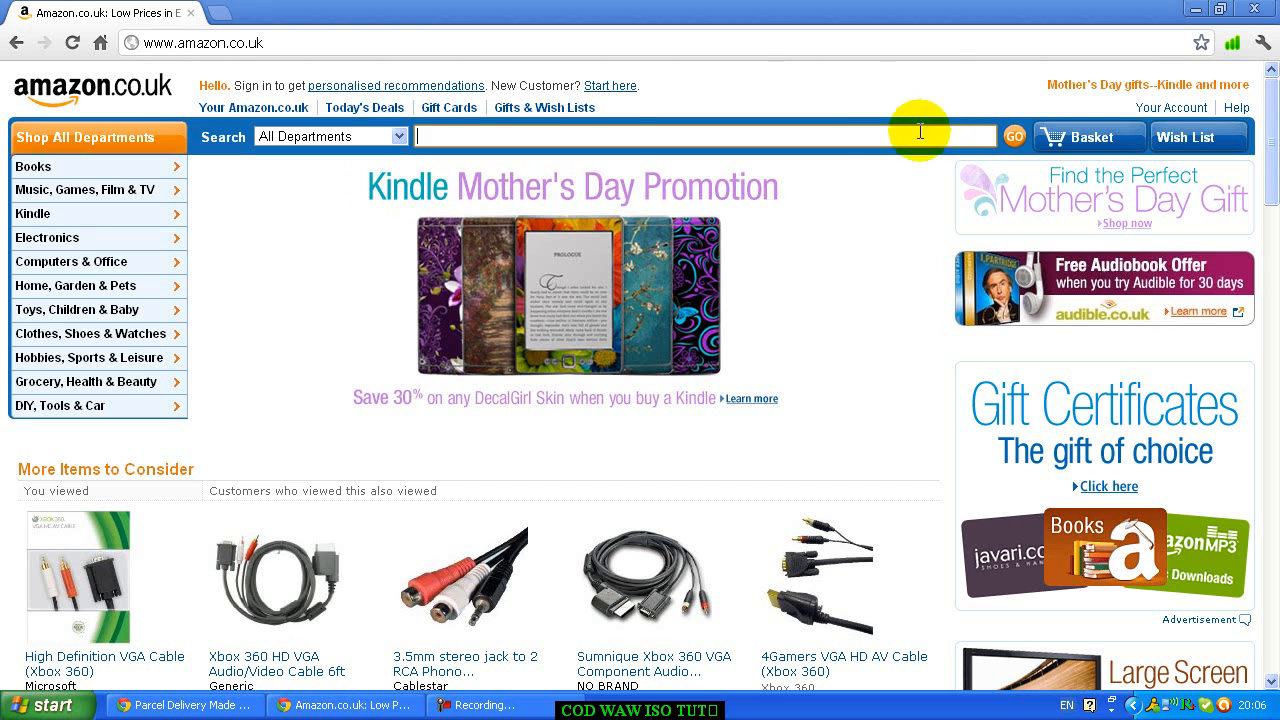
pyautogui.moveTo(752, 90)
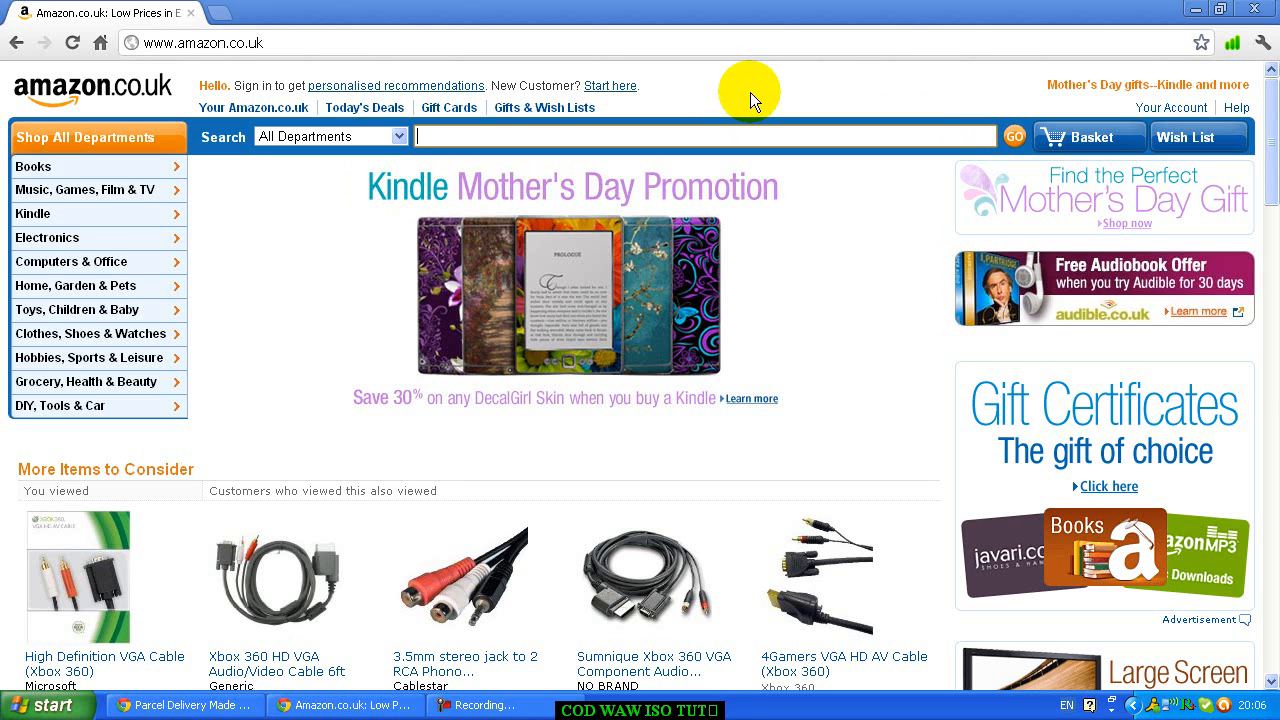
pyautogui.moveTo(664, 132)
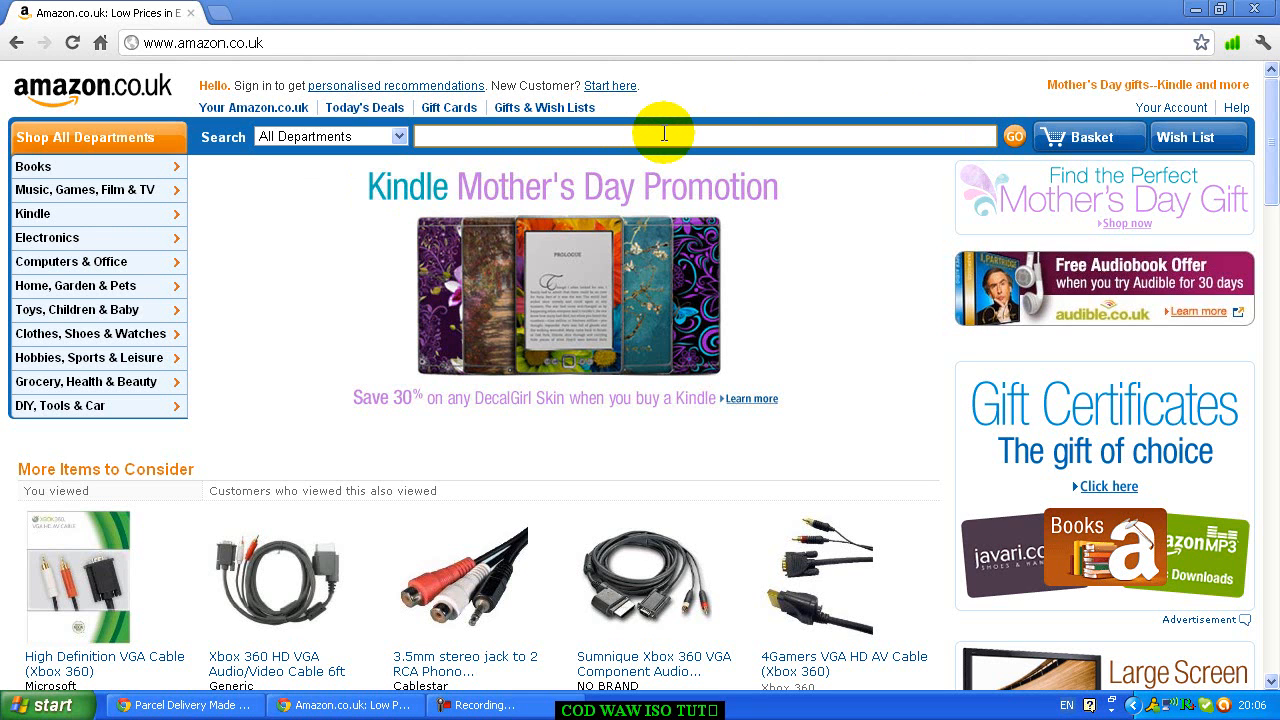
pyautogui.moveTo(678, 124)
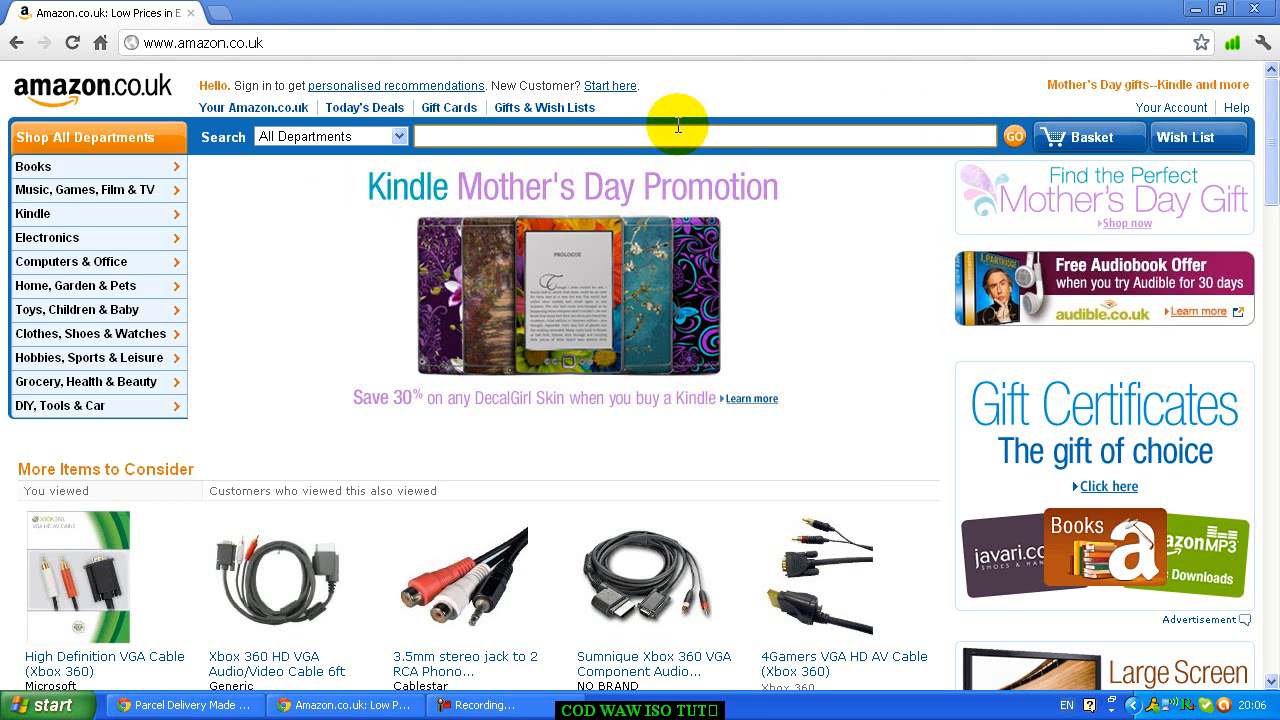
pyautogui.moveTo(722, 184)
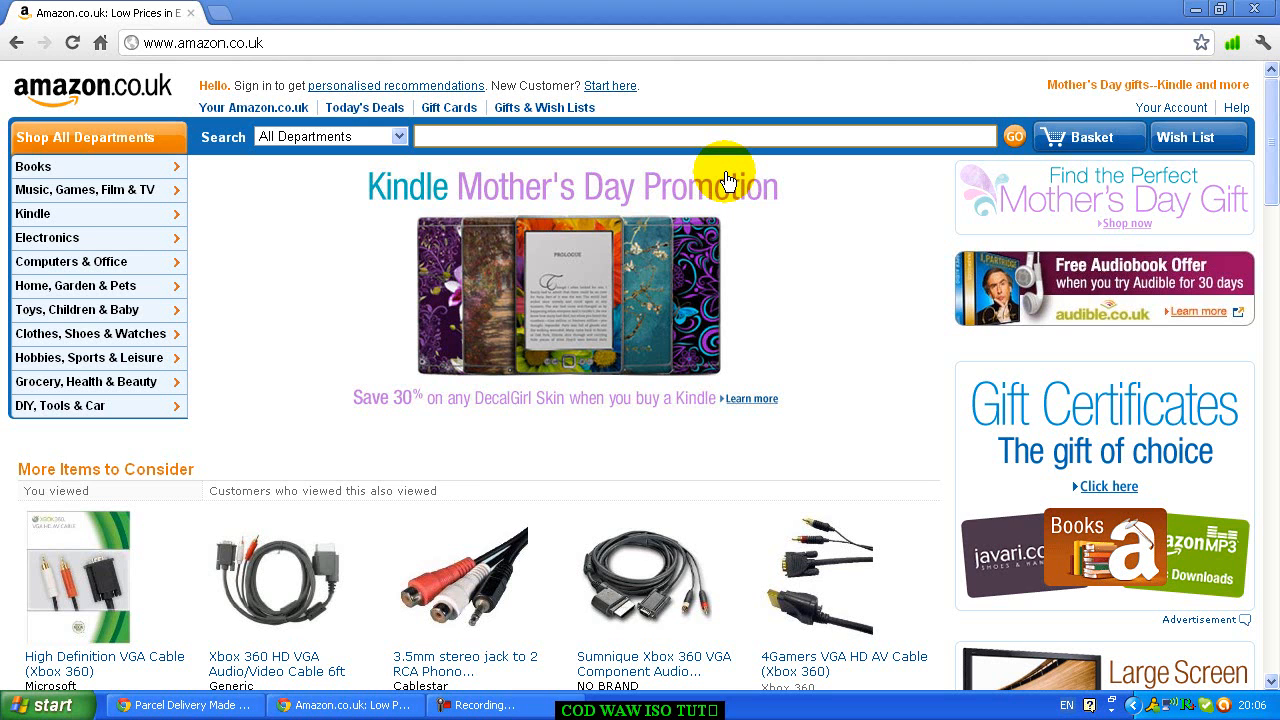
# - Search Amazon for 'aone plus Duel' discs and scroll through the 12 DVD+R results
pyautogui.write('aone')
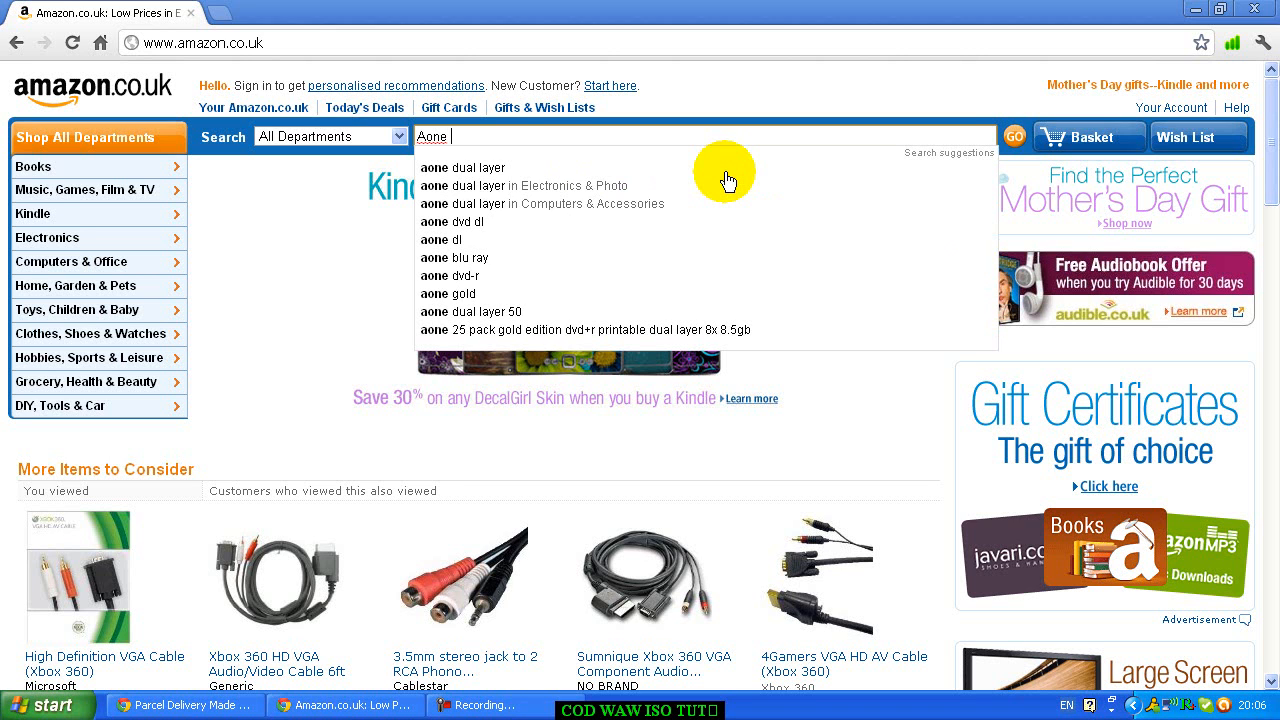
pyautogui.write('plus')
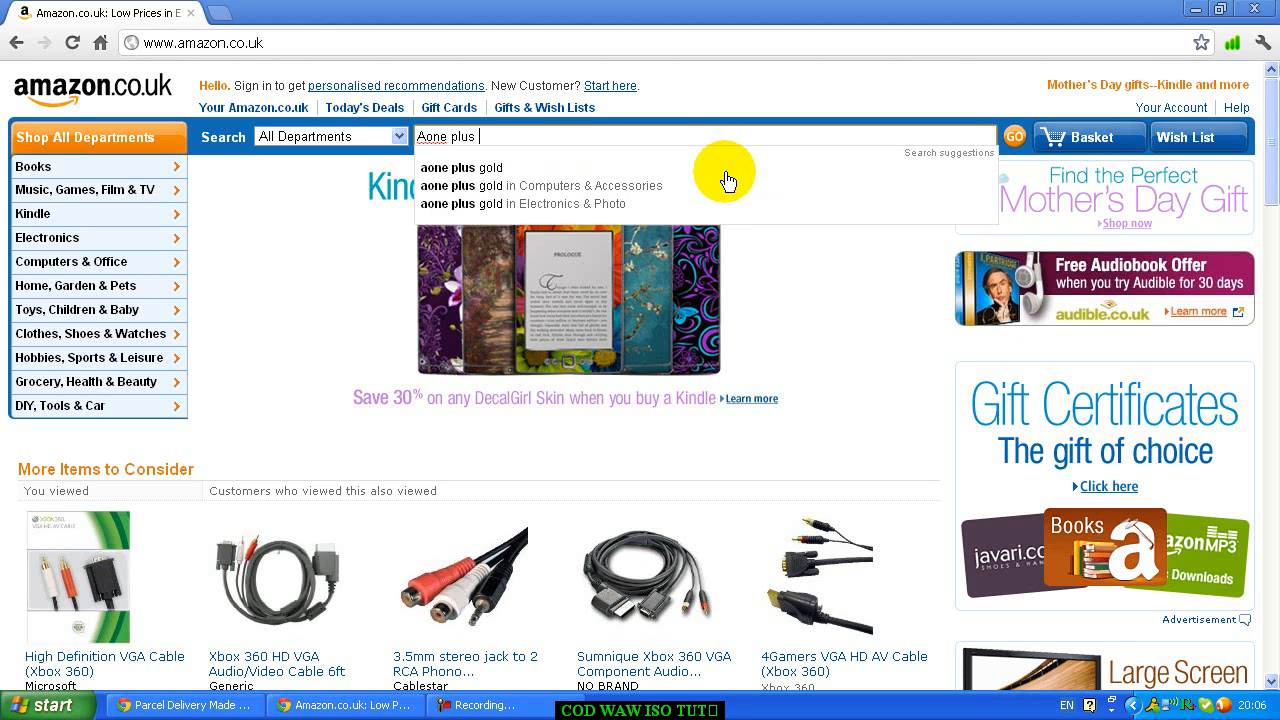
pyautogui.write('Duel')
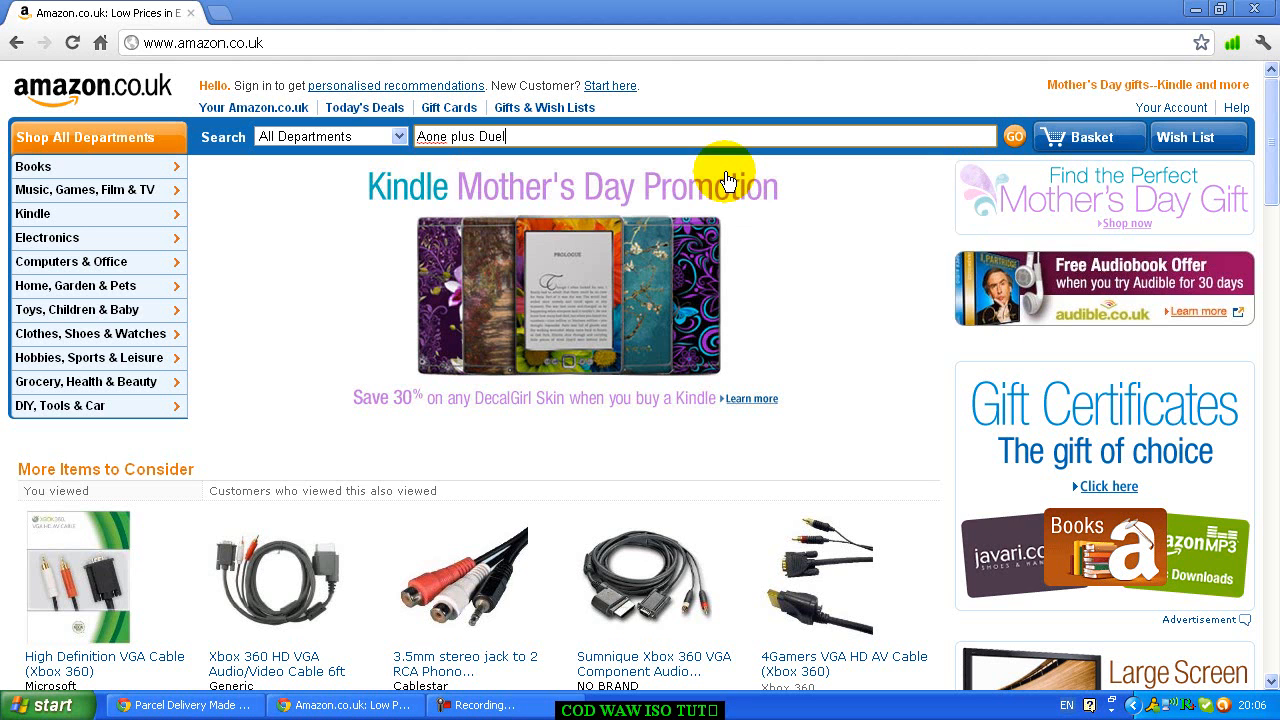
pyautogui.click(1014, 136)
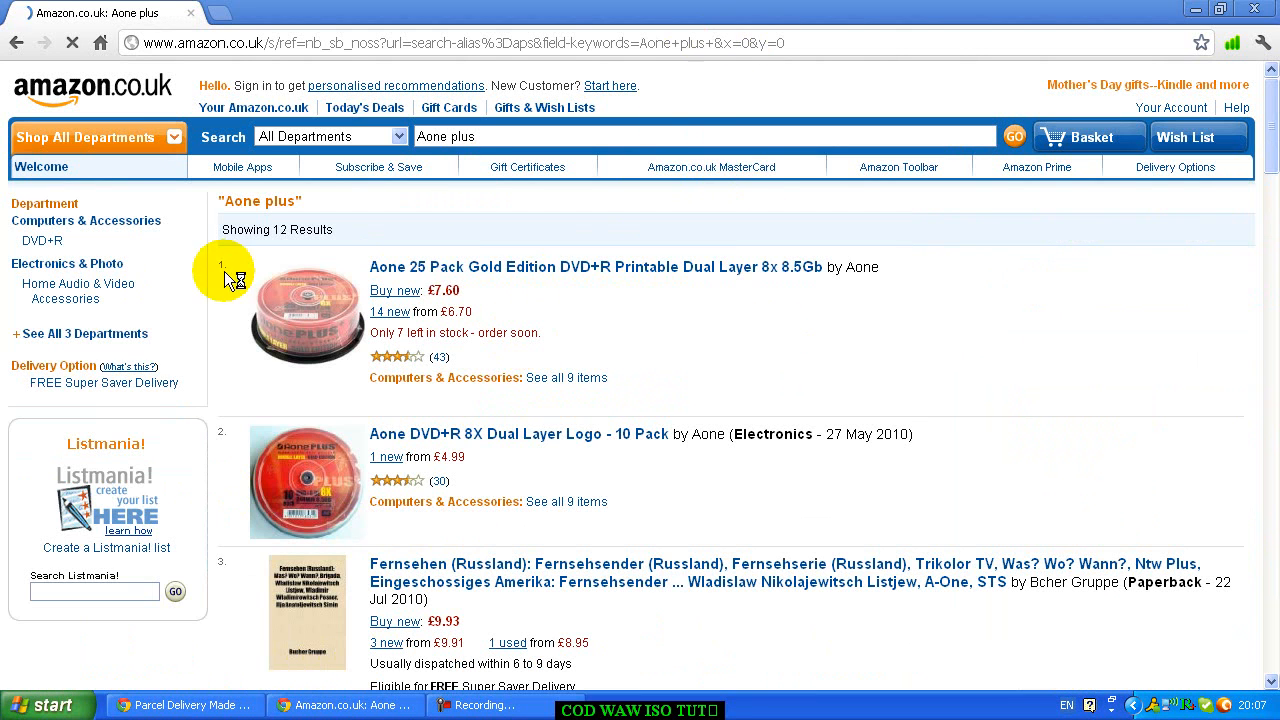
pyautogui.moveTo(576, 276)
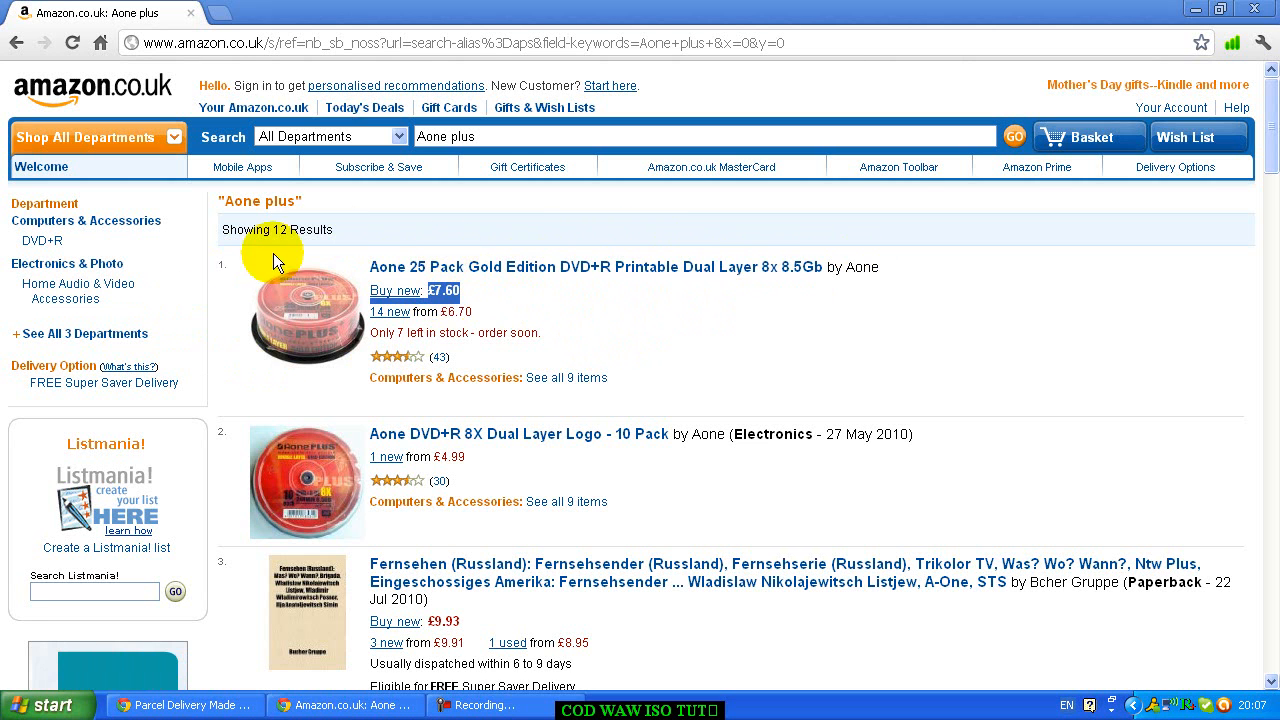
pyautogui.scroll(-3)
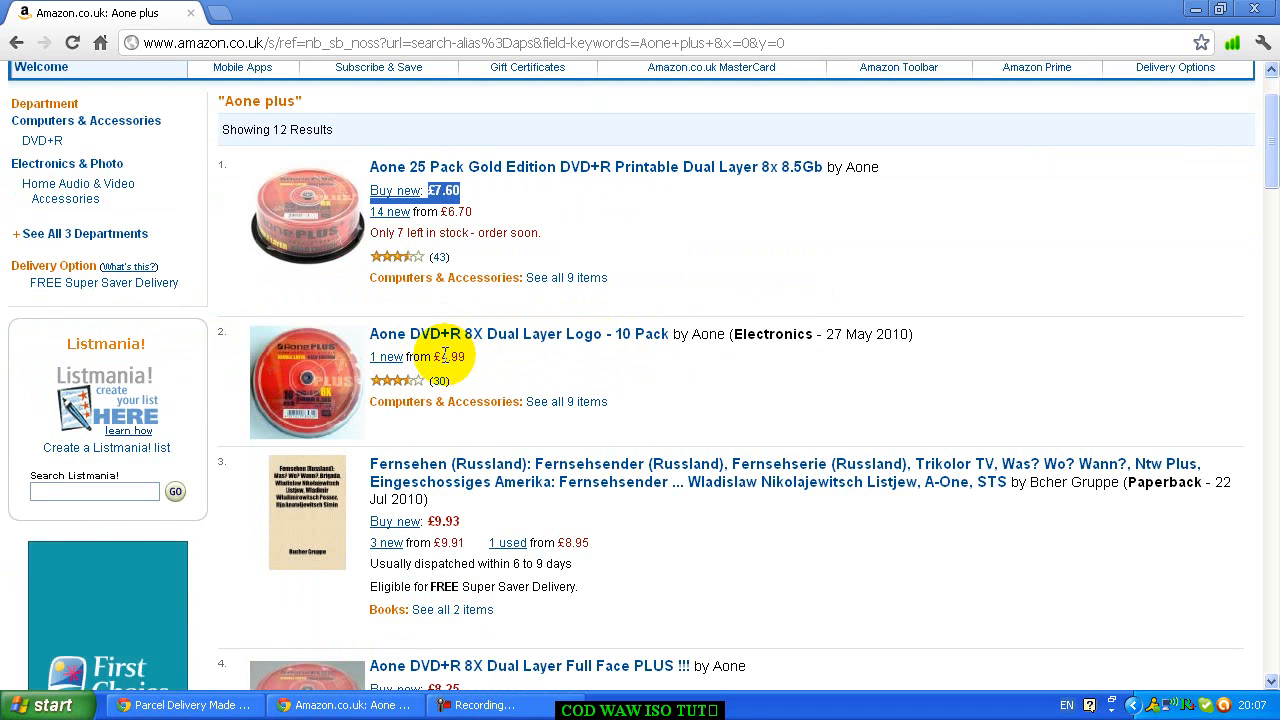
pyautogui.moveTo(460, 330)
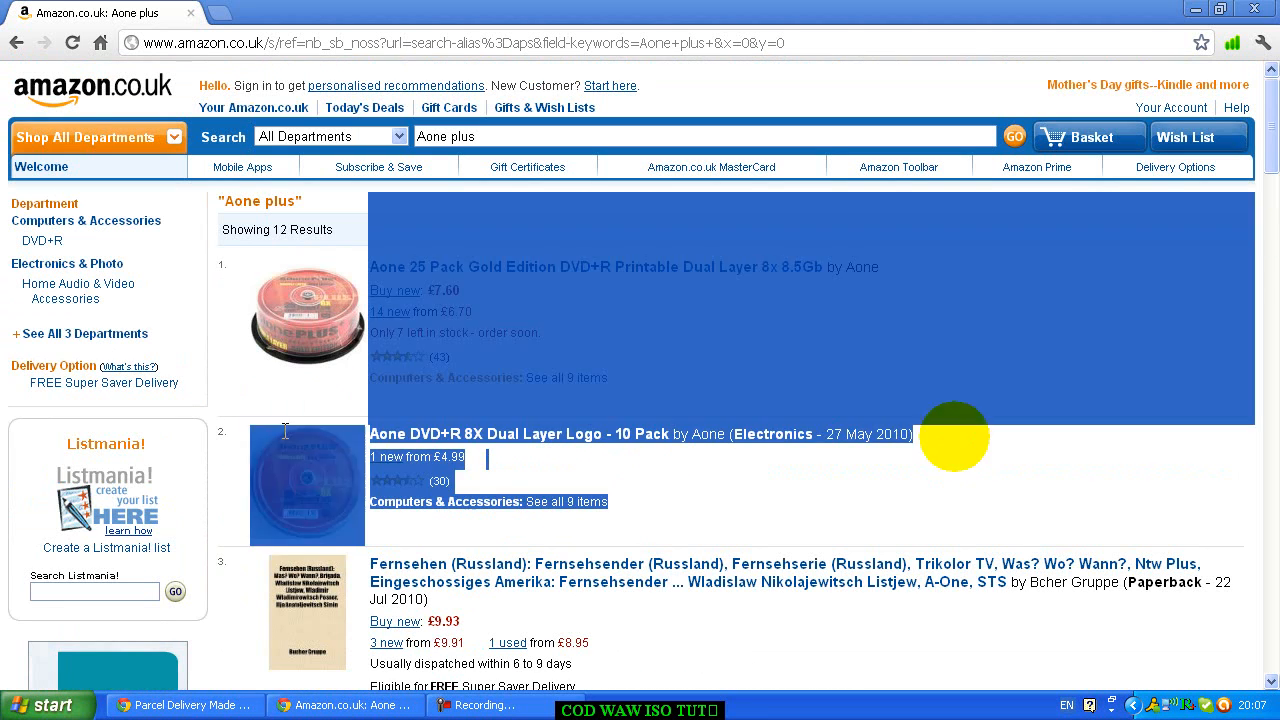
pyautogui.moveTo(524, 480)
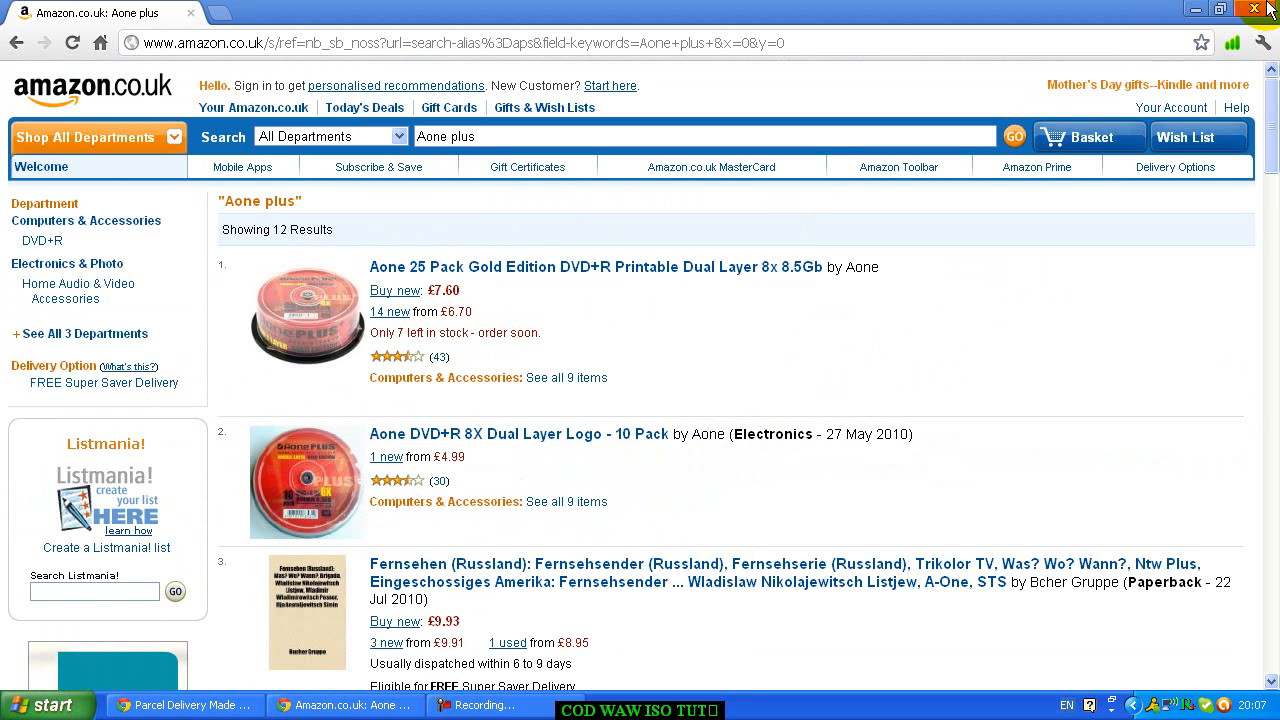
# - Close the Amazon window and launch a fresh Google Chrome from the Start menu
pyautogui.click(1264, 8)
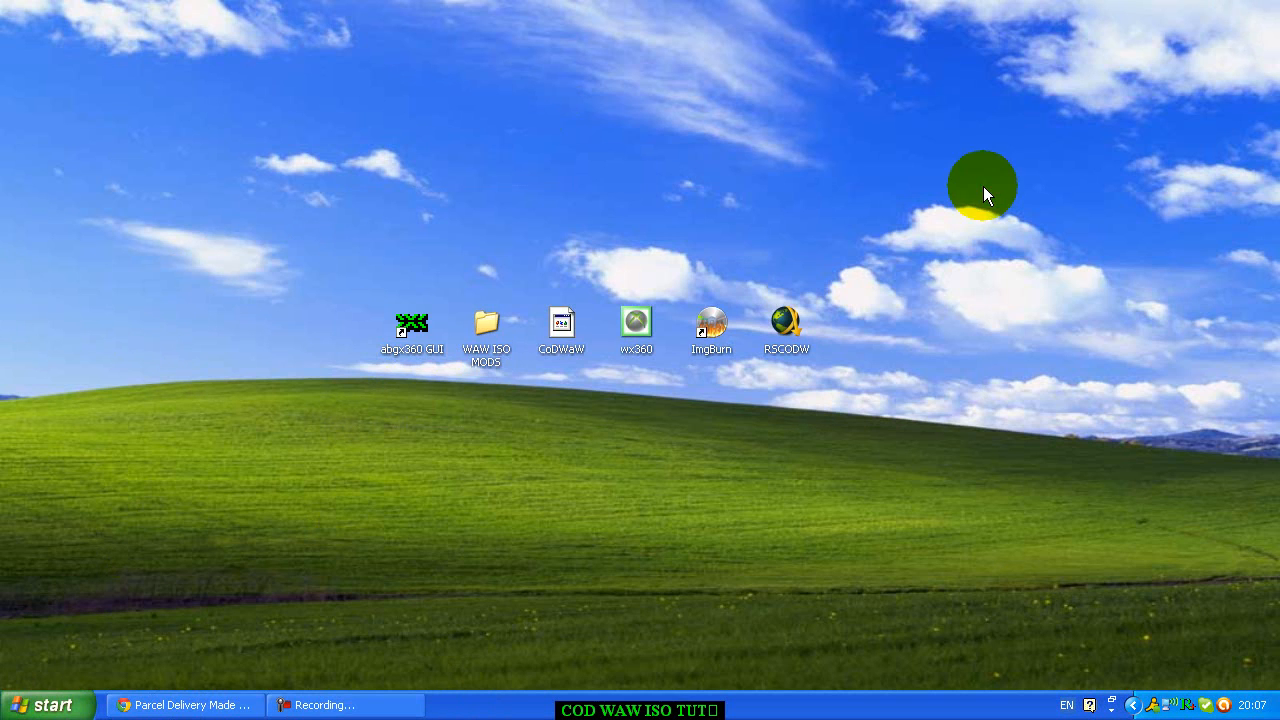
pyautogui.moveTo(564, 448)
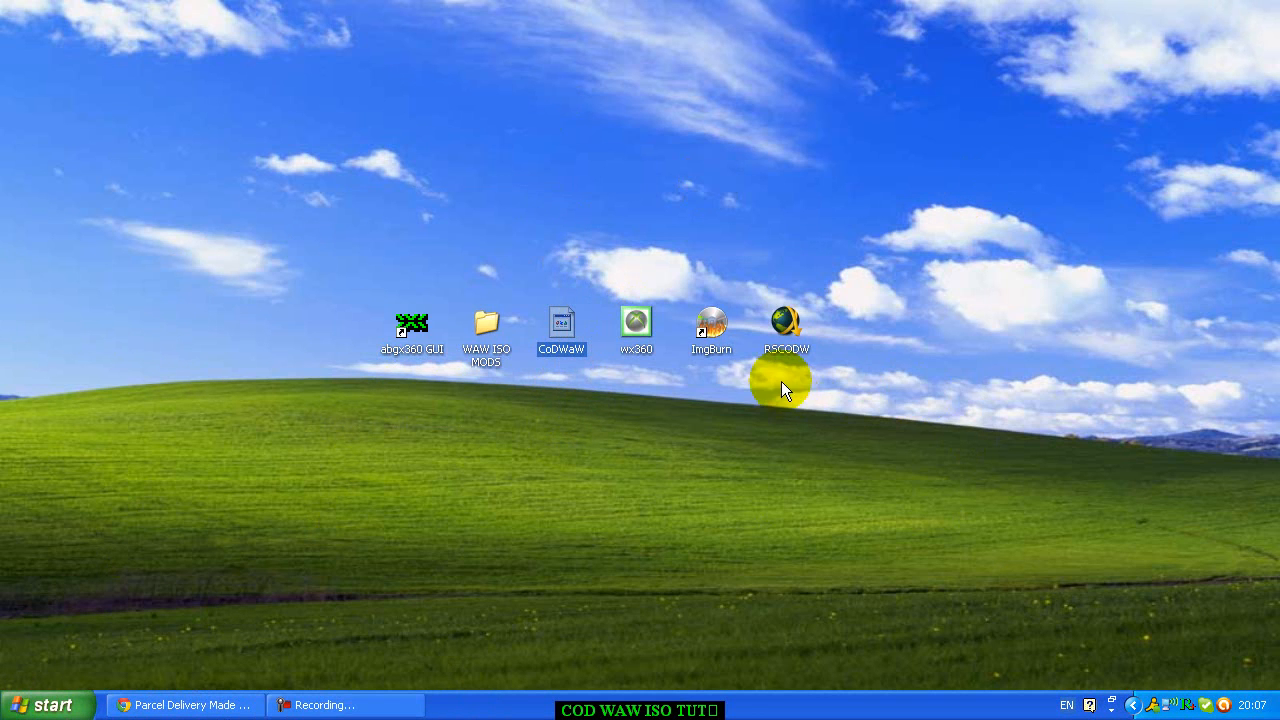
pyautogui.click(44, 704)
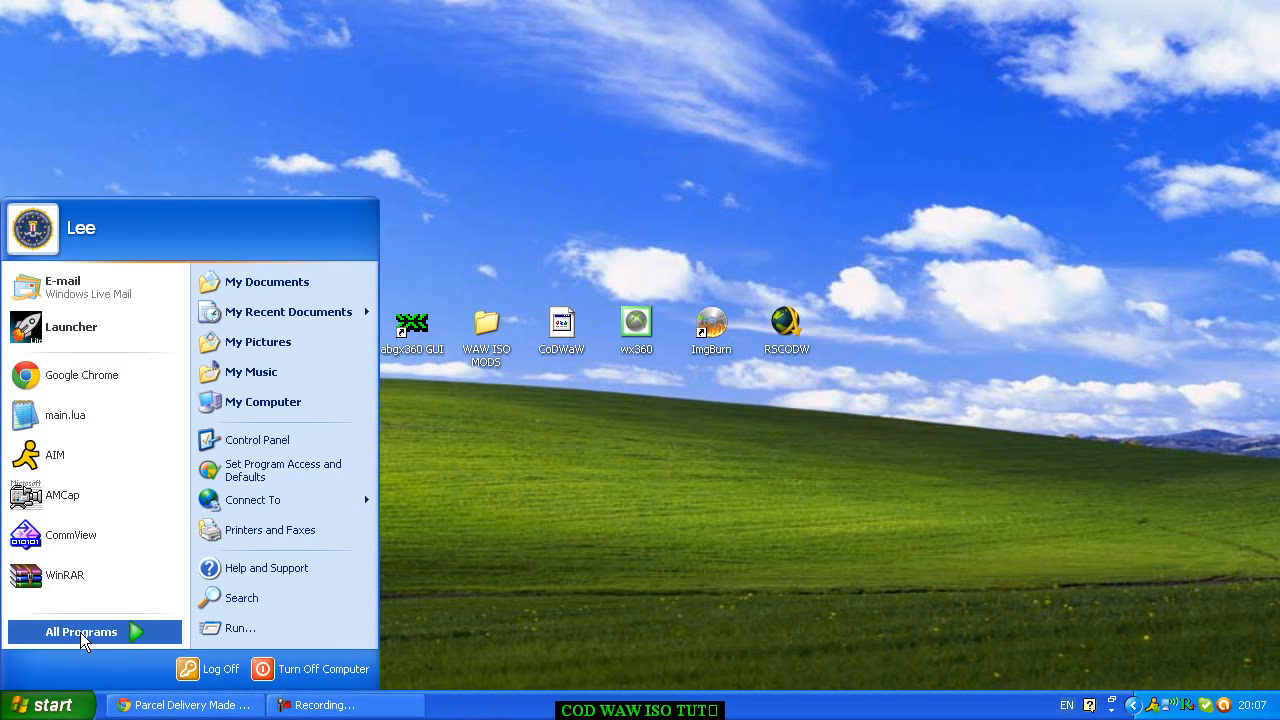
pyautogui.click(778, 272)
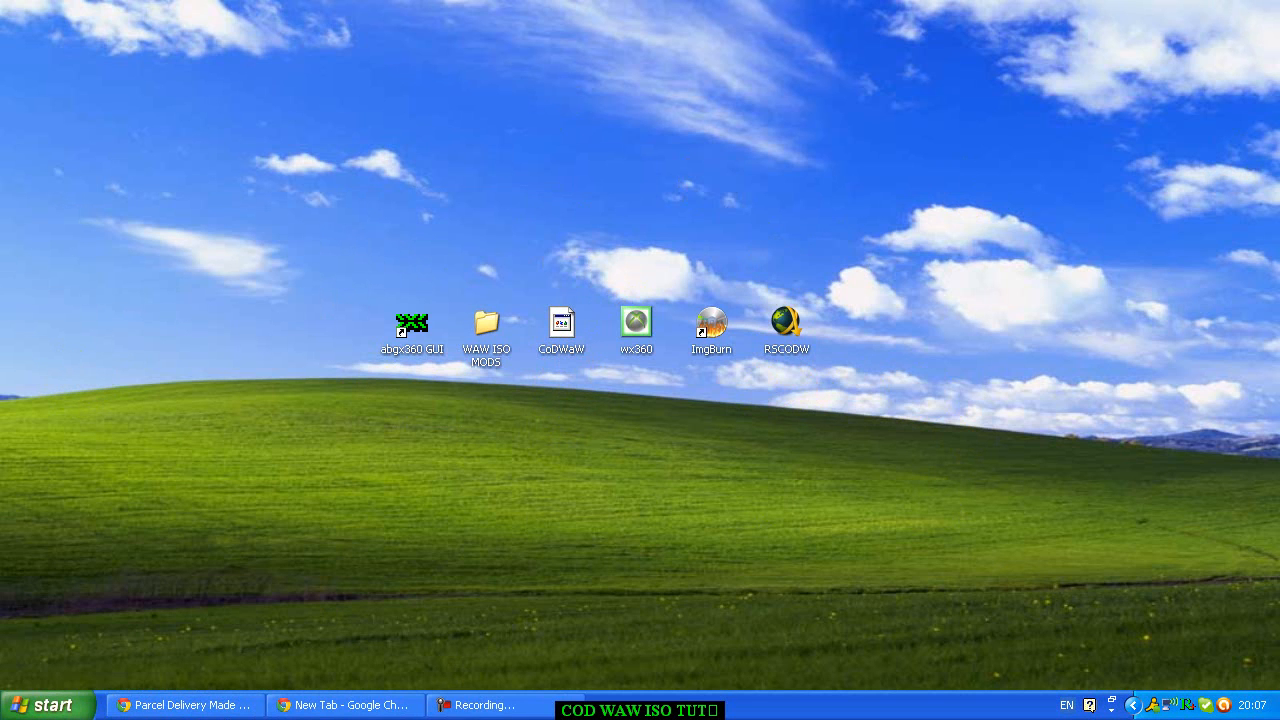
# - Bring the new Chrome window up, maximize it and go to the Google search page
pyautogui.click(344, 704)
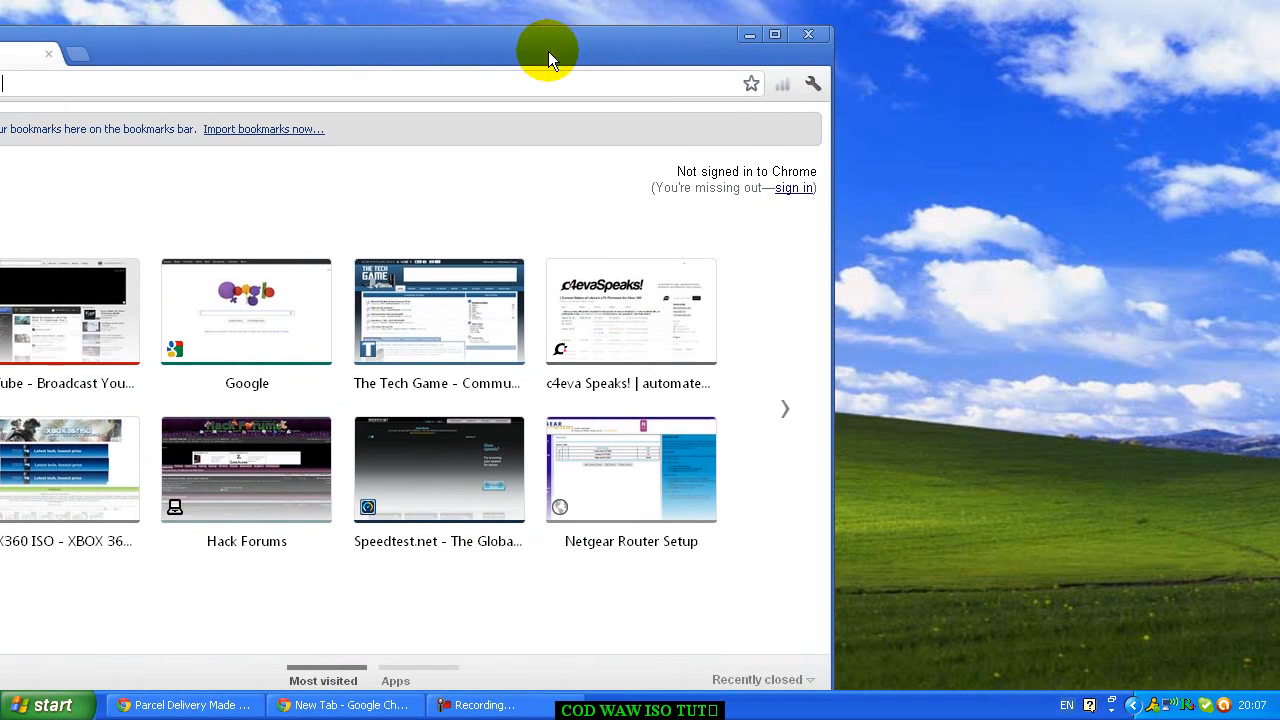
pyautogui.click(774, 34)
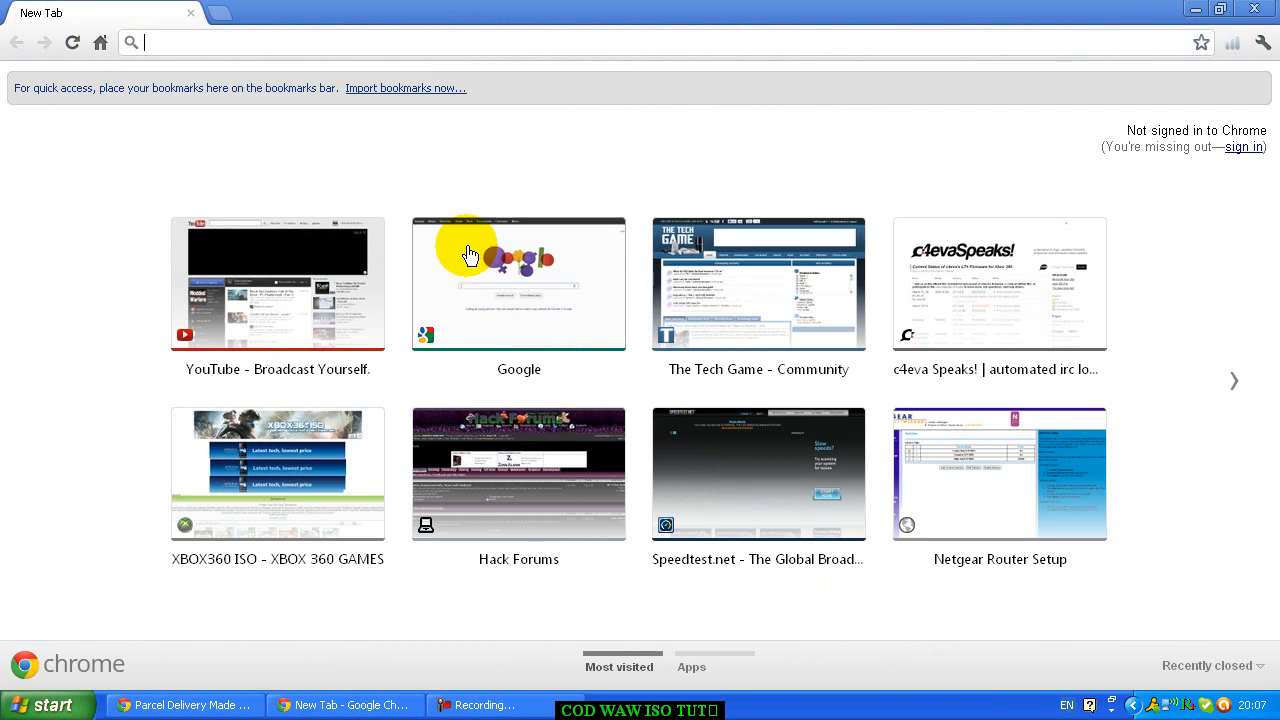
pyautogui.click(518, 284)
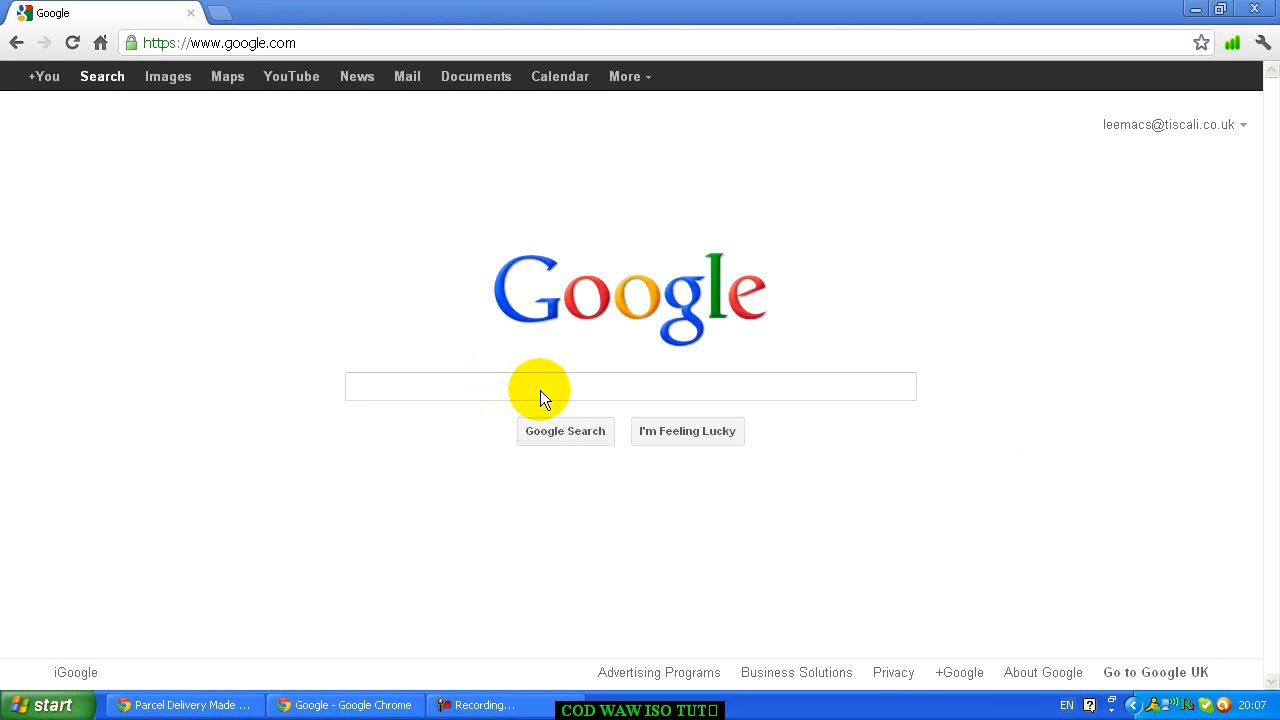
# - Search Google for 'jdownloader' and open the official JDownloader.org homepage
pyautogui.write('j')
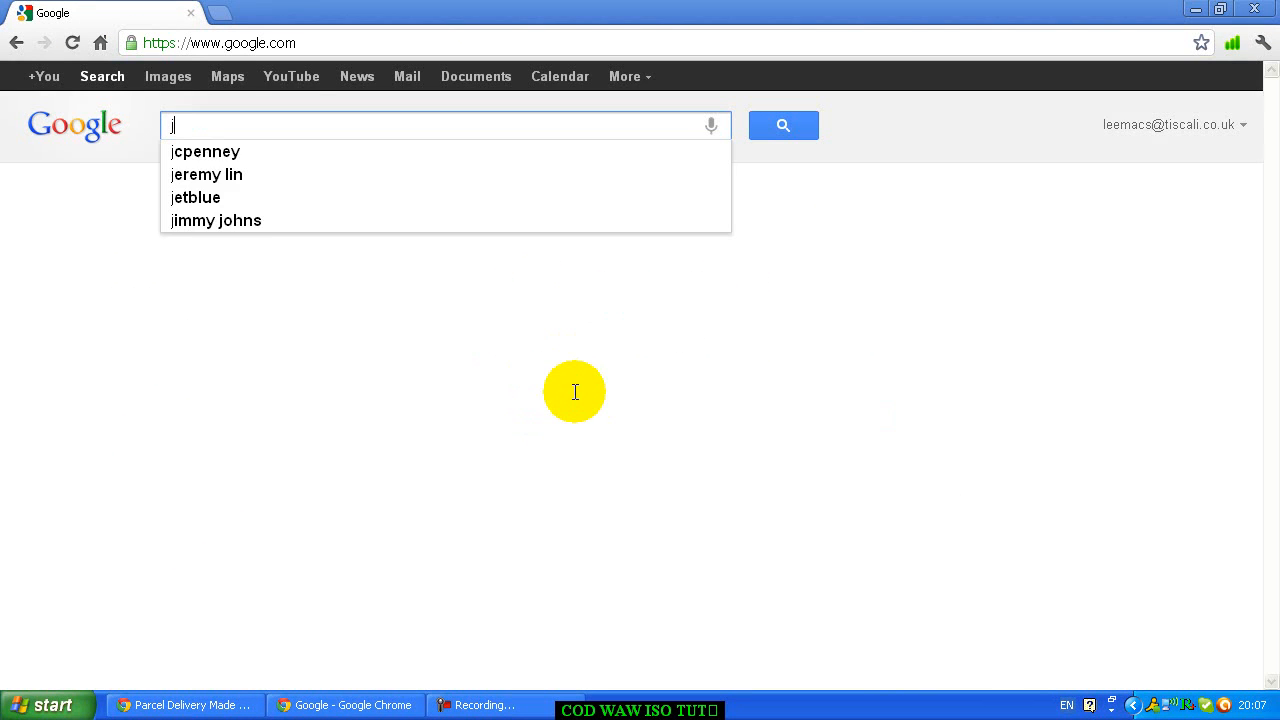
pyautogui.write('downloader')
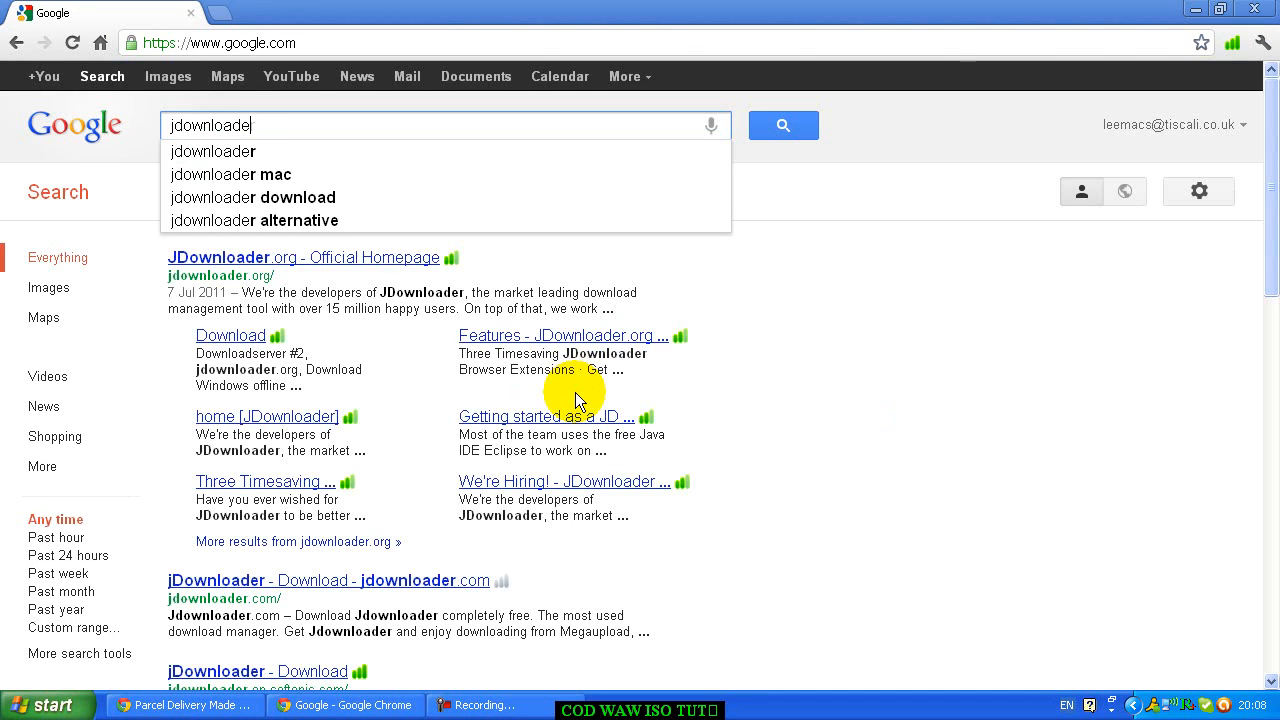
pyautogui.click(218, 256)
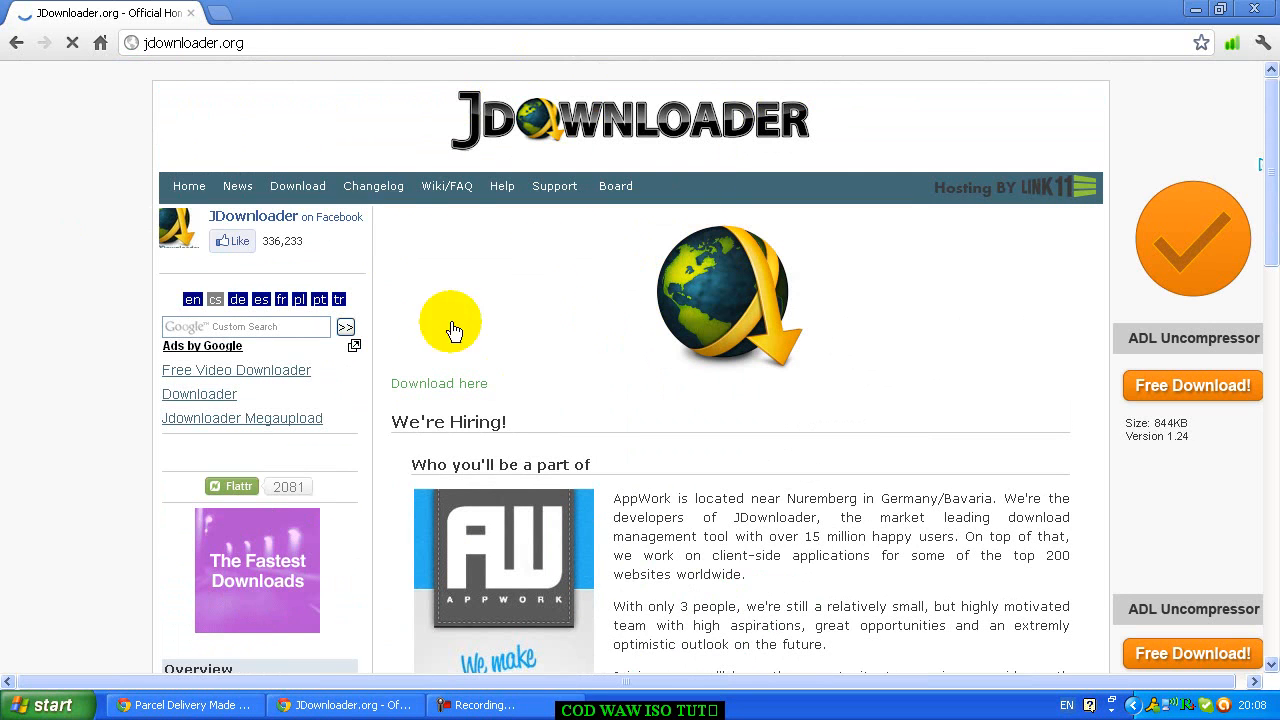
pyautogui.scroll(-3)
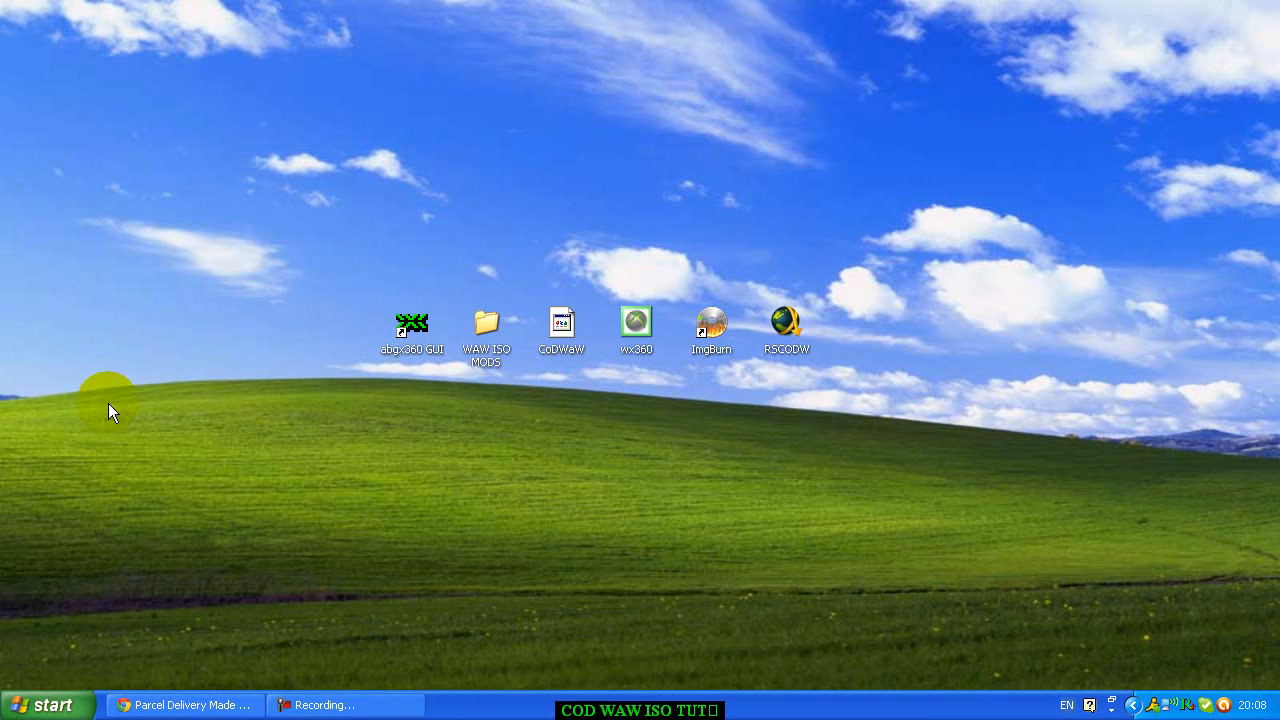
pyautogui.moveTo(478, 402)
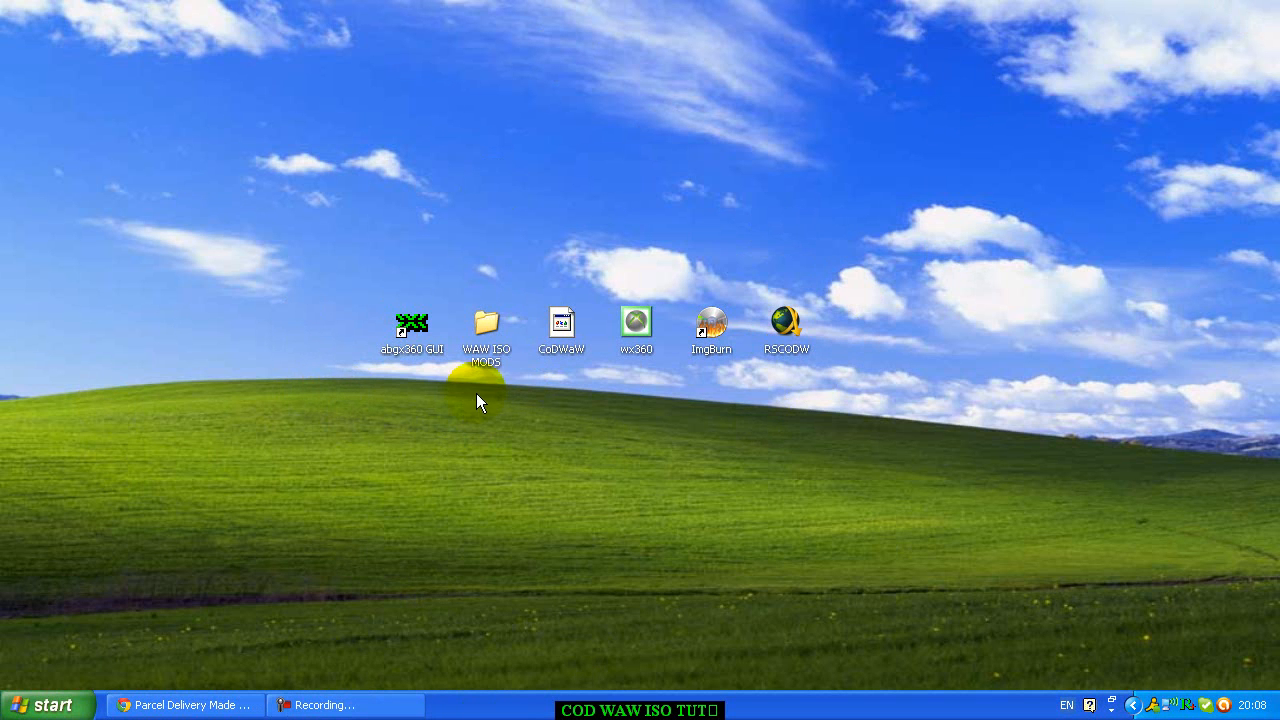
pyautogui.moveTo(452, 400)
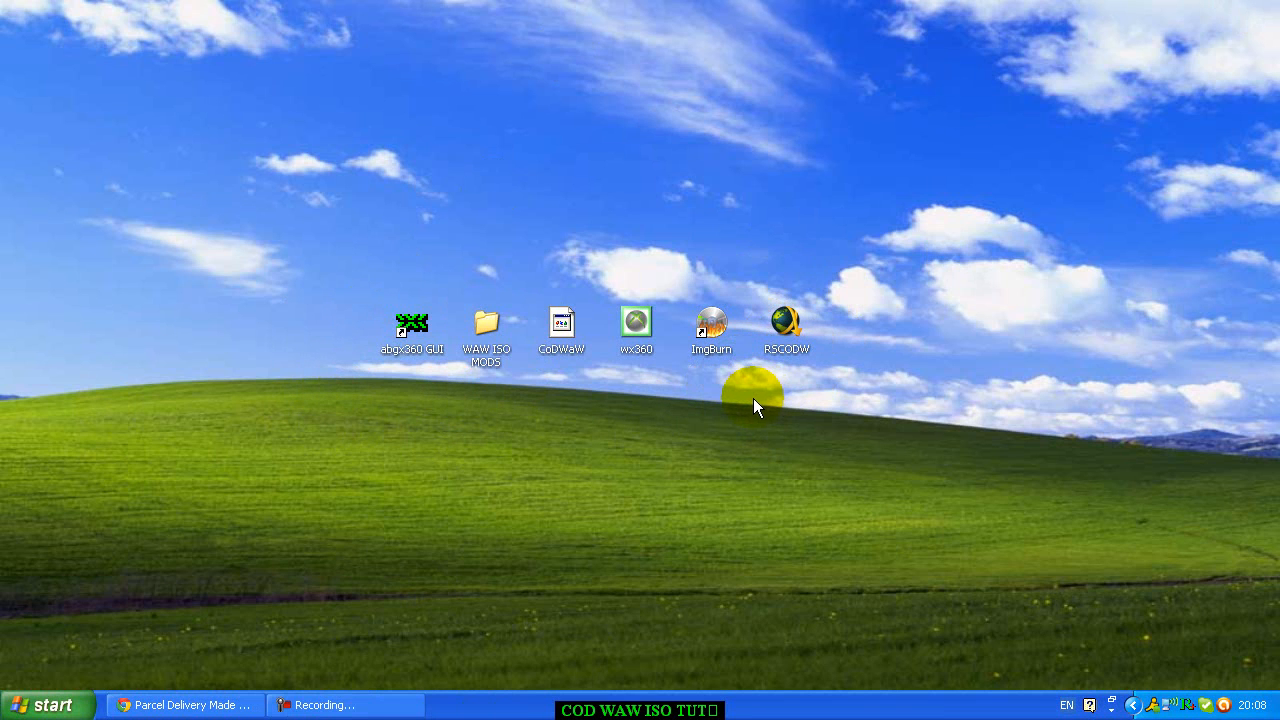
pyautogui.moveTo(768, 408)
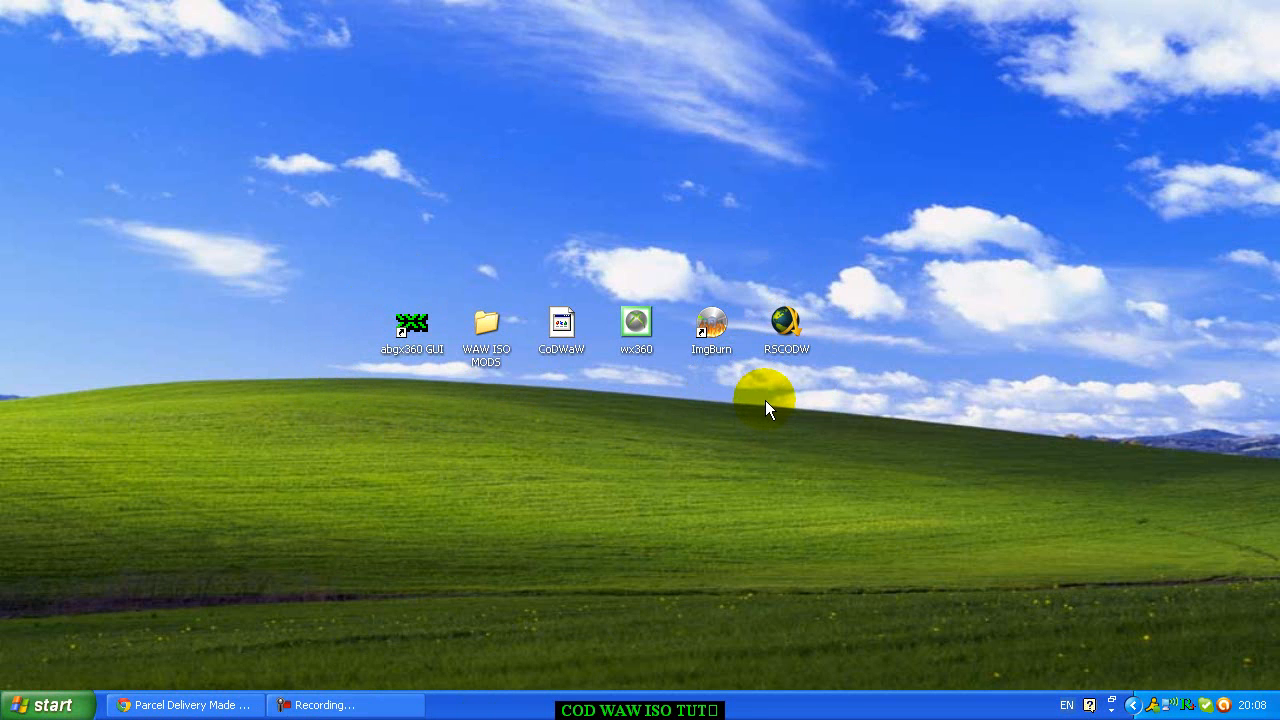
pyautogui.moveTo(484, 440)
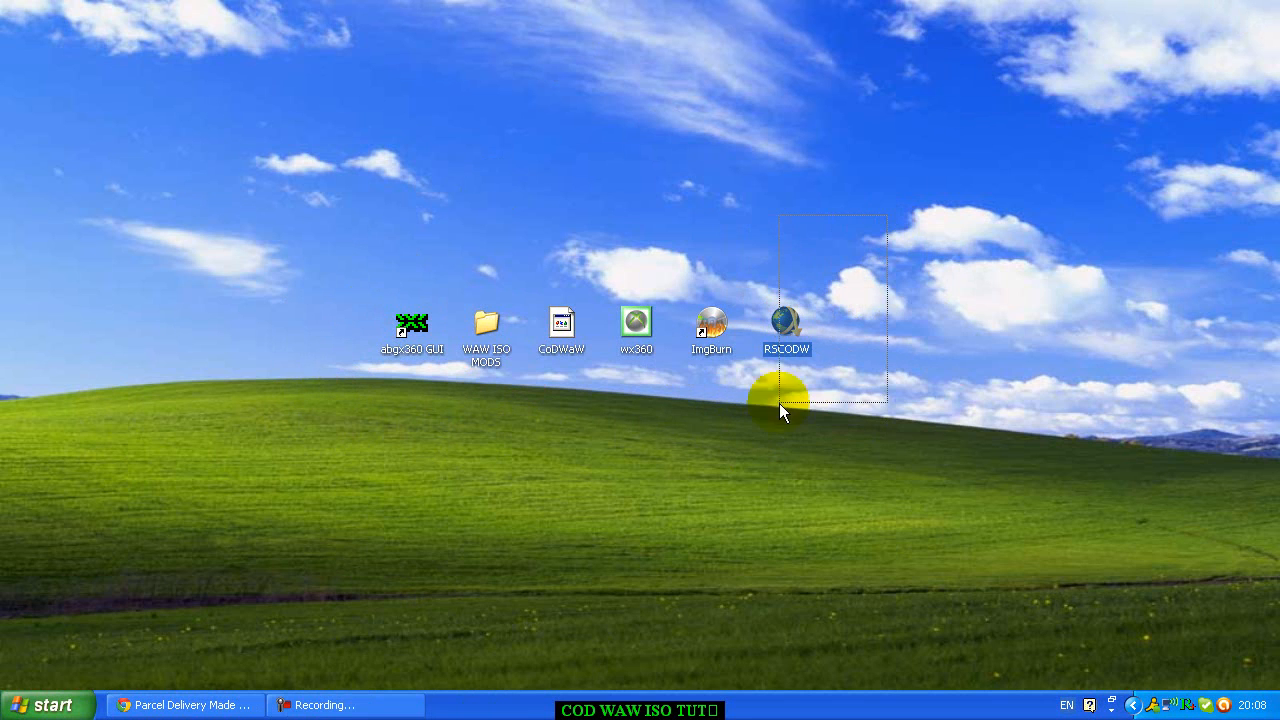
# - Move the RSCODW icon up above the row of tool shortcuts on the desktop
pyautogui.moveTo(788, 324); pyautogui.dragTo(560, 168)
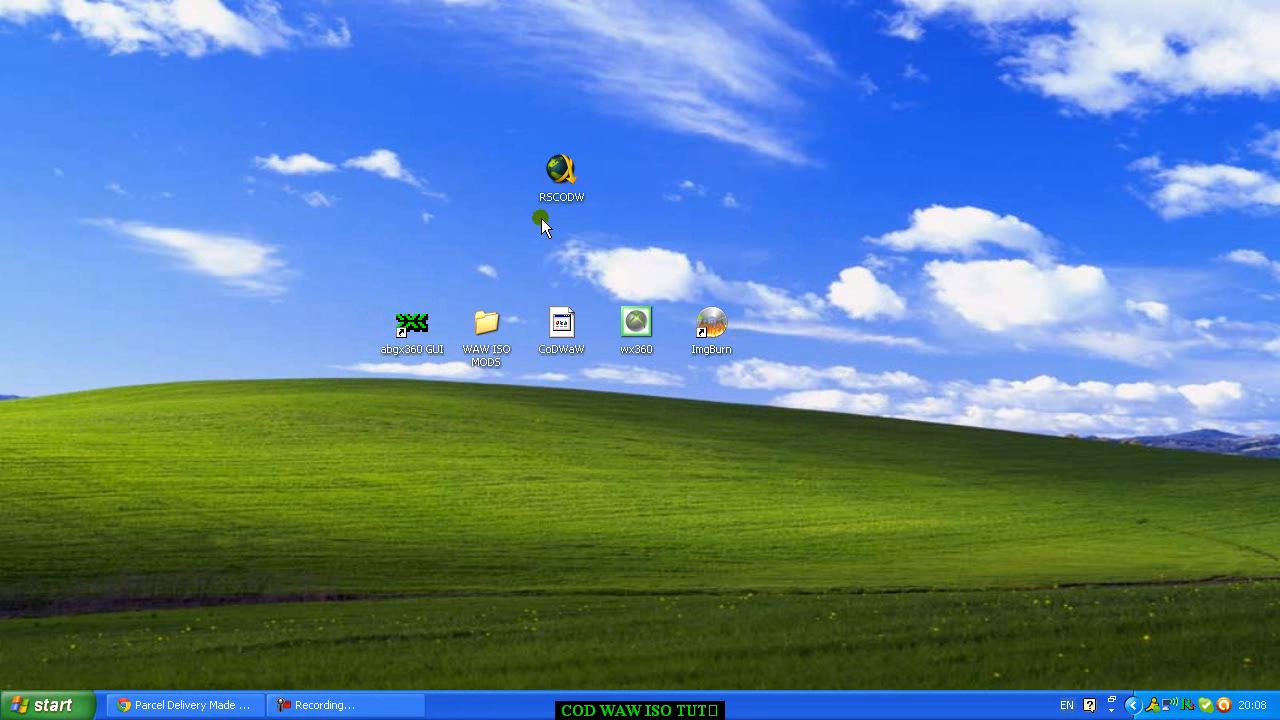
pyautogui.click(560, 176)
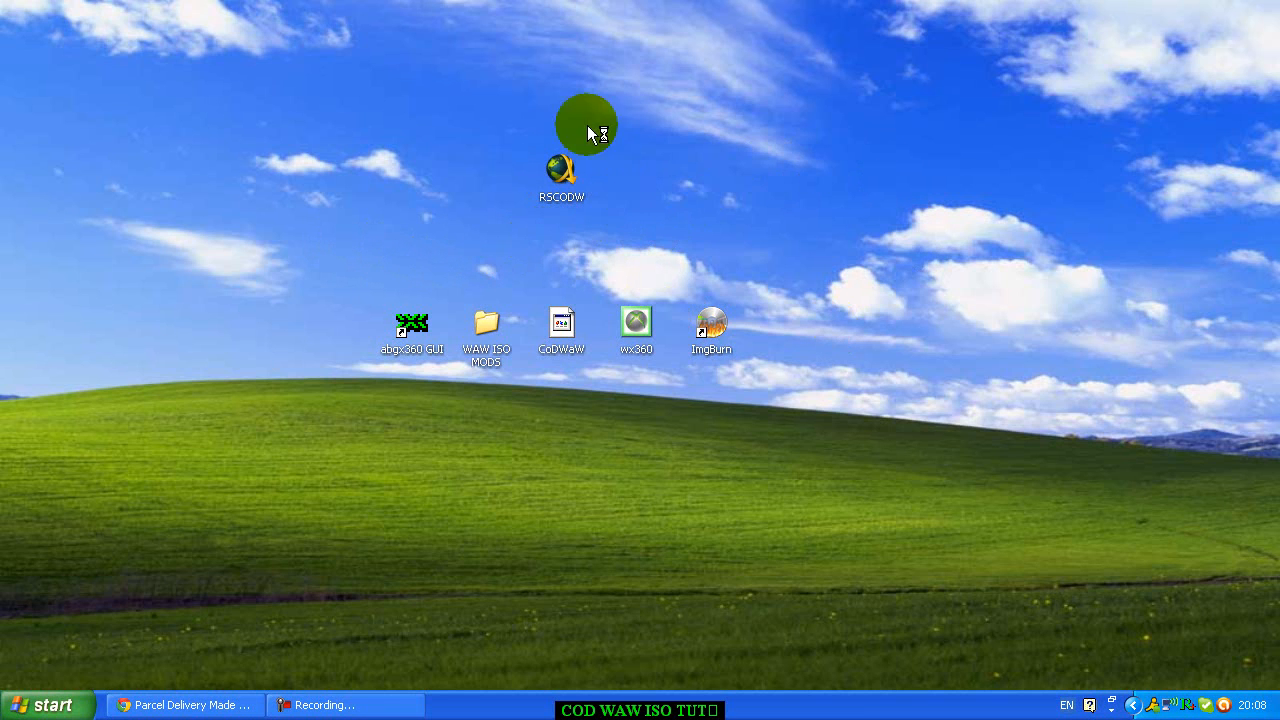
pyautogui.moveTo(610, 250)
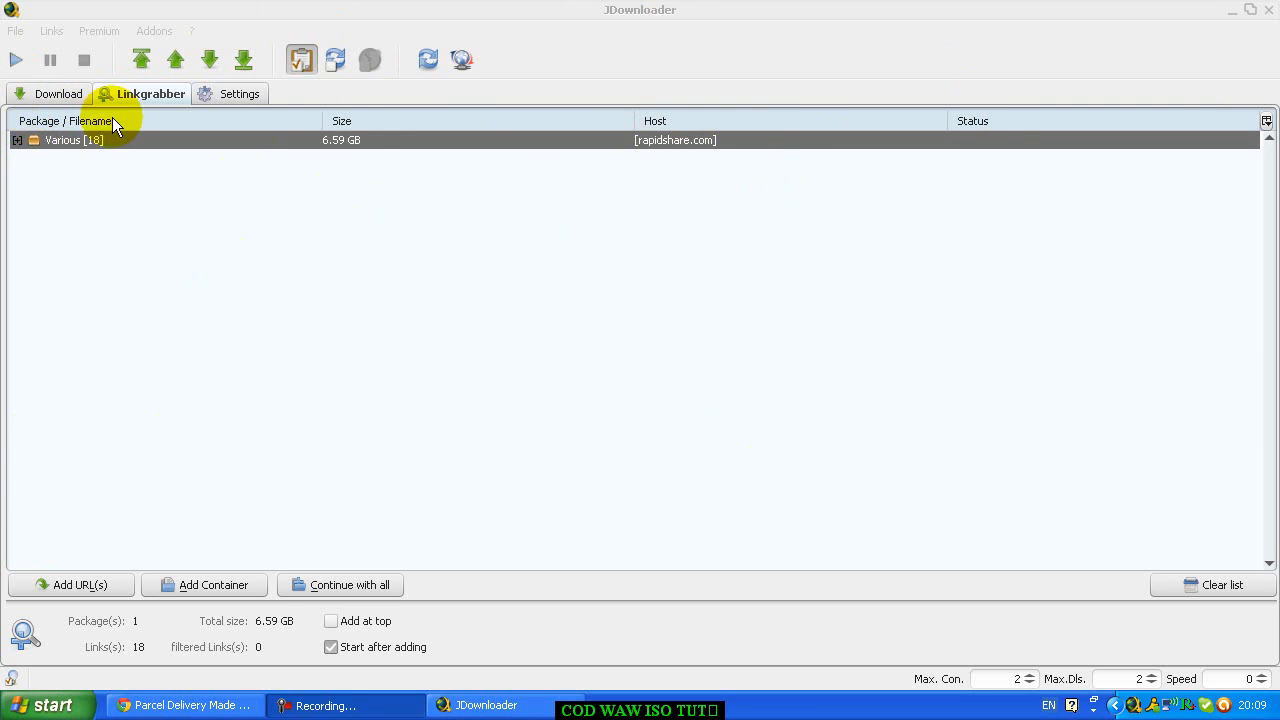
# - Expand the Various [18] package to list all 18 RFCODW rar parts on rapidshare
pyautogui.click(32, 140)
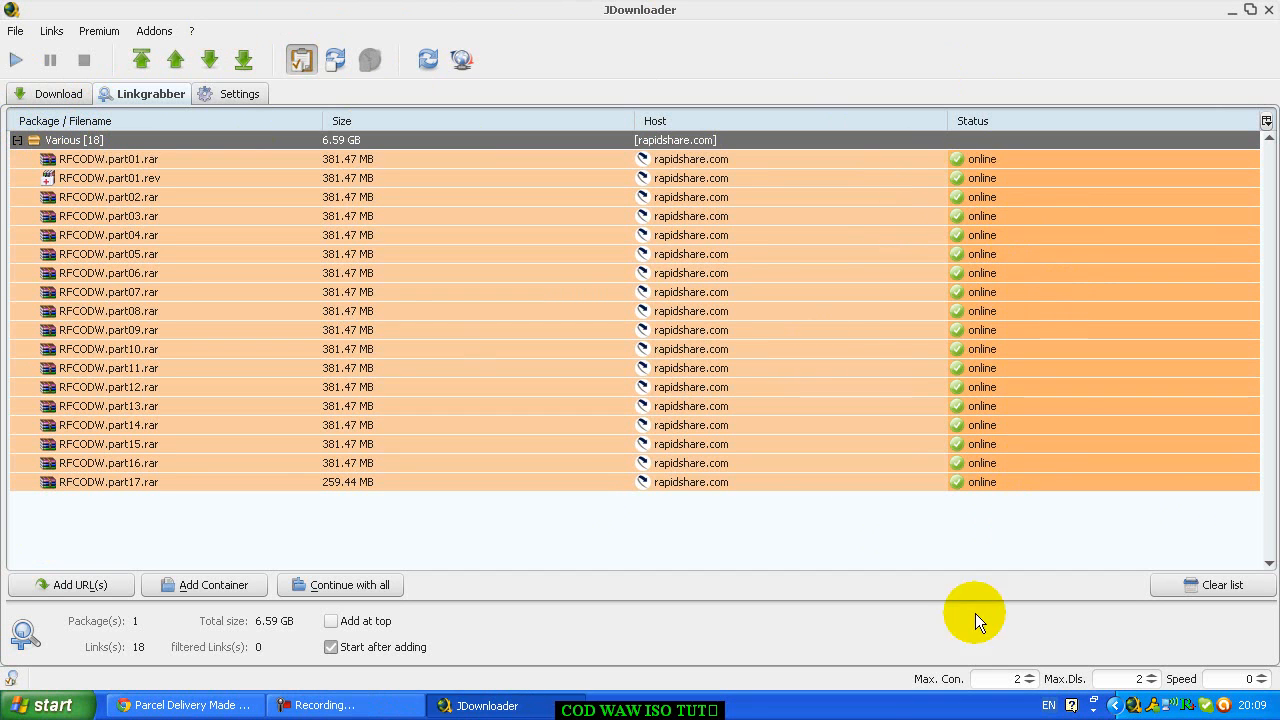
pyautogui.moveTo(400, 298)
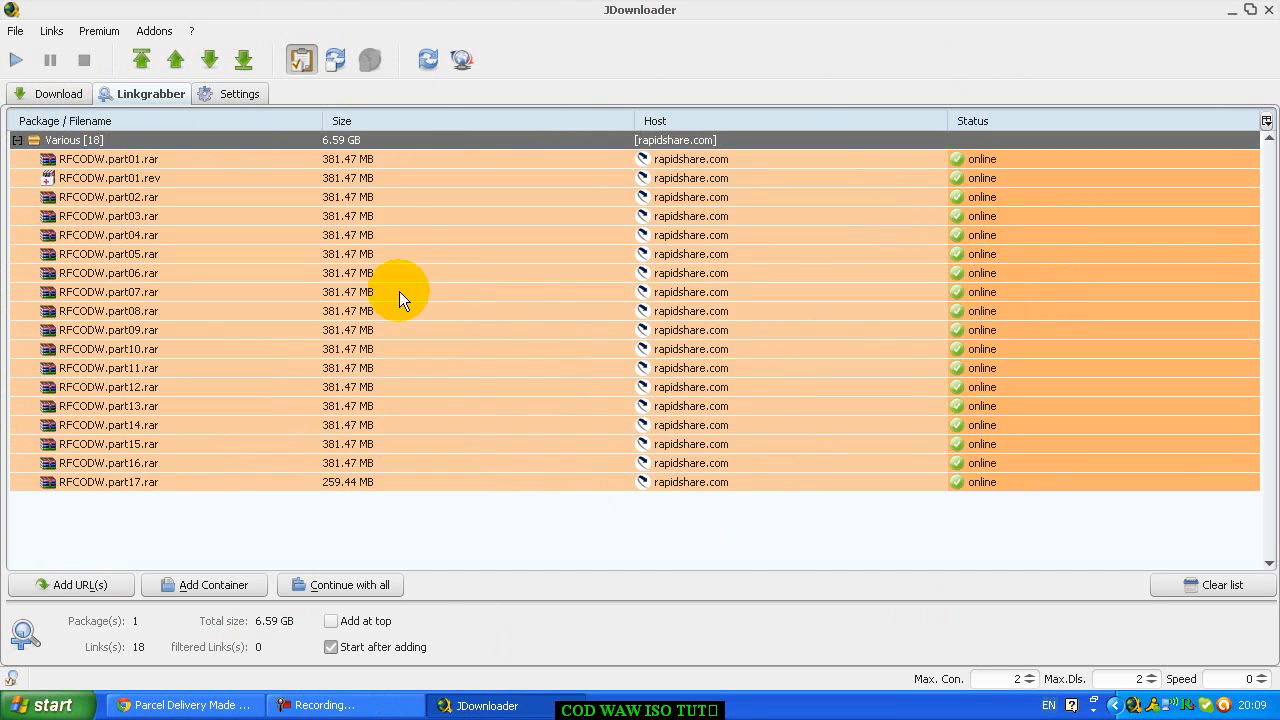
pyautogui.moveTo(240, 148)
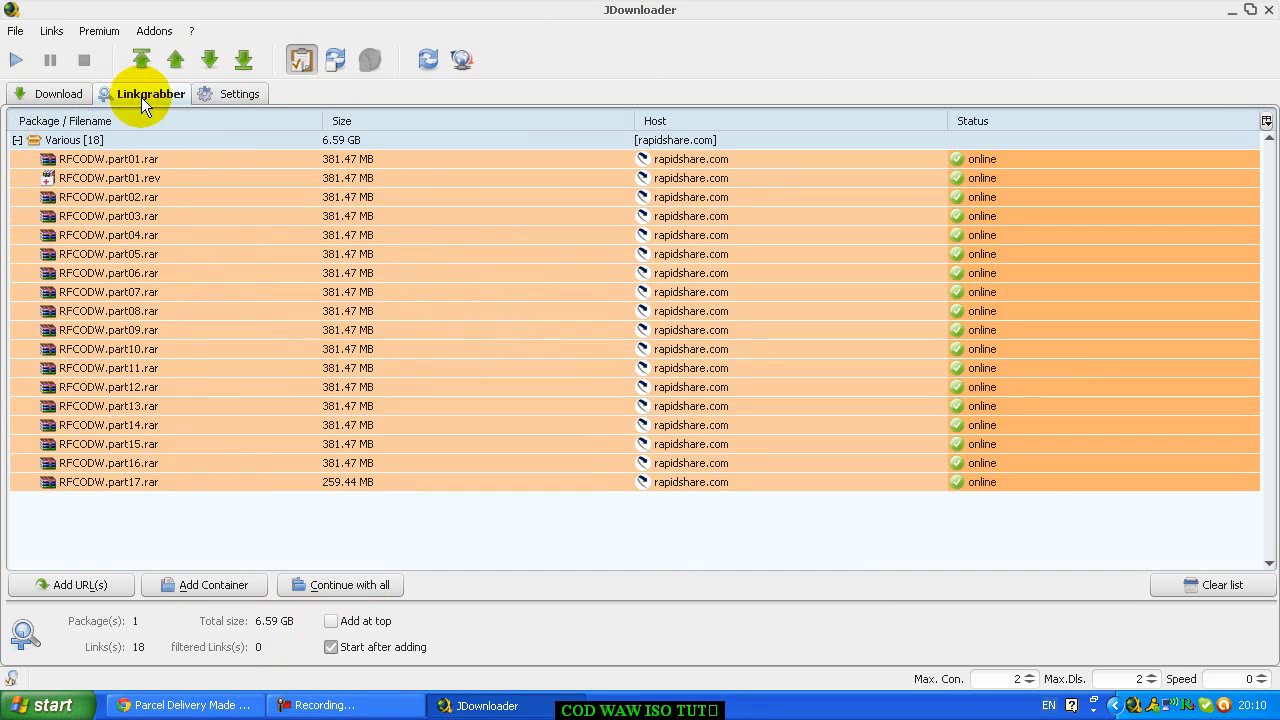
# - View the package in the Download queue, expand it, then stop the running downloads
pyautogui.click(340, 584)
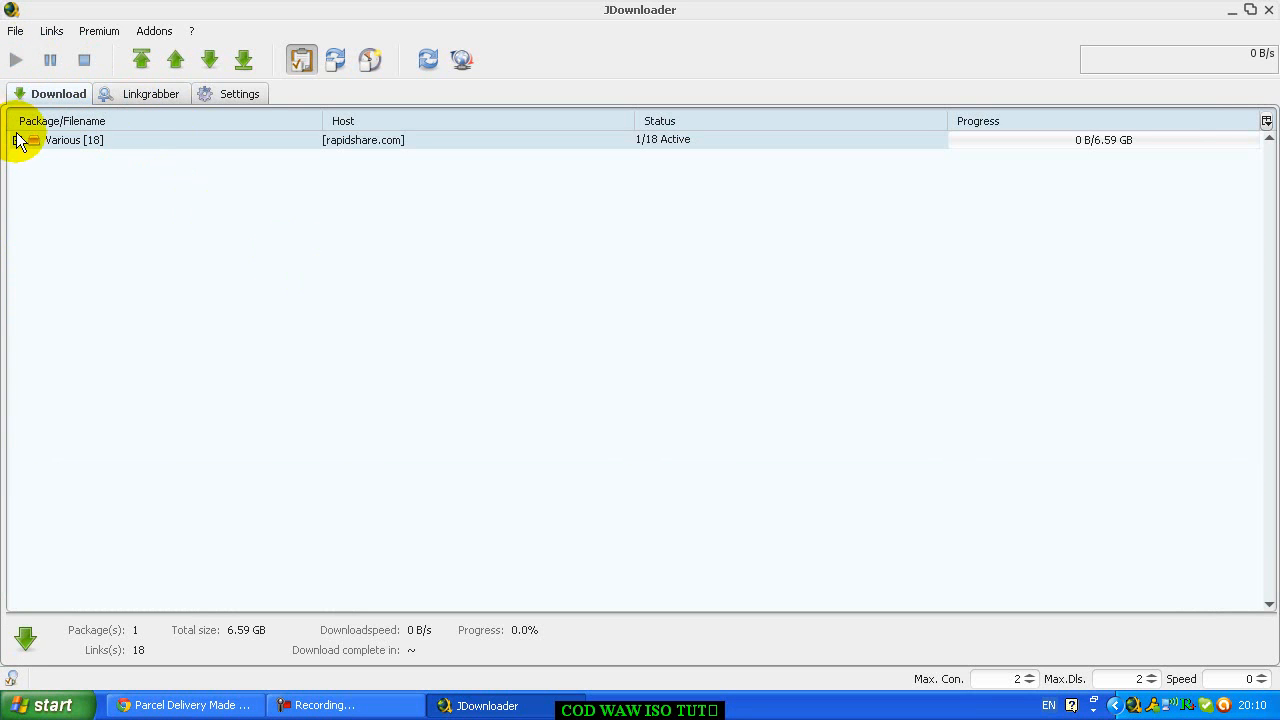
pyautogui.click(16, 140)
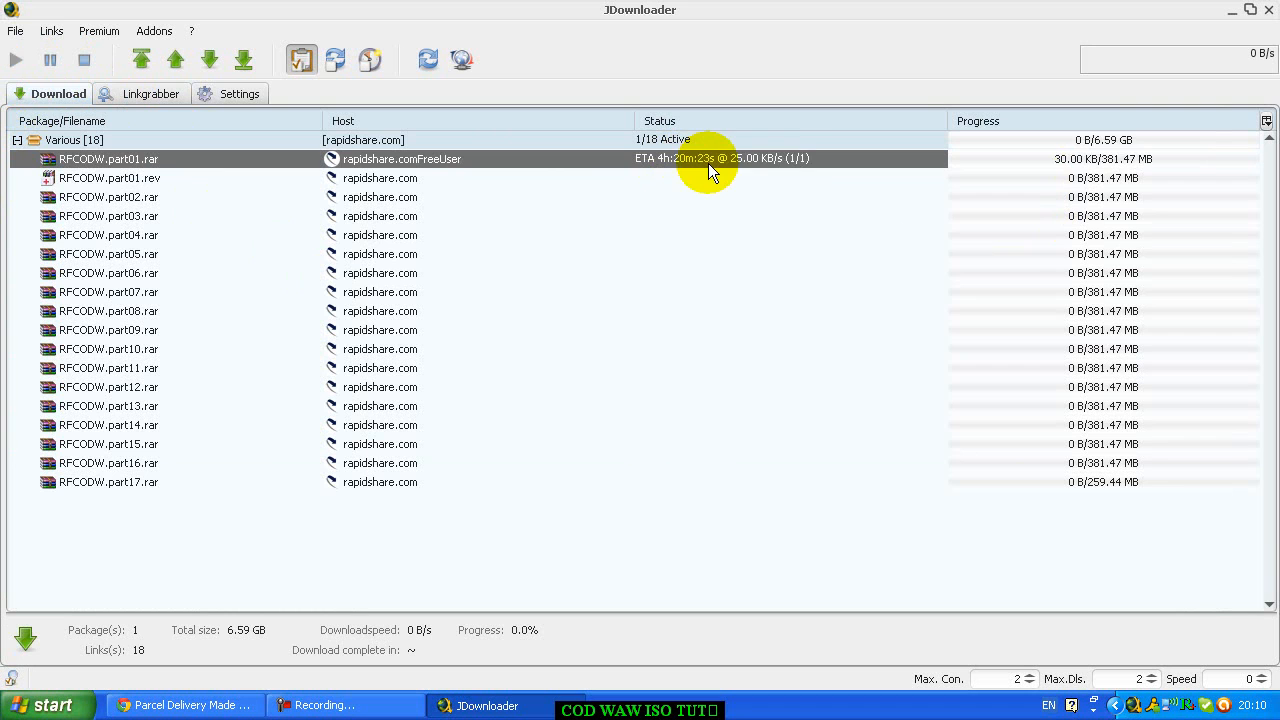
pyautogui.moveTo(1044, 78)
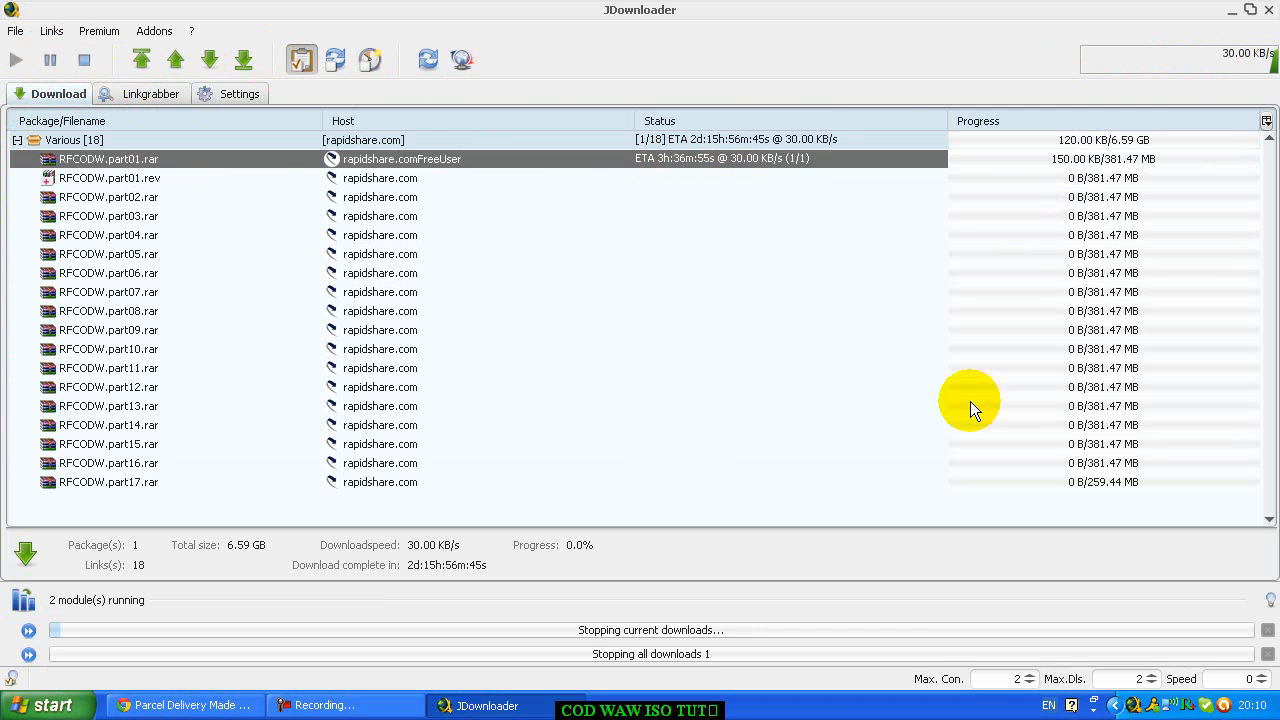
pyautogui.click(84, 60)
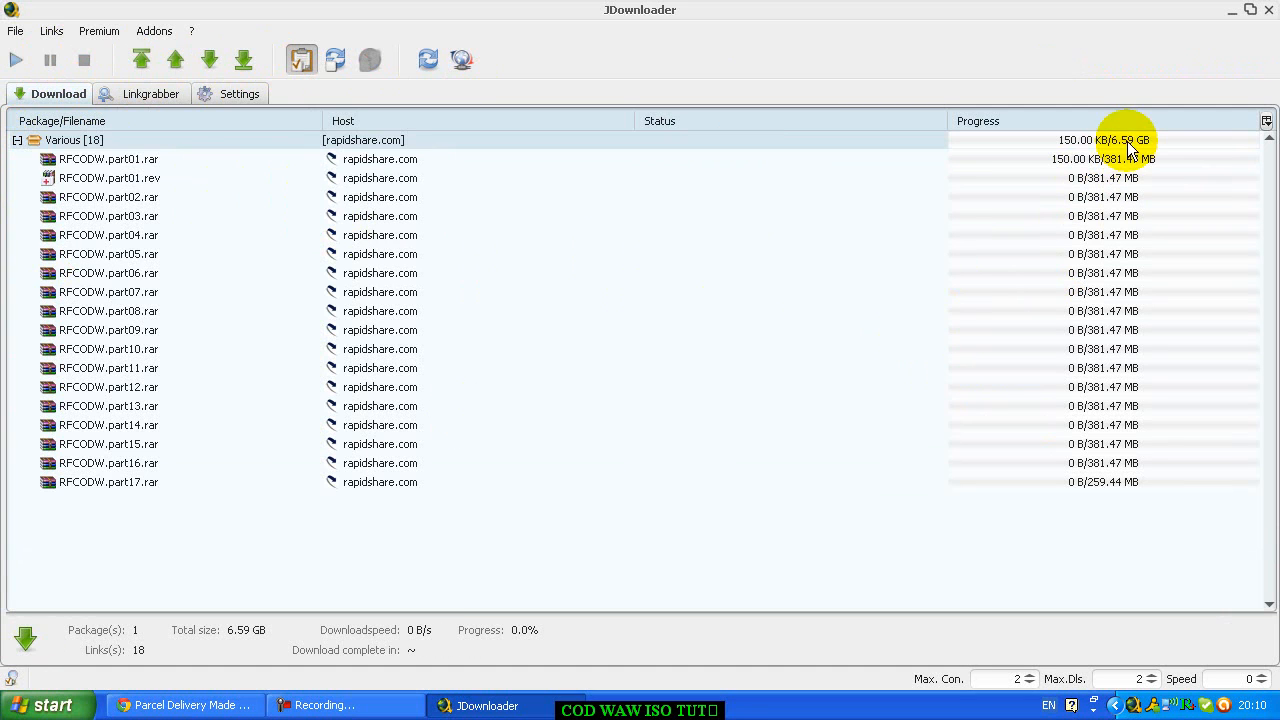
# - Collapse the Various [18] package, restore the window and close JDownloader
pyautogui.click(72, 140)
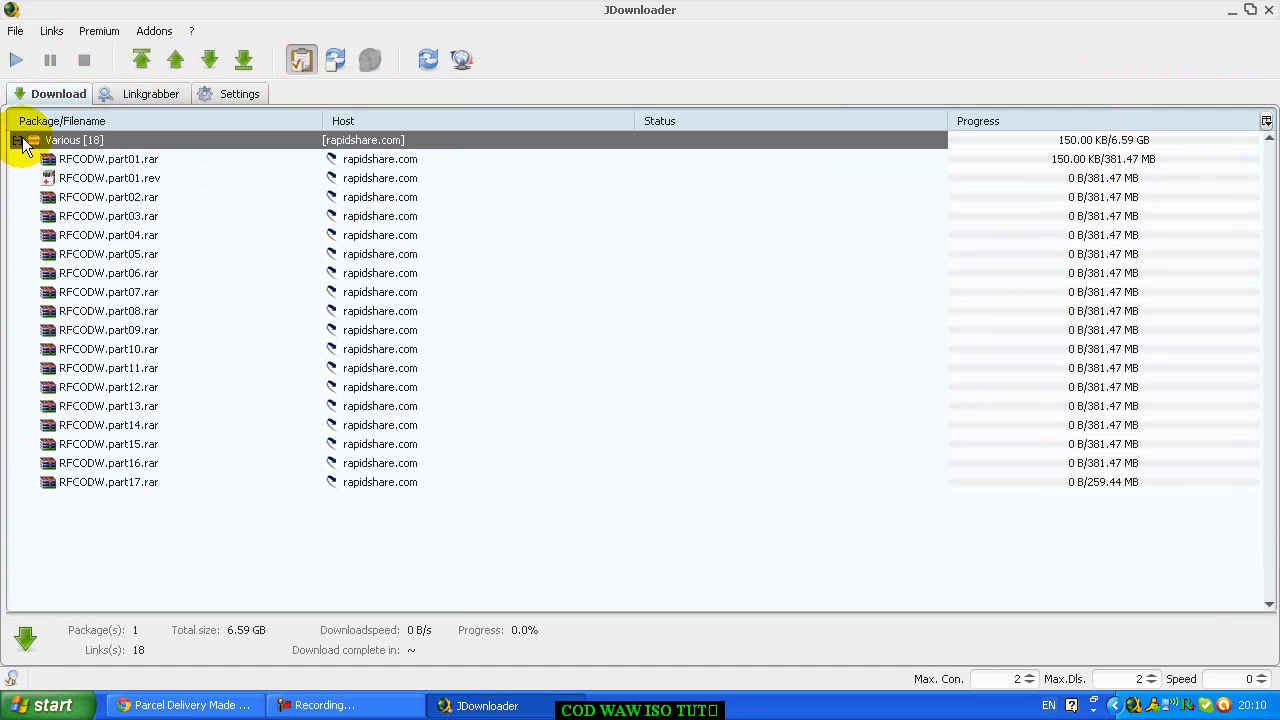
pyautogui.click(18, 140)
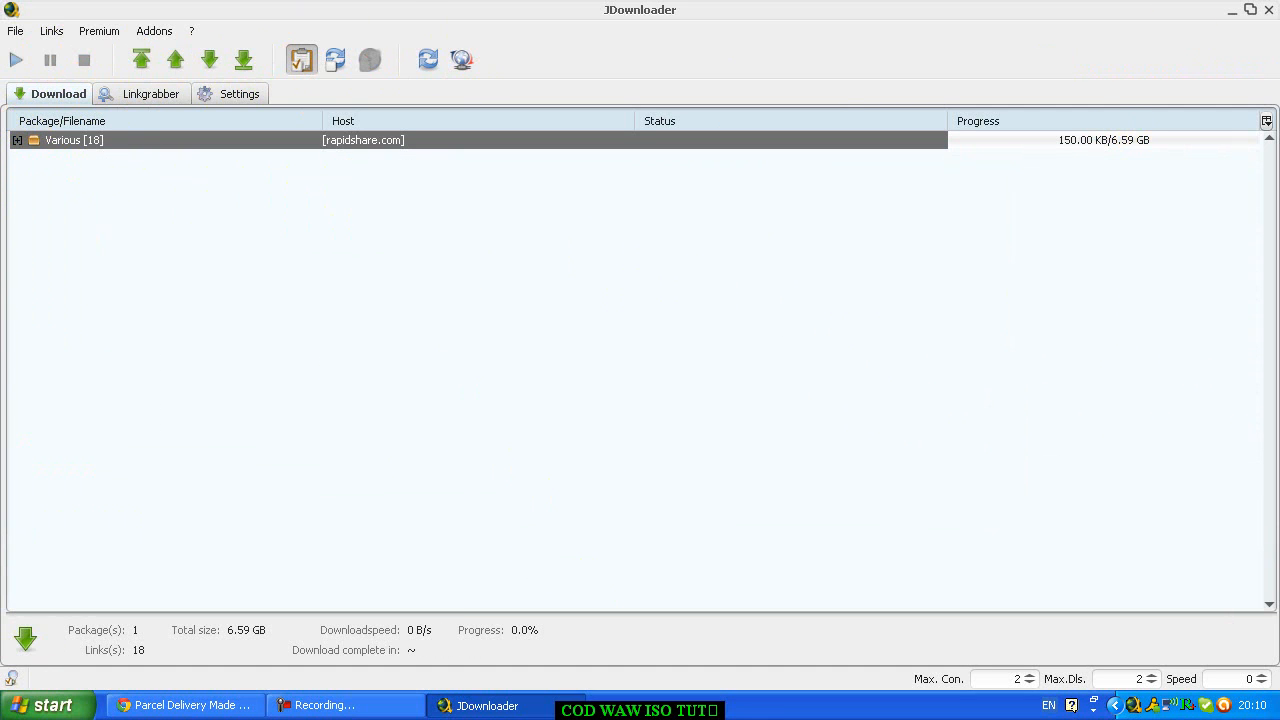
pyautogui.click(1248, 8)
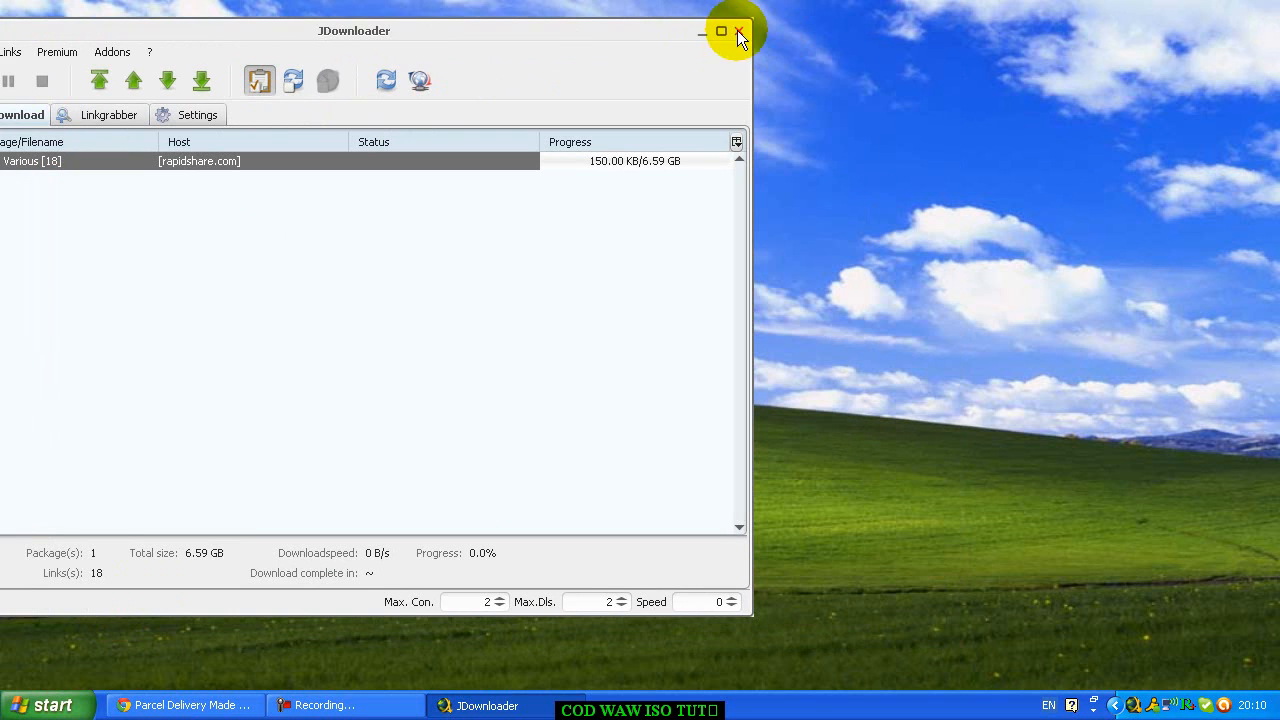
pyautogui.click(720, 32)
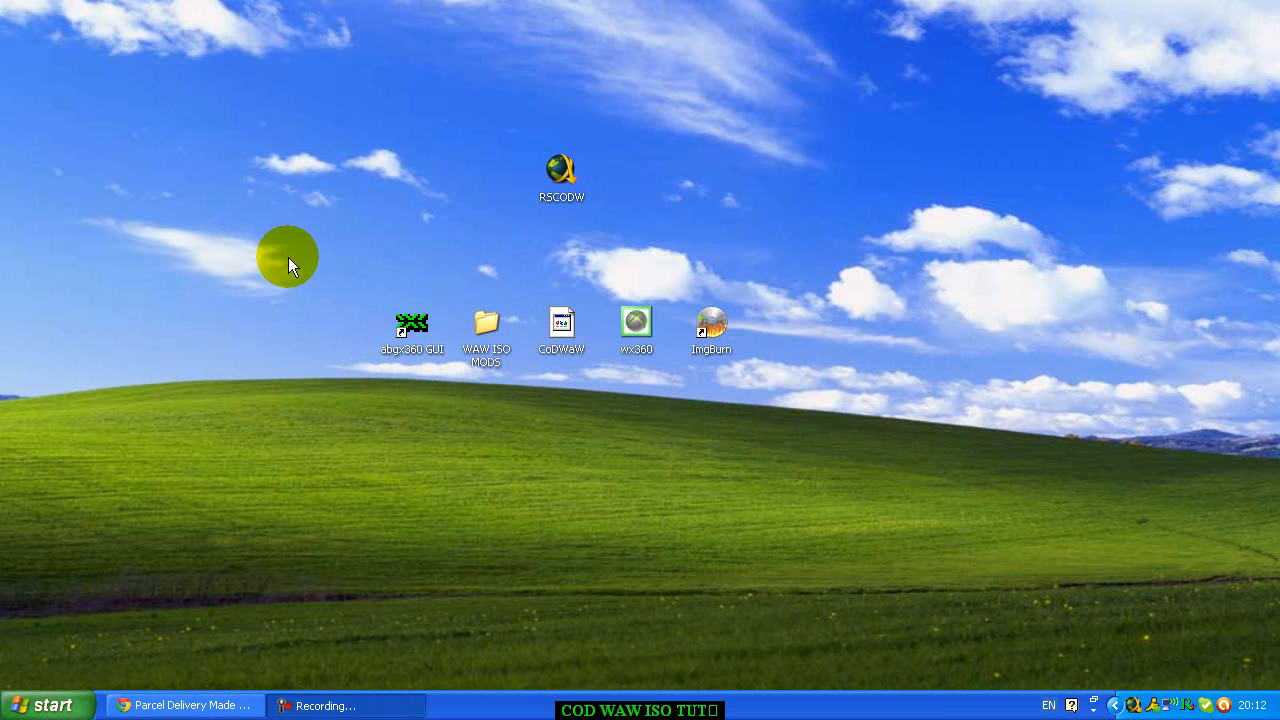
pyautogui.moveTo(78, 480)
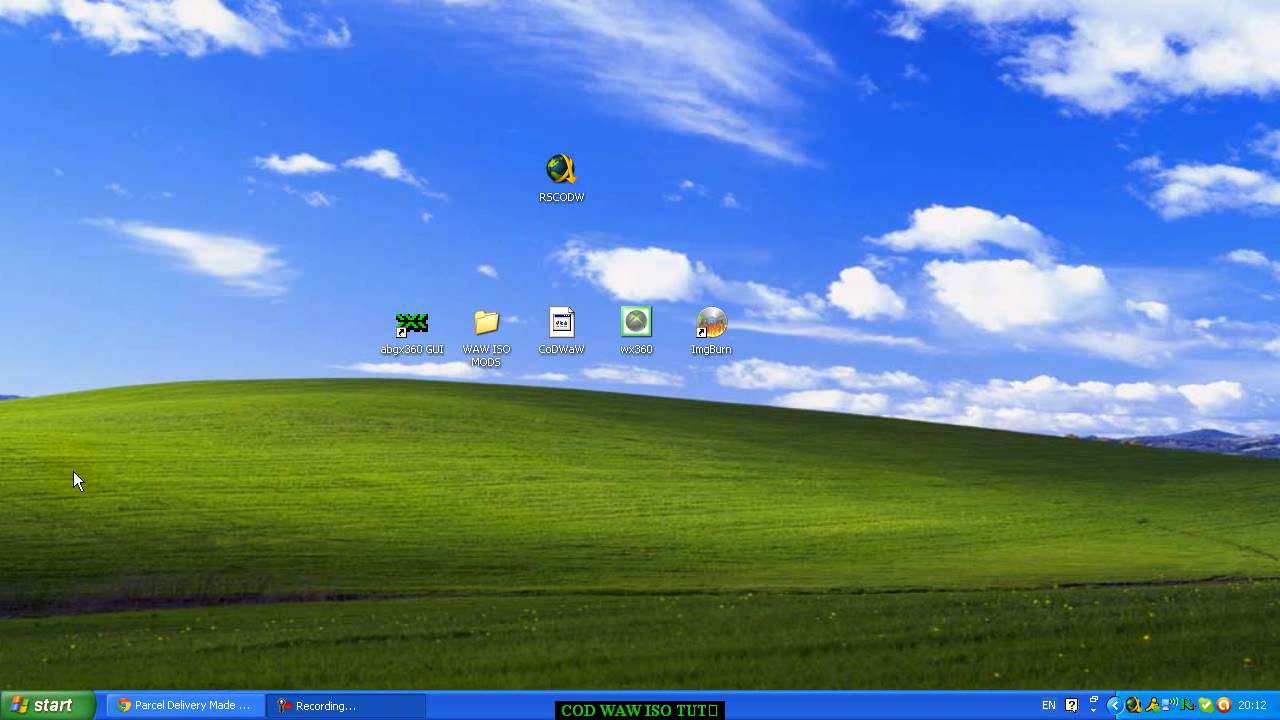
pyautogui.click(562, 176)
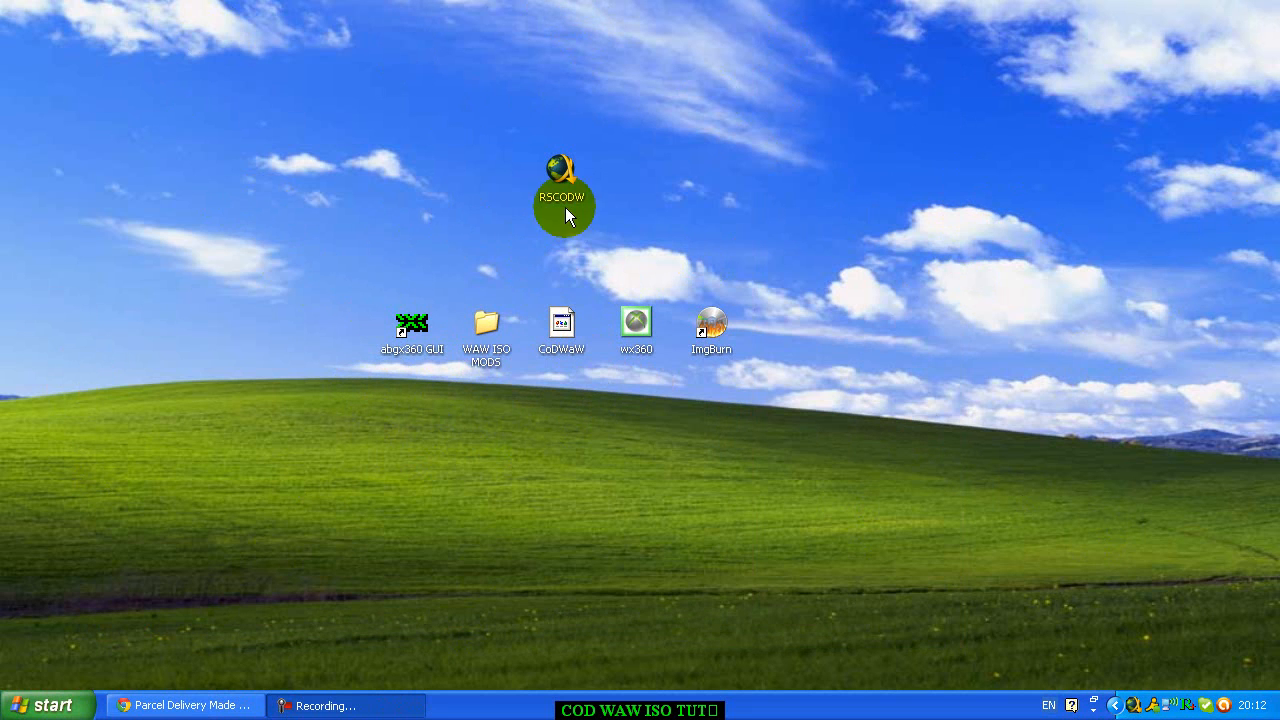
pyautogui.moveTo(496, 400)
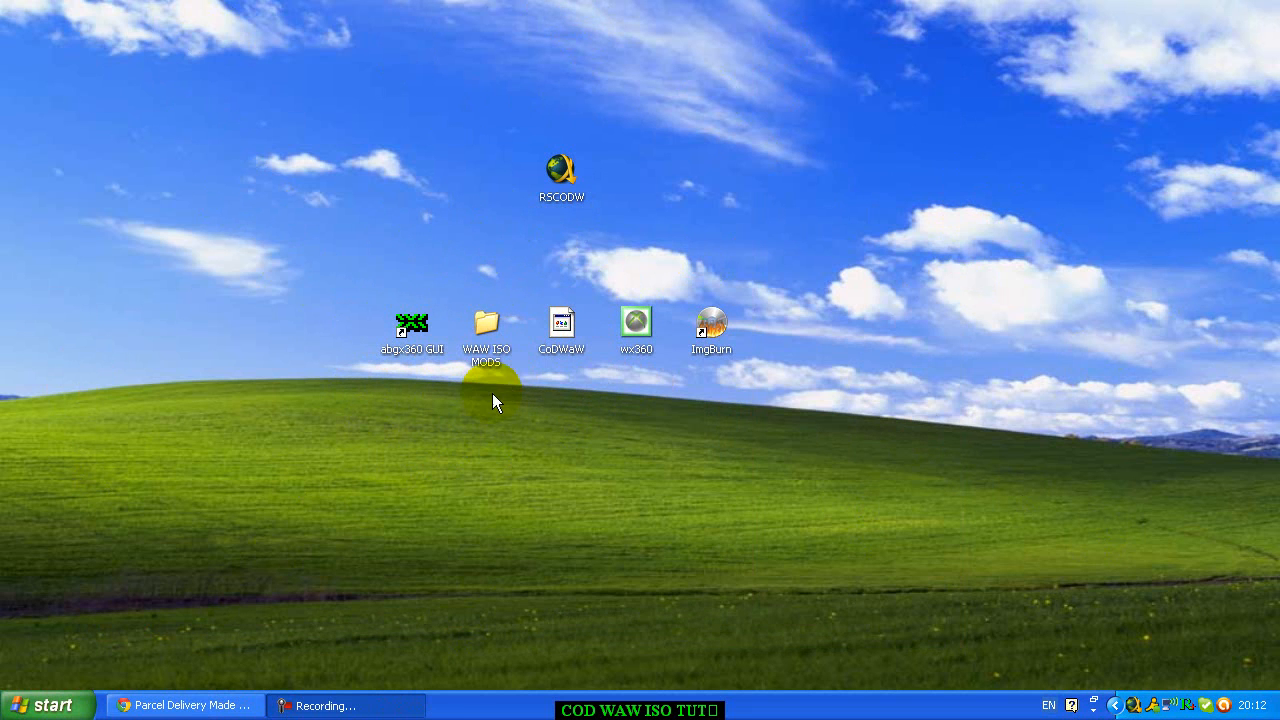
pyautogui.click(560, 324)
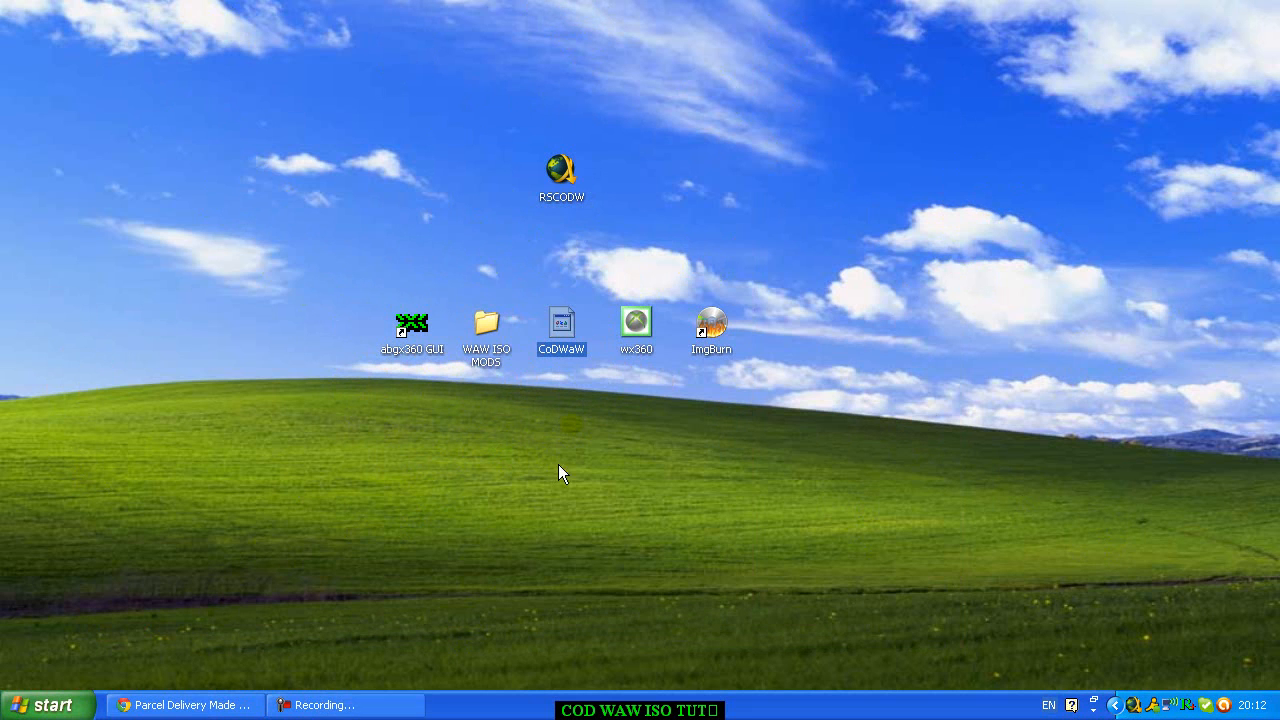
pyautogui.moveTo(824, 620)
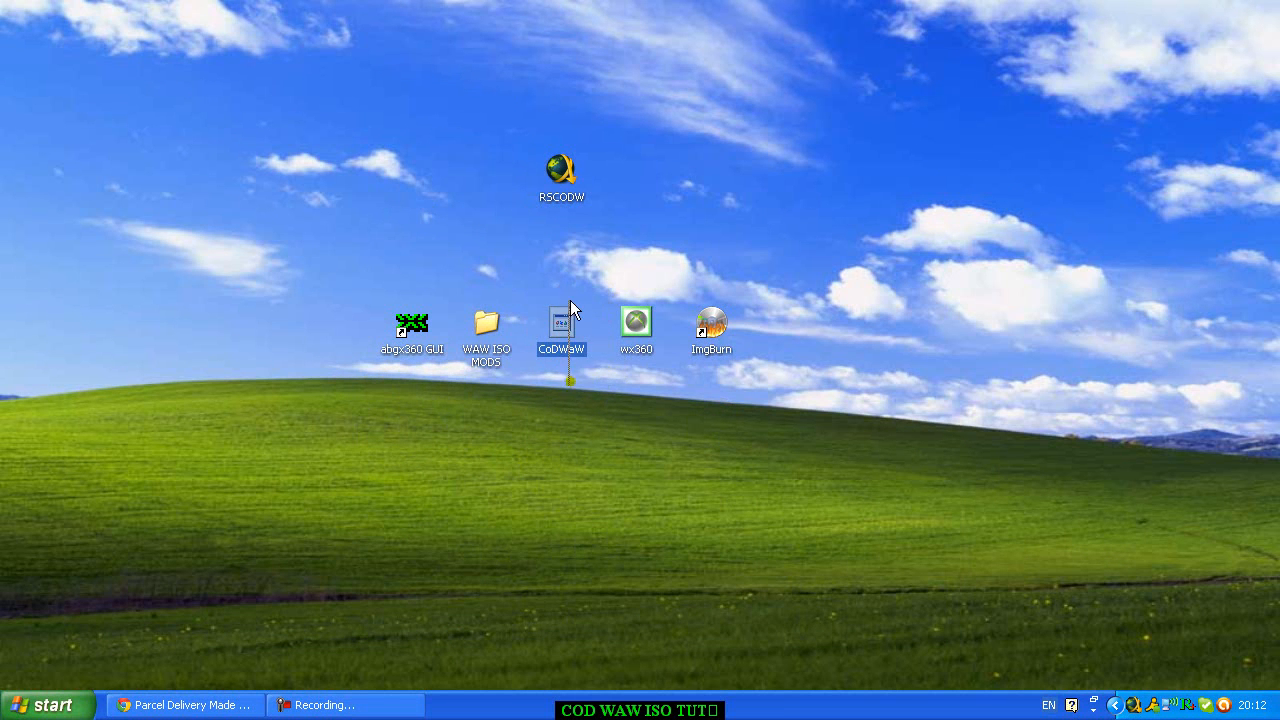
pyautogui.click(560, 324)
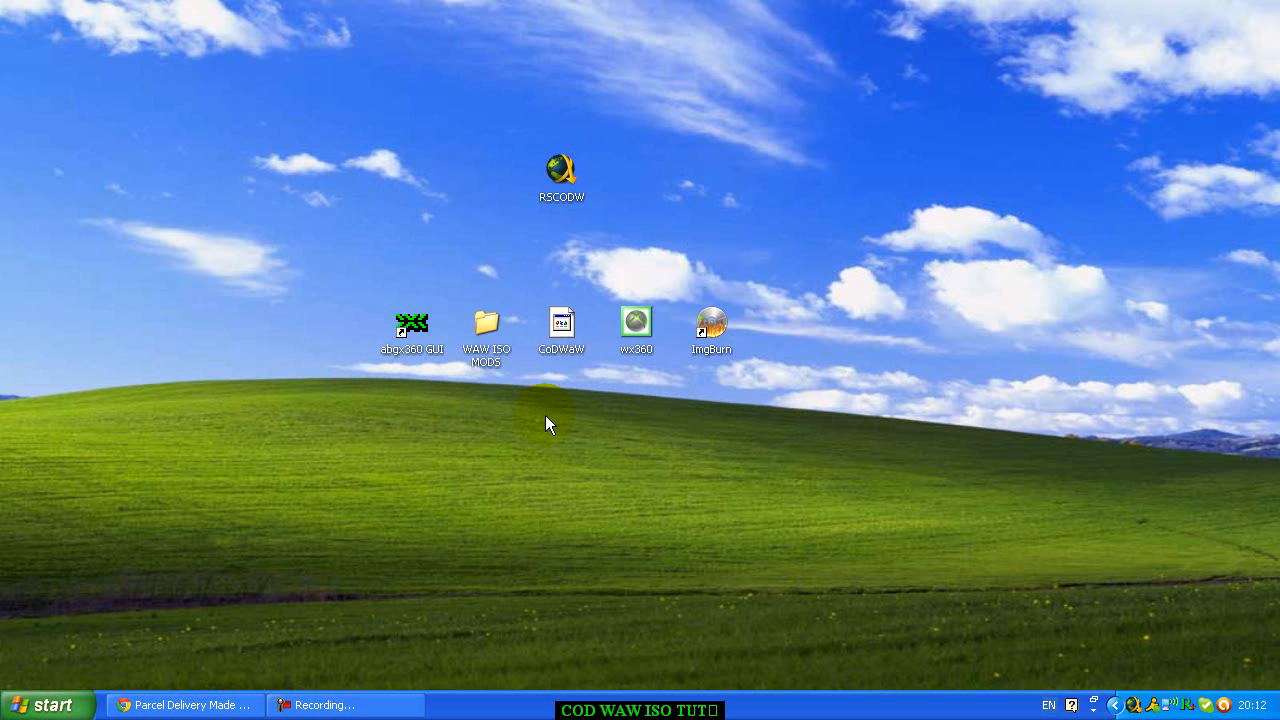
pyautogui.click(560, 168)
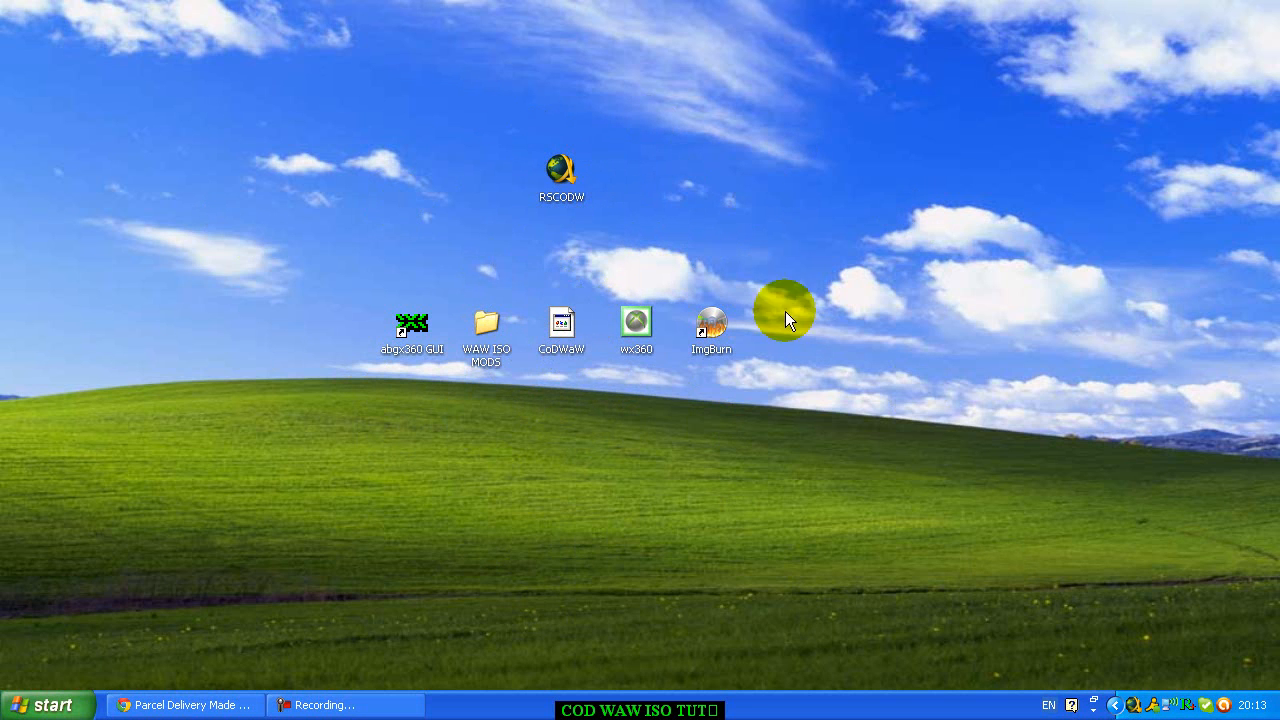
pyautogui.click(412, 324)
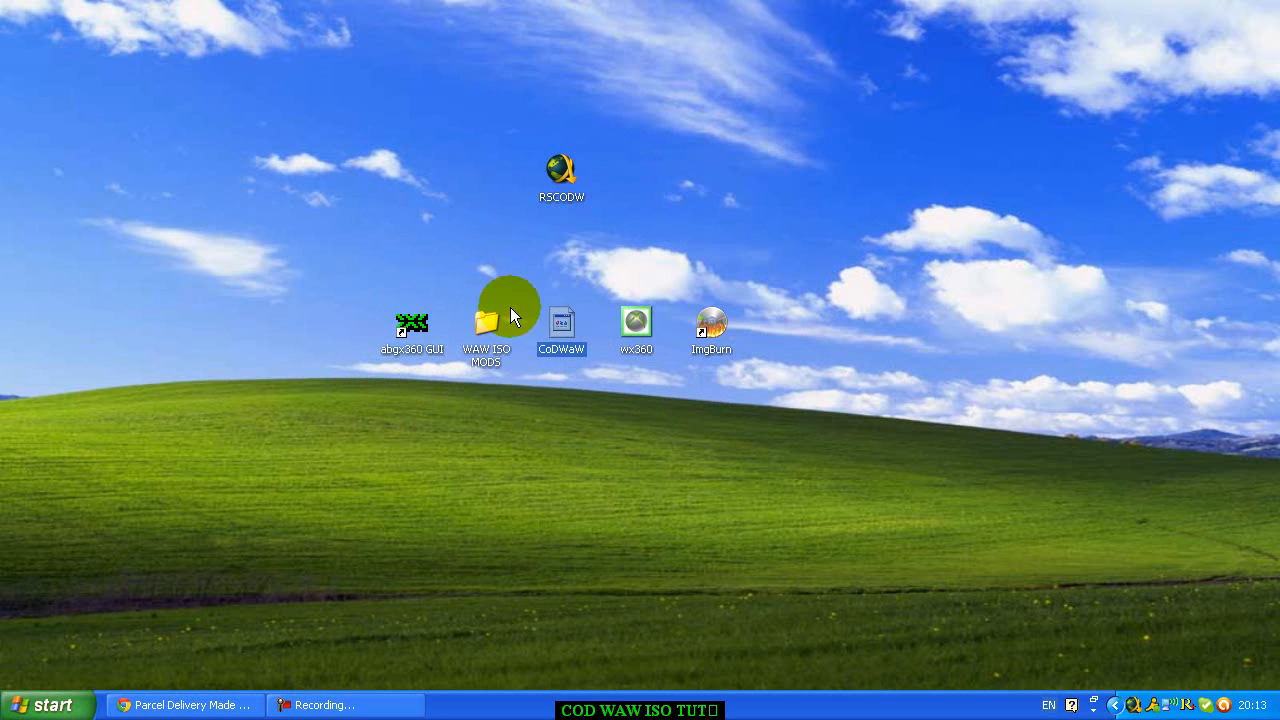
pyautogui.click(562, 324)
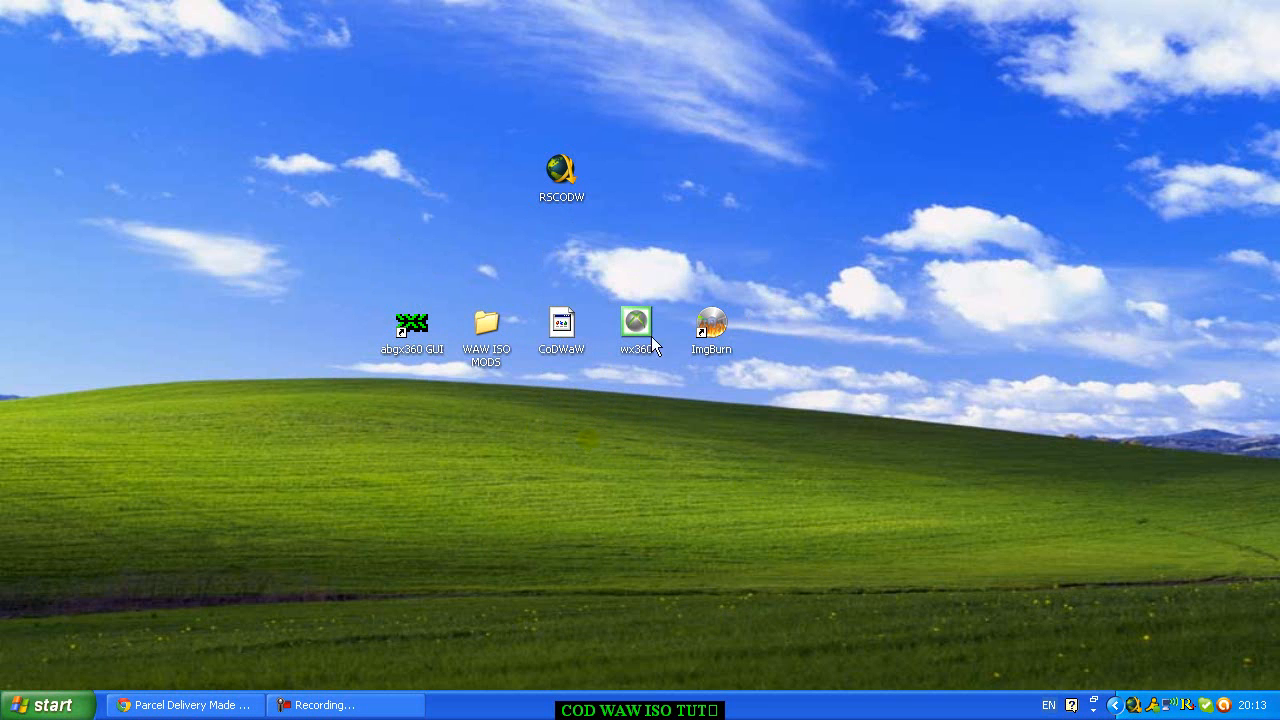
# - Launch wx360, allow the unverified publisher to run and continue past the .NET error
pyautogui.doubleClick(636, 324)
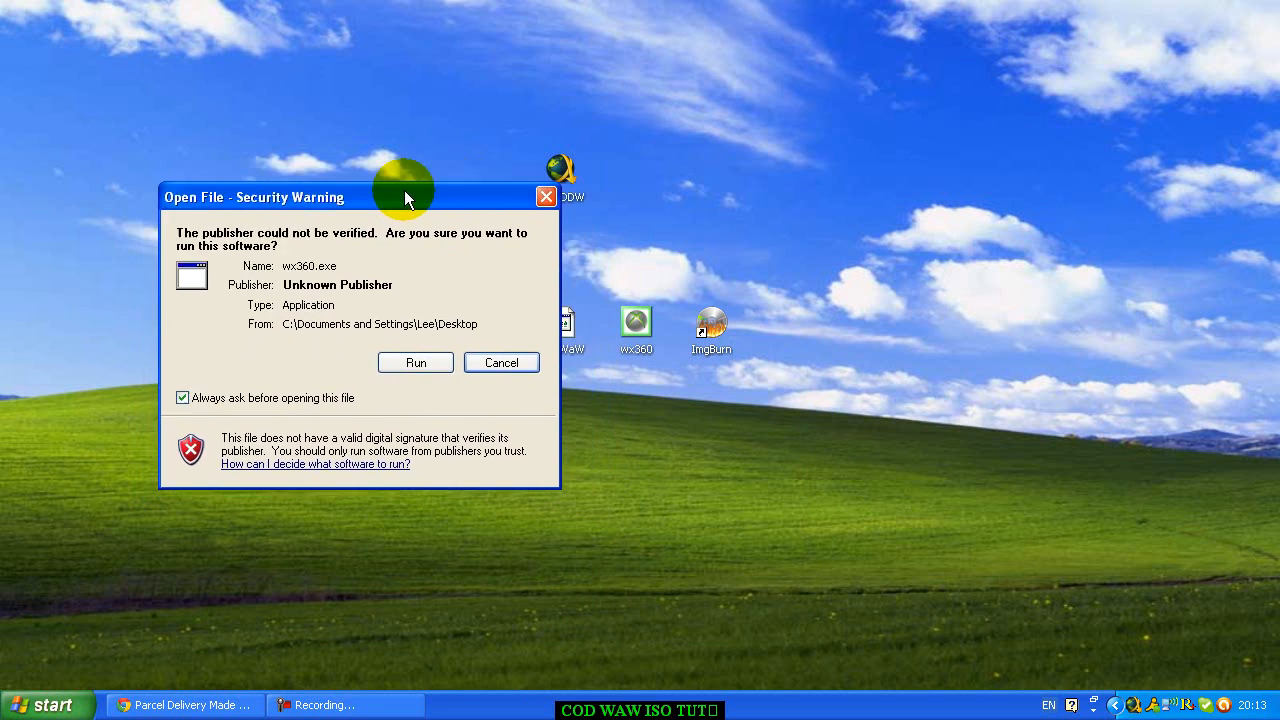
pyautogui.moveTo(404, 196); pyautogui.dragTo(310, 218)
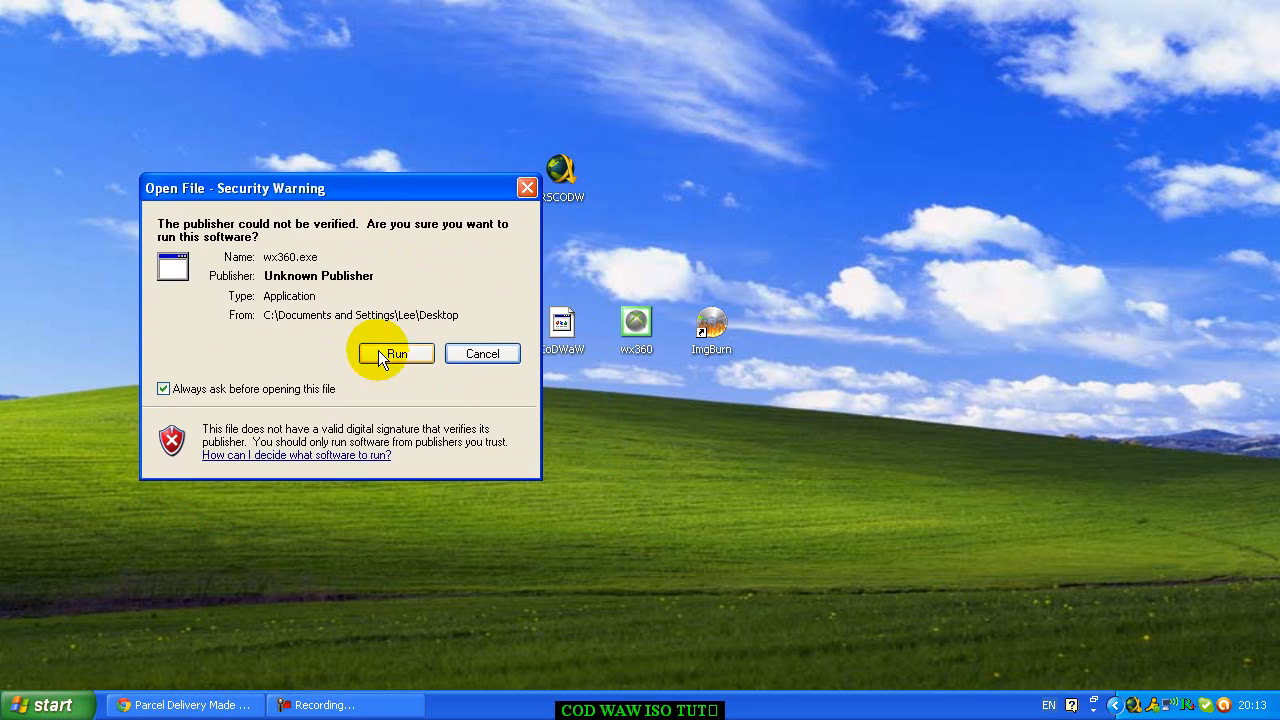
pyautogui.click(396, 352)
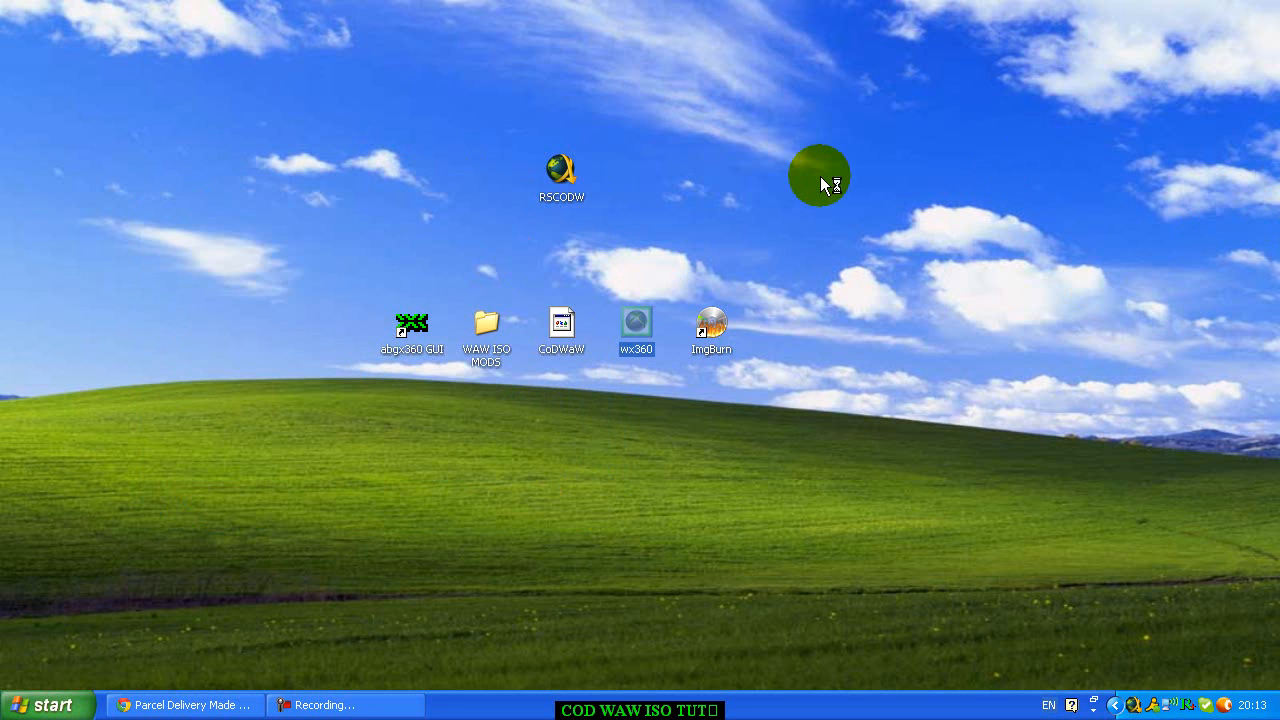
pyautogui.moveTo(744, 230)
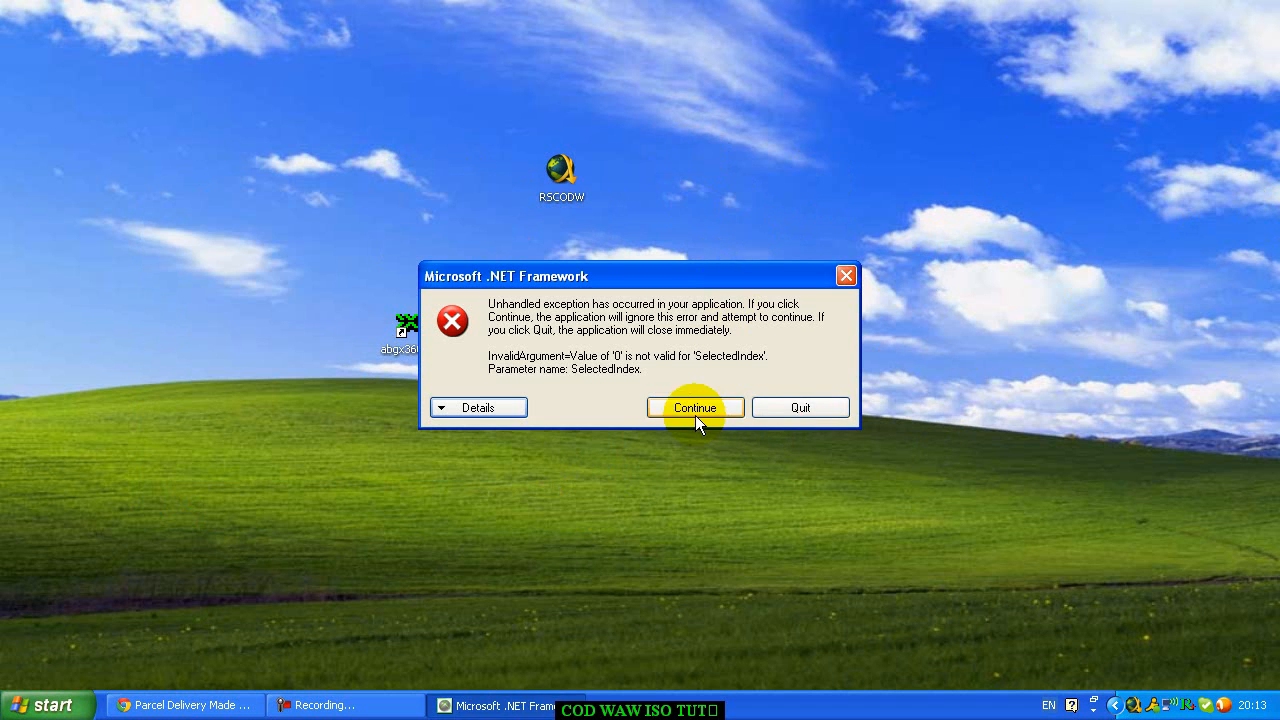
pyautogui.click(694, 408)
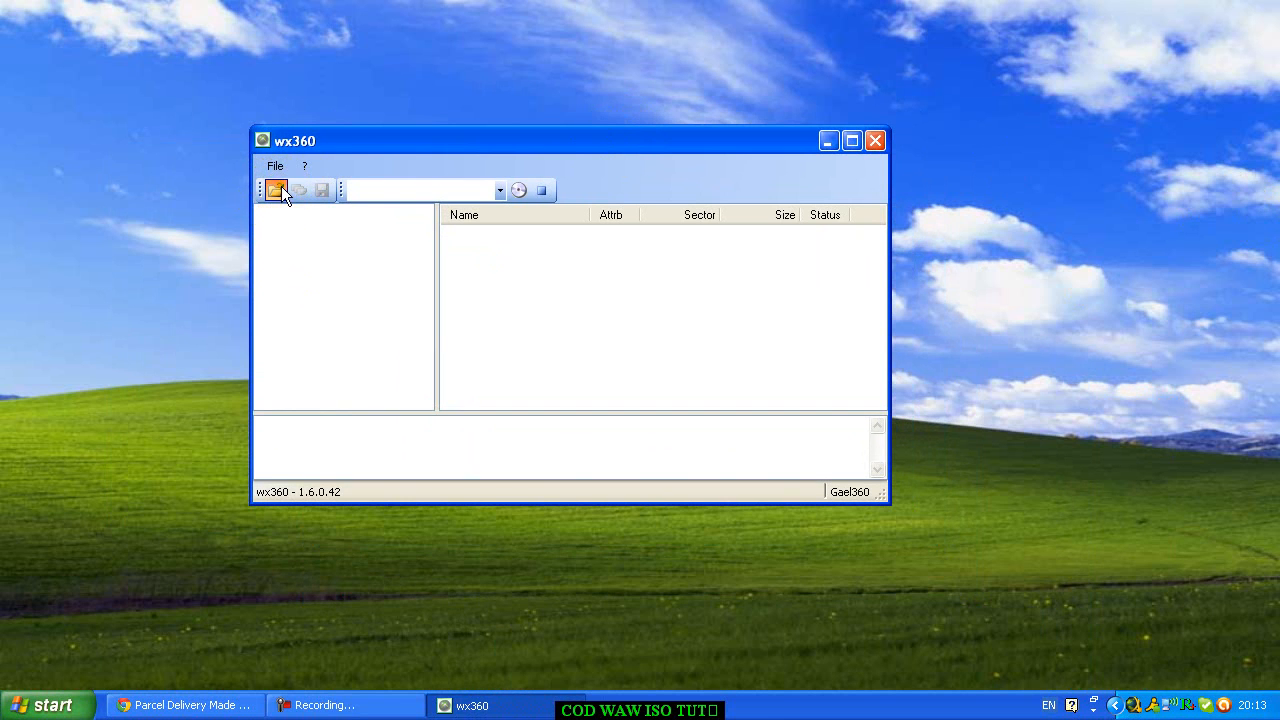
# - Load CoDWaW.iso via File > Open so its file list appears in wx360
pyautogui.click(276, 190)
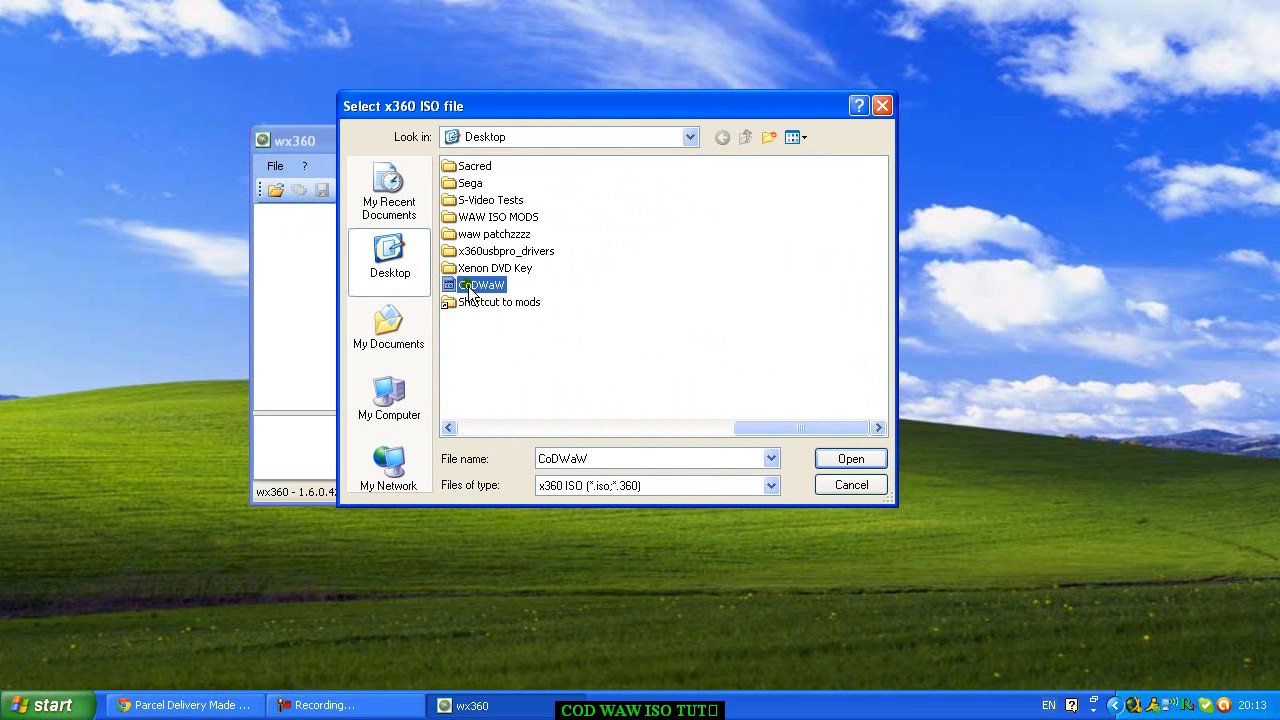
pyautogui.click(848, 458)
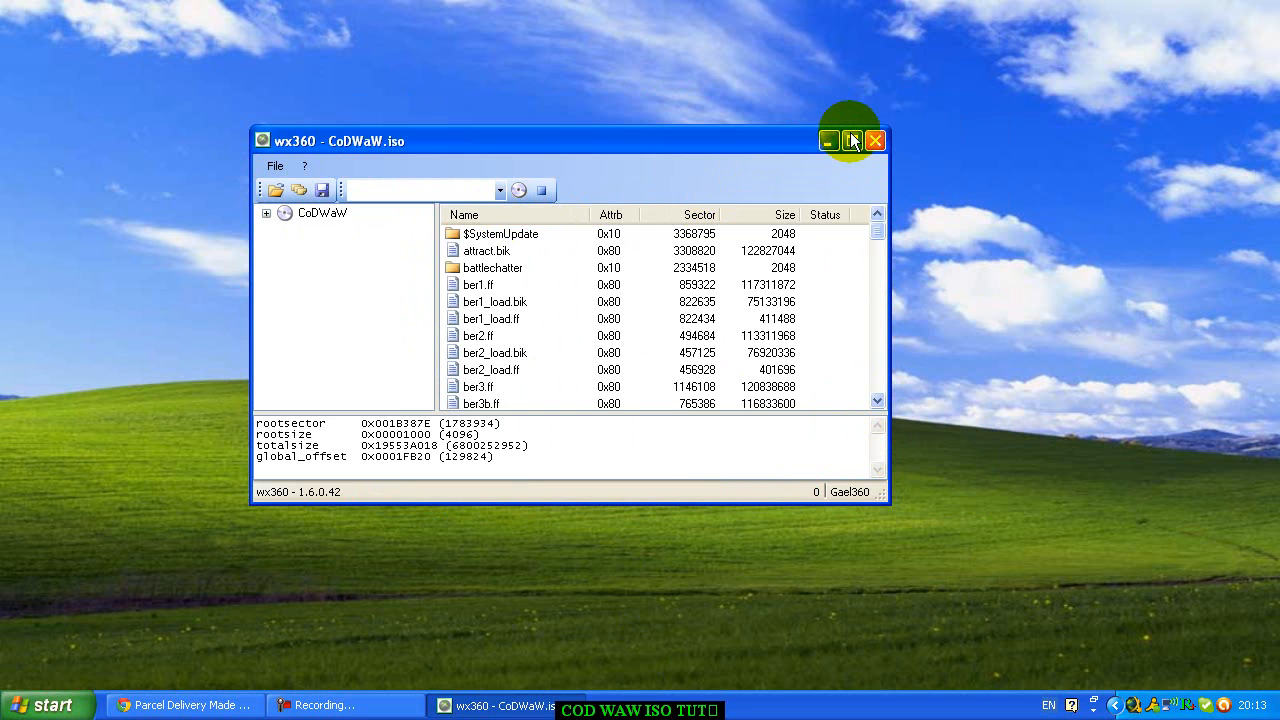
# - Maximize wx360 and extract default.xex from the CoDWaW image
pyautogui.click(852, 140)
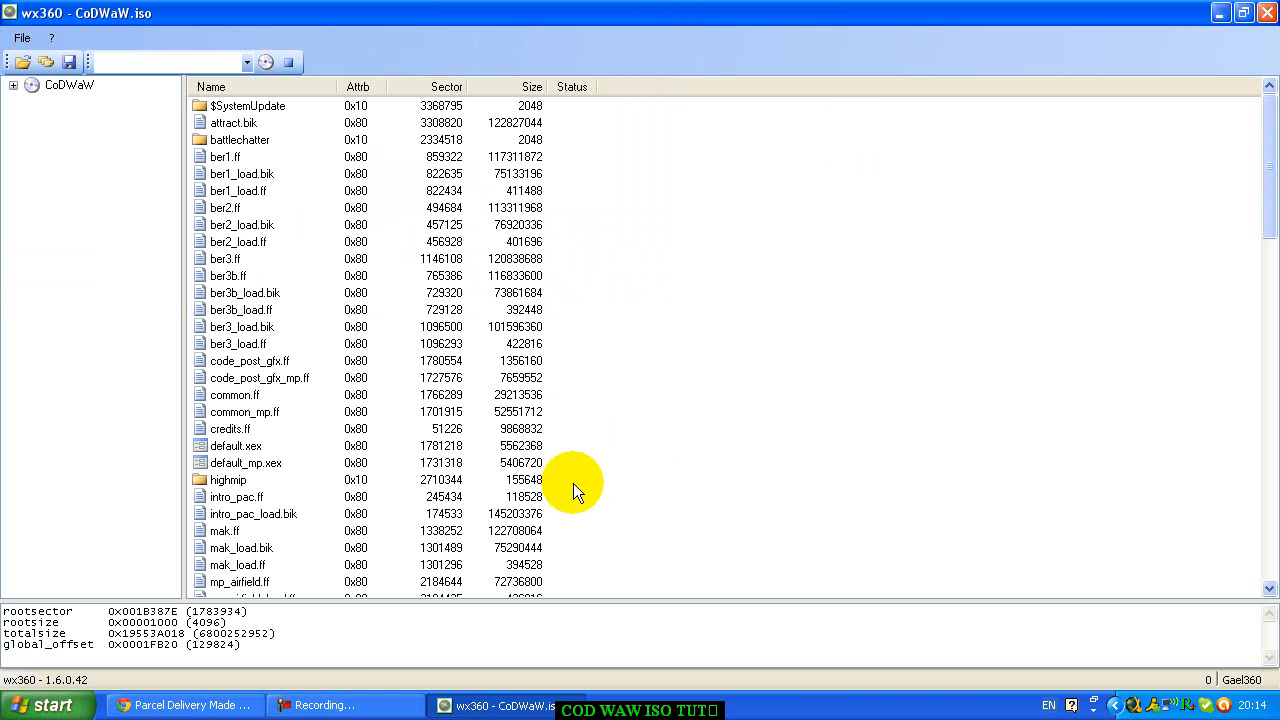
pyautogui.moveTo(280, 350)
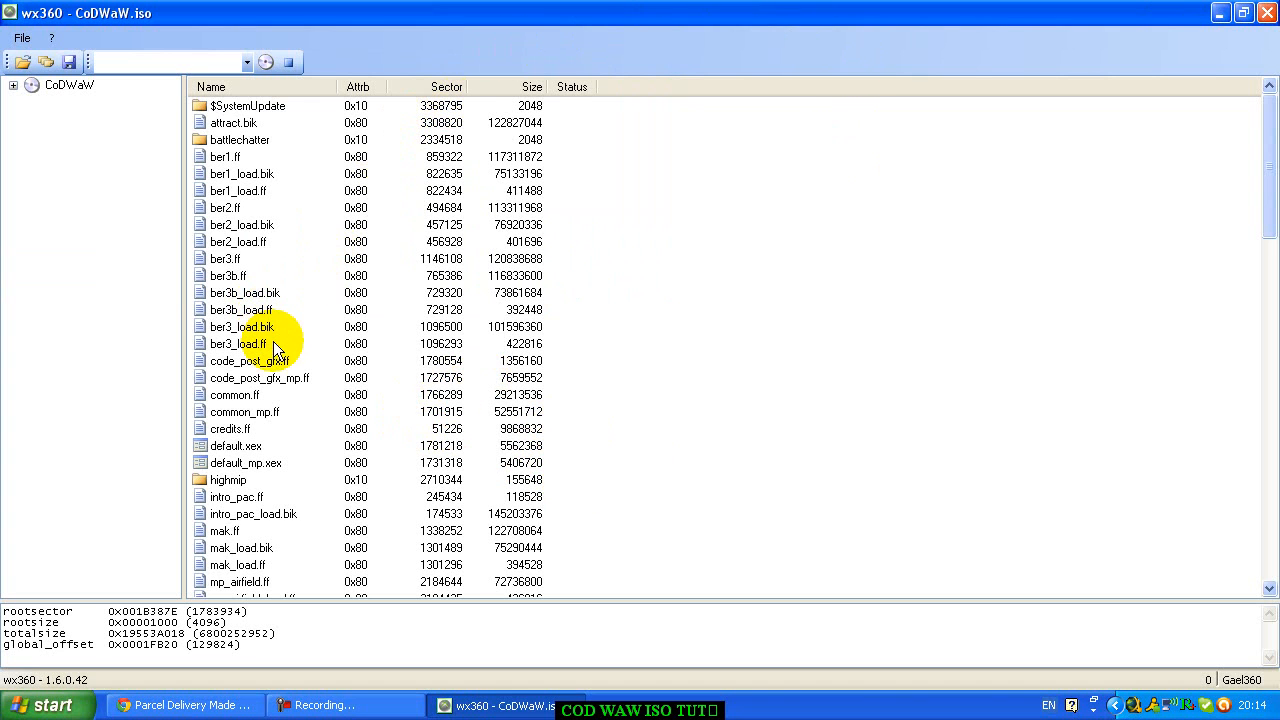
pyautogui.click(236, 444)
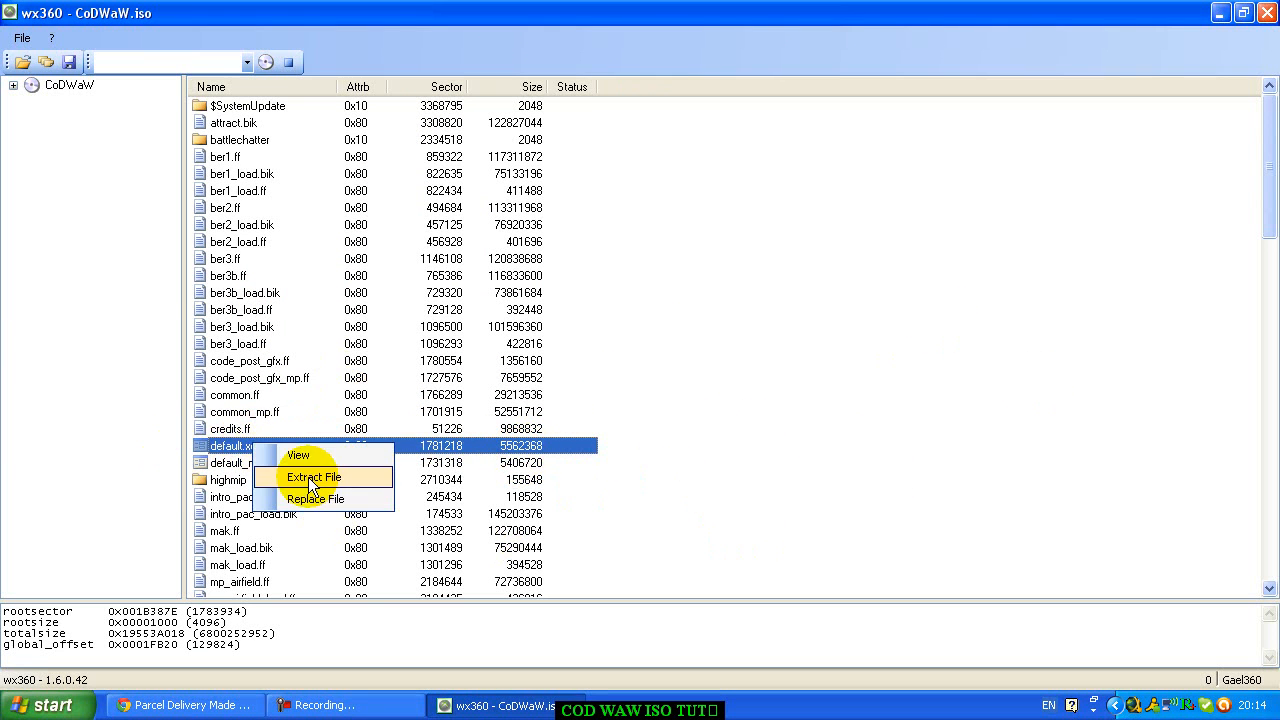
pyautogui.click(312, 476)
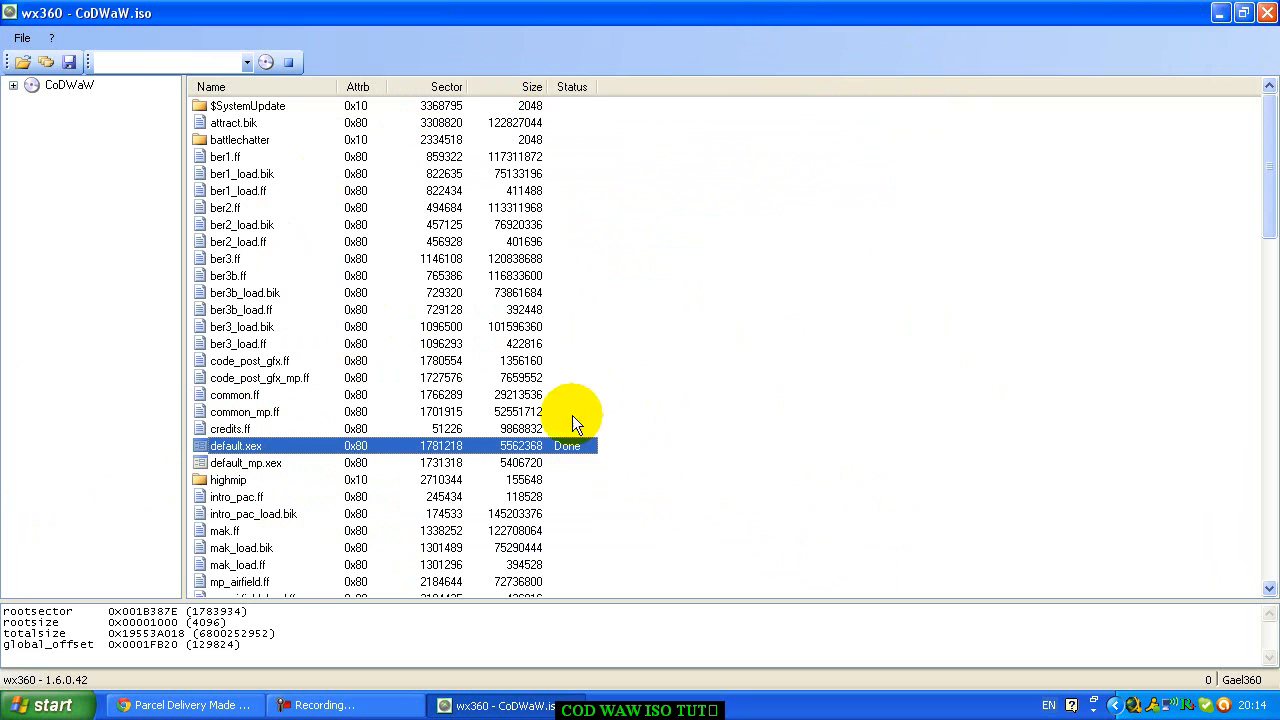
pyautogui.moveTo(1220, 16)
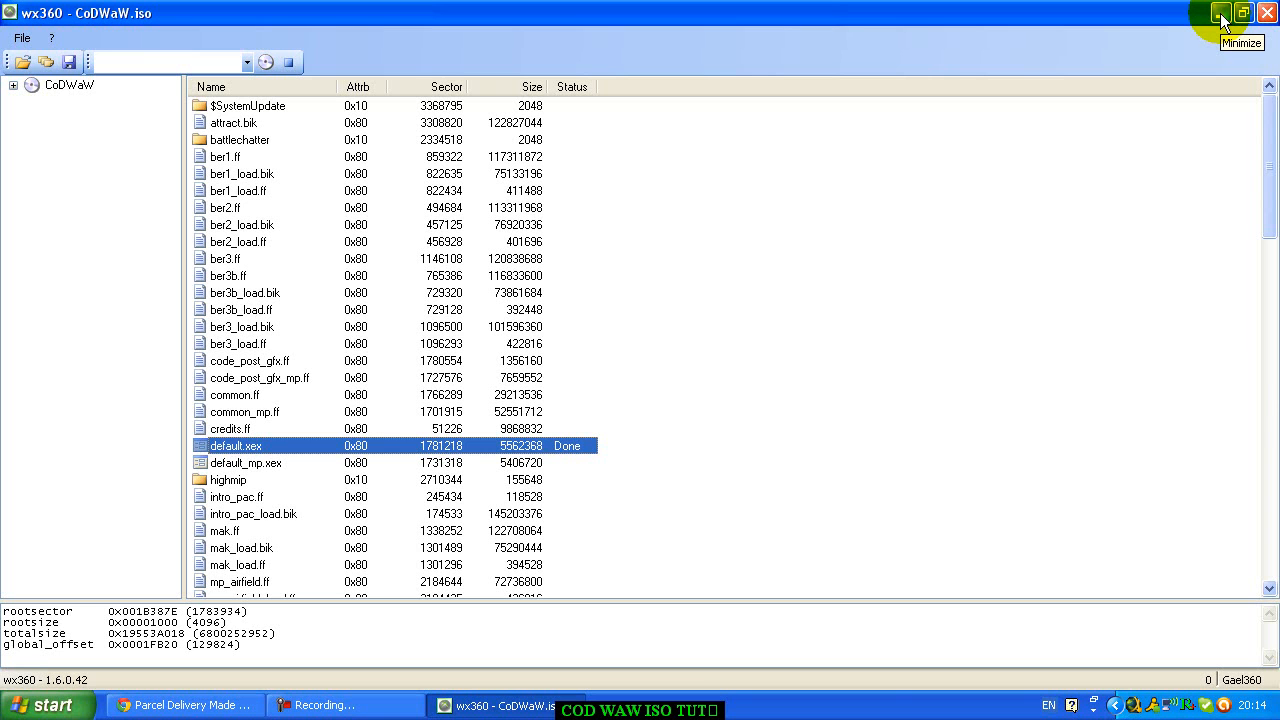
# - Minimize wx360 to confirm default.xex now sits on the desktop
pyautogui.click(1220, 12)
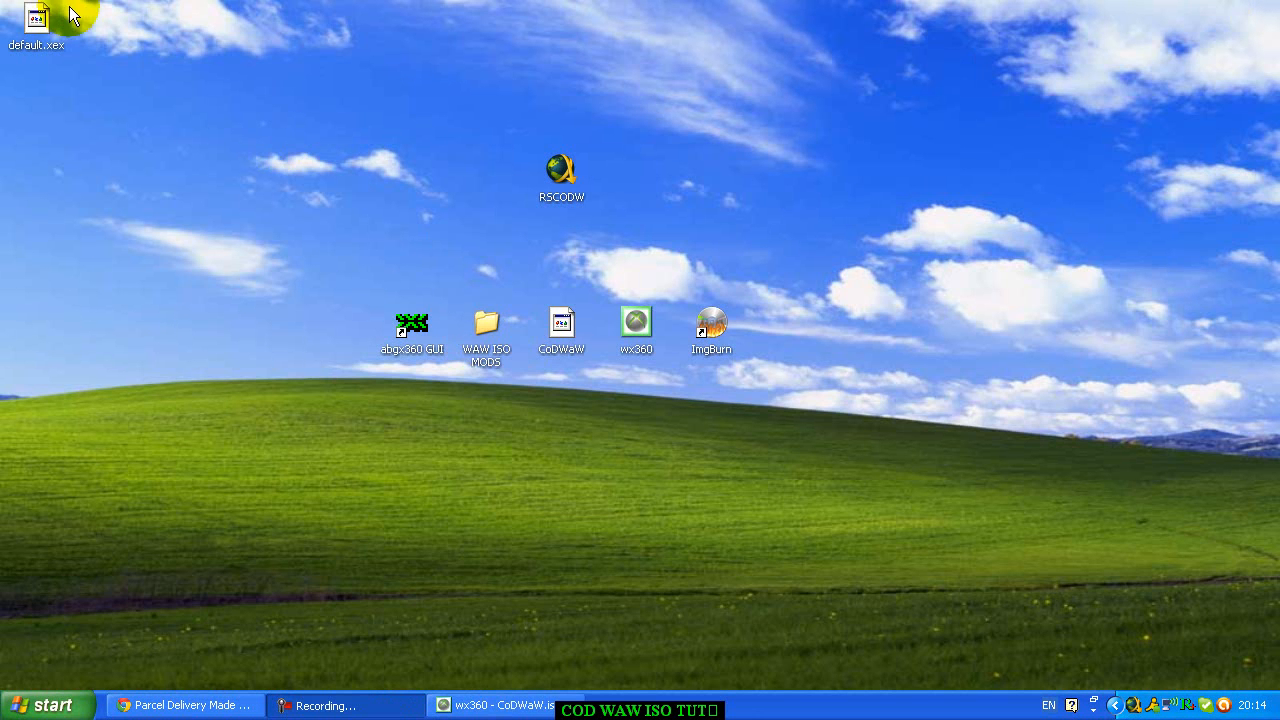
pyautogui.moveTo(36, 20); pyautogui.dragTo(562, 244)
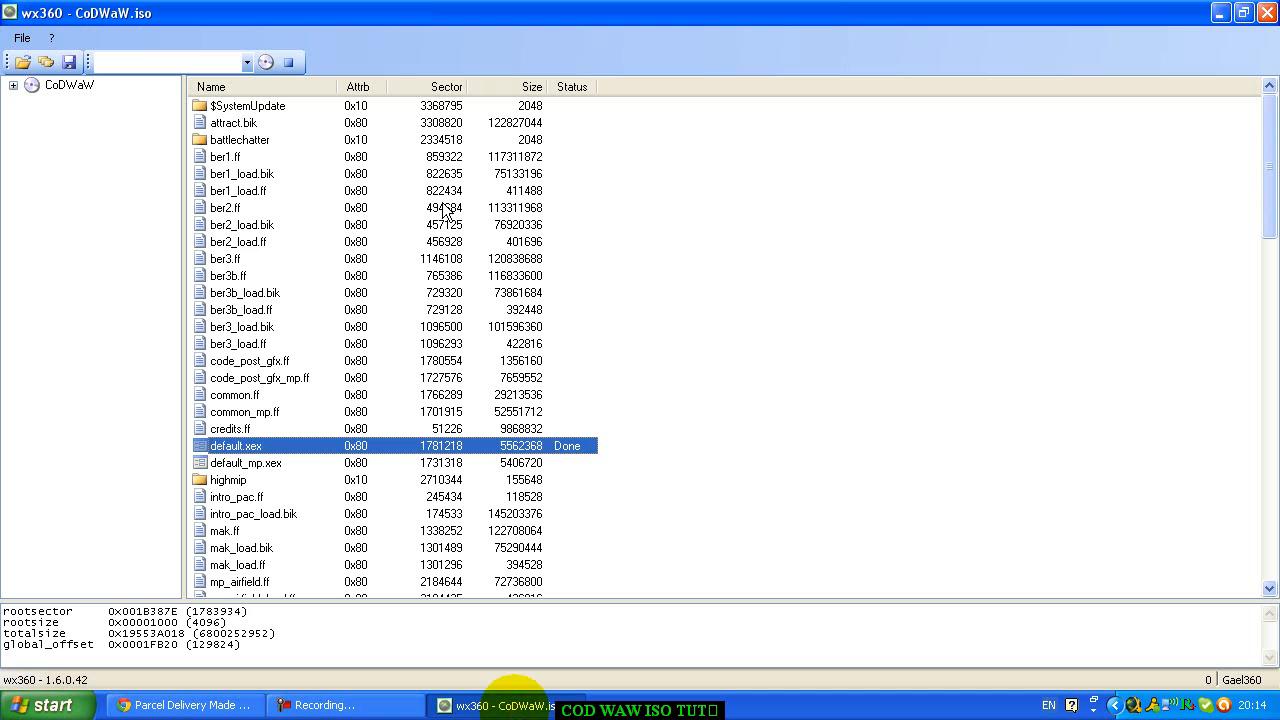
pyautogui.moveTo(336, 490)
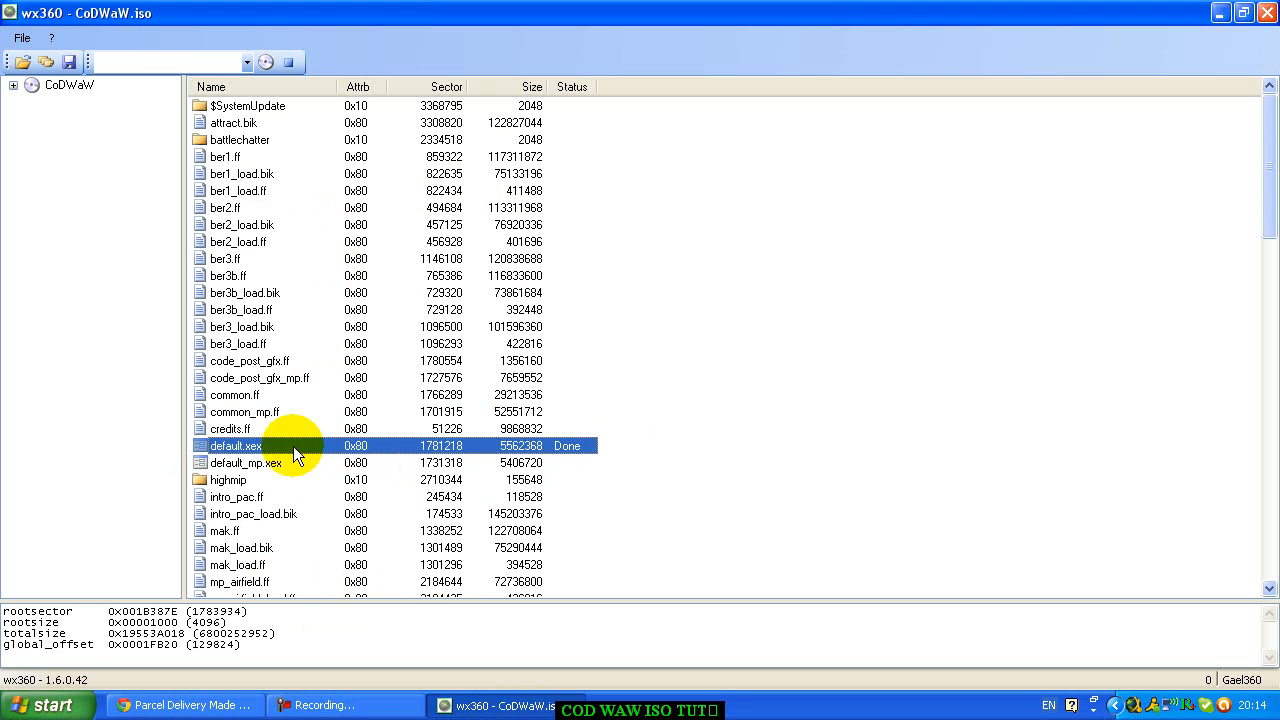
pyautogui.moveTo(244, 396)
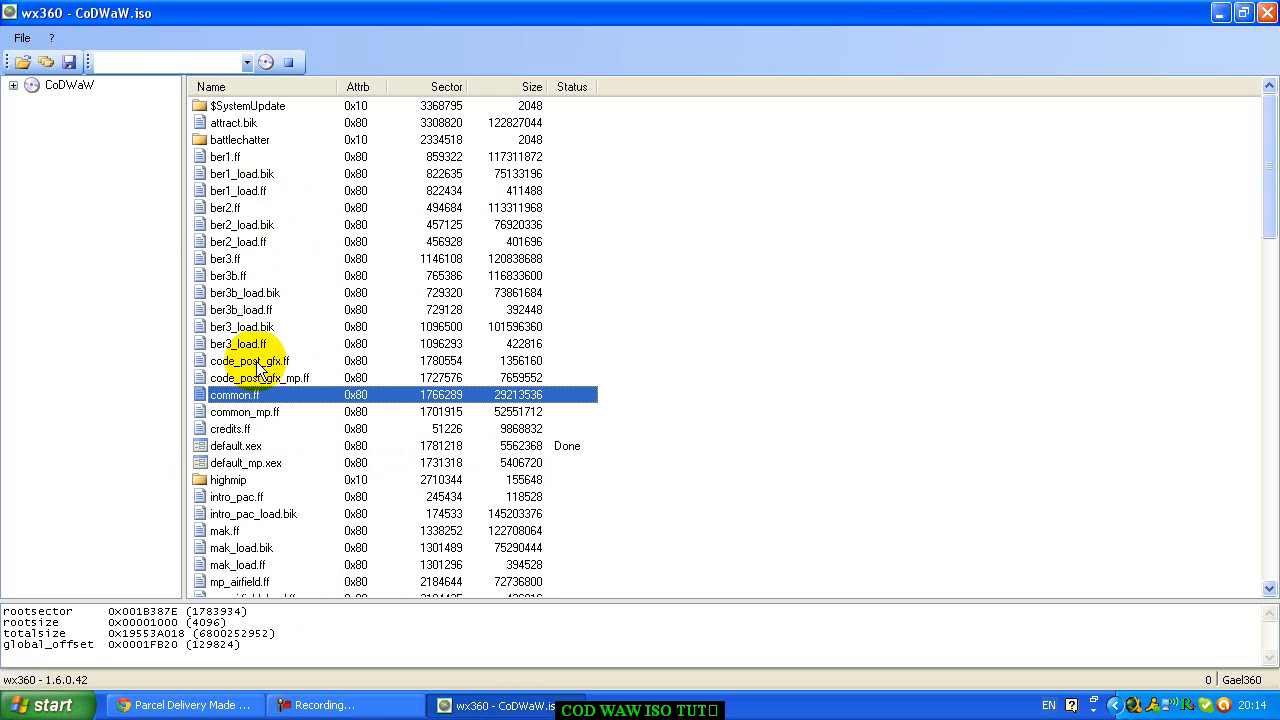
# - Replace code_post_gfx.ff with the modded version from the WAW ISO MODS folder
pyautogui.click(248, 360)
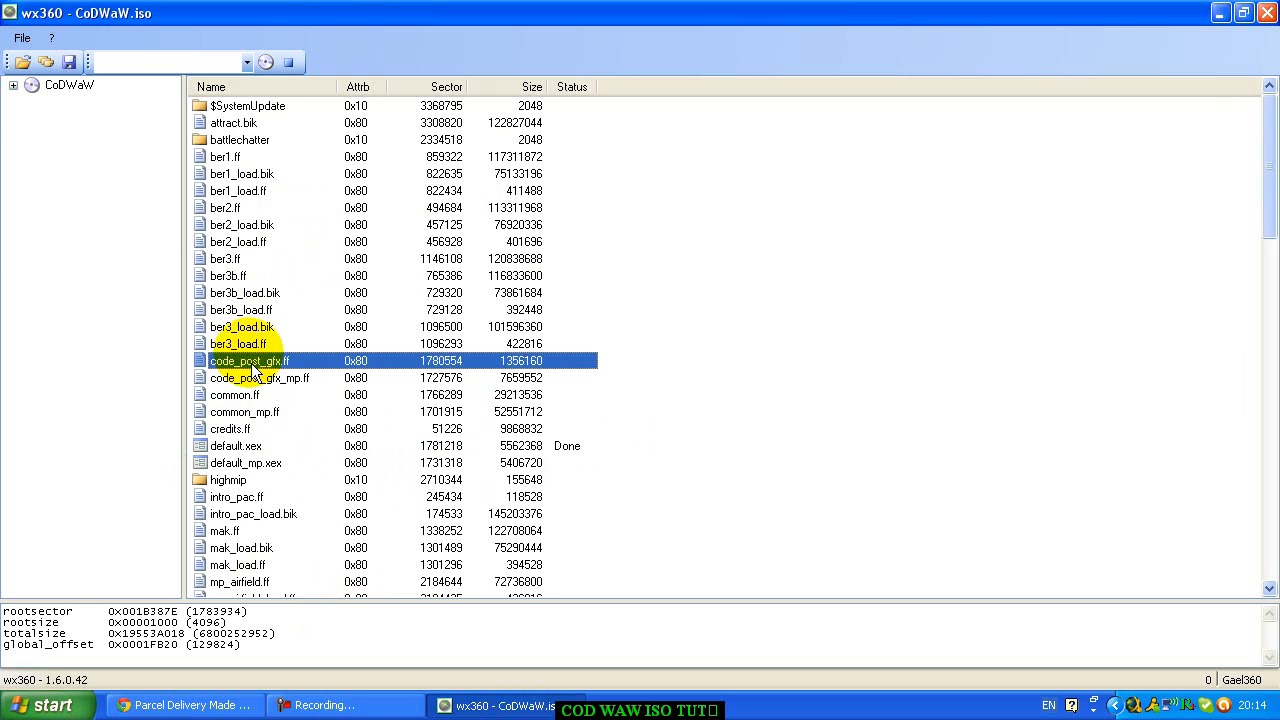
pyautogui.rightClick(248, 360)
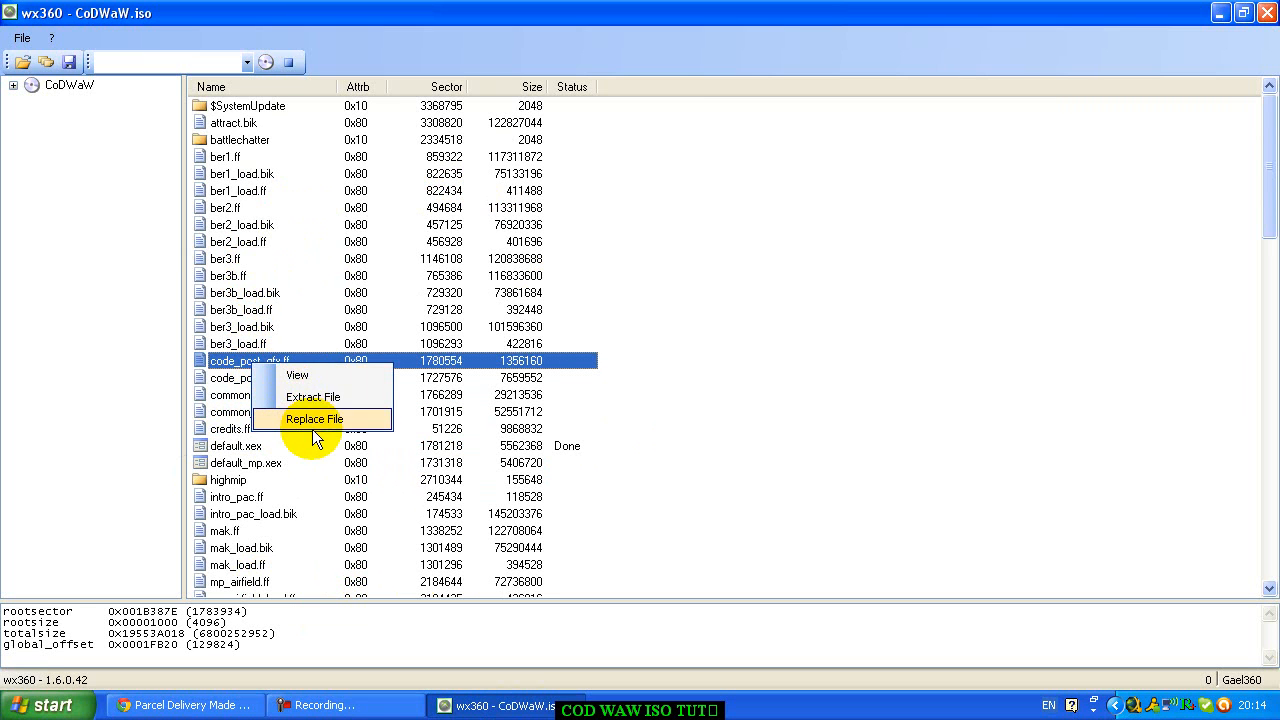
pyautogui.click(314, 418)
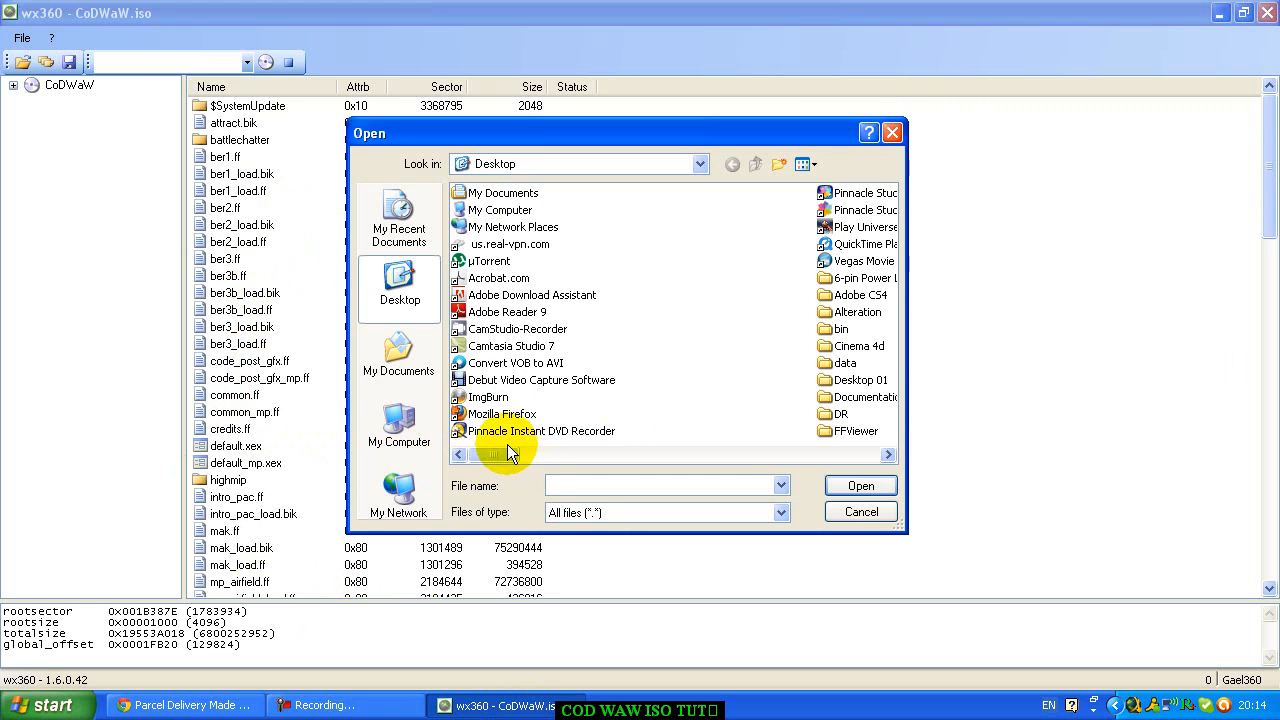
pyautogui.moveTo(504, 456); pyautogui.dragTo(556, 456)
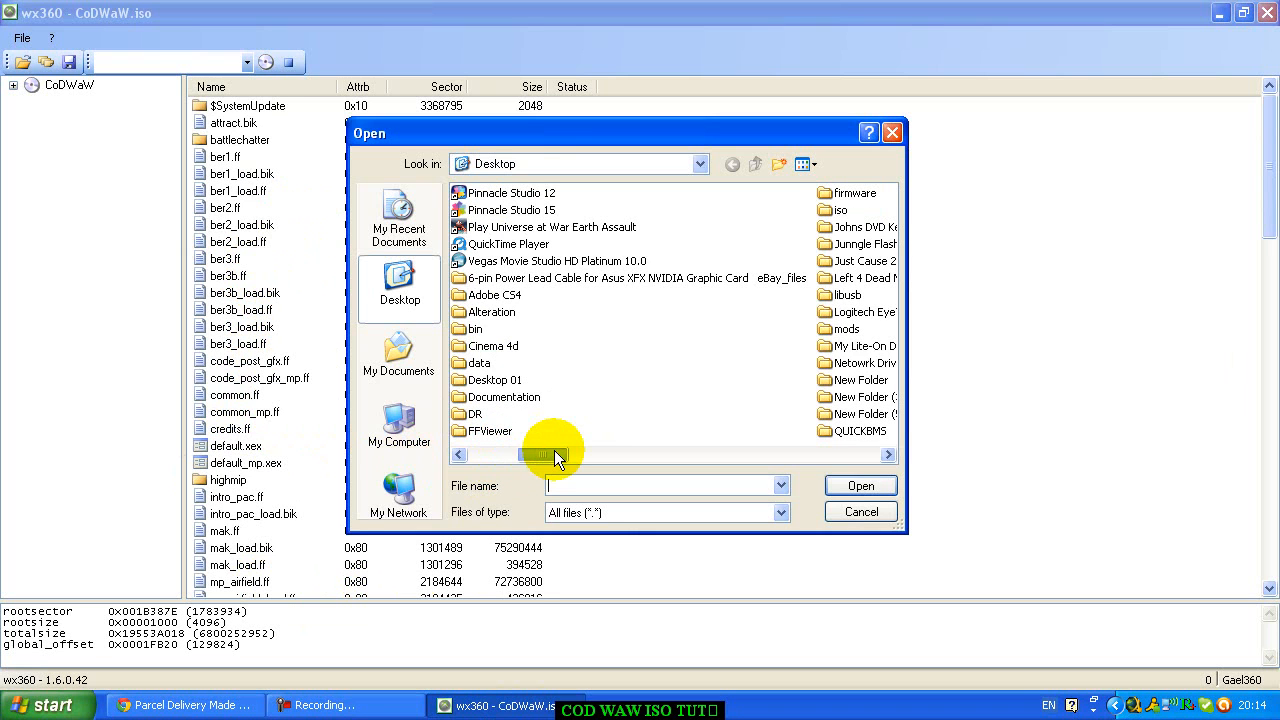
pyautogui.moveTo(544, 456); pyautogui.dragTo(600, 456)
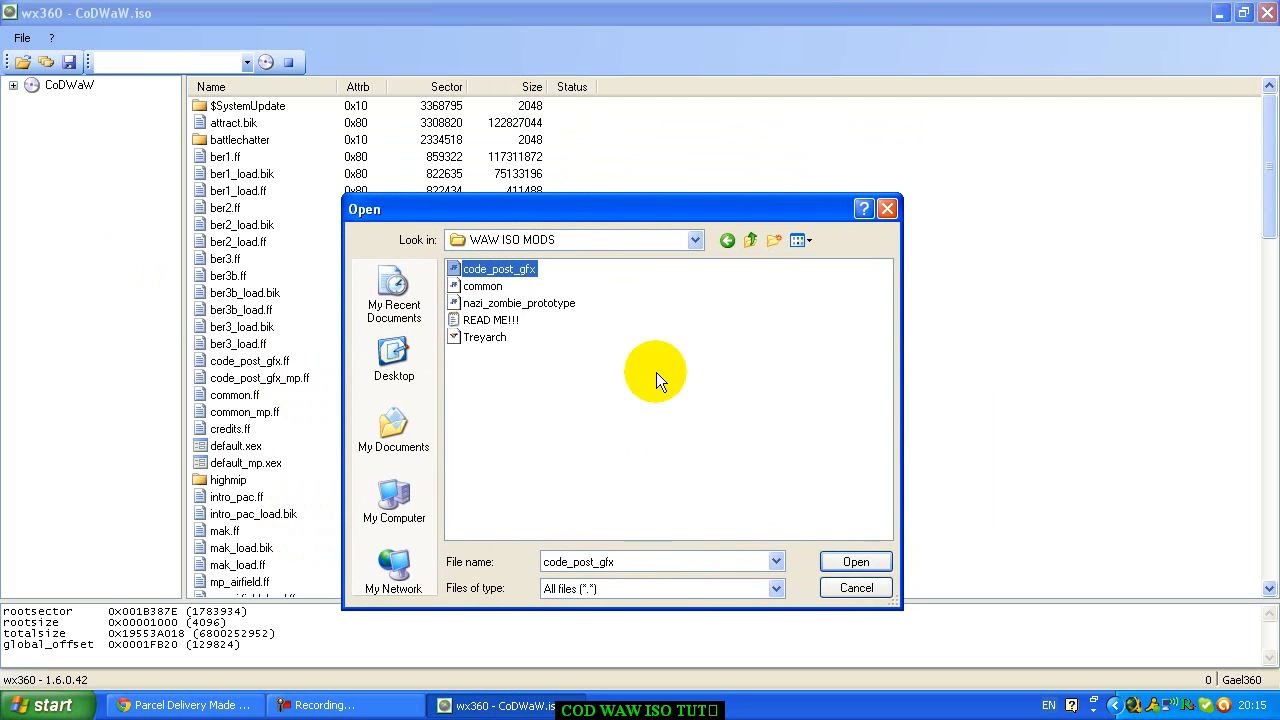
pyautogui.moveTo(656, 210); pyautogui.dragTo(796, 184)
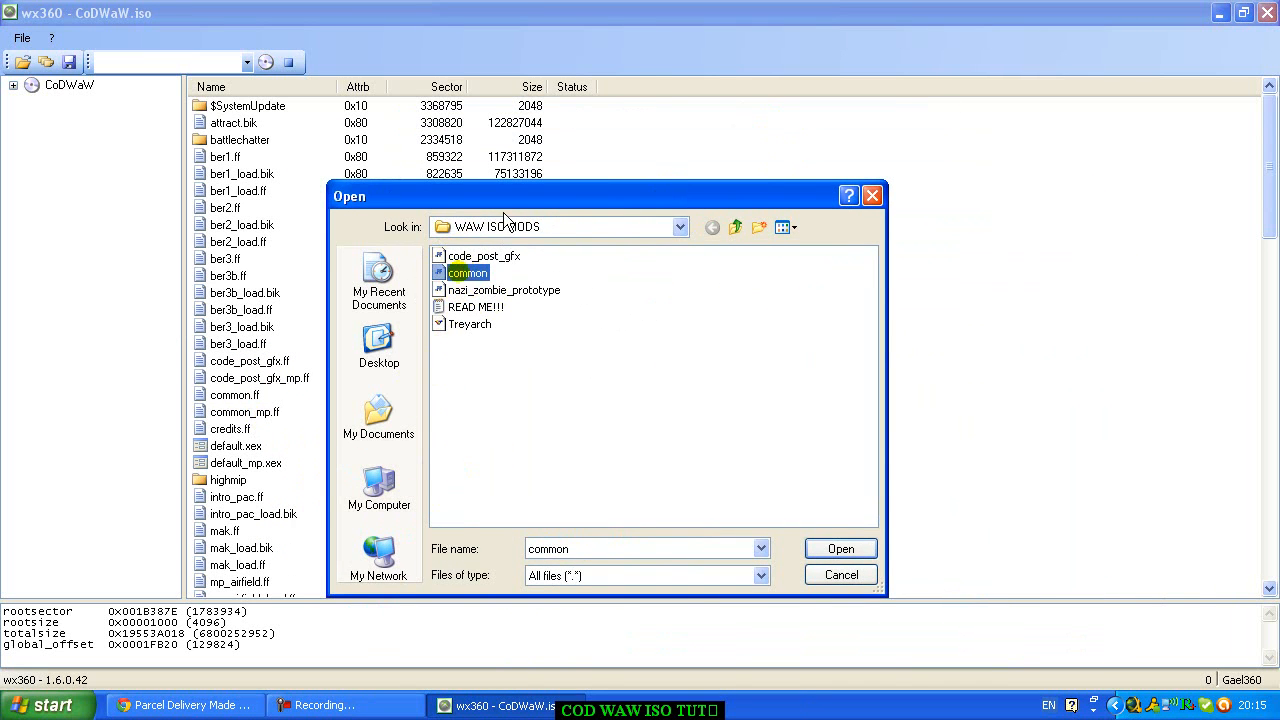
# - Replace common.ff with the modded common file and scroll toward the next entry
pyautogui.click(840, 548)
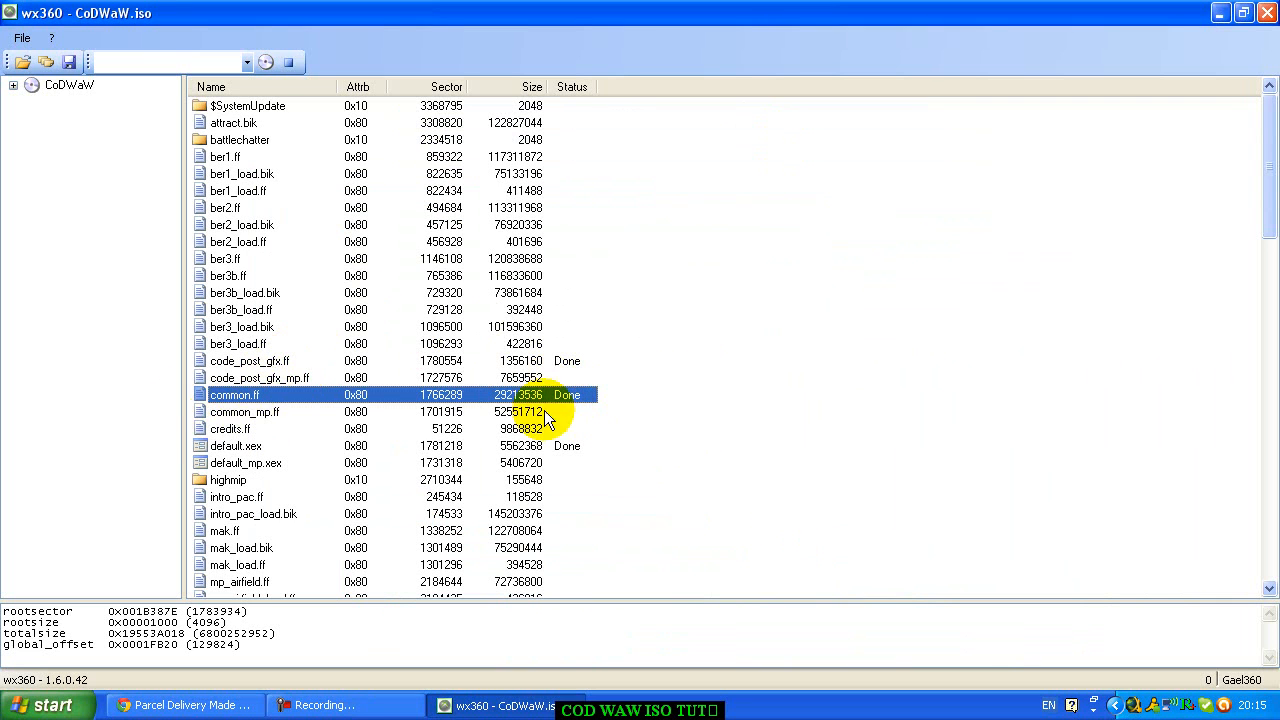
pyautogui.scroll(-3)
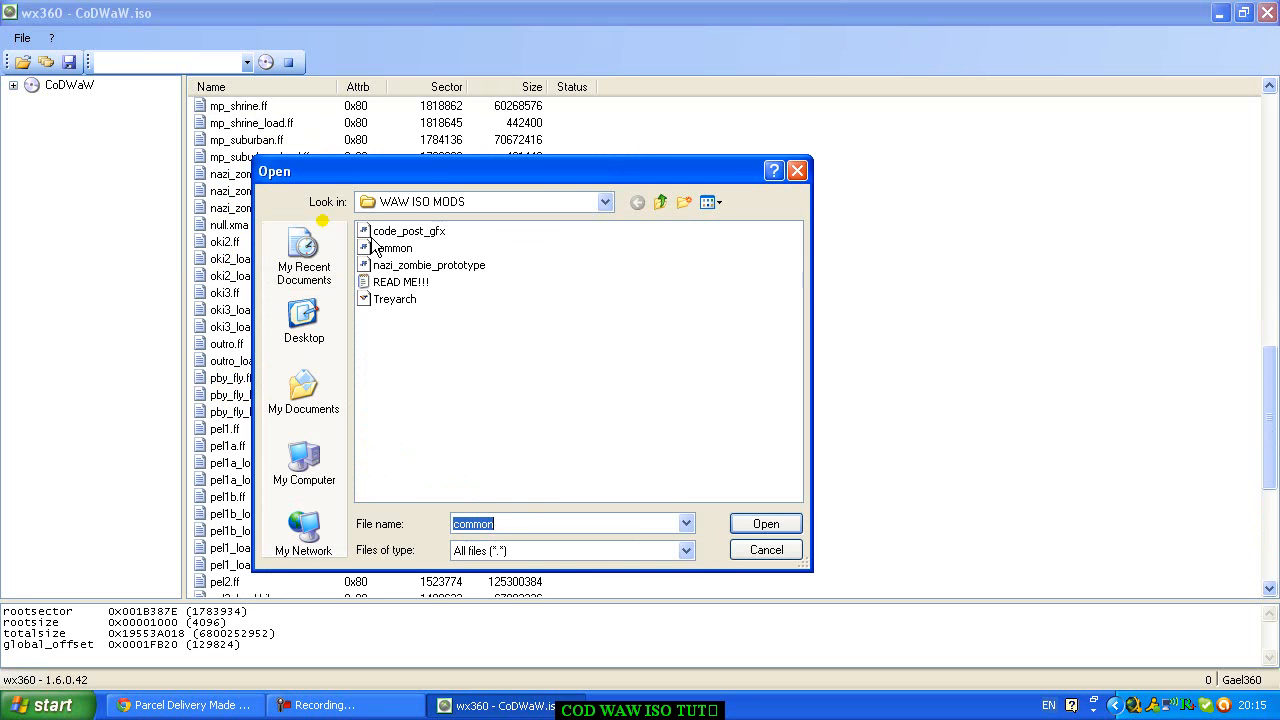
# - Choose nazi_zombie_prototype from WAW ISO MODS as the zombie map replacement
pyautogui.click(428, 264)
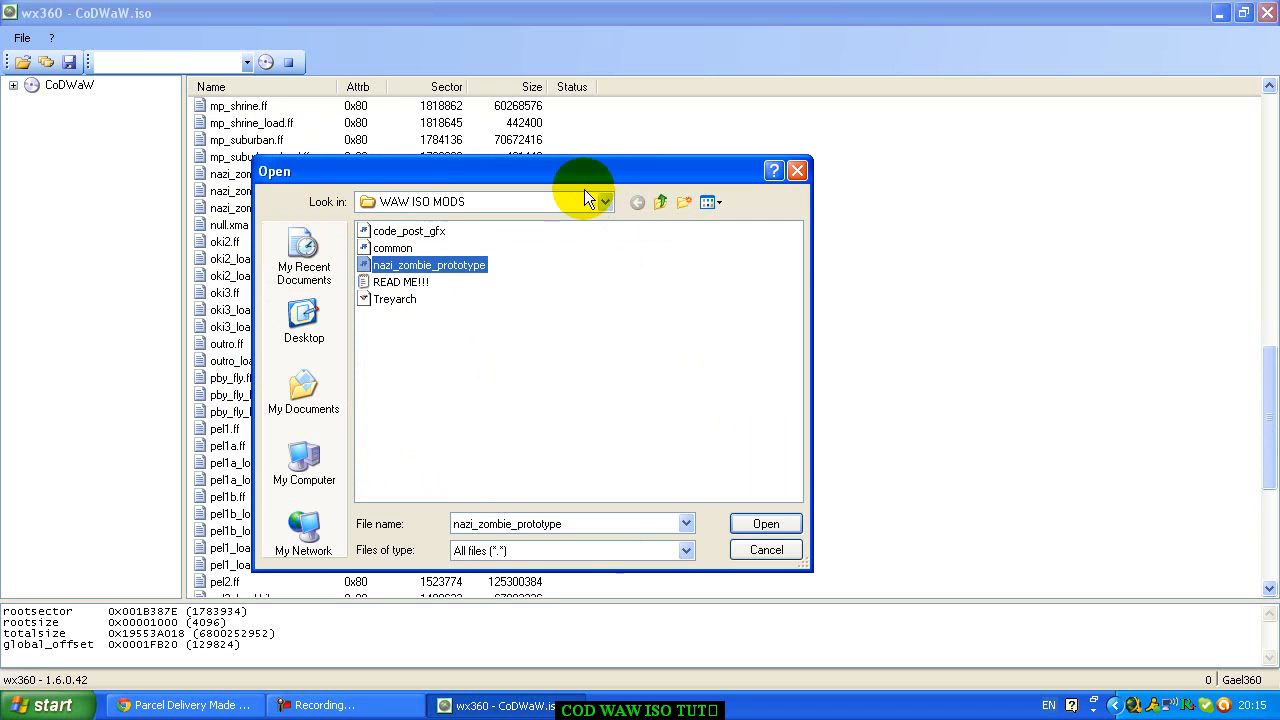
pyautogui.click(764, 524)
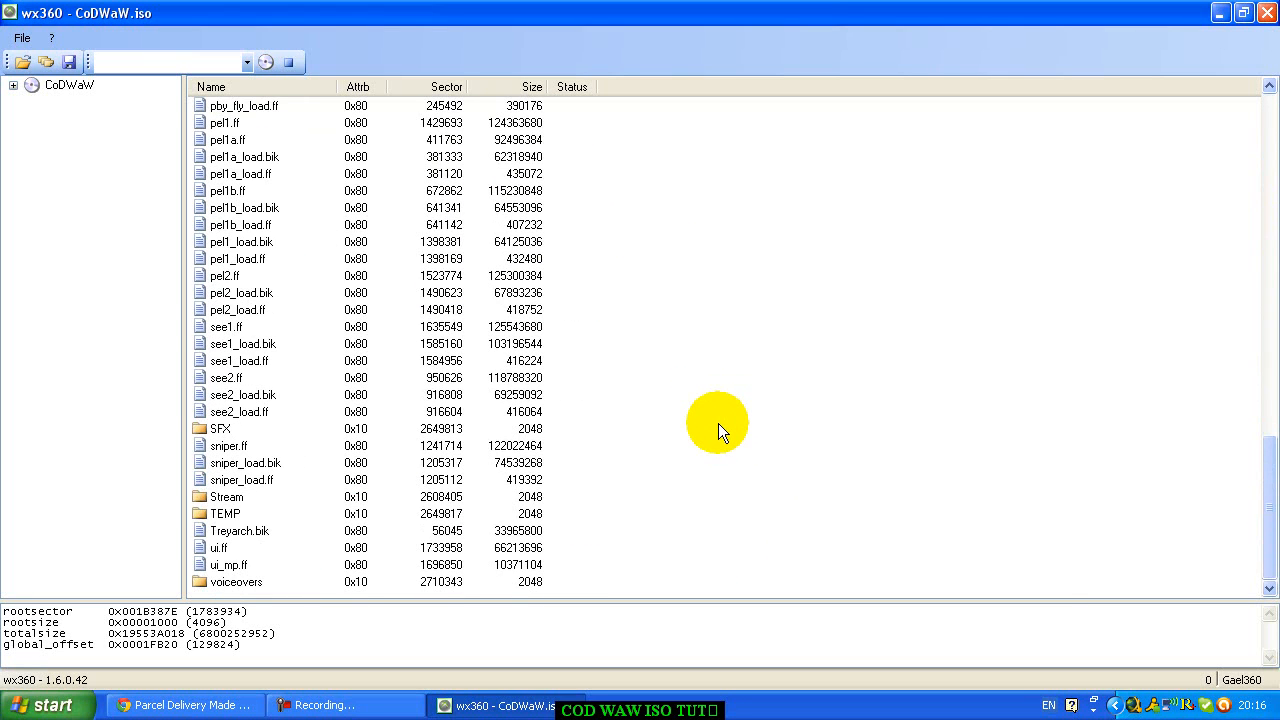
# - Inject the modded Treyarch file from WAW ISO MODS over Treyarch.bik until marked Done
pyautogui.click(240, 530)
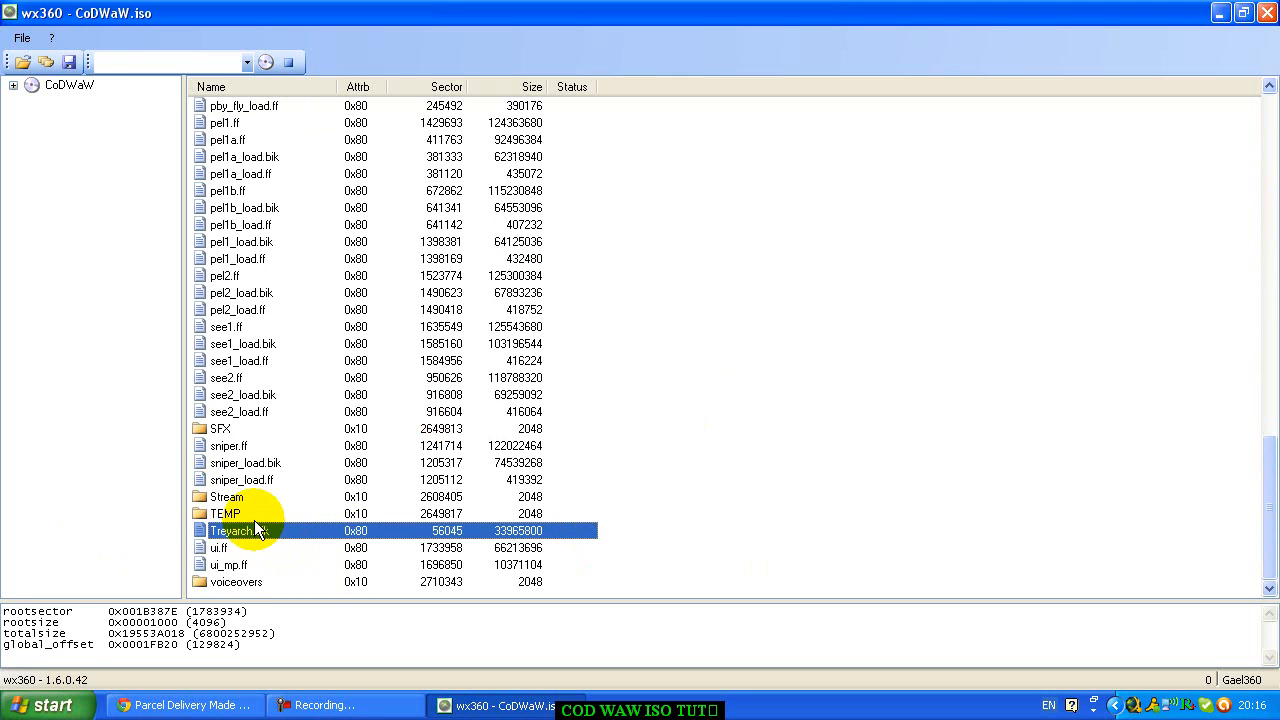
pyautogui.moveTo(282, 544)
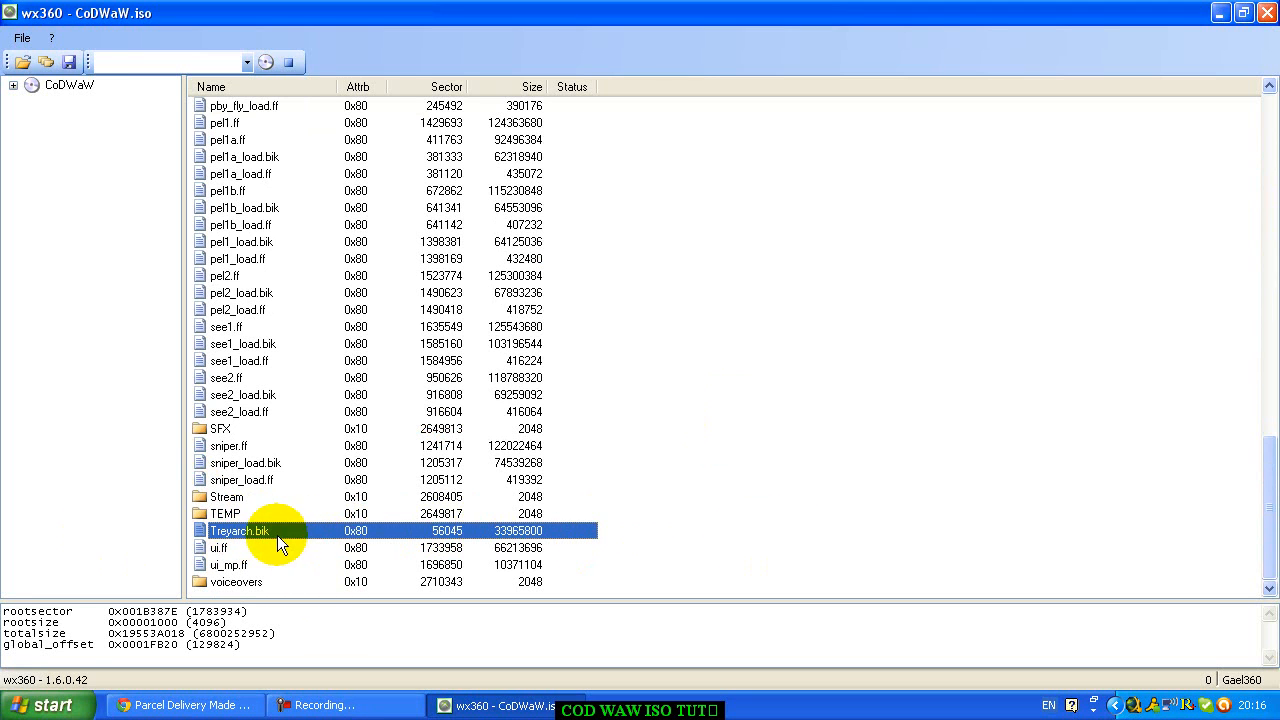
pyautogui.rightClick(240, 530)
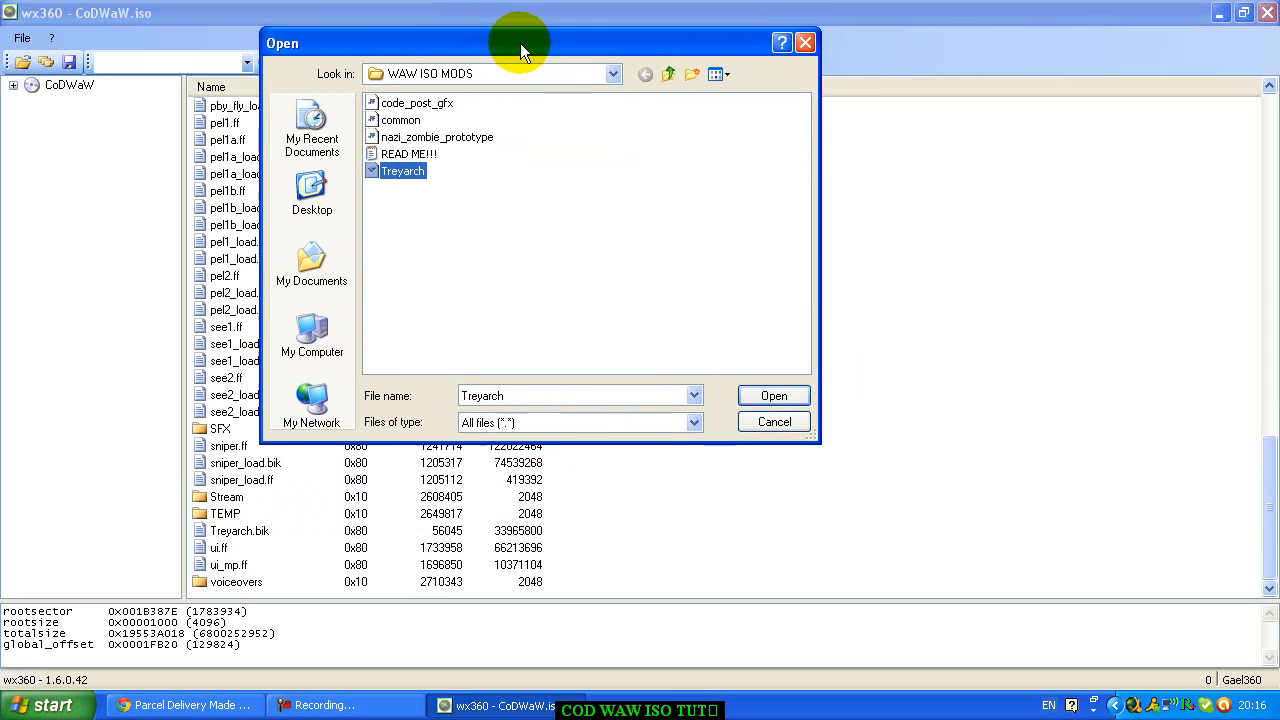
pyautogui.moveTo(520, 42); pyautogui.dragTo(462, 72)
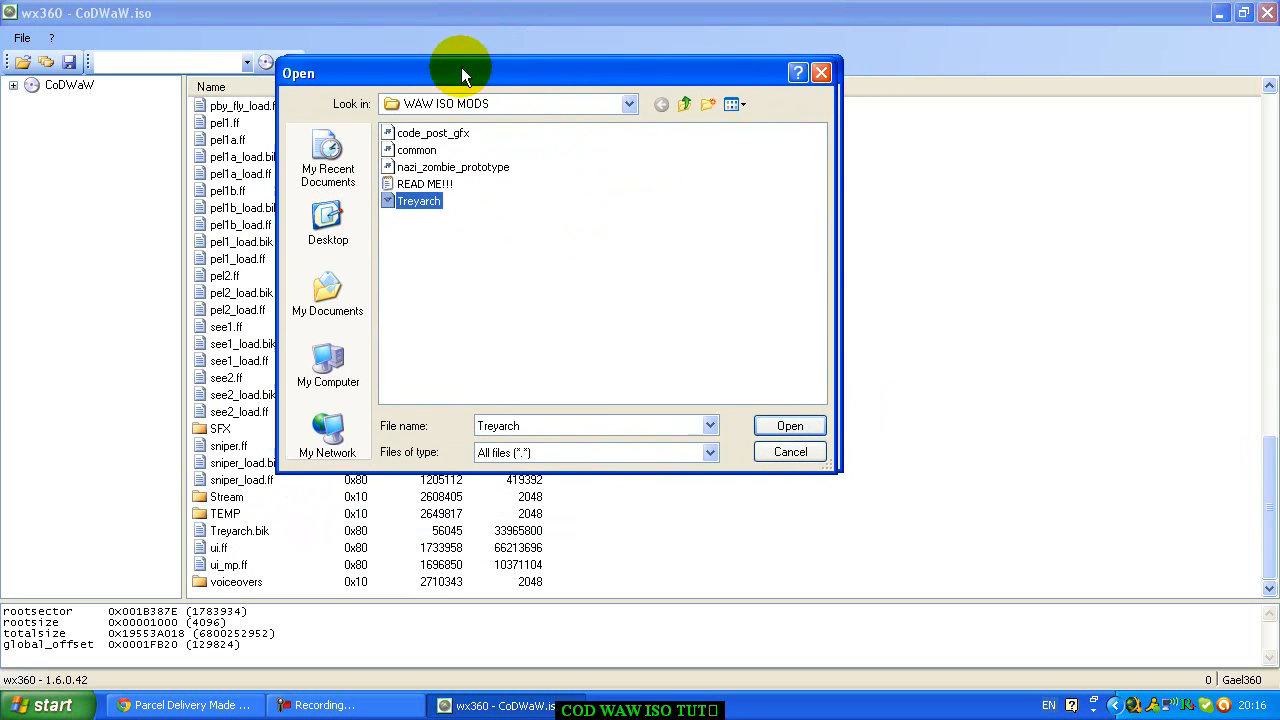
pyautogui.moveTo(460, 72); pyautogui.dragTo(430, 56)
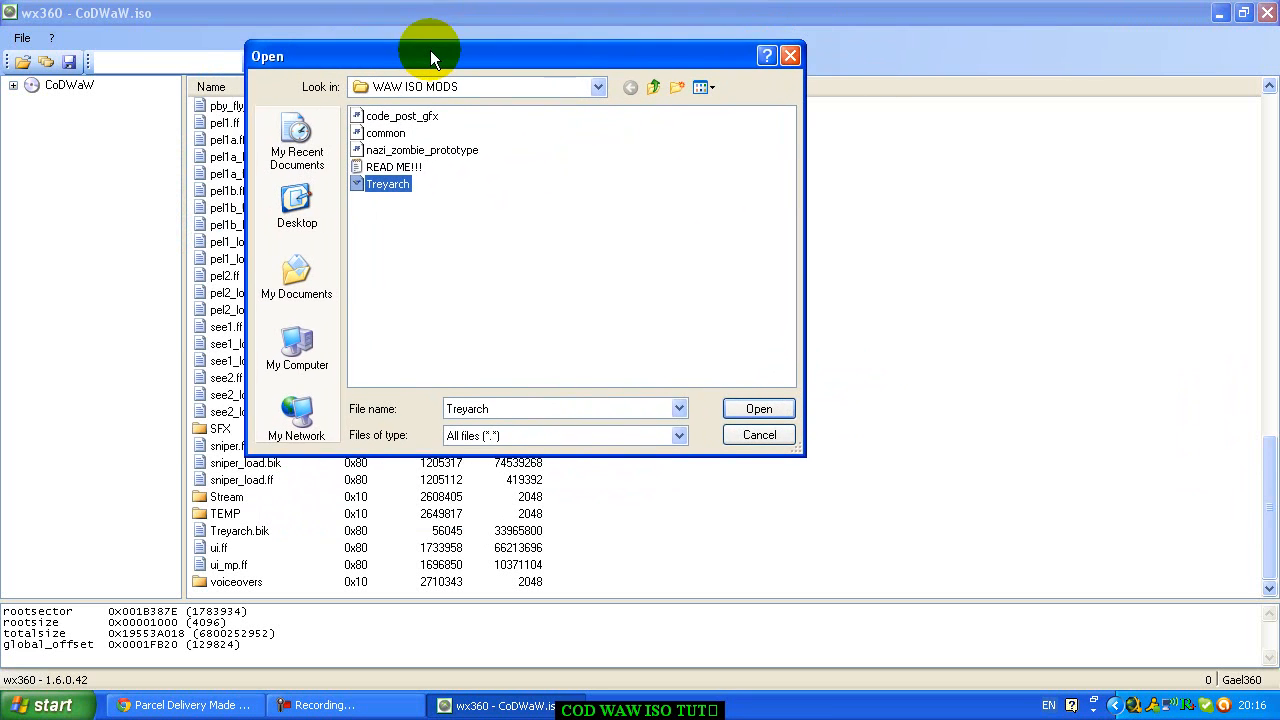
pyautogui.moveTo(430, 56); pyautogui.dragTo(430, 76)
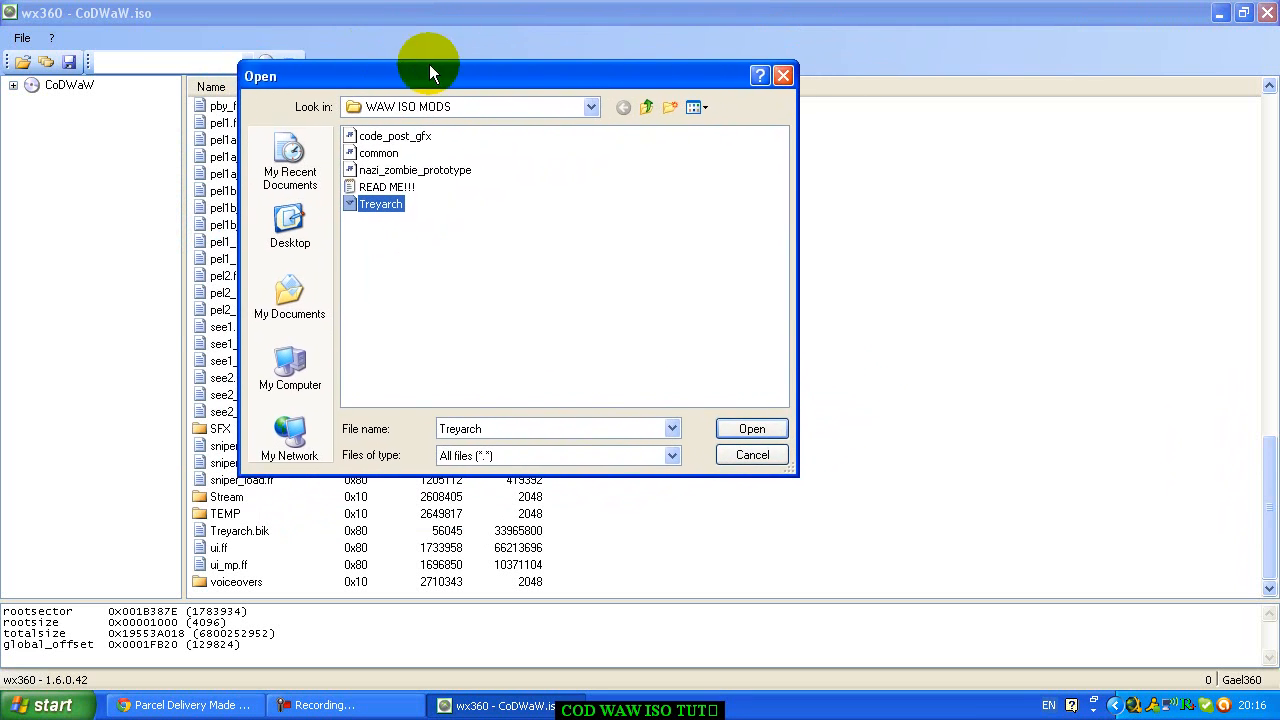
pyautogui.moveTo(430, 76); pyautogui.dragTo(390, 98)
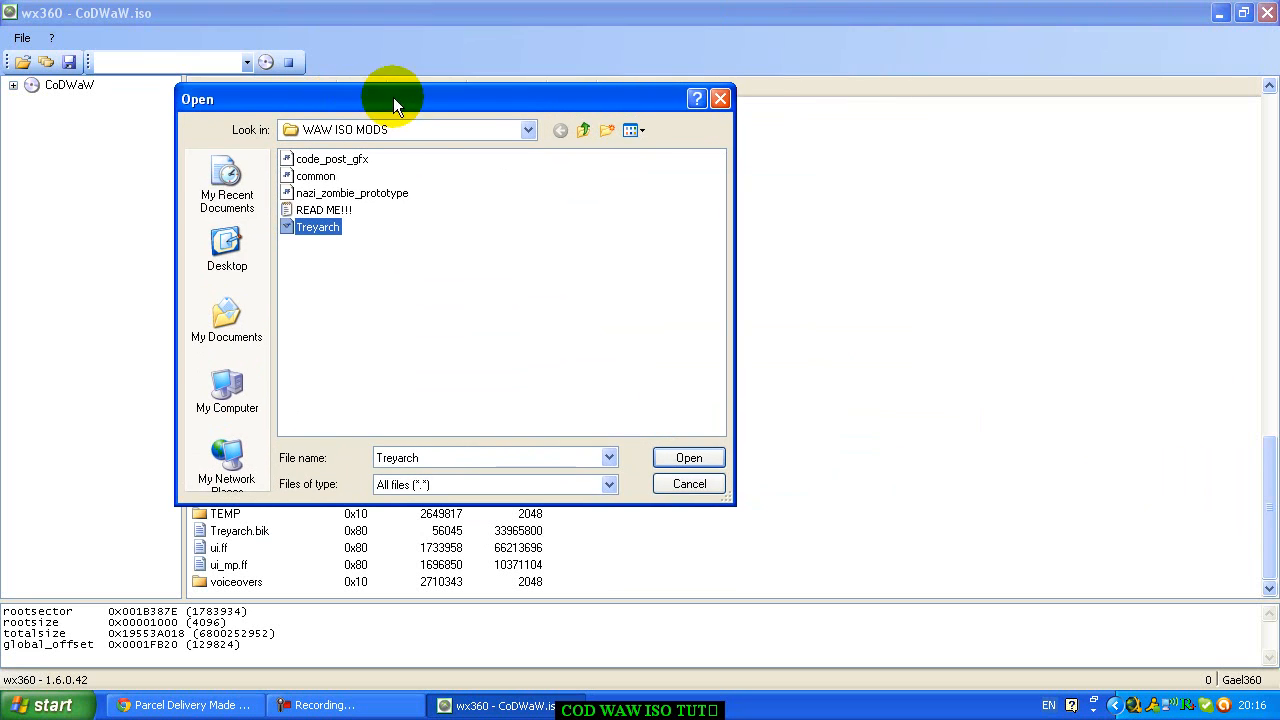
pyautogui.moveTo(450, 236)
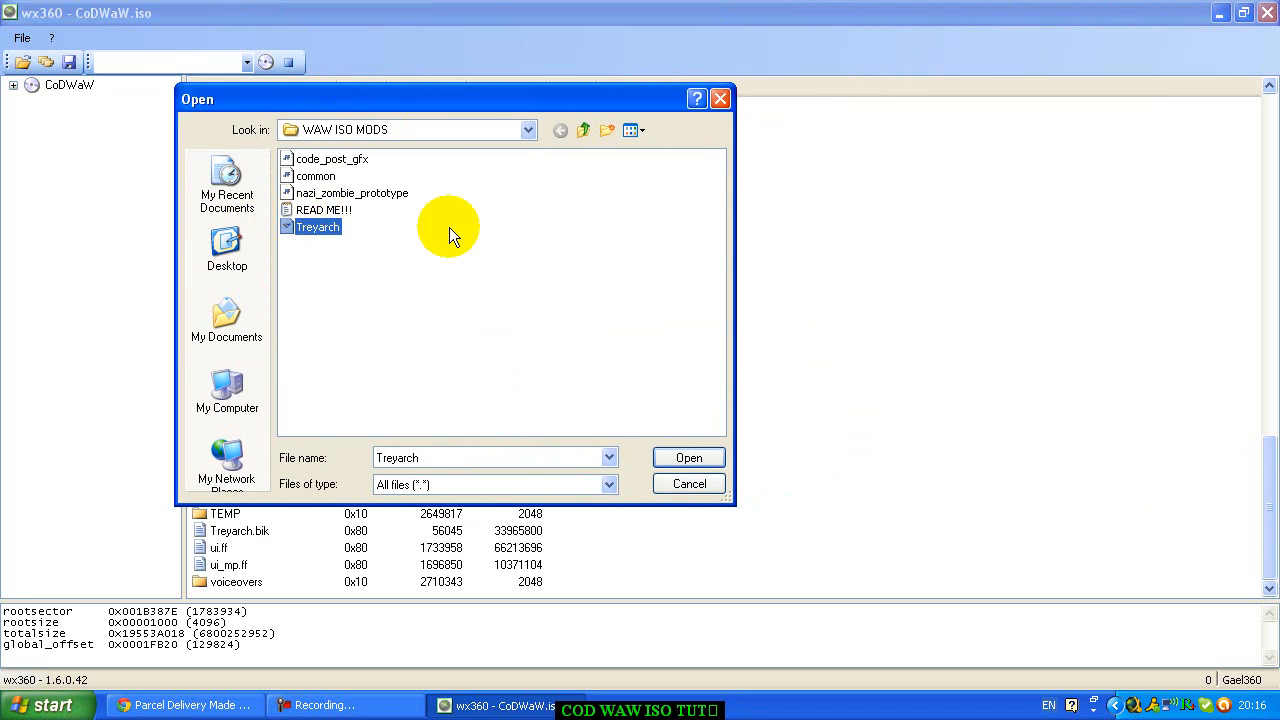
pyautogui.moveTo(450, 98); pyautogui.dragTo(396, 46)
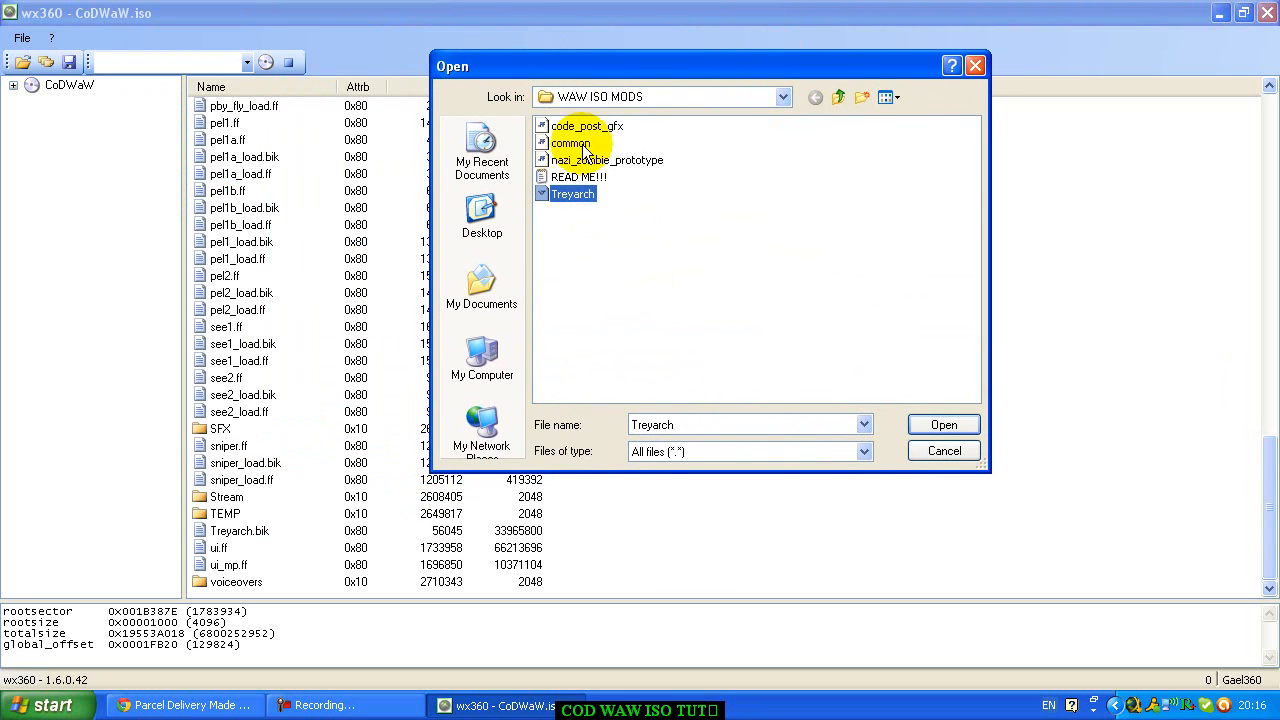
pyautogui.moveTo(770, 360)
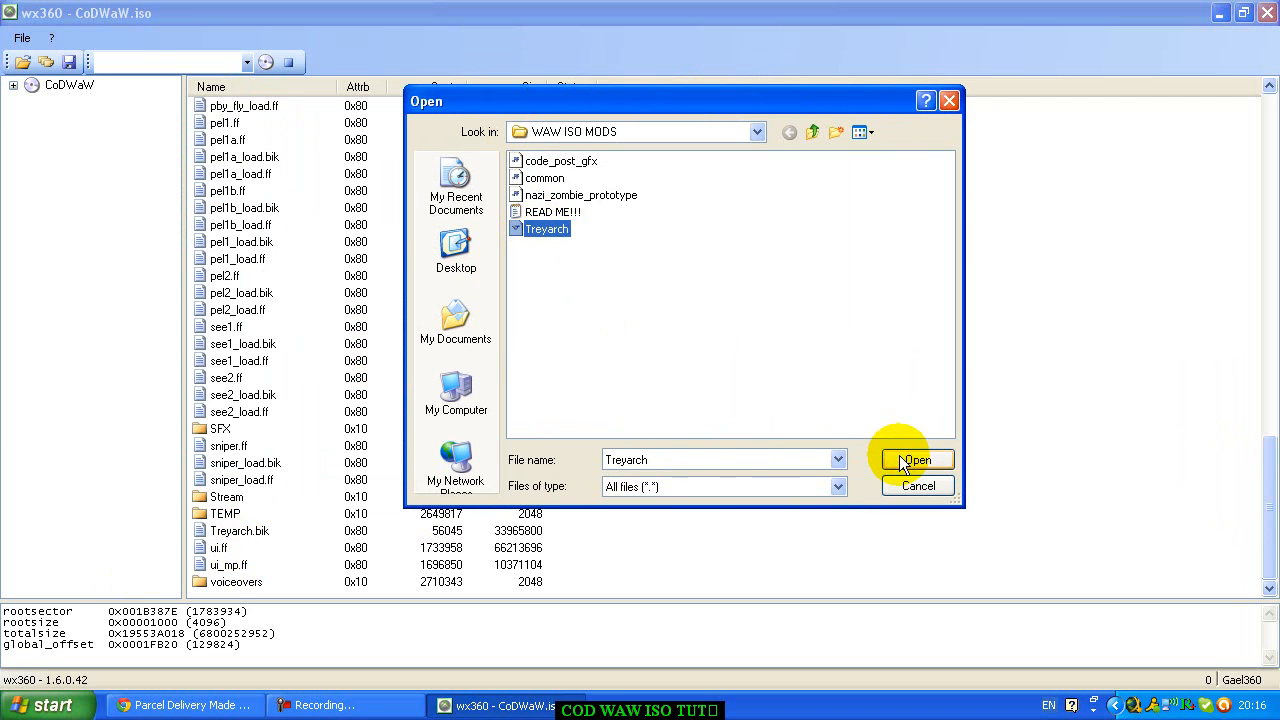
pyautogui.click(916, 458)
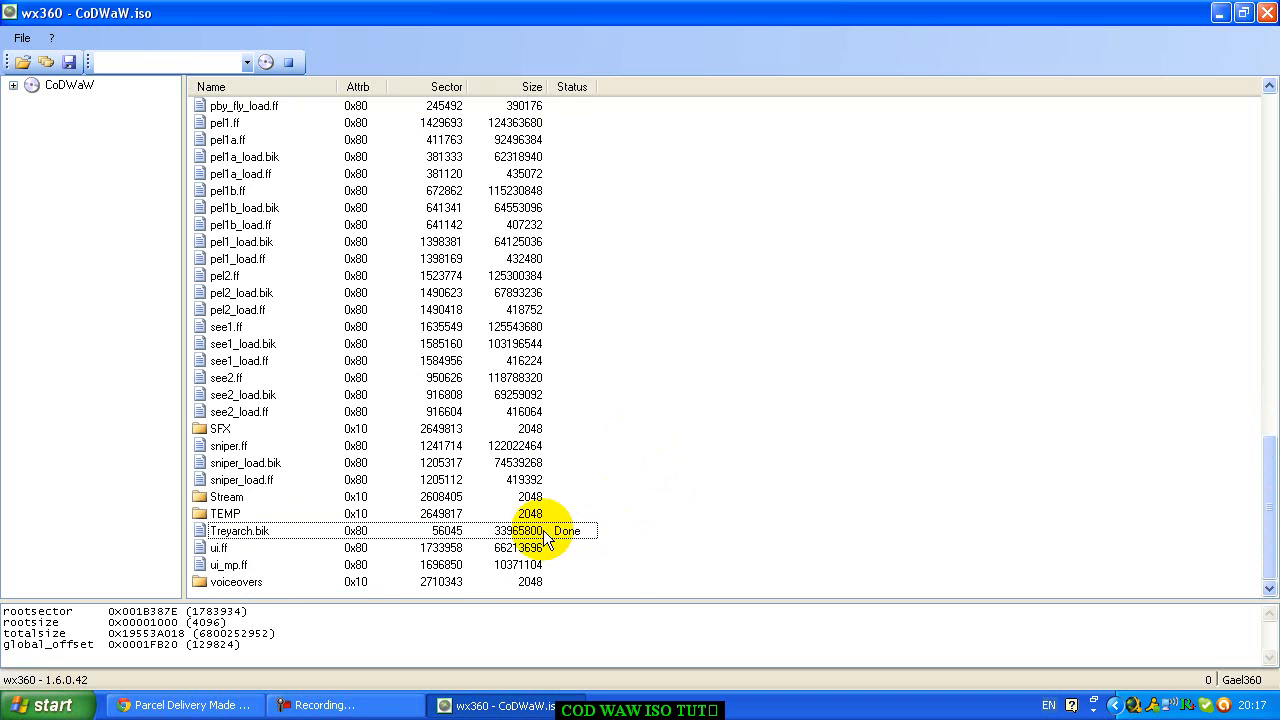
pyautogui.click(240, 530)
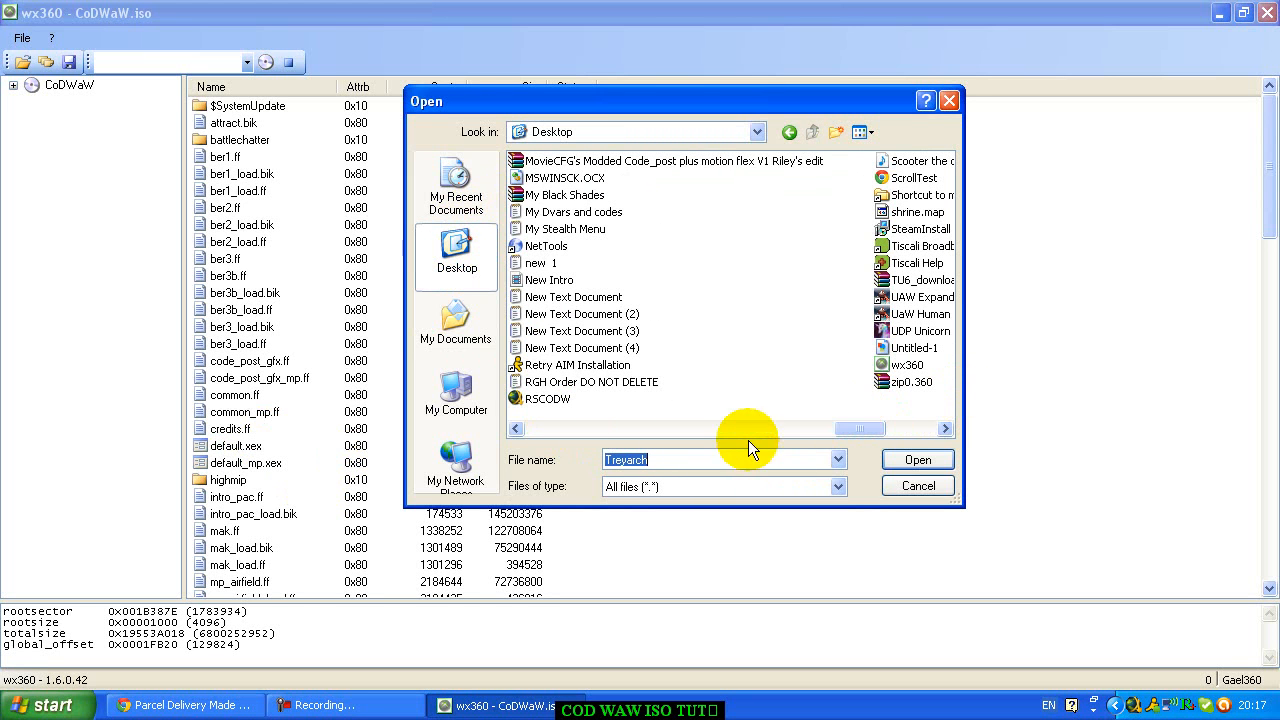
# - Pick default.xex from the Desktop as the replacement for the image's default.xex
pyautogui.write('d')
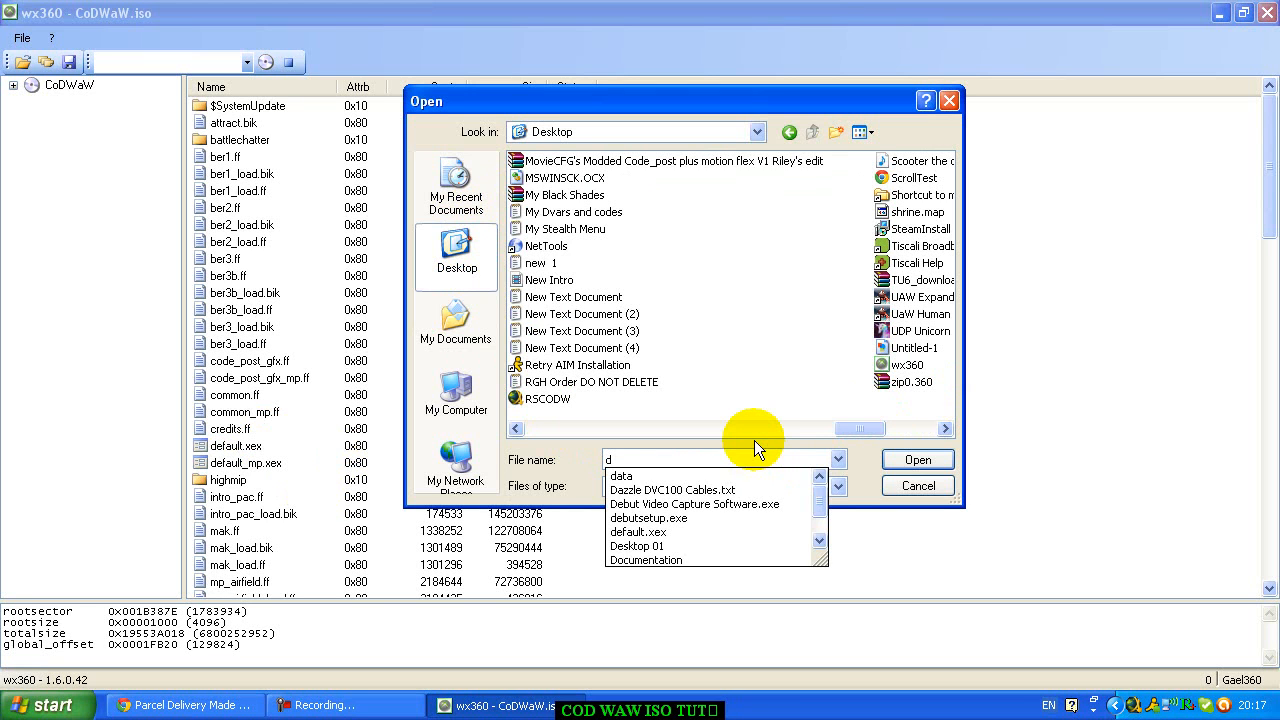
pyautogui.click(640, 532)
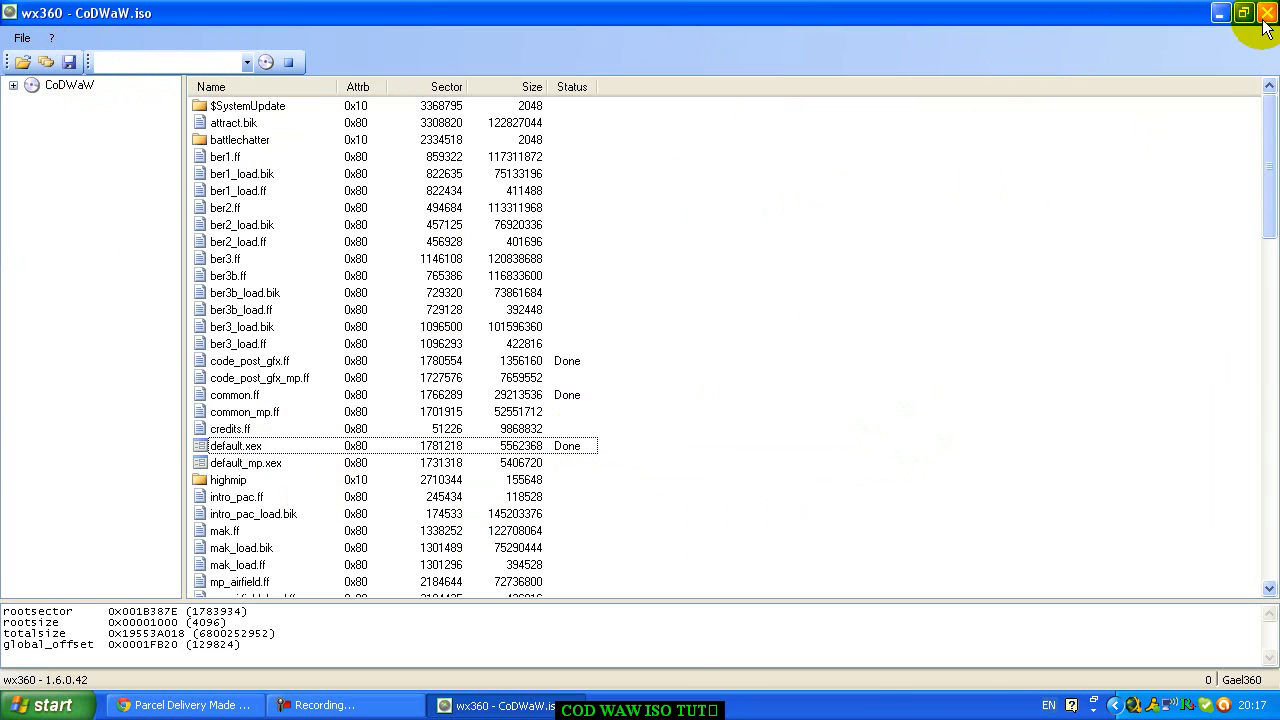
# - Close wx360 and select the CoDWaW ISO icon on the desktop
pyautogui.click(1268, 12)
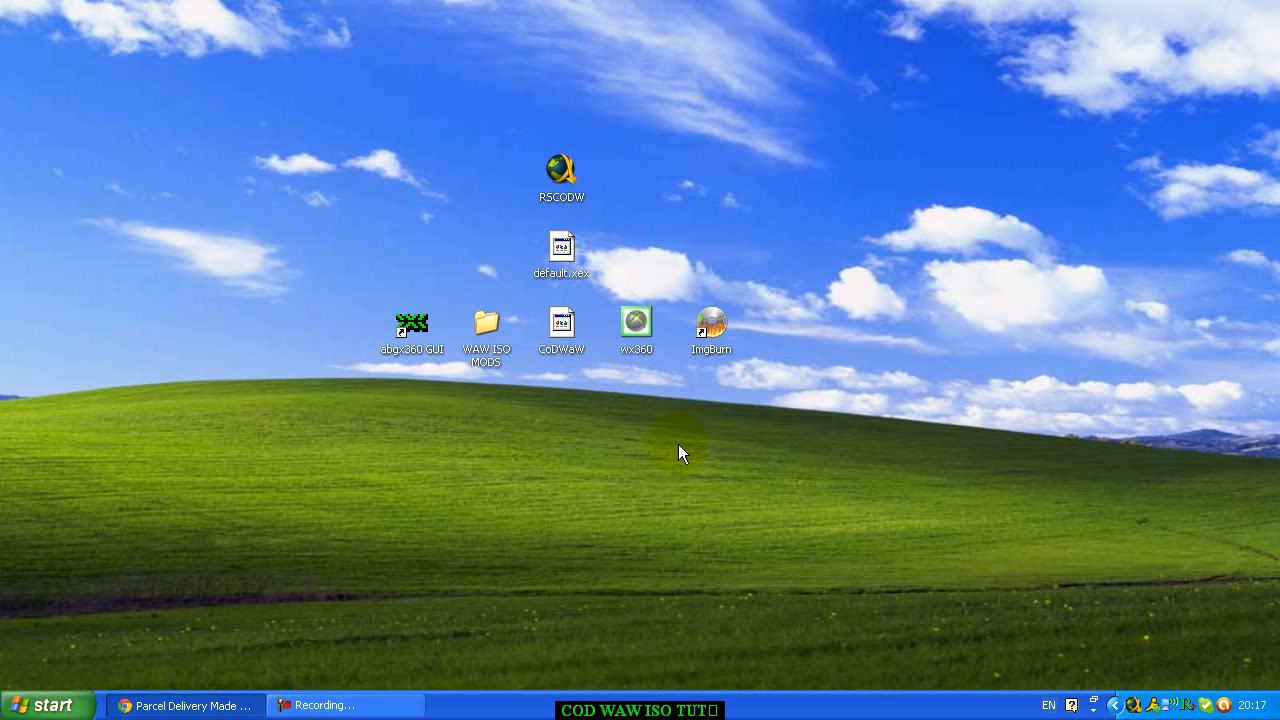
pyautogui.click(560, 322)
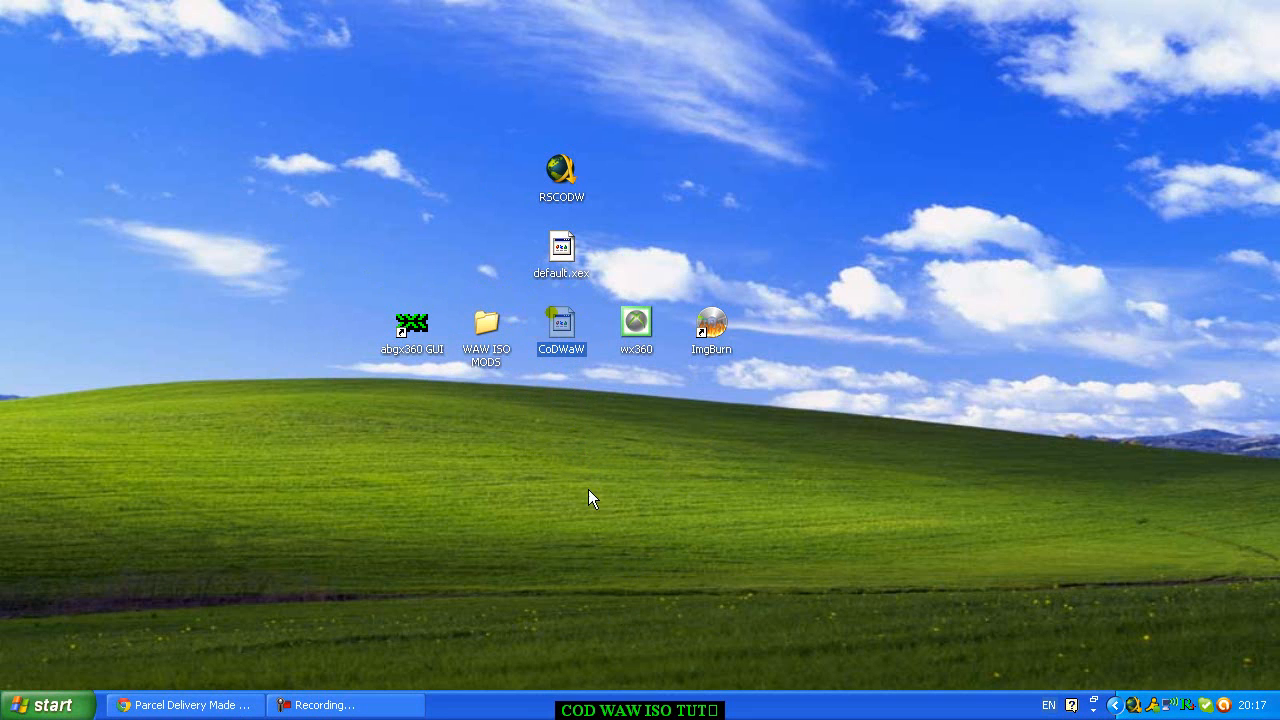
pyautogui.moveTo(562, 330); pyautogui.dragTo(562, 400)
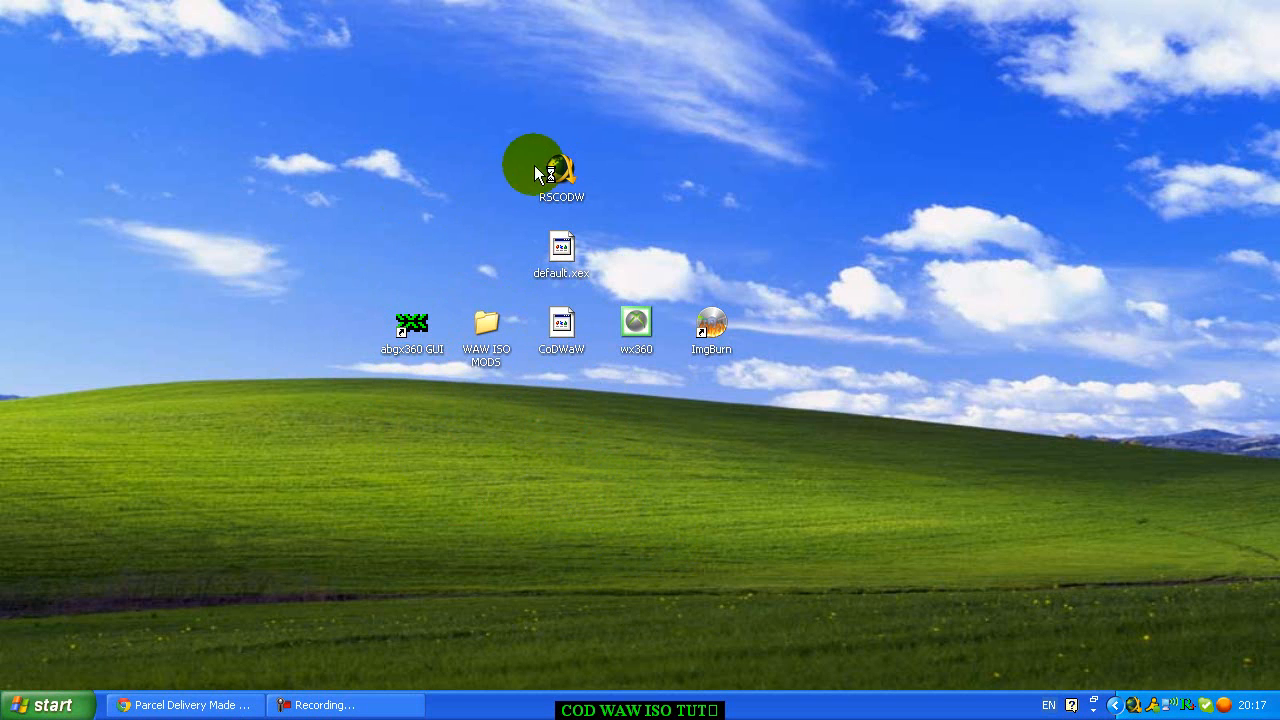
# - Launch abgx360 GUI, load CoDWaW.iso and set the AutoFix threshold to Level 3
pyautogui.doubleClick(412, 324)
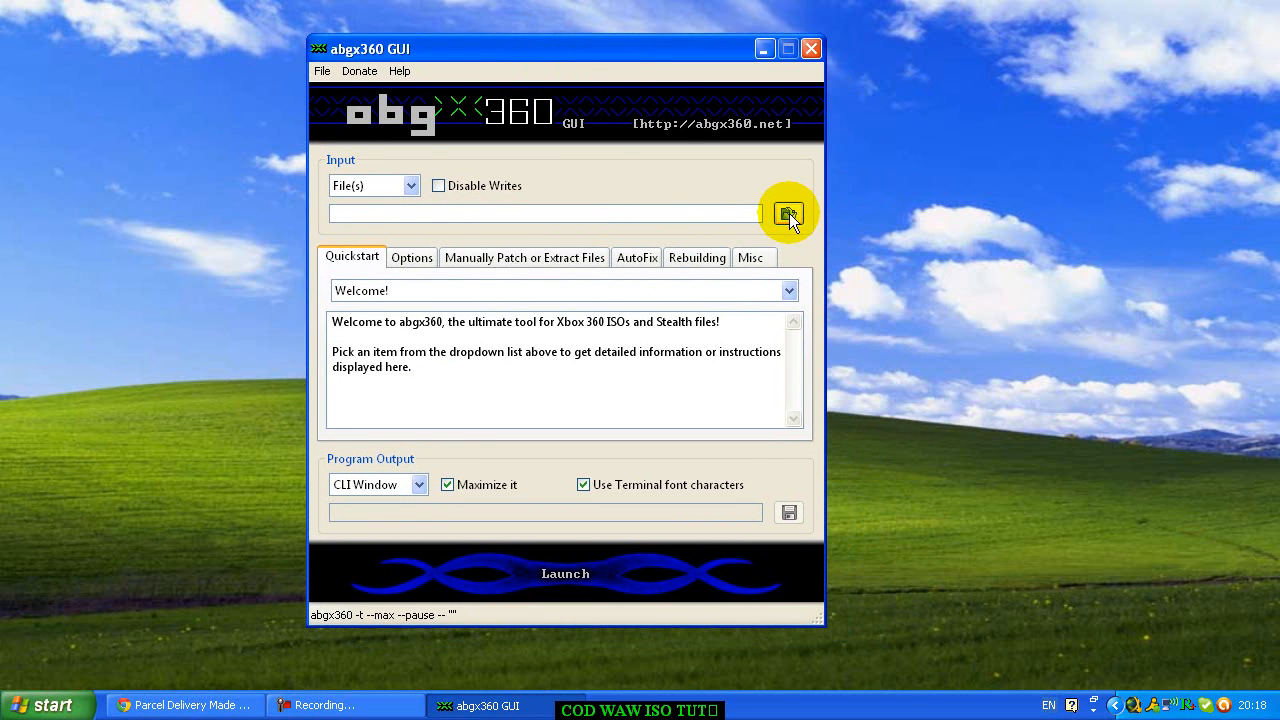
pyautogui.click(788, 212)
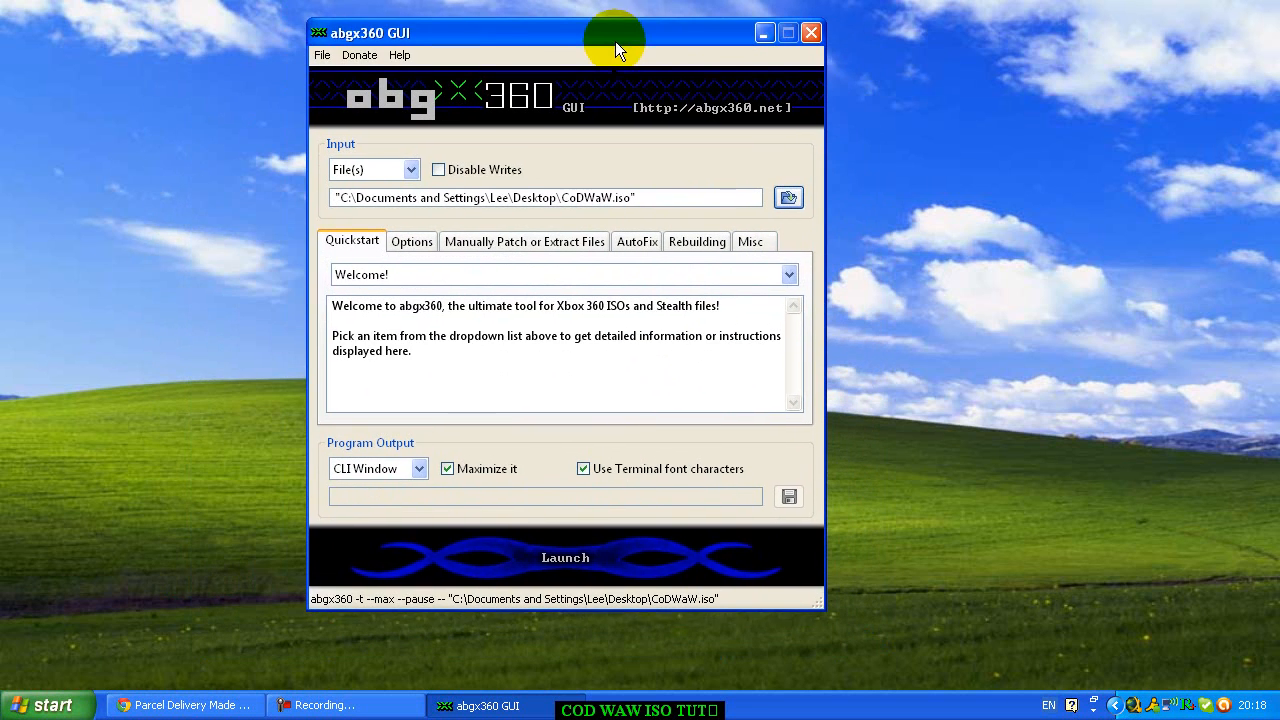
pyautogui.moveTo(580, 238)
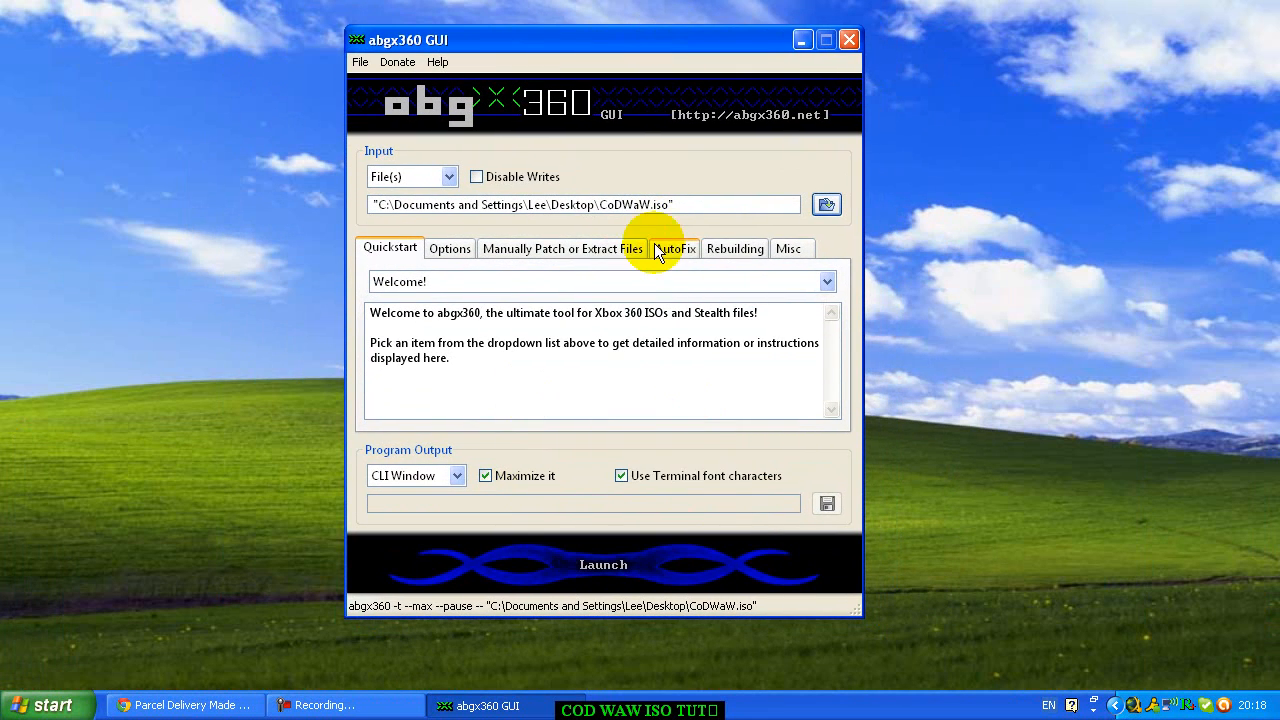
pyautogui.moveTo(536, 258)
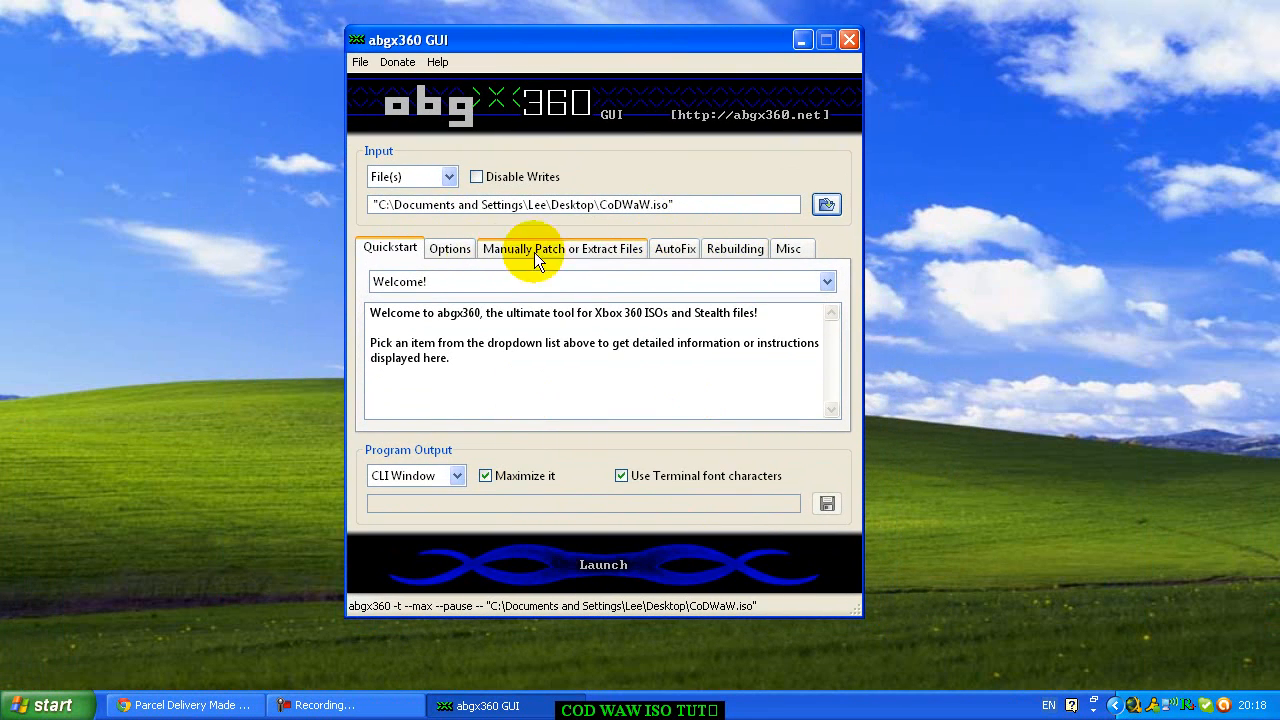
pyautogui.click(448, 248)
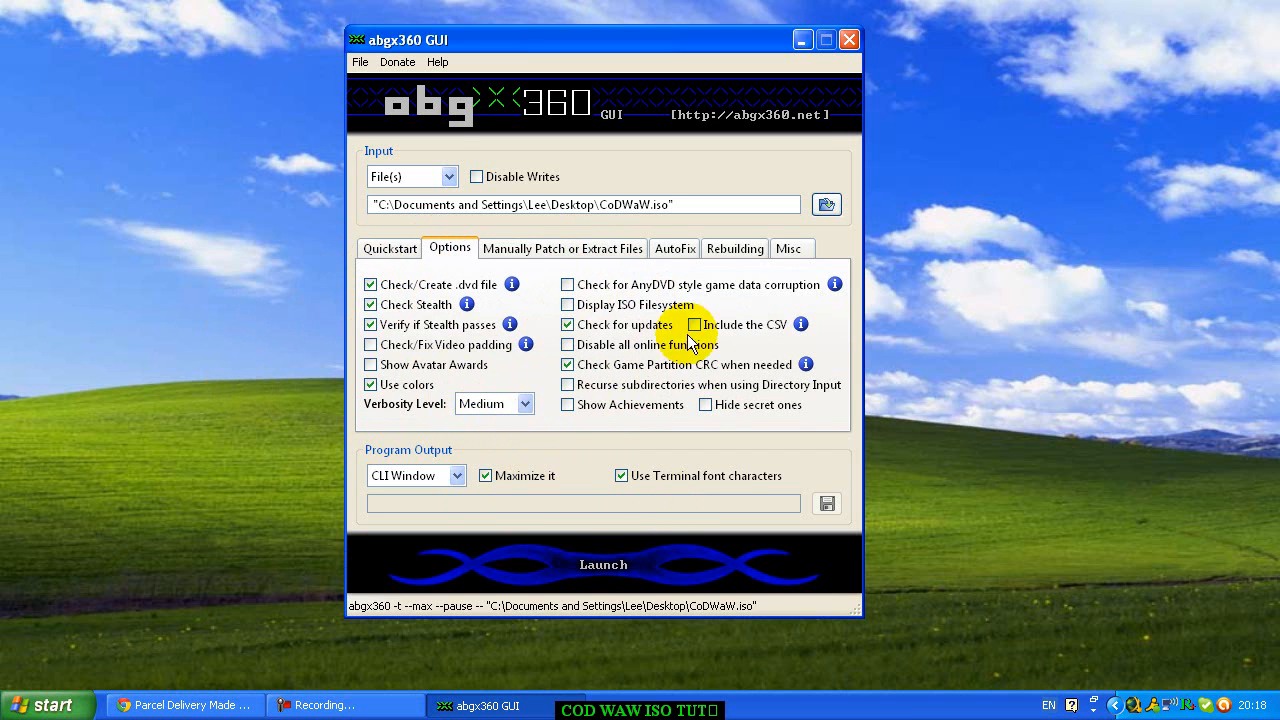
pyautogui.click(674, 248)
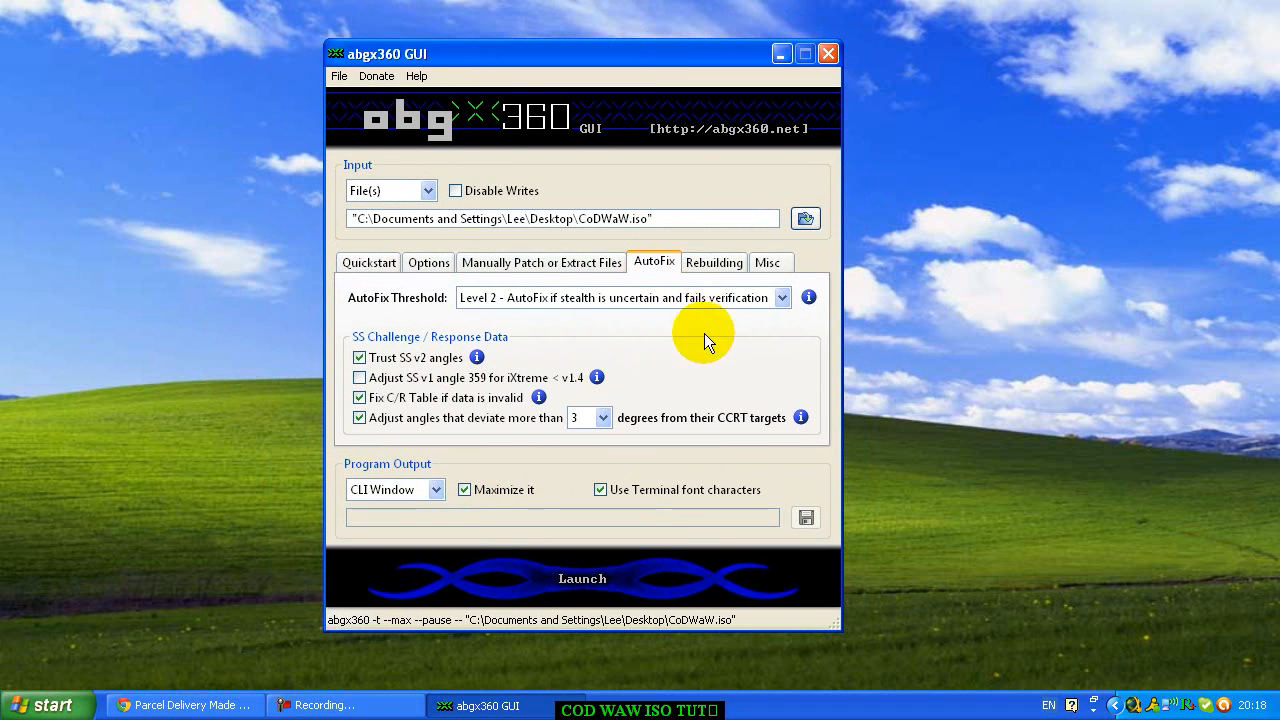
pyautogui.click(620, 296)
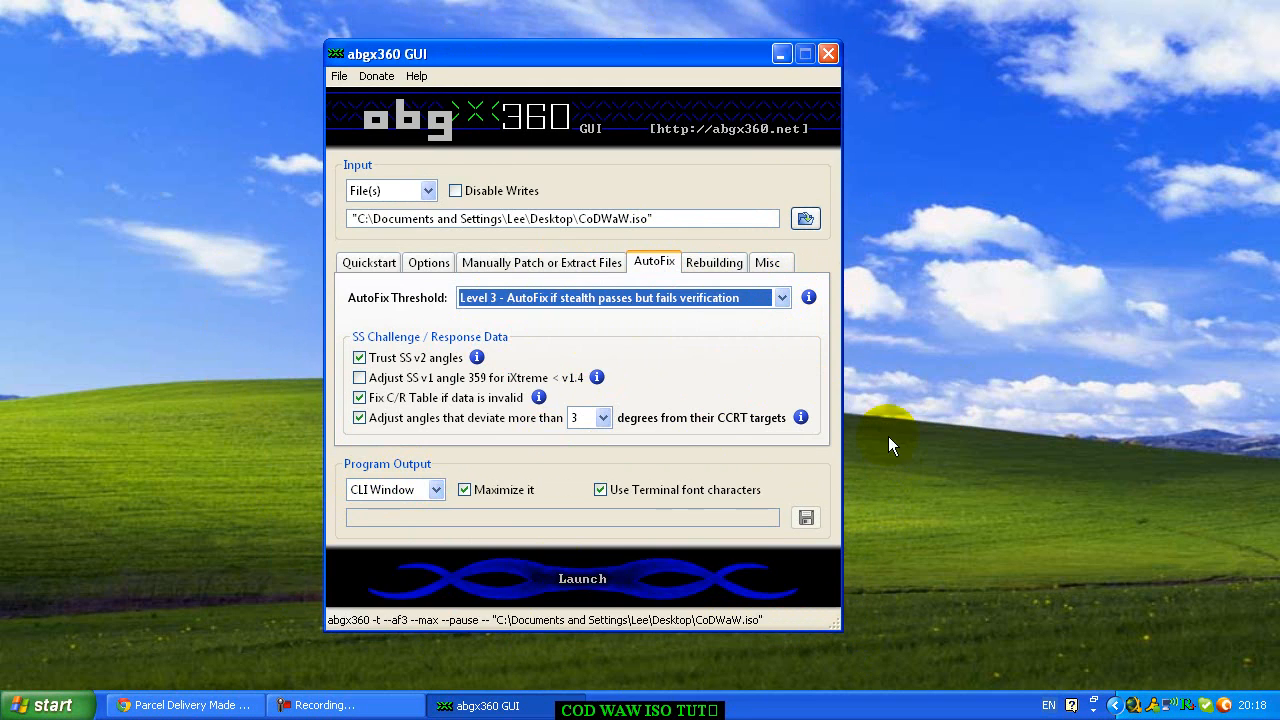
pyautogui.click(582, 578)
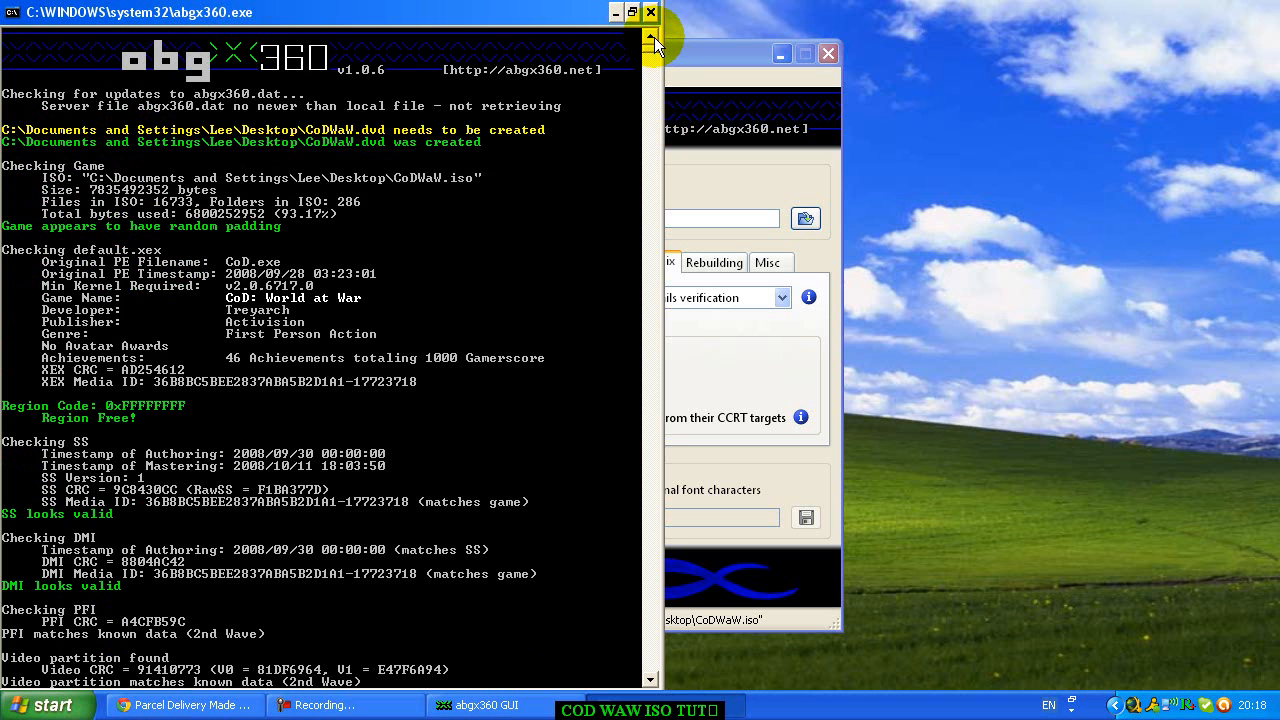
pyautogui.moveTo(650, 44)
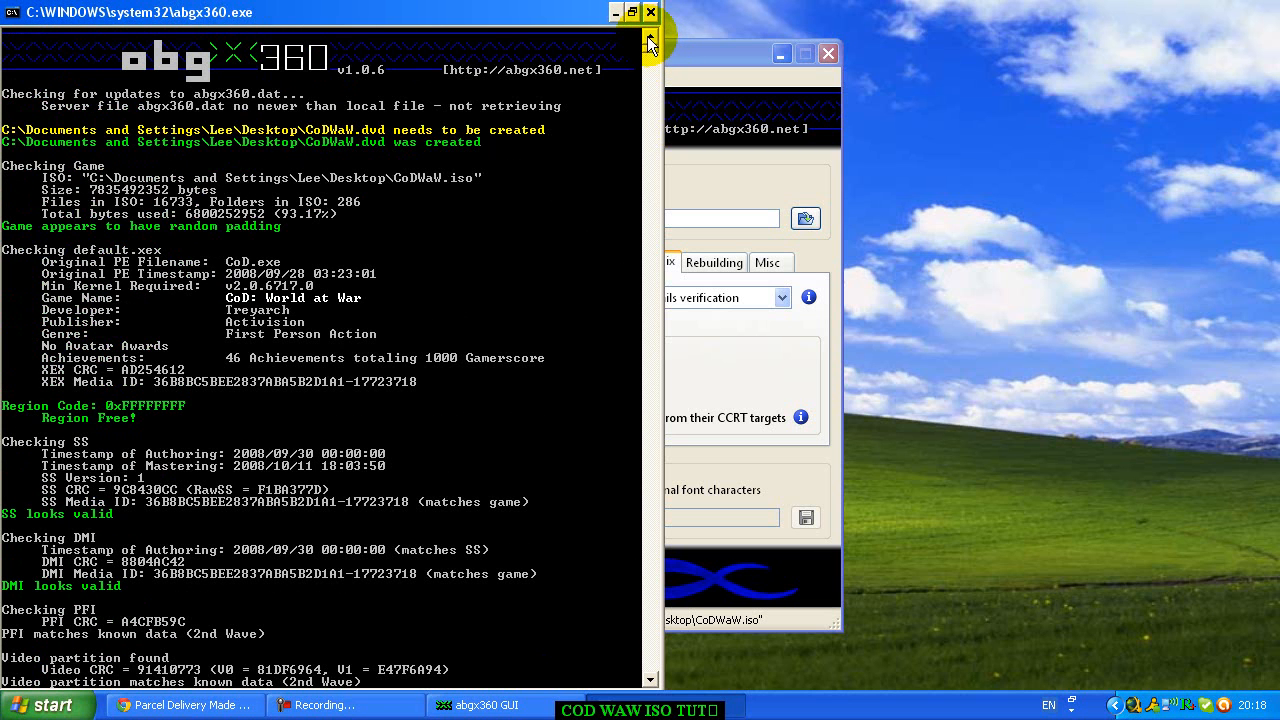
pyautogui.moveTo(648, 42)
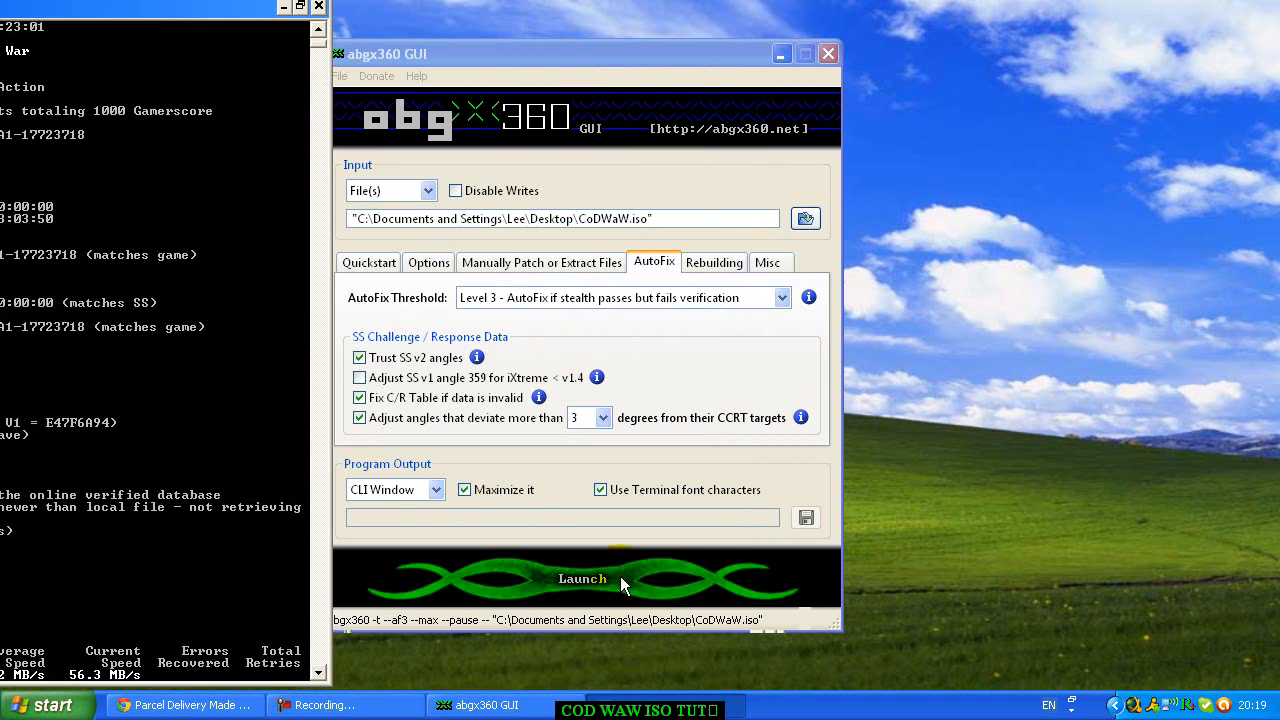
# - Watch the console create CoDWaW.dvd and pass stealth, then close it during the CRC check
pyautogui.click(582, 580)
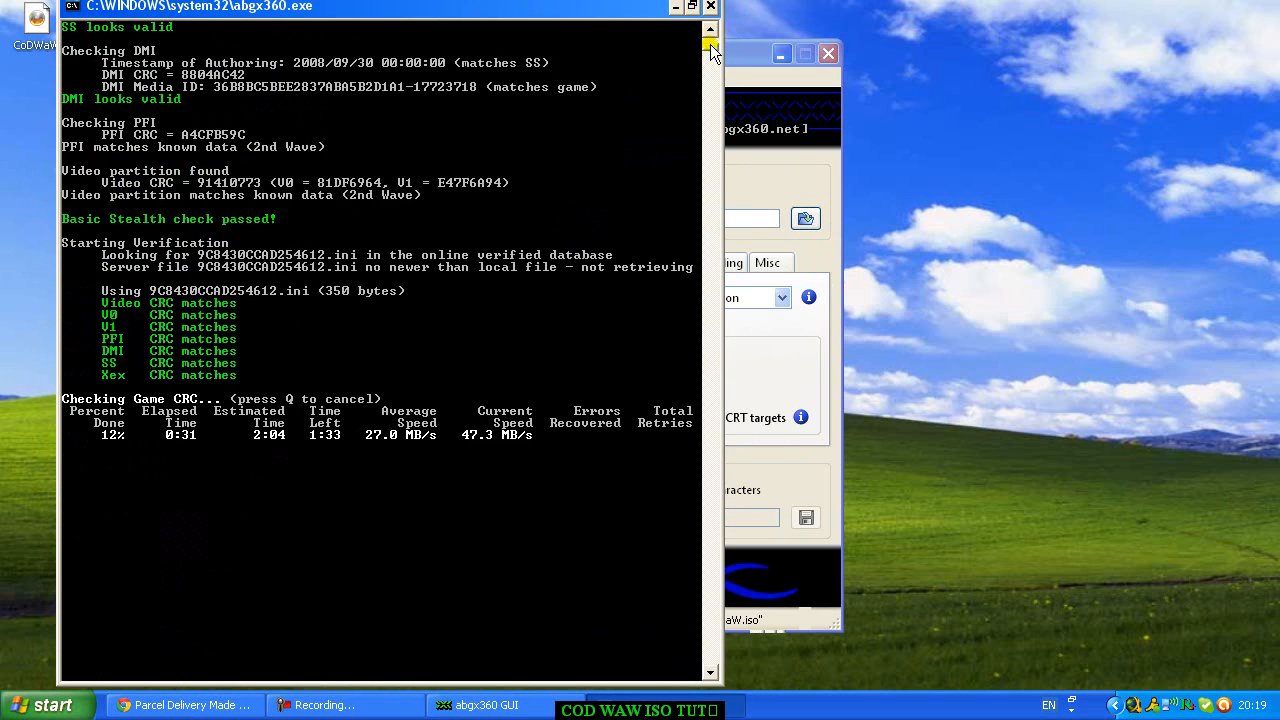
pyautogui.click(710, 48)
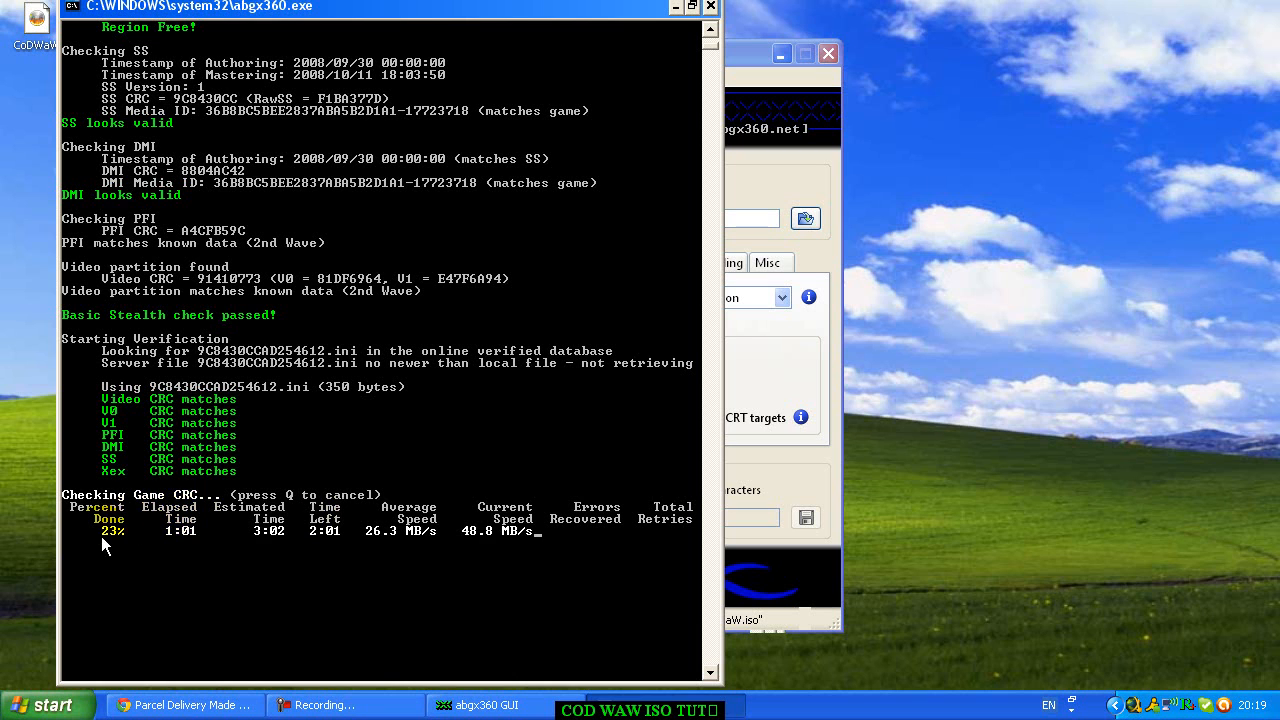
pyautogui.moveTo(456, 562)
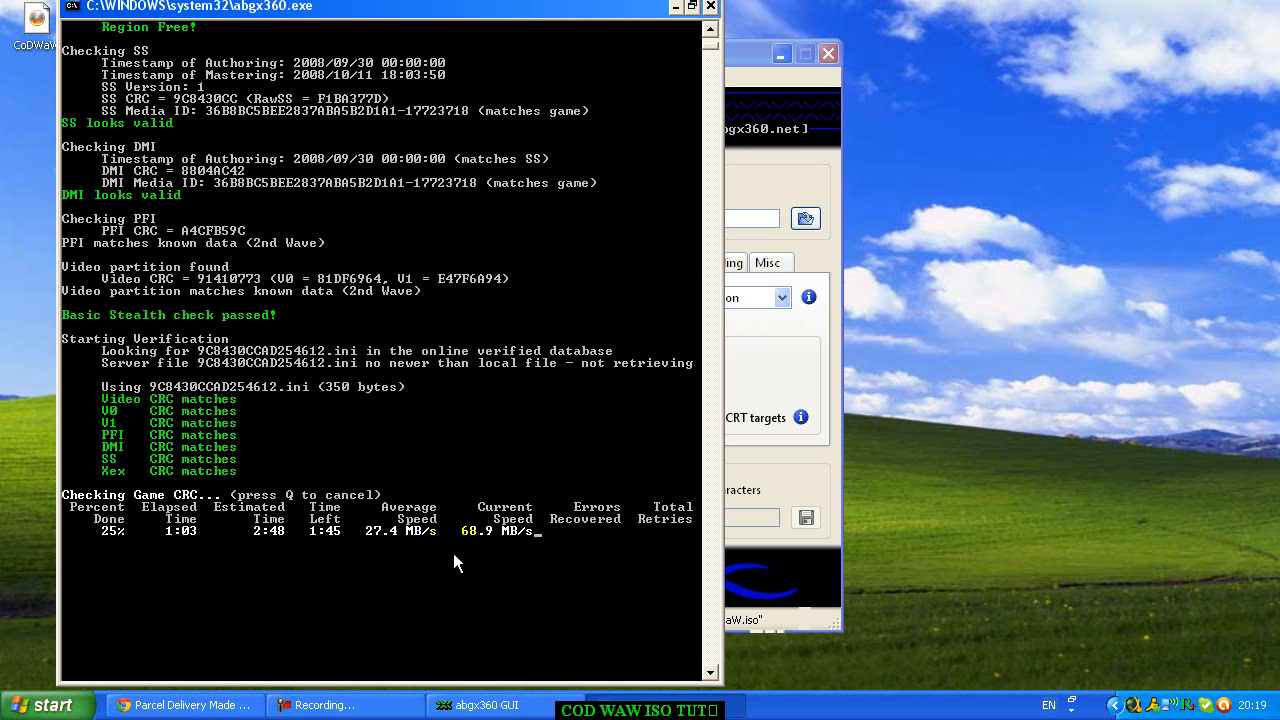
pyautogui.moveTo(208, 592)
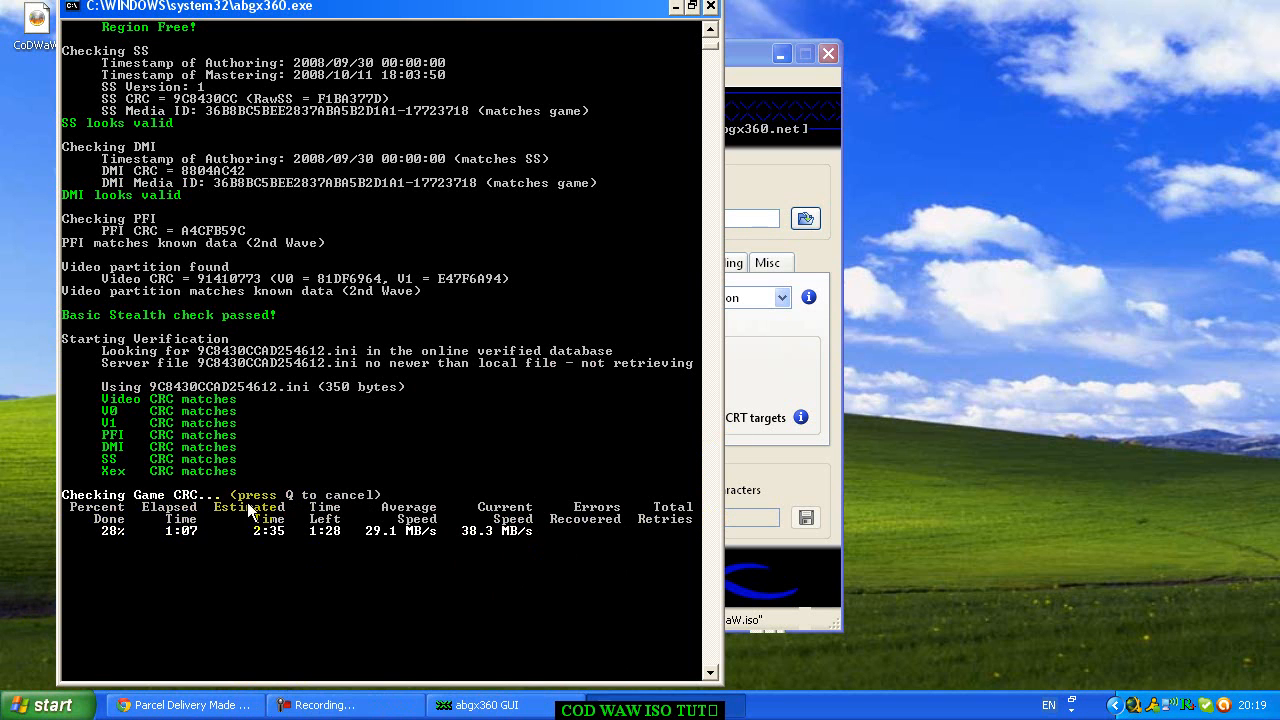
pyautogui.moveTo(210, 556)
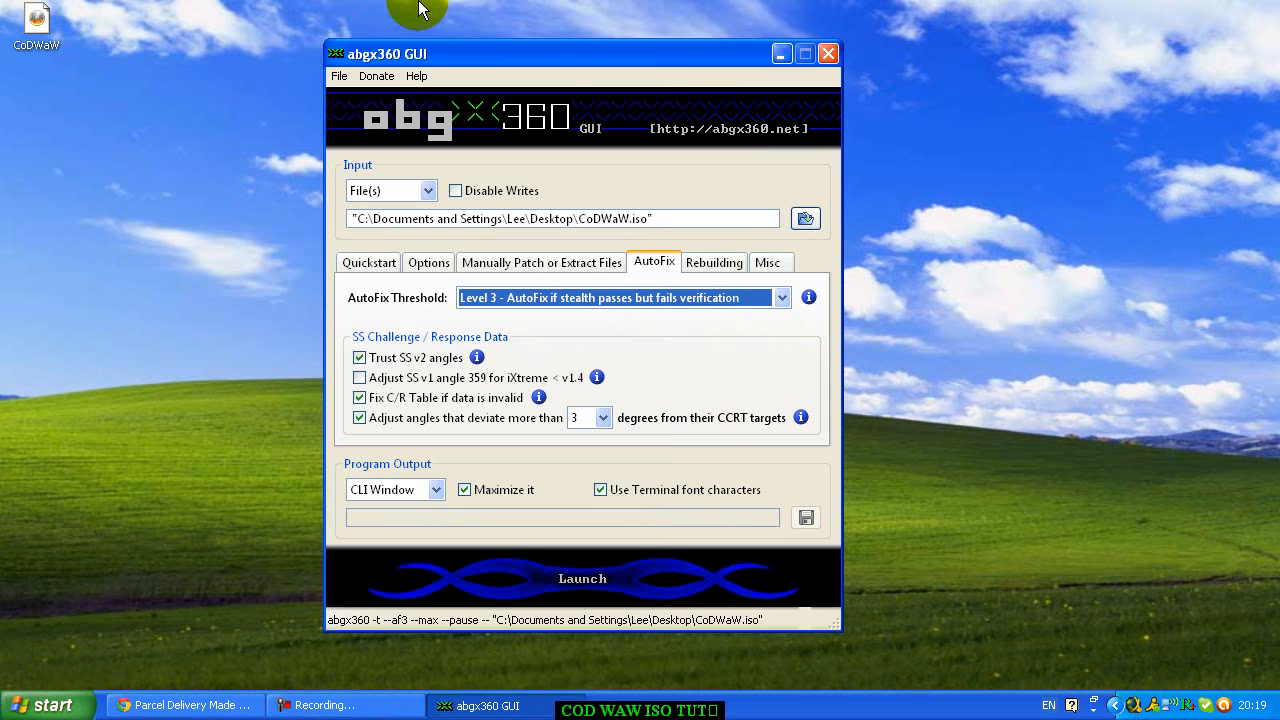
# - Close abgx360 and launch ImgBurn from the desktop
pyautogui.moveTo(584, 54); pyautogui.dragTo(444, 52)
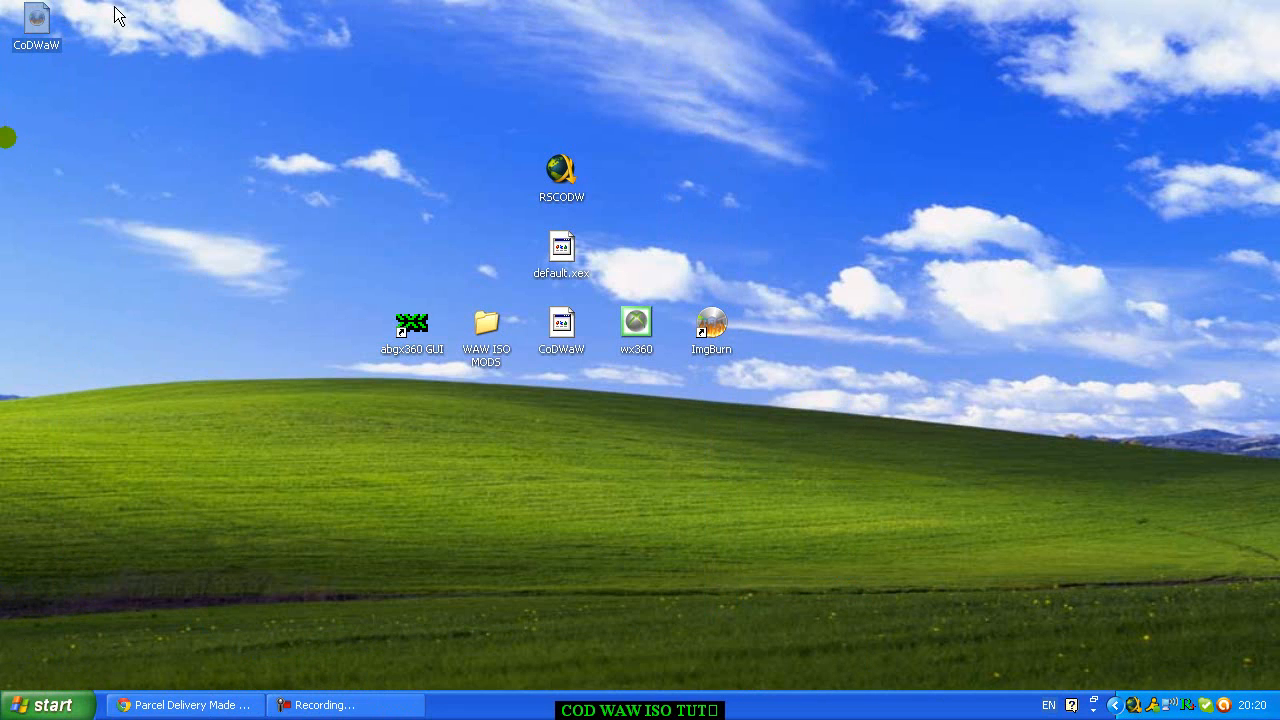
pyautogui.click(36, 20)
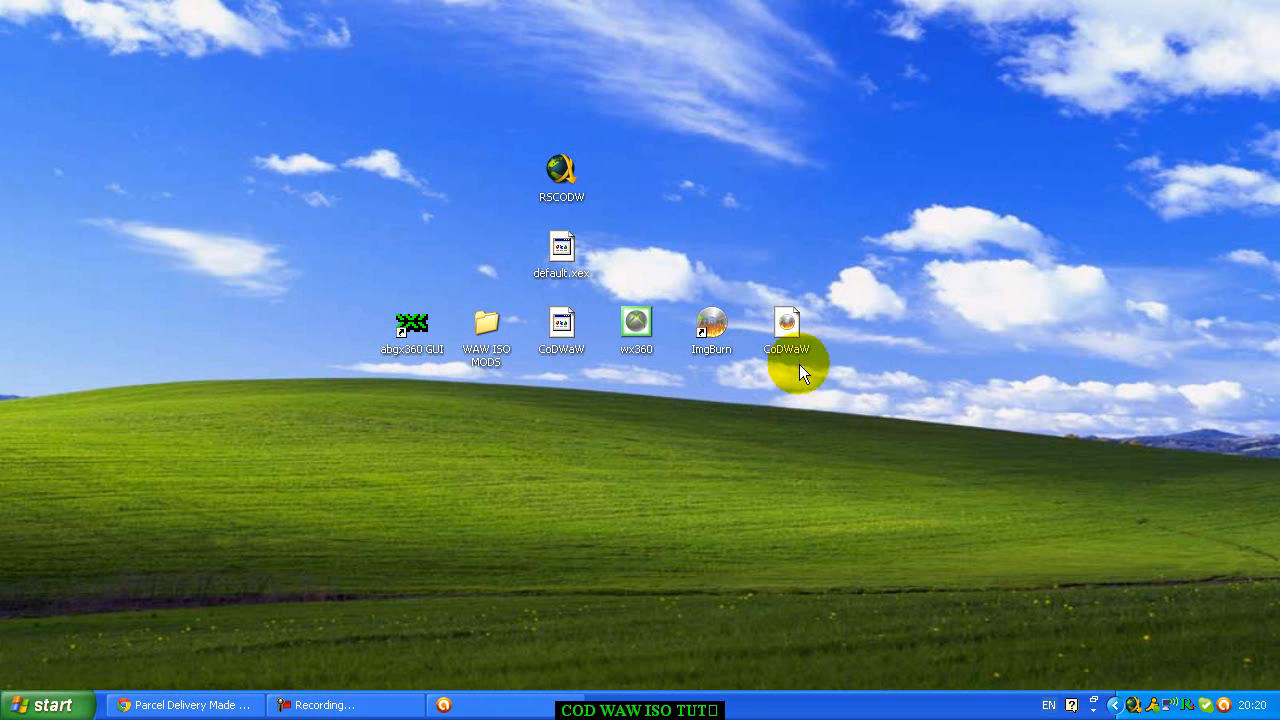
pyautogui.moveTo(768, 458)
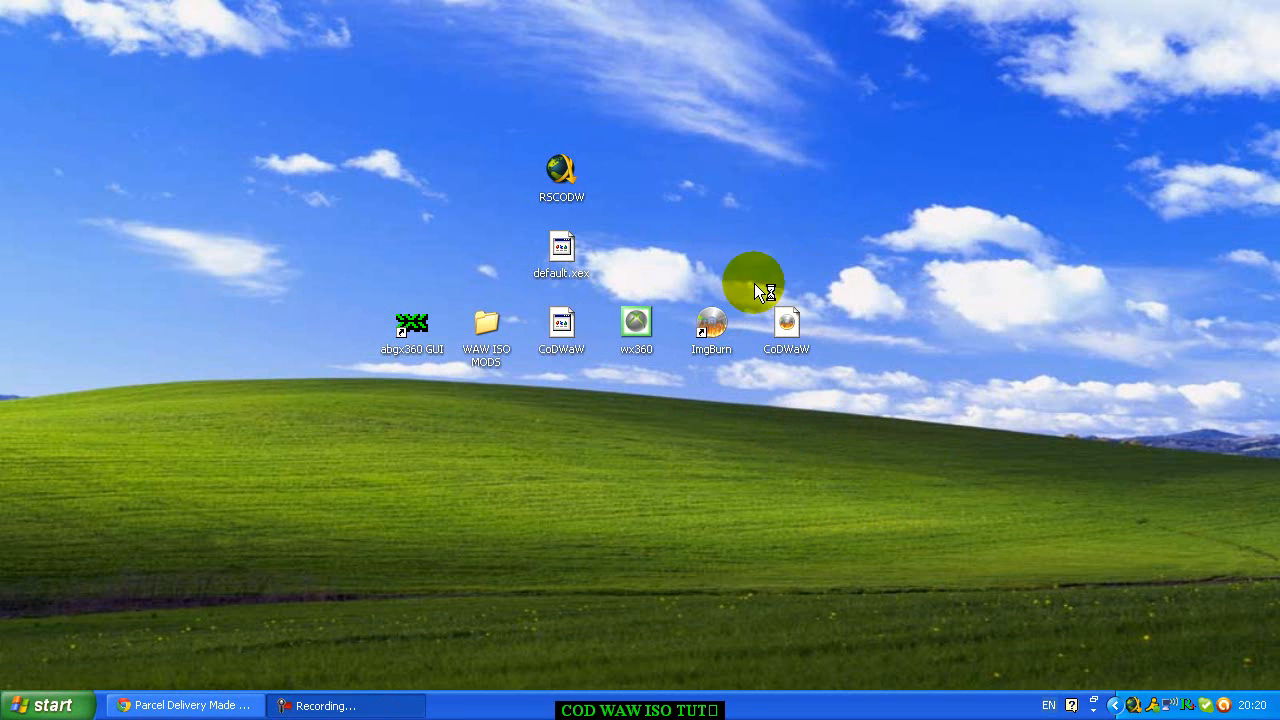
pyautogui.moveTo(824, 300)
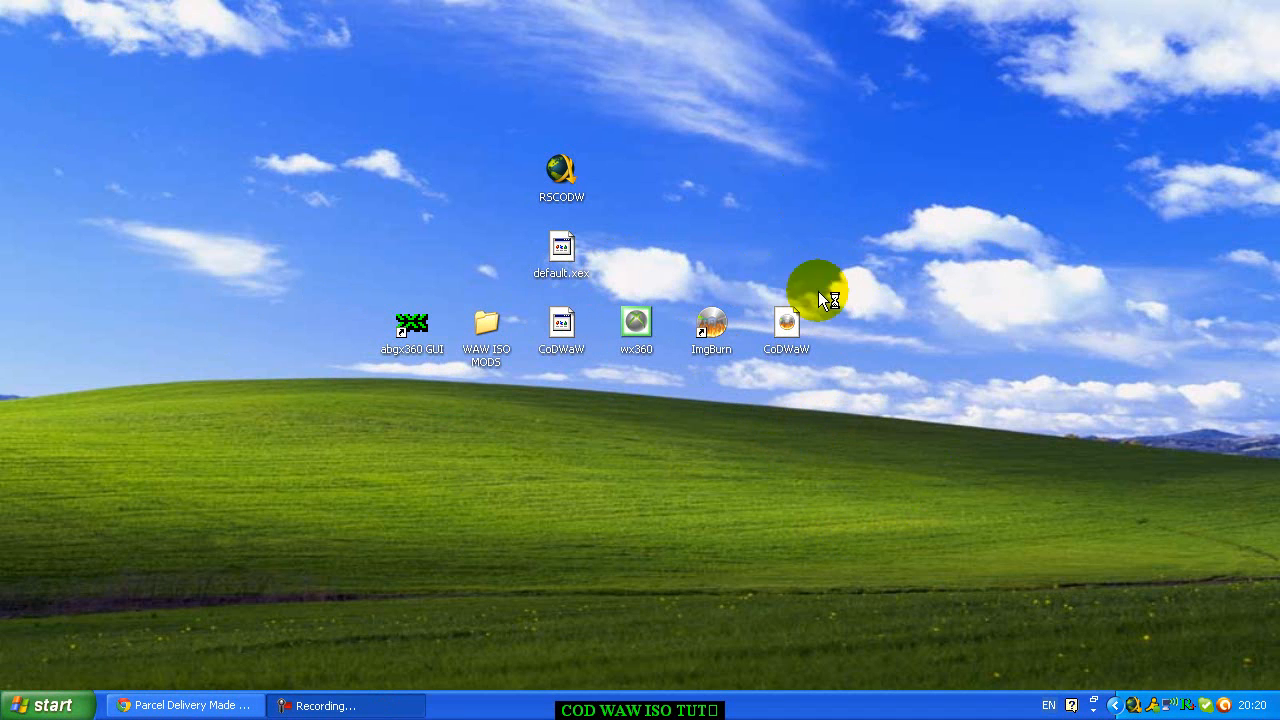
pyautogui.moveTo(590, 470)
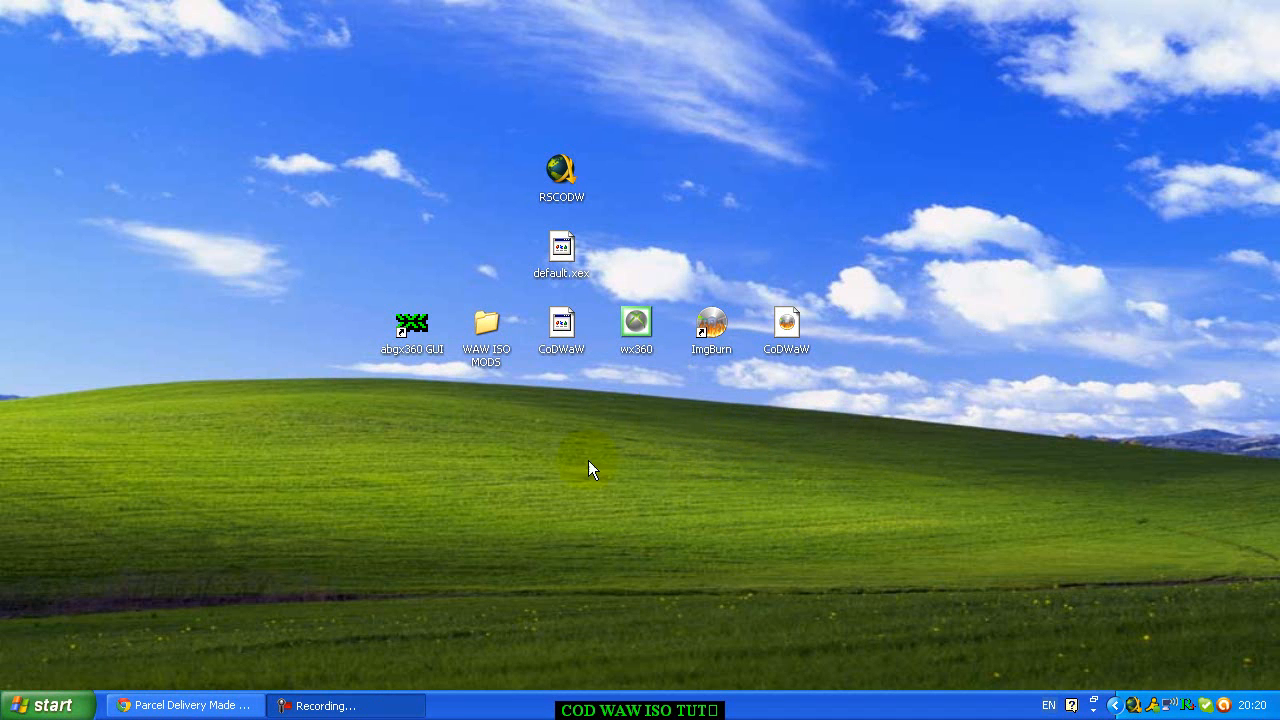
pyautogui.doubleClick(712, 324)
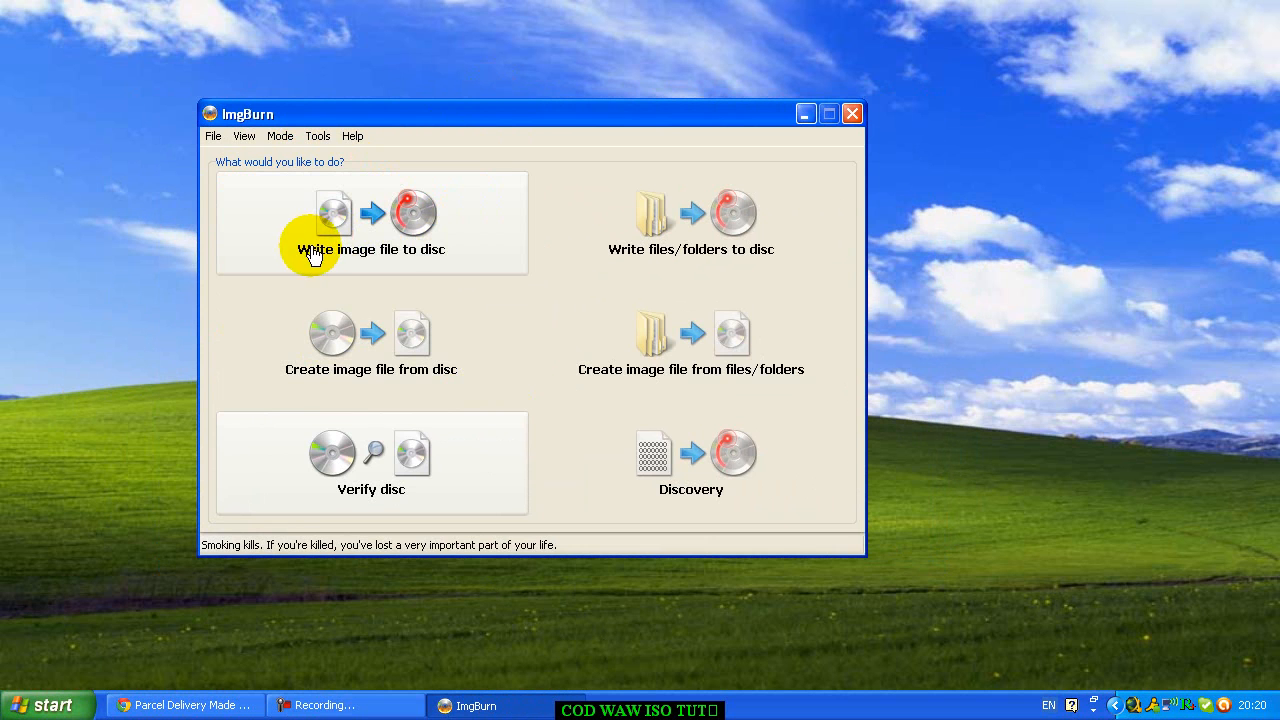
# - Choose 'Write image file to disc' from ImgBurn's main menu
pyautogui.click(370, 216)
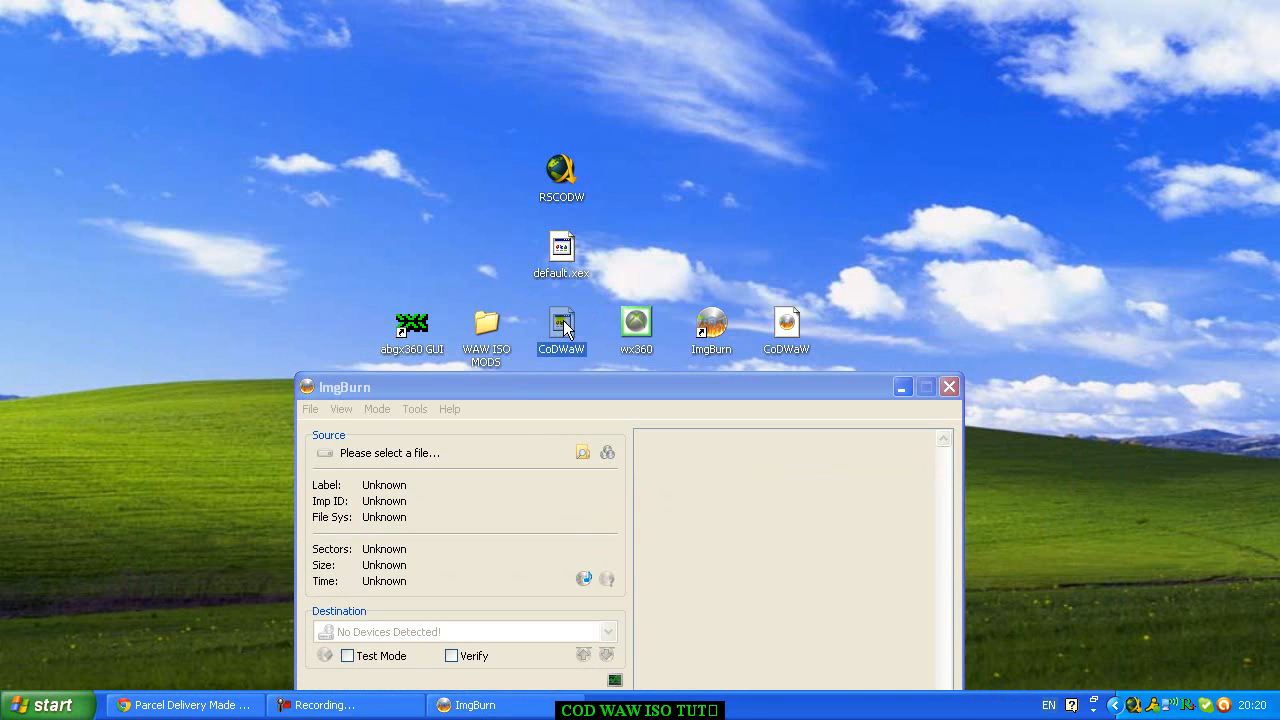
pyautogui.click(786, 330)
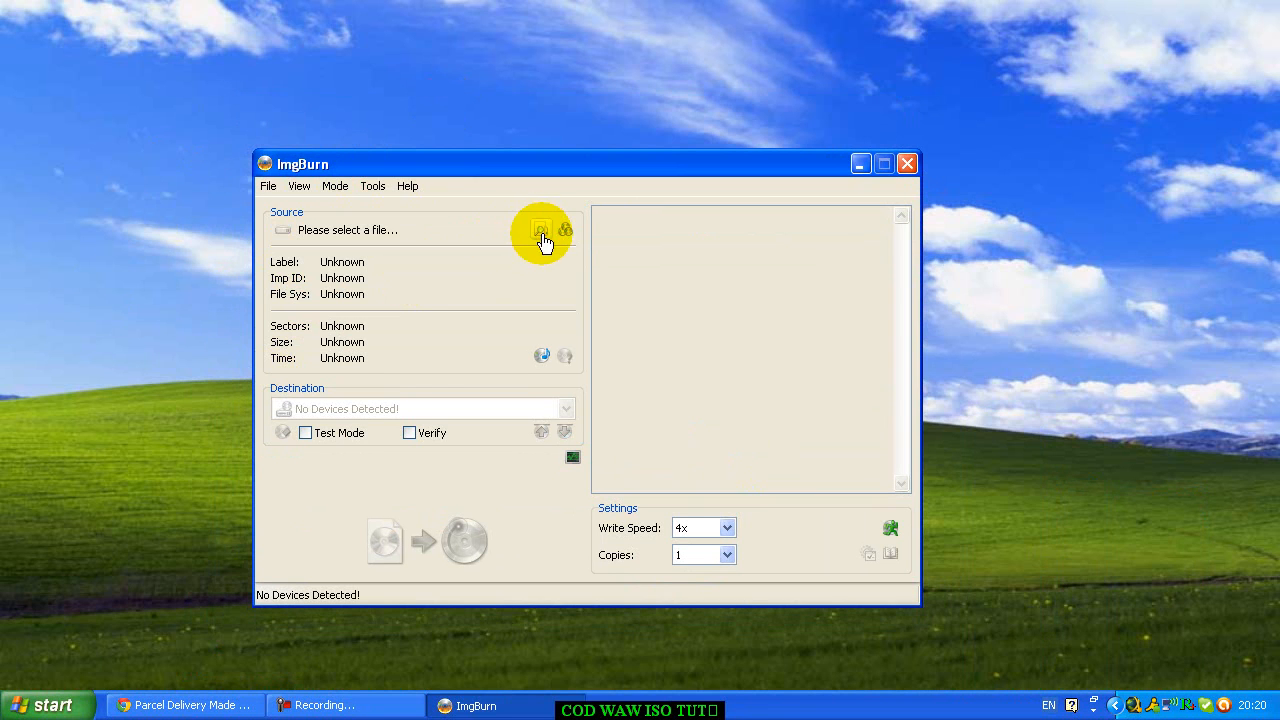
# - Load CoDWaW.dvd from the Desktop as ImgBurn's source image (XGD2DVD_NTSC, 7.8 GB)
pyautogui.click(540, 228)
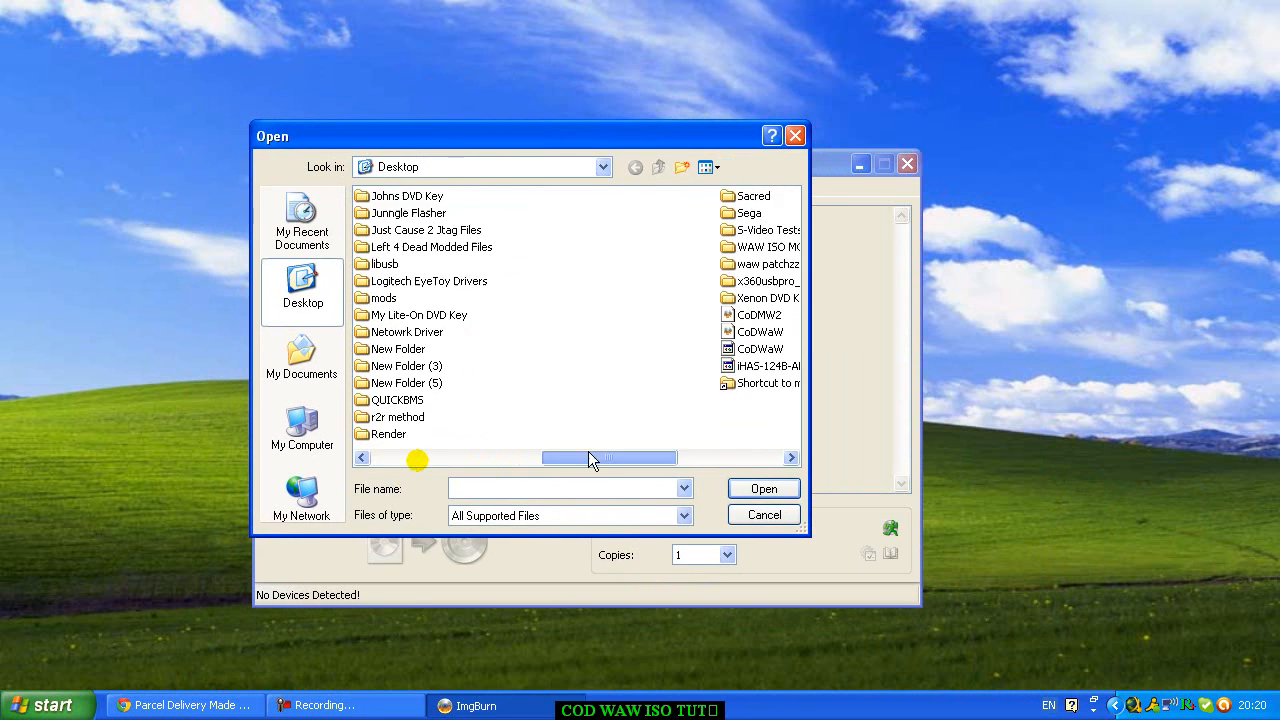
pyautogui.click(392, 332)
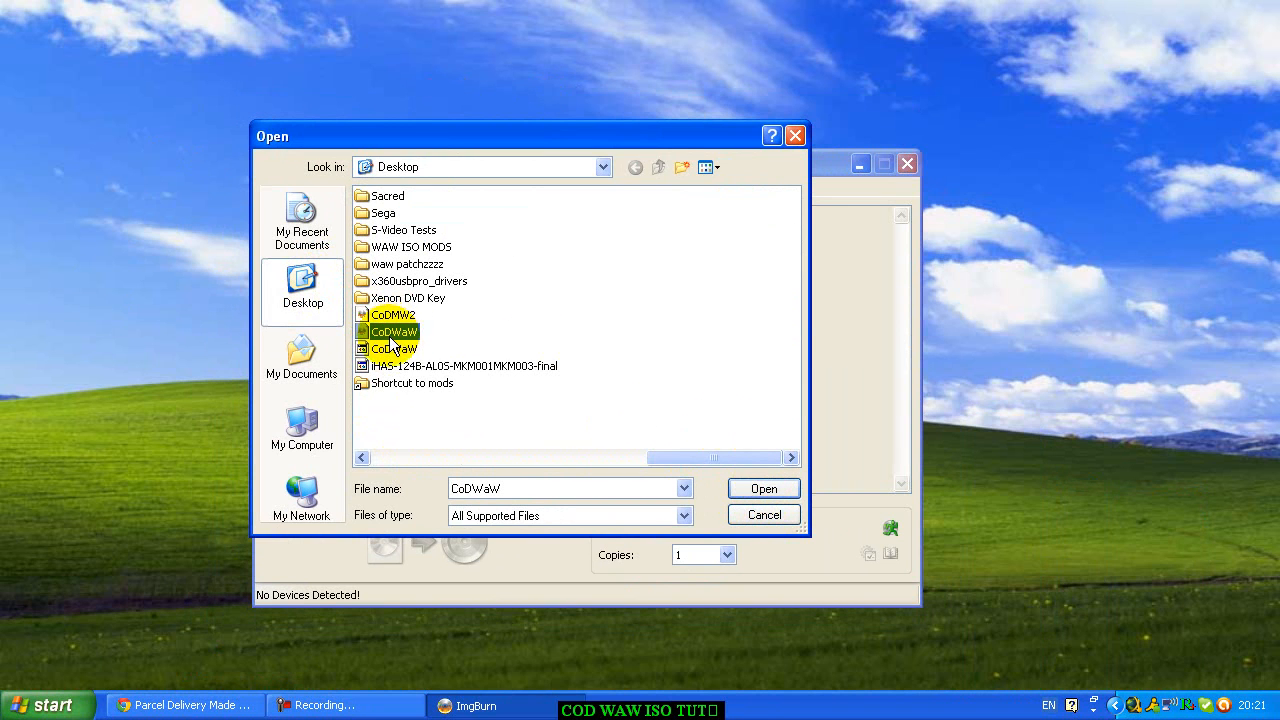
pyautogui.click(762, 488)
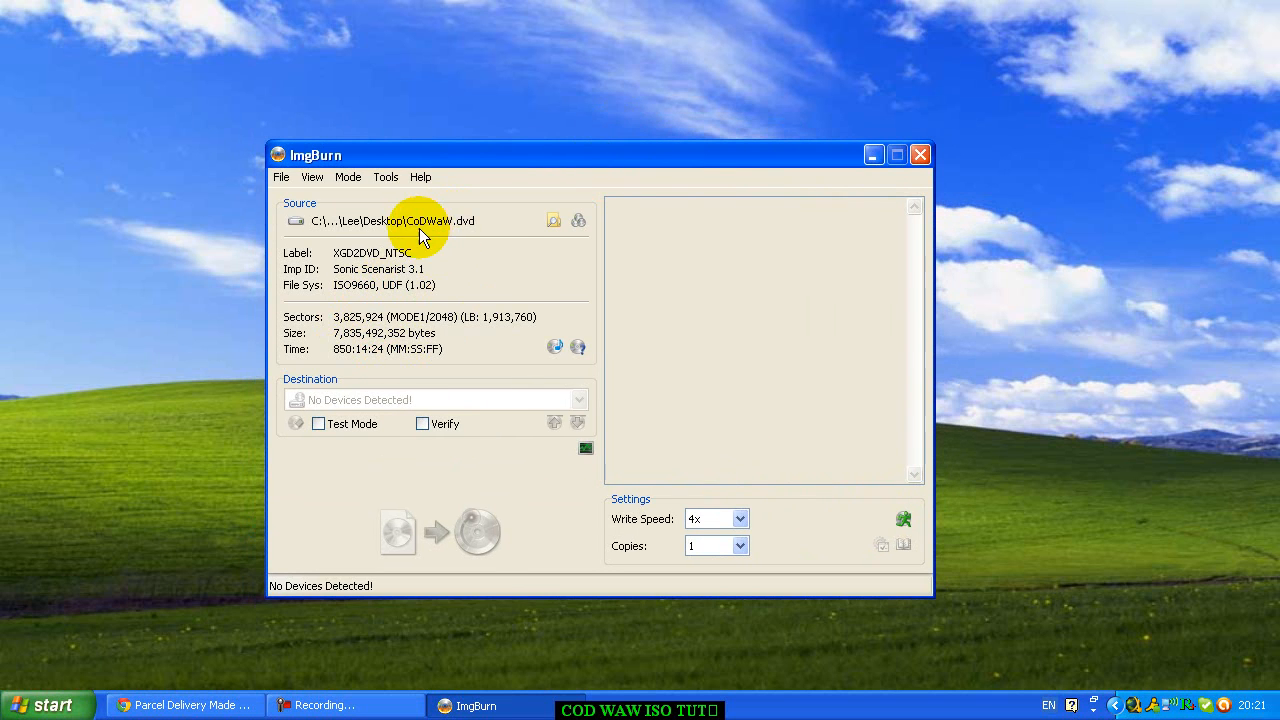
pyautogui.moveTo(356, 414)
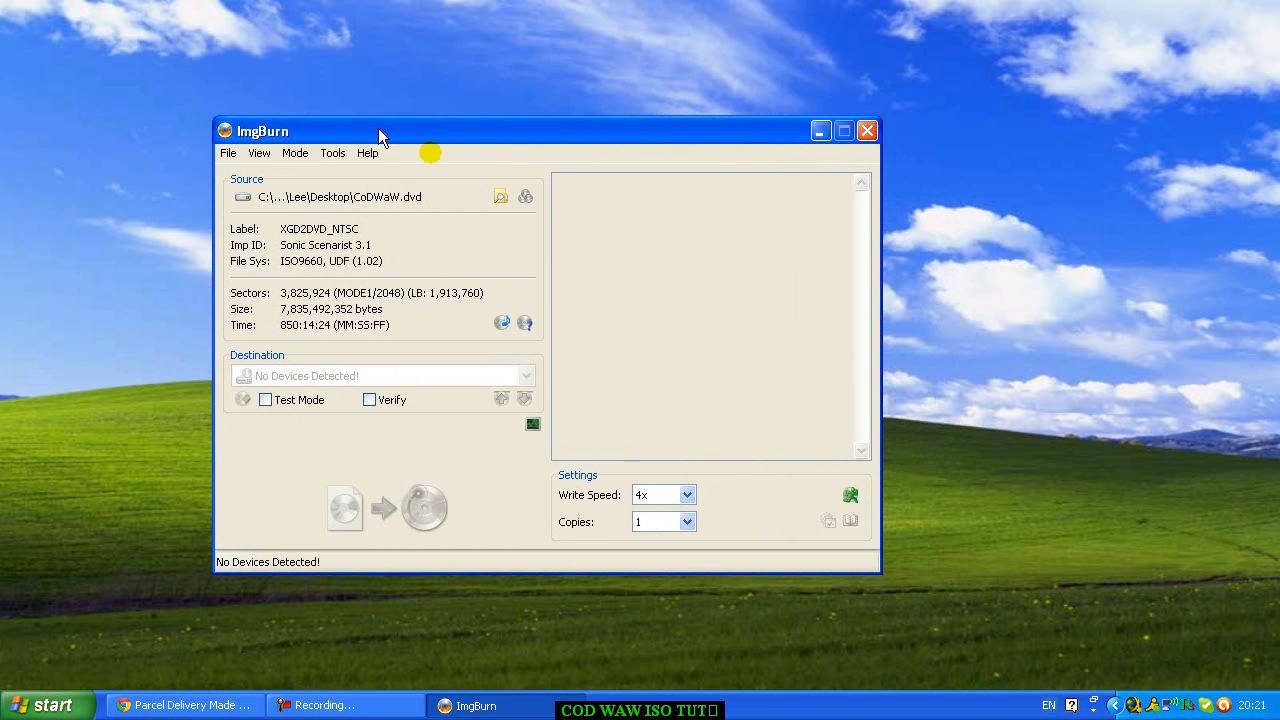
pyautogui.moveTo(284, 320)
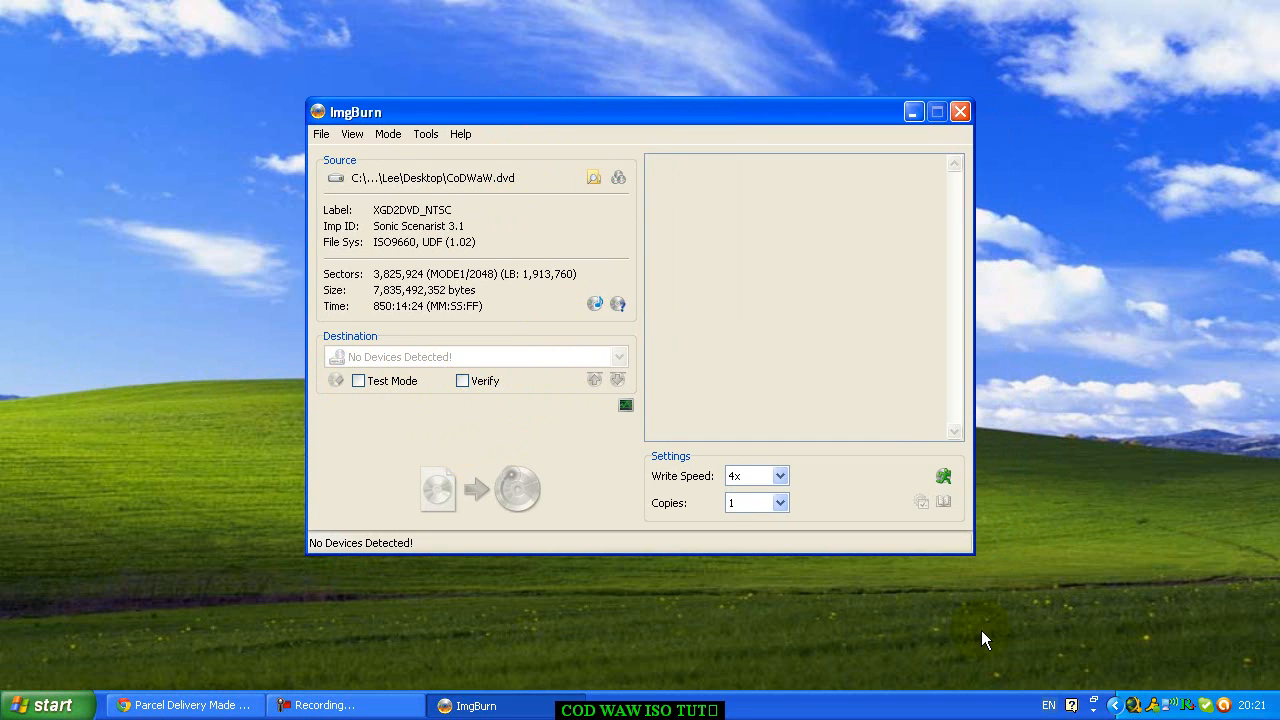
pyautogui.click(780, 476)
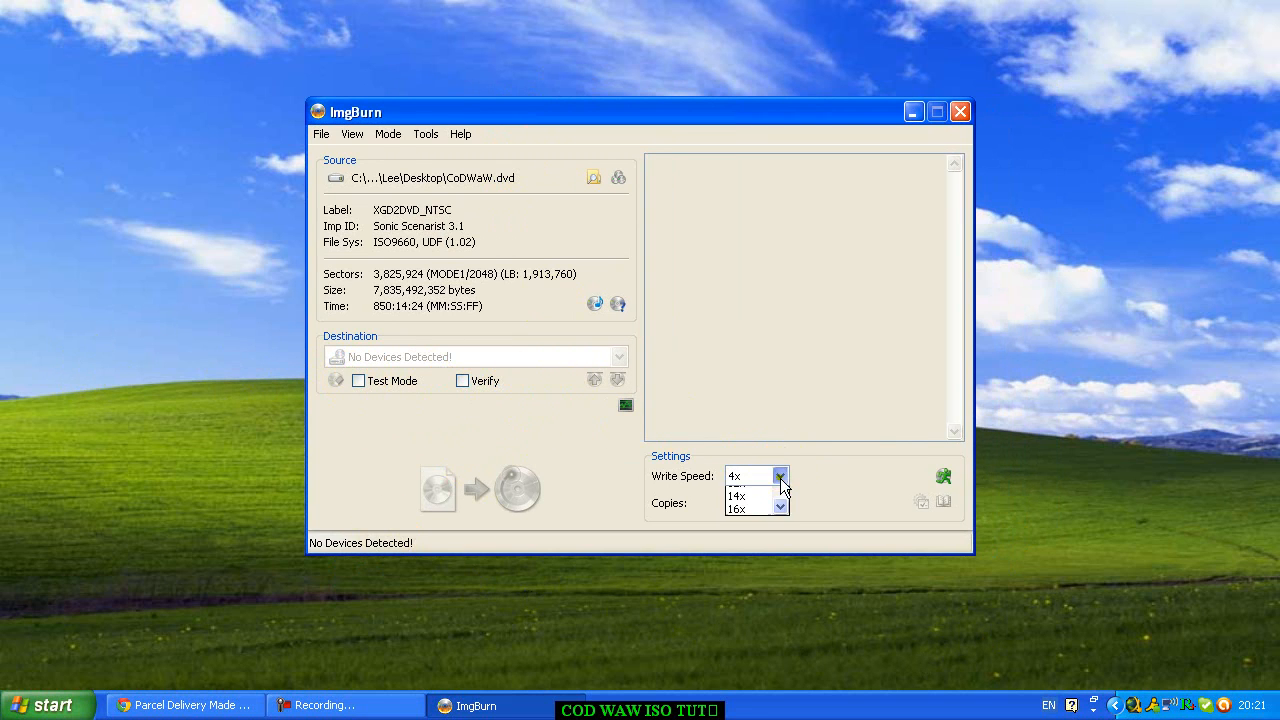
pyautogui.click(750, 476)
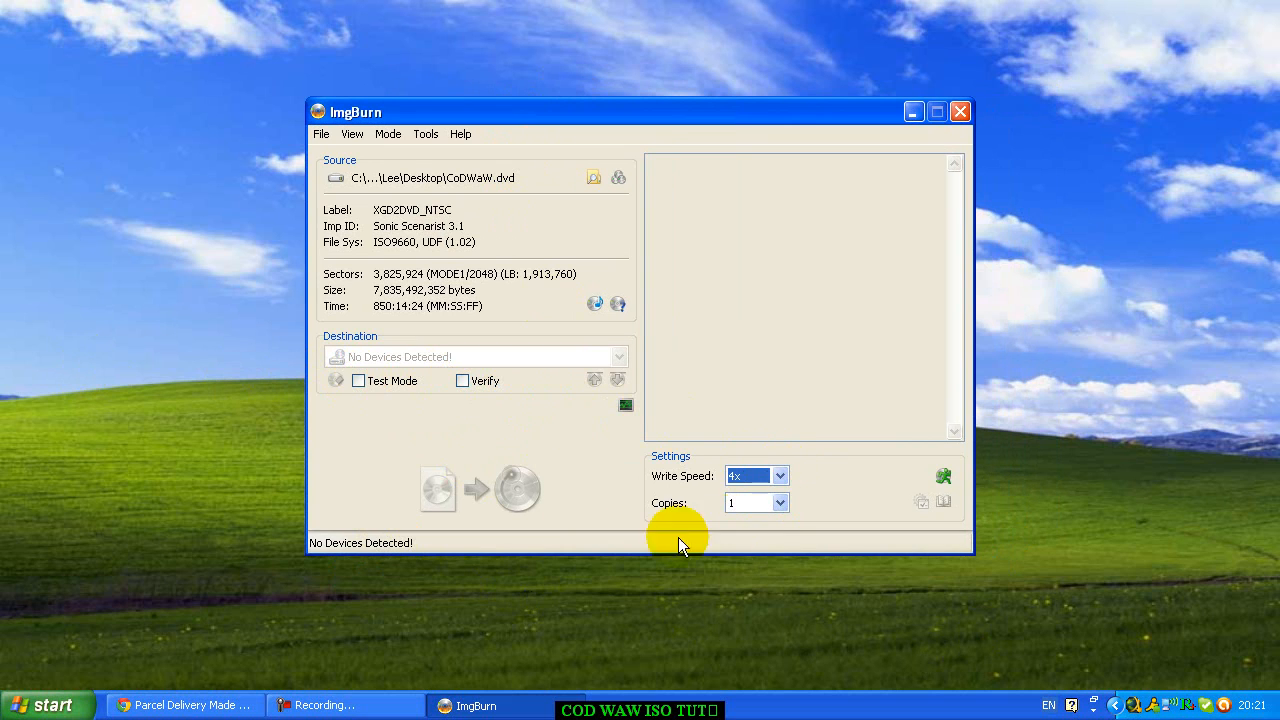
pyautogui.click(780, 476)
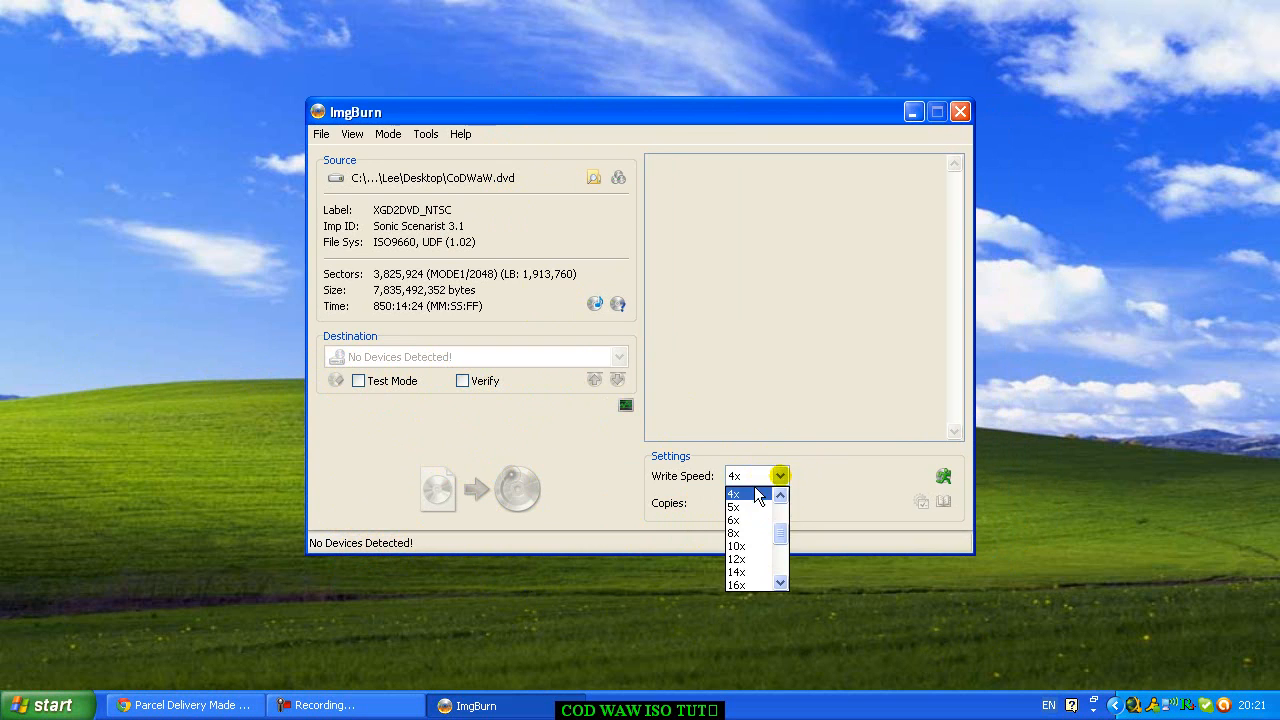
pyautogui.click(736, 494)
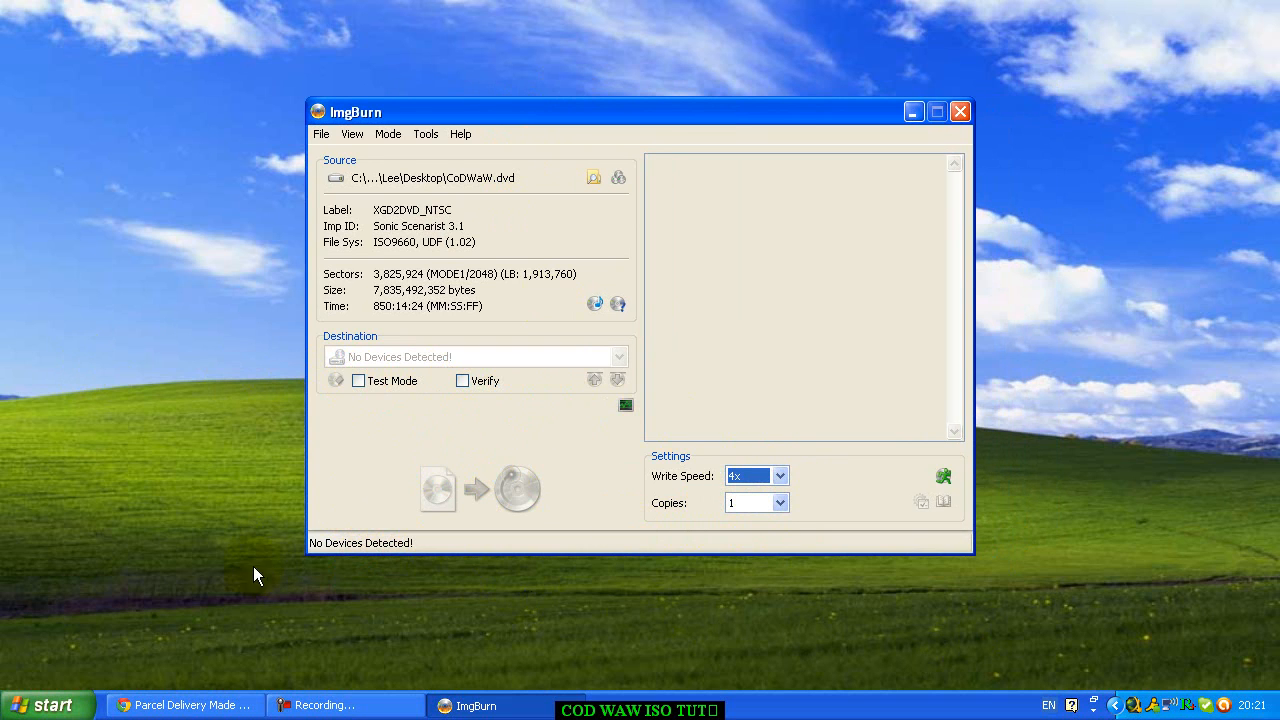
pyautogui.moveTo(320, 544)
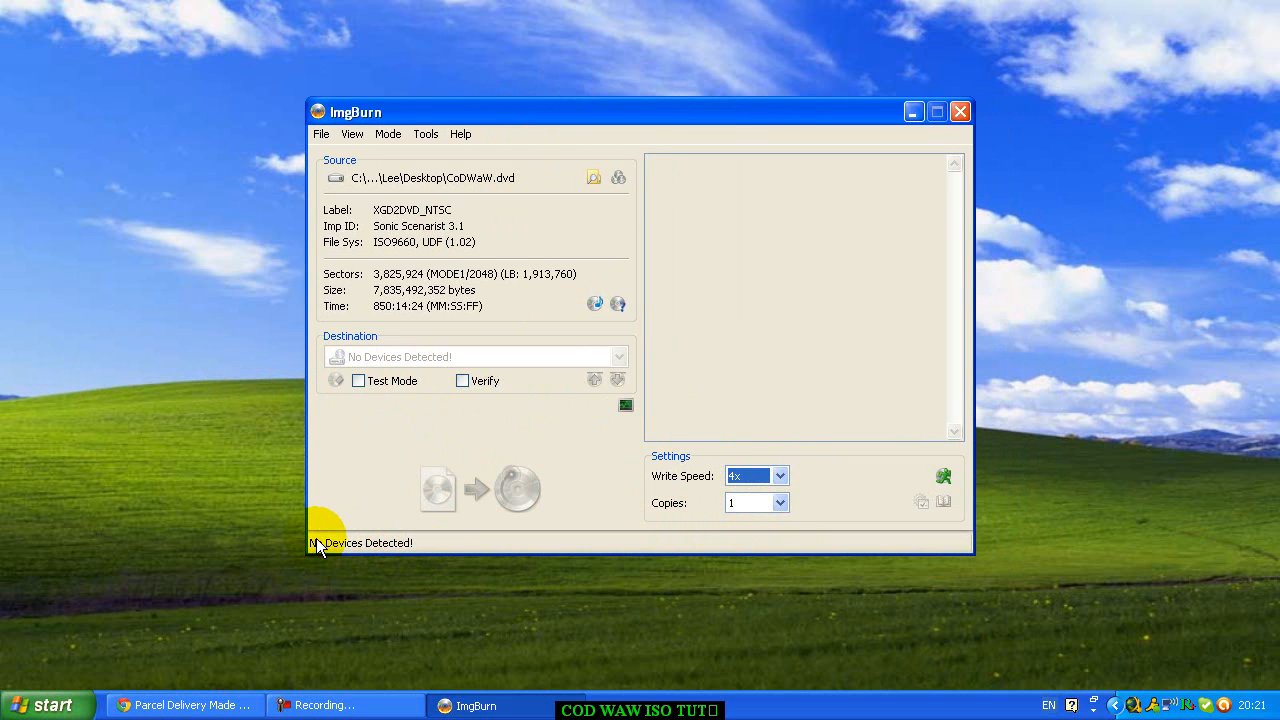
pyautogui.moveTo(564, 212)
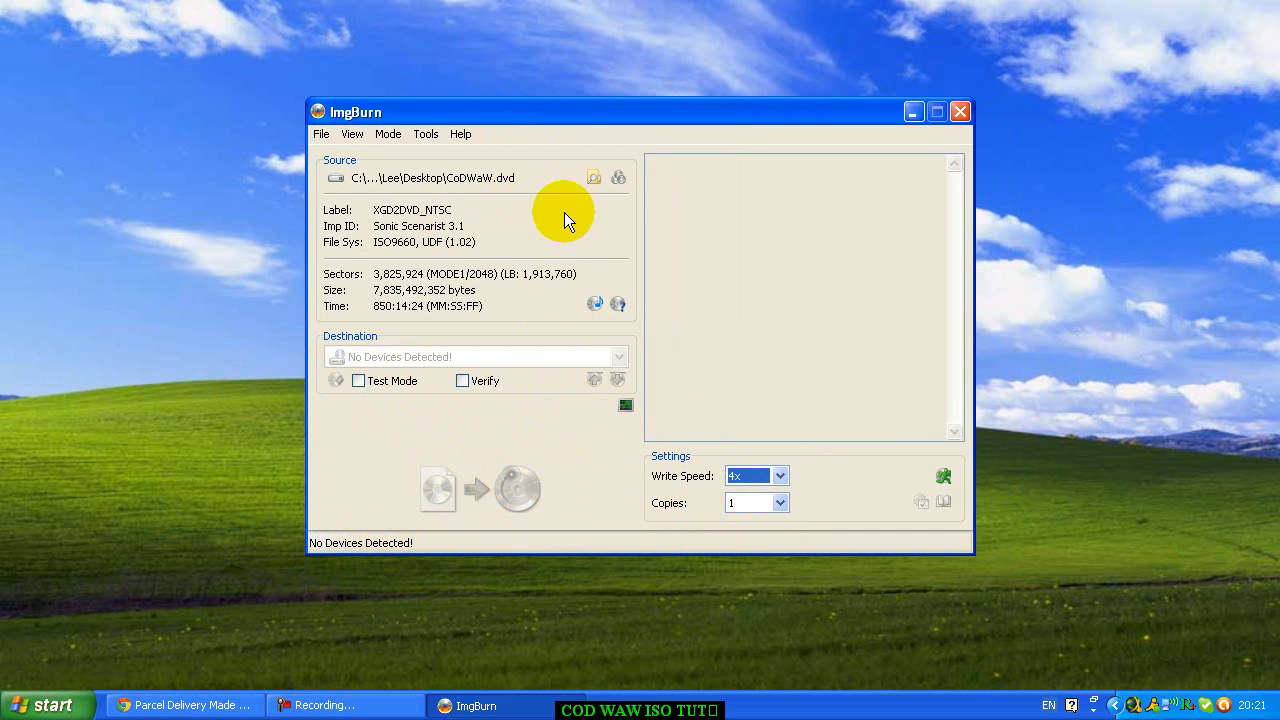
pyautogui.moveTo(564, 112); pyautogui.dragTo(548, 118)
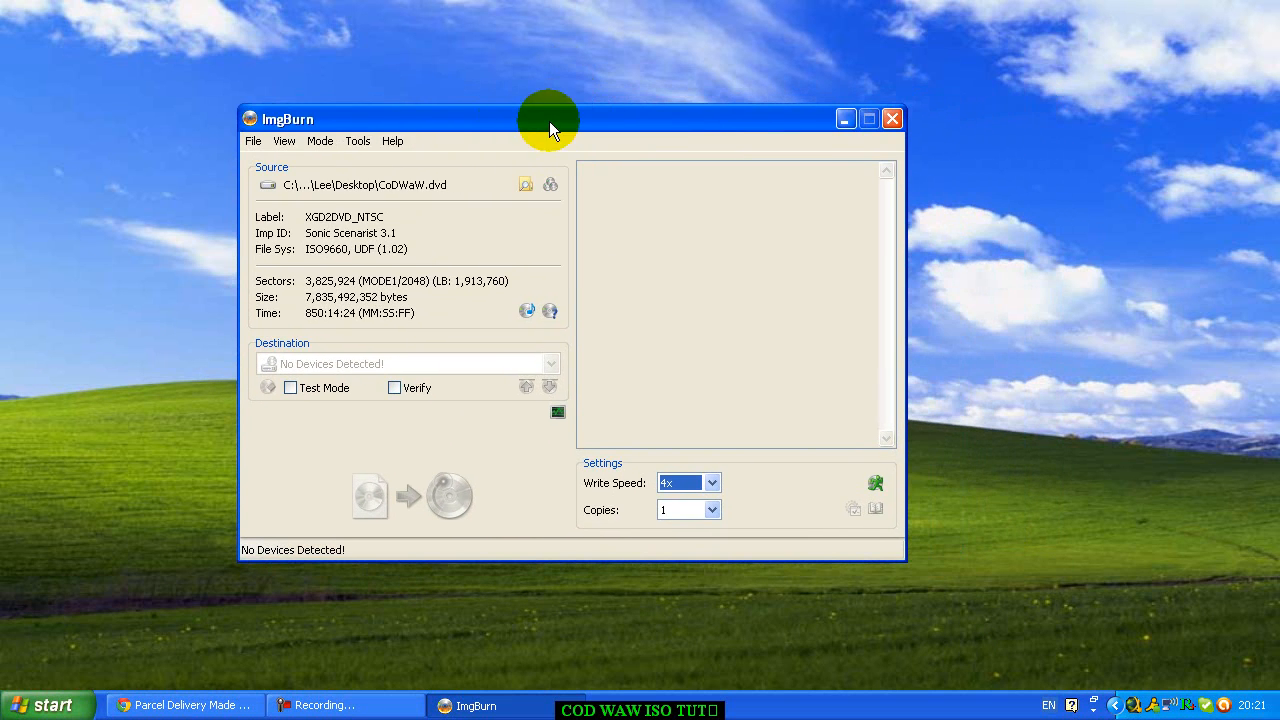
pyautogui.moveTo(484, 136)
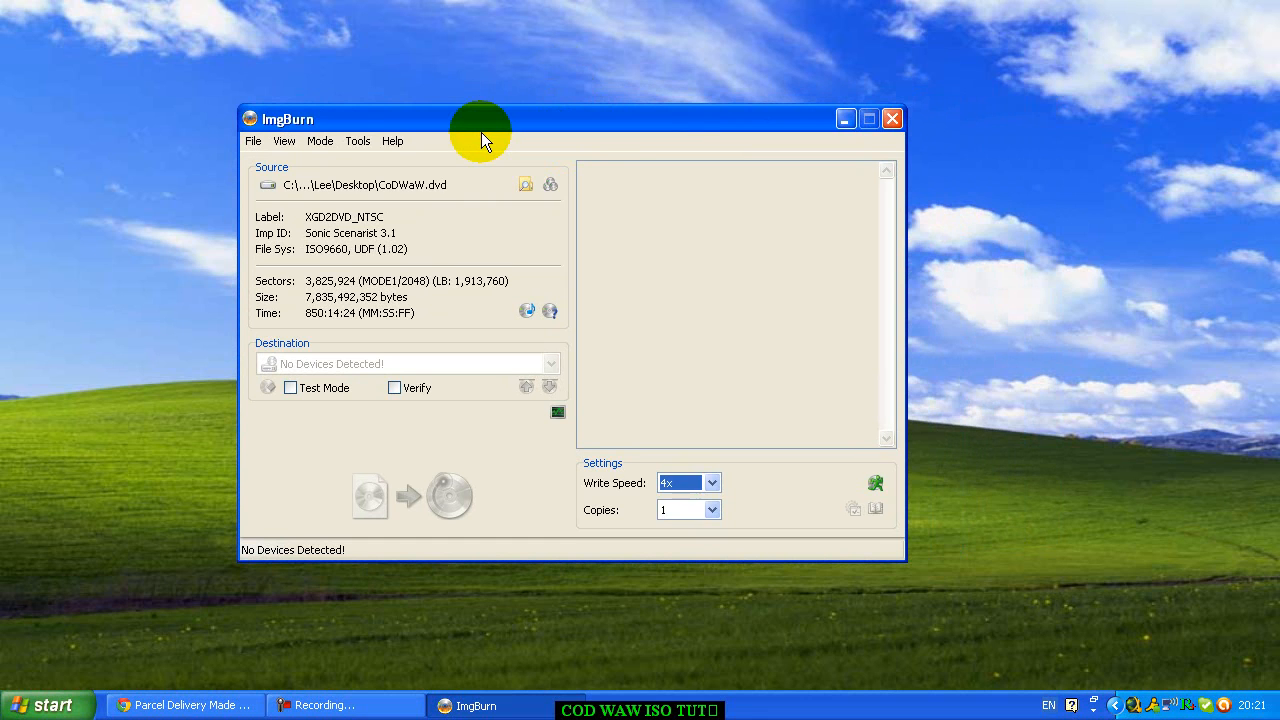
pyautogui.moveTo(80, 584)
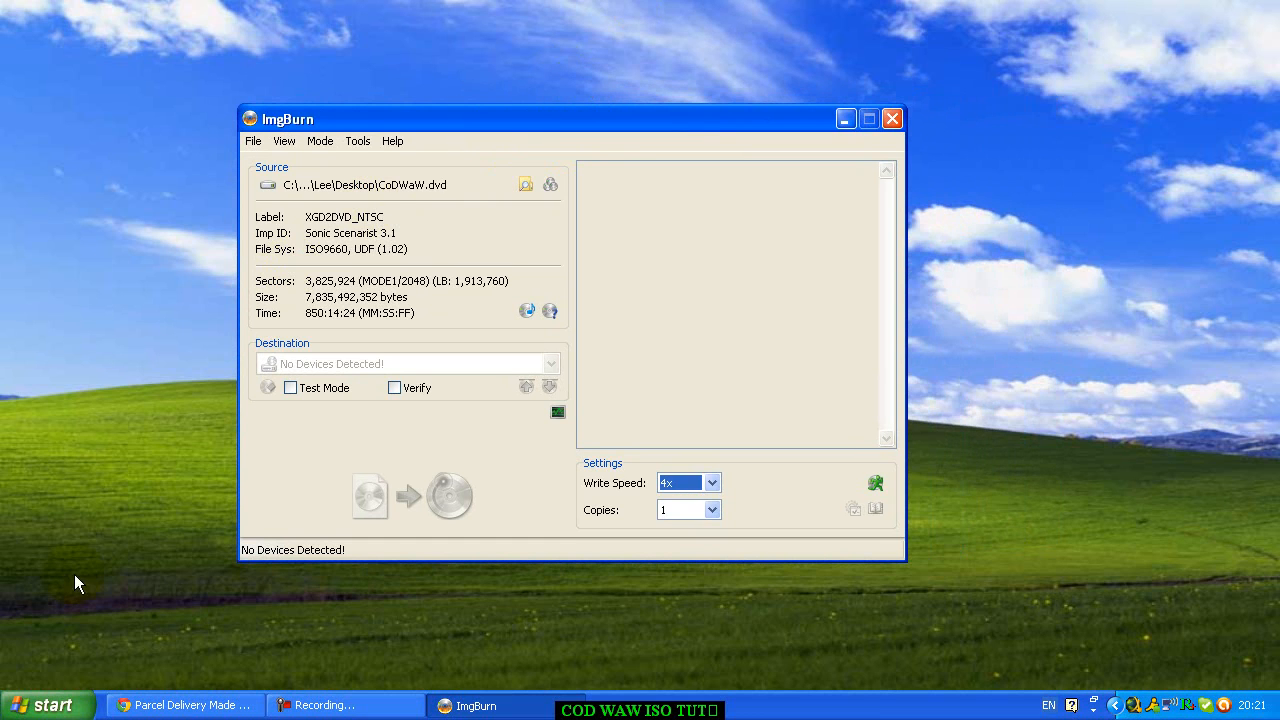
pyautogui.moveTo(292, 556)
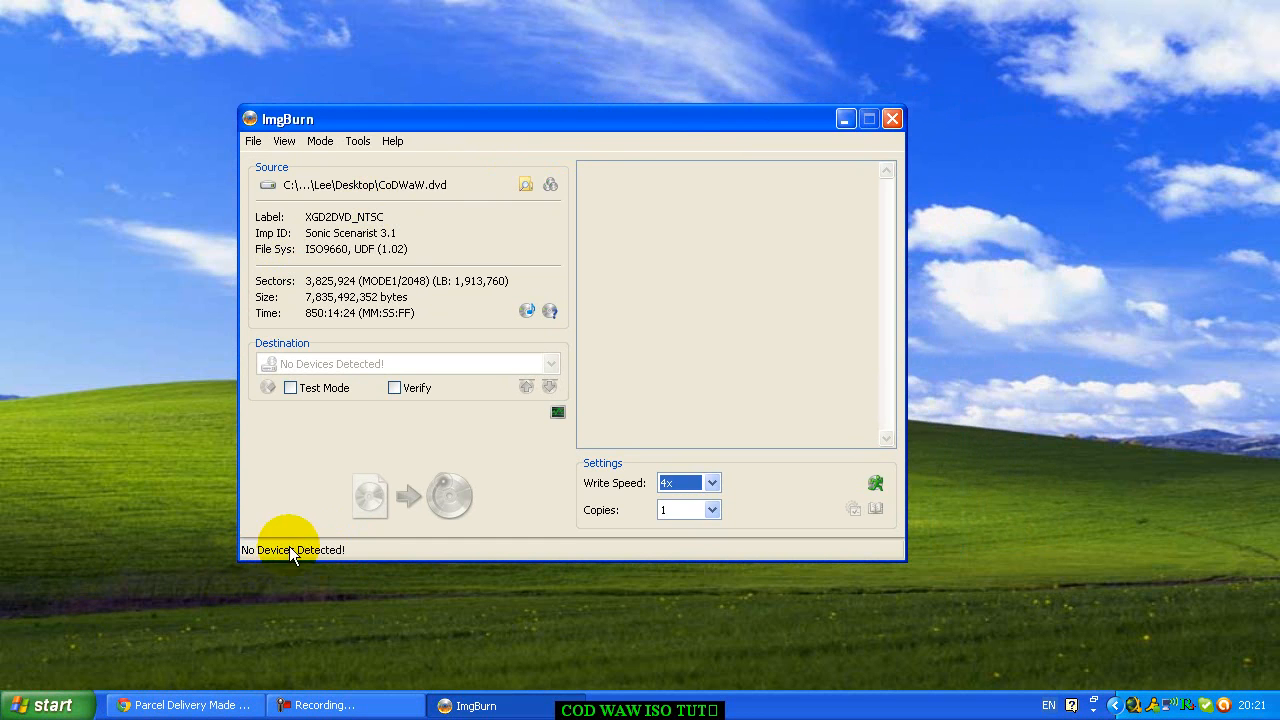
pyautogui.moveTo(416, 572)
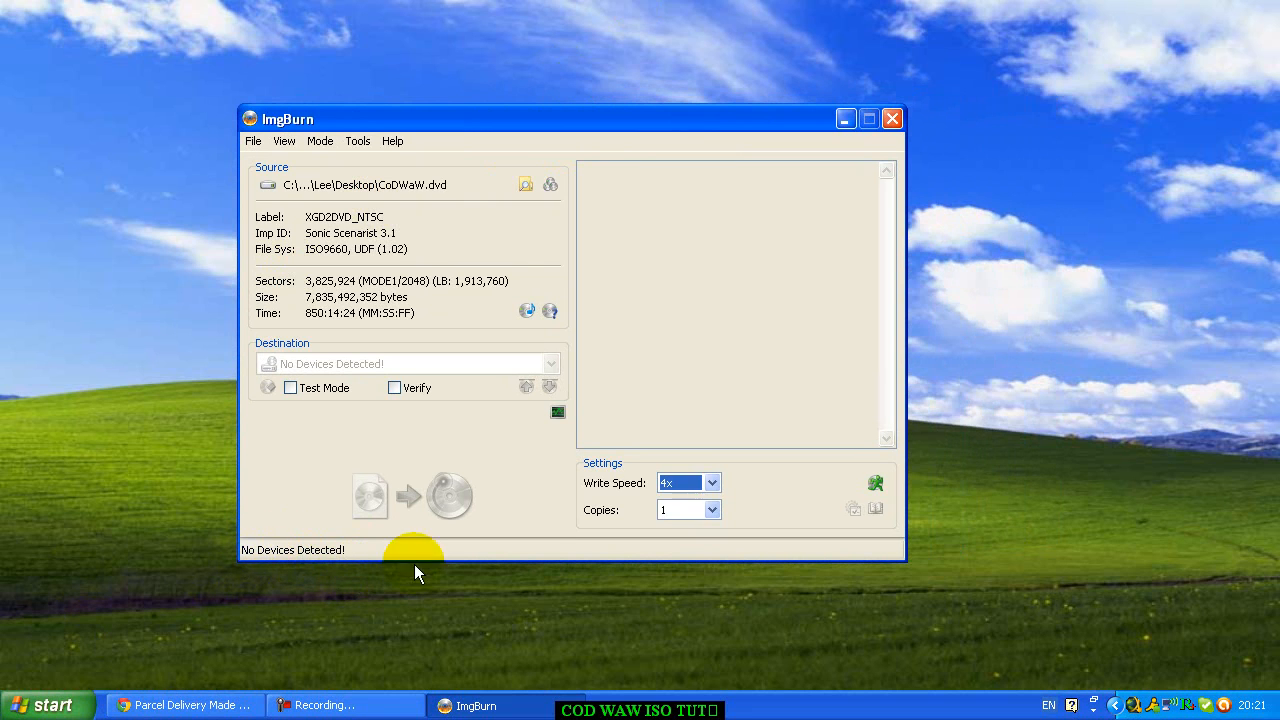
pyautogui.moveTo(296, 558)
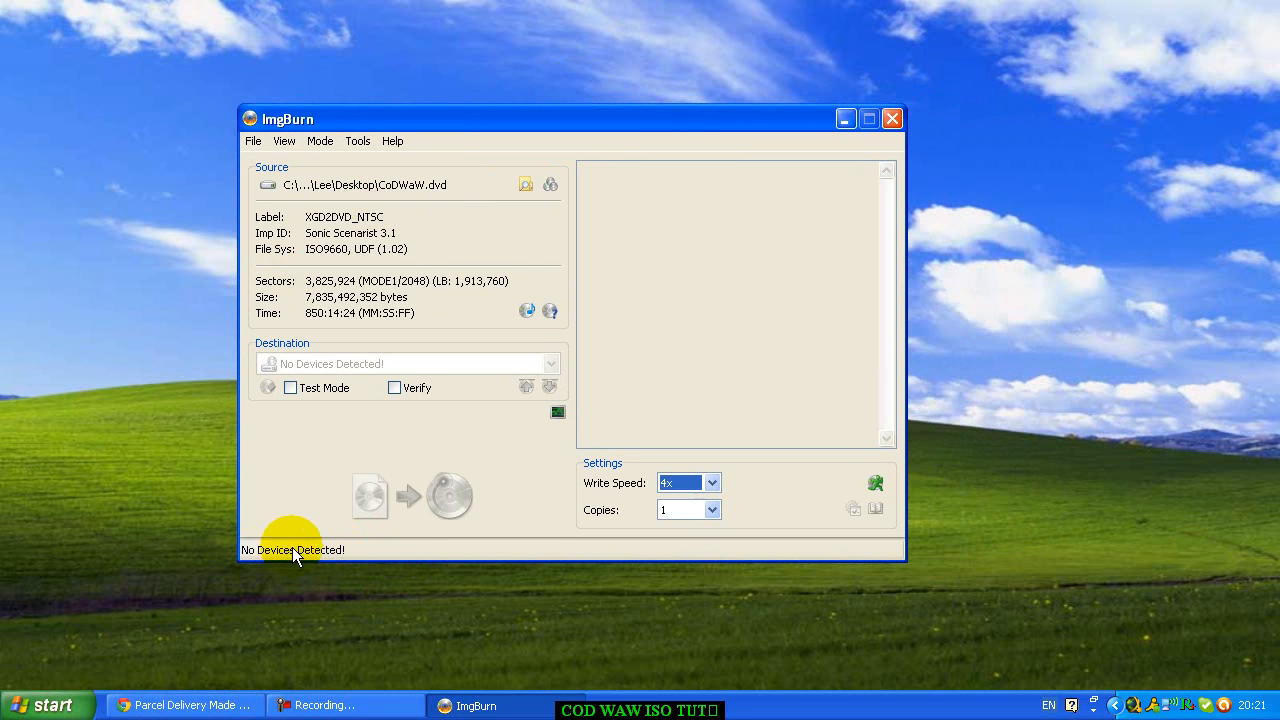
pyautogui.moveTo(310, 550)
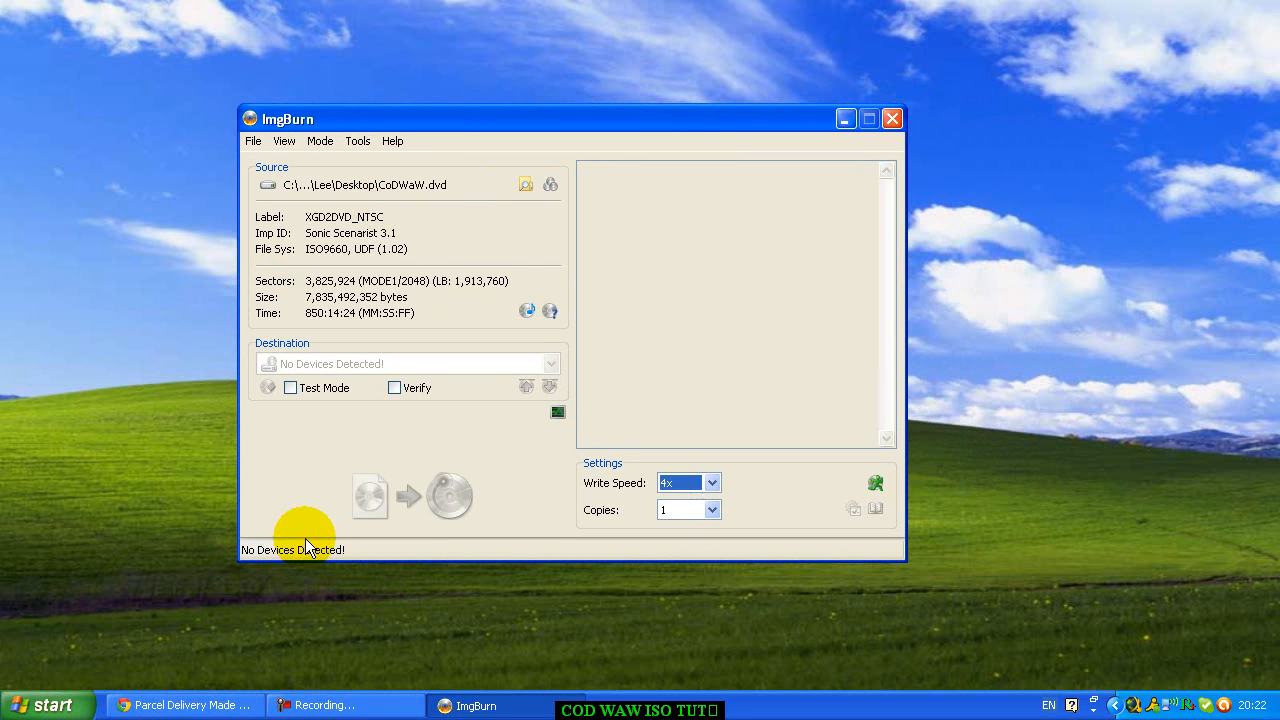
pyautogui.moveTo(228, 538)
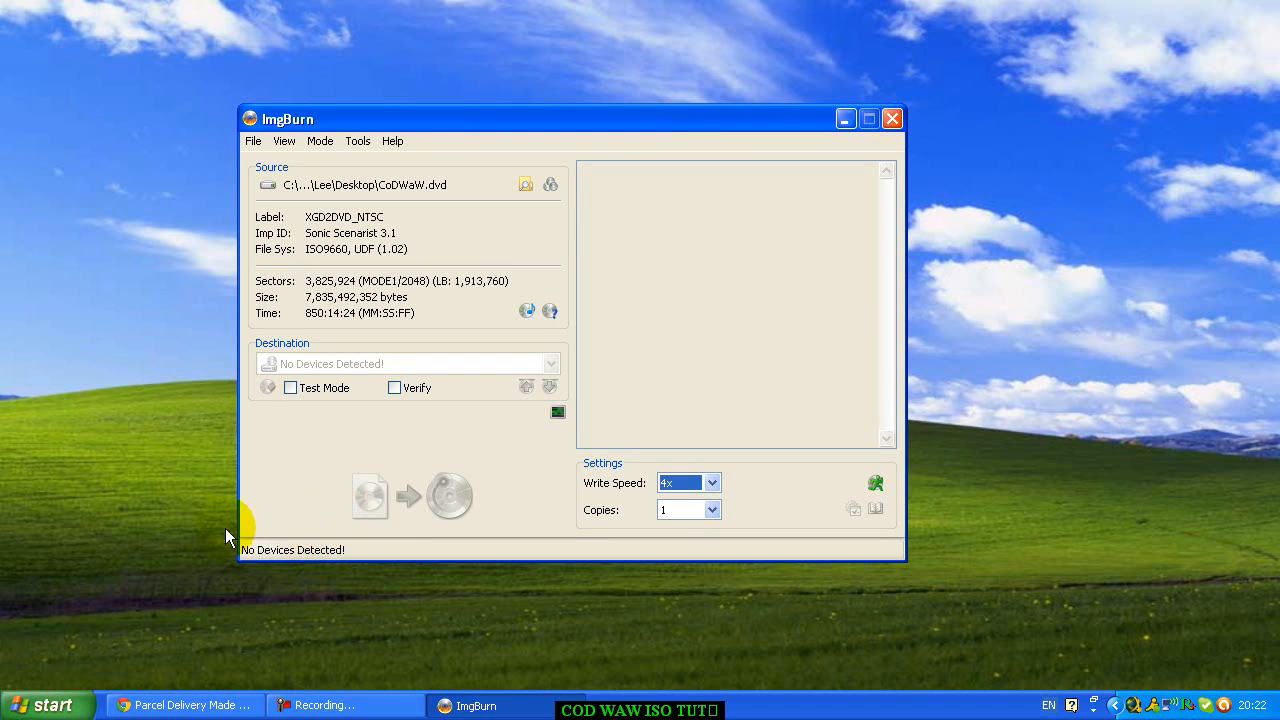
pyautogui.moveTo(348, 538)
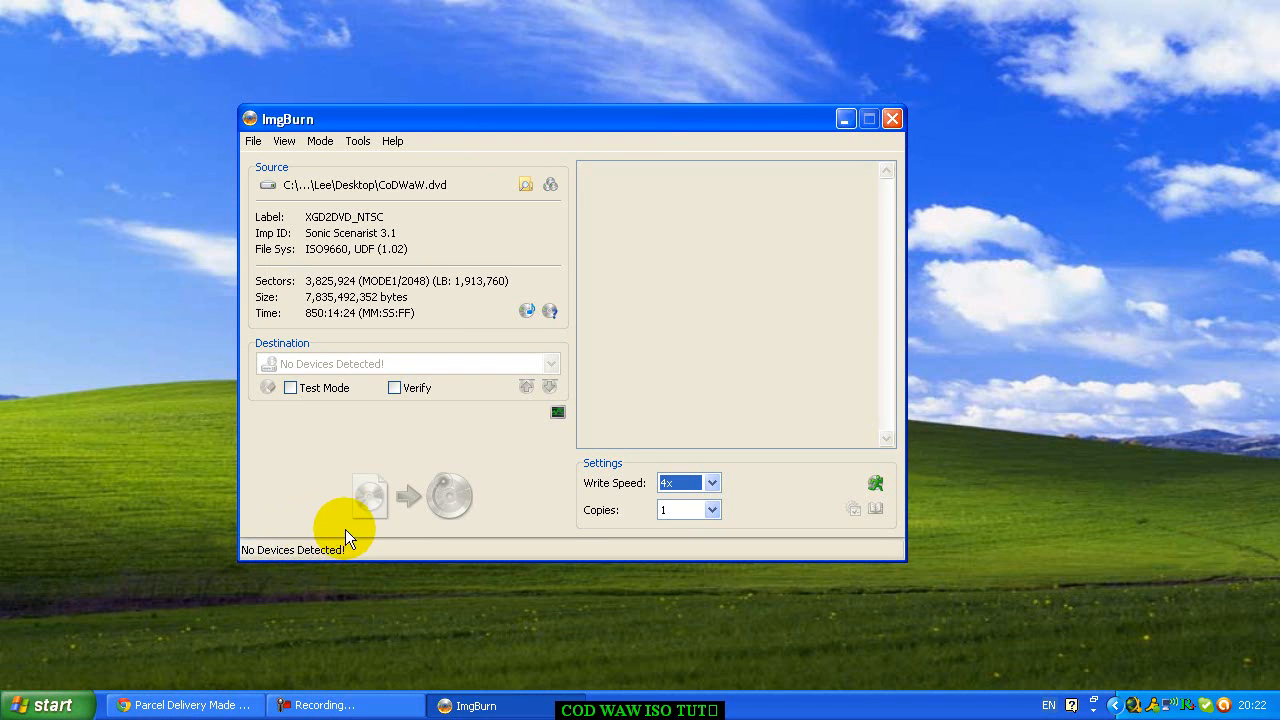